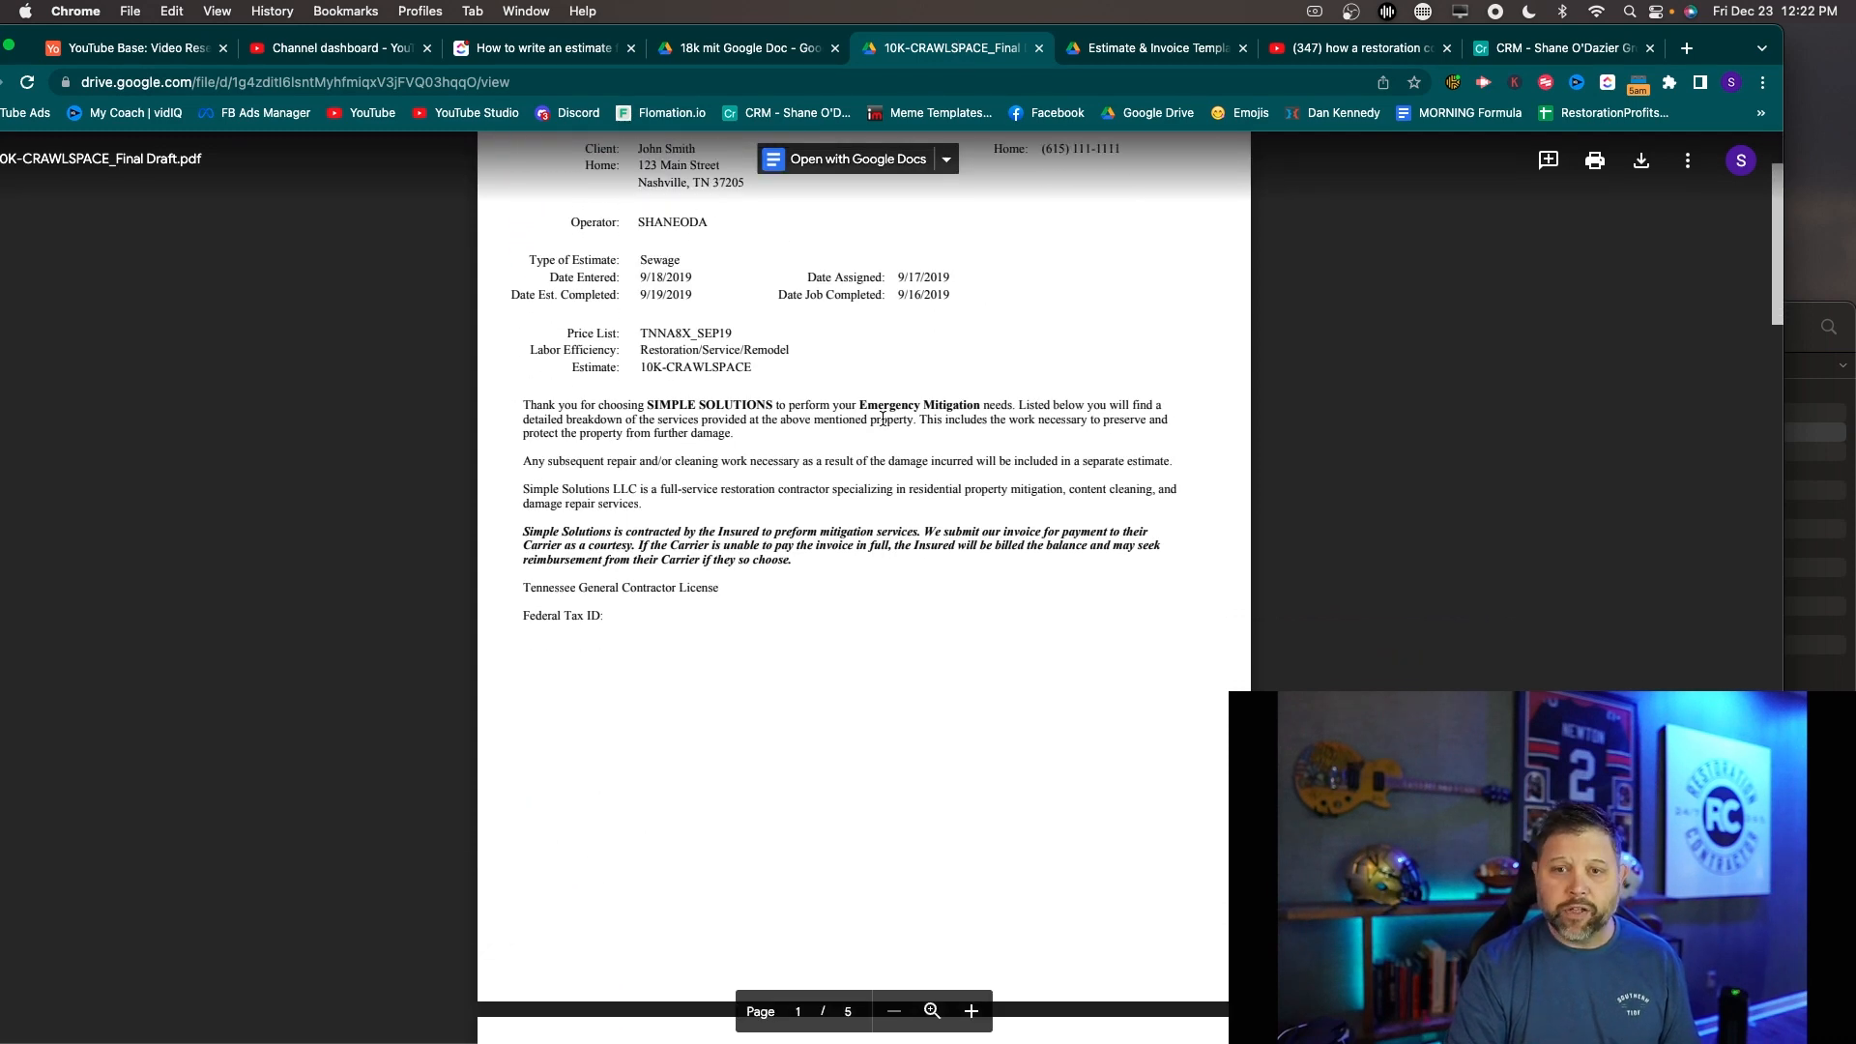
Scroll through the crawlspace estimate and highlight item 1's quantity and price figures
scroll("down", 3)
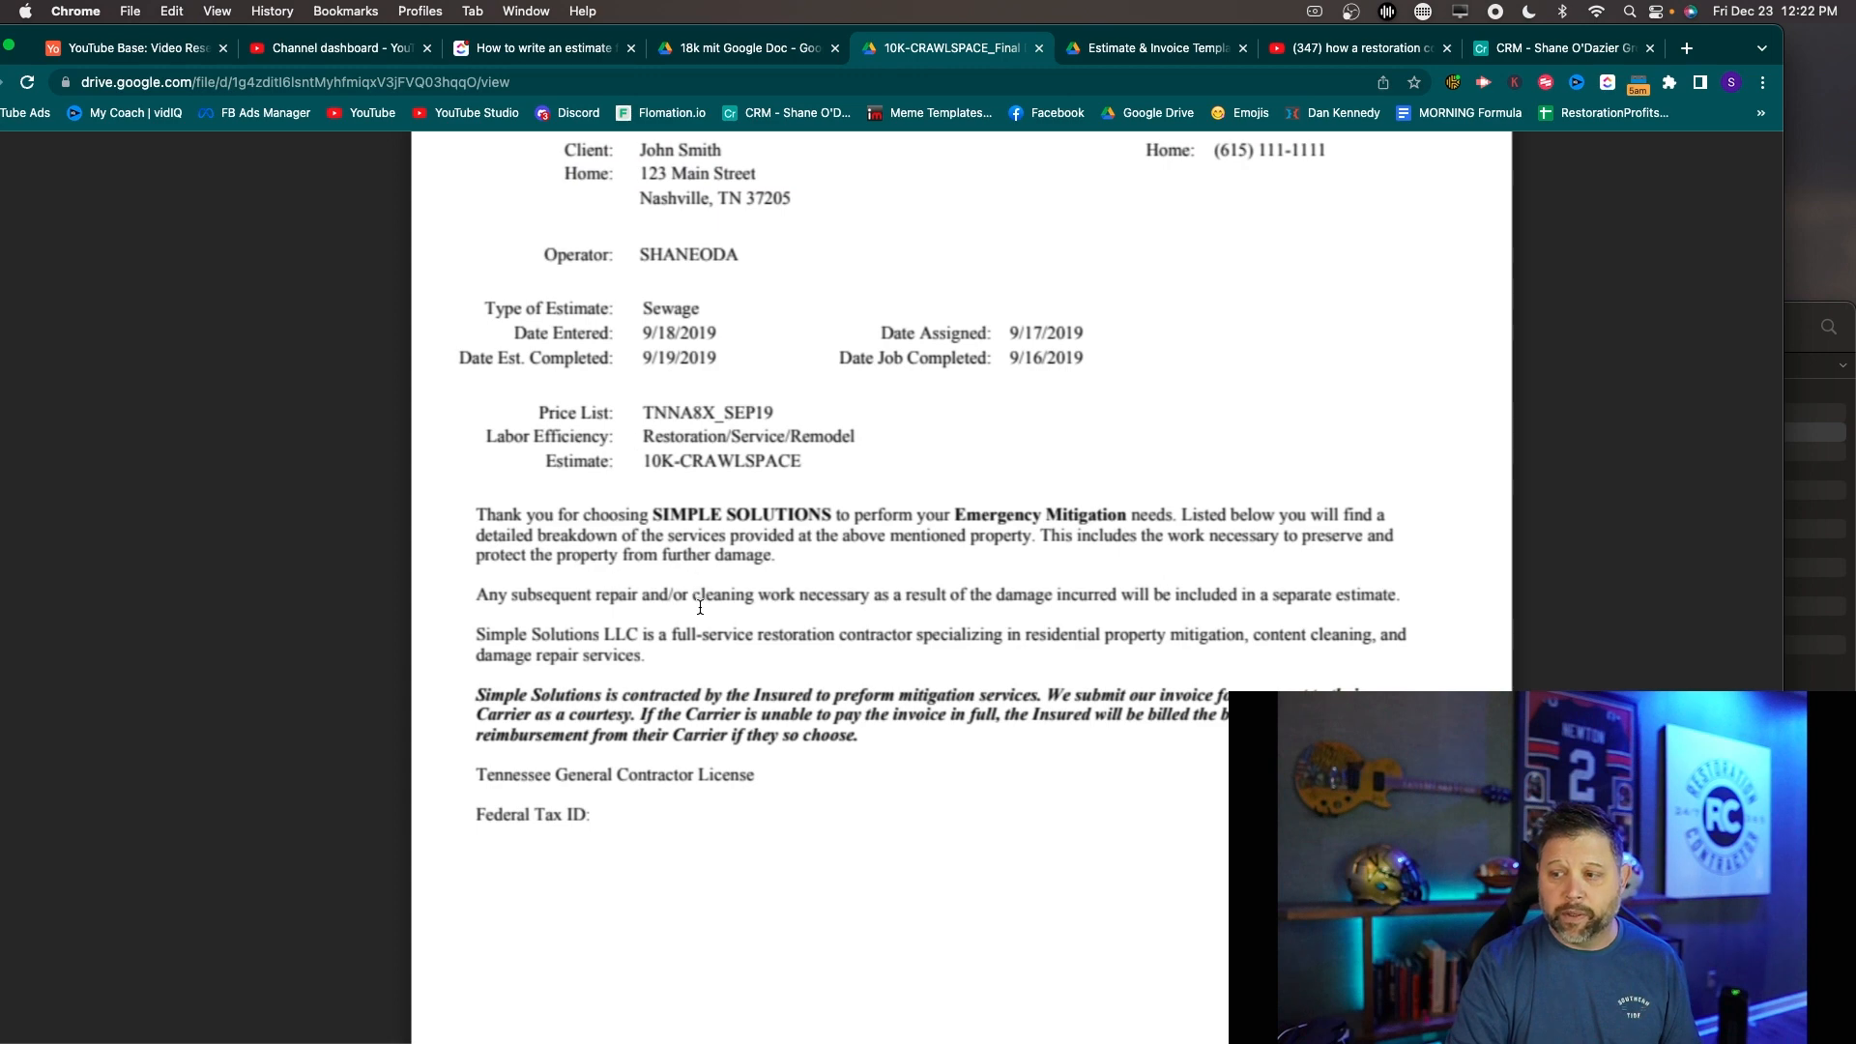
scroll("down", 3)
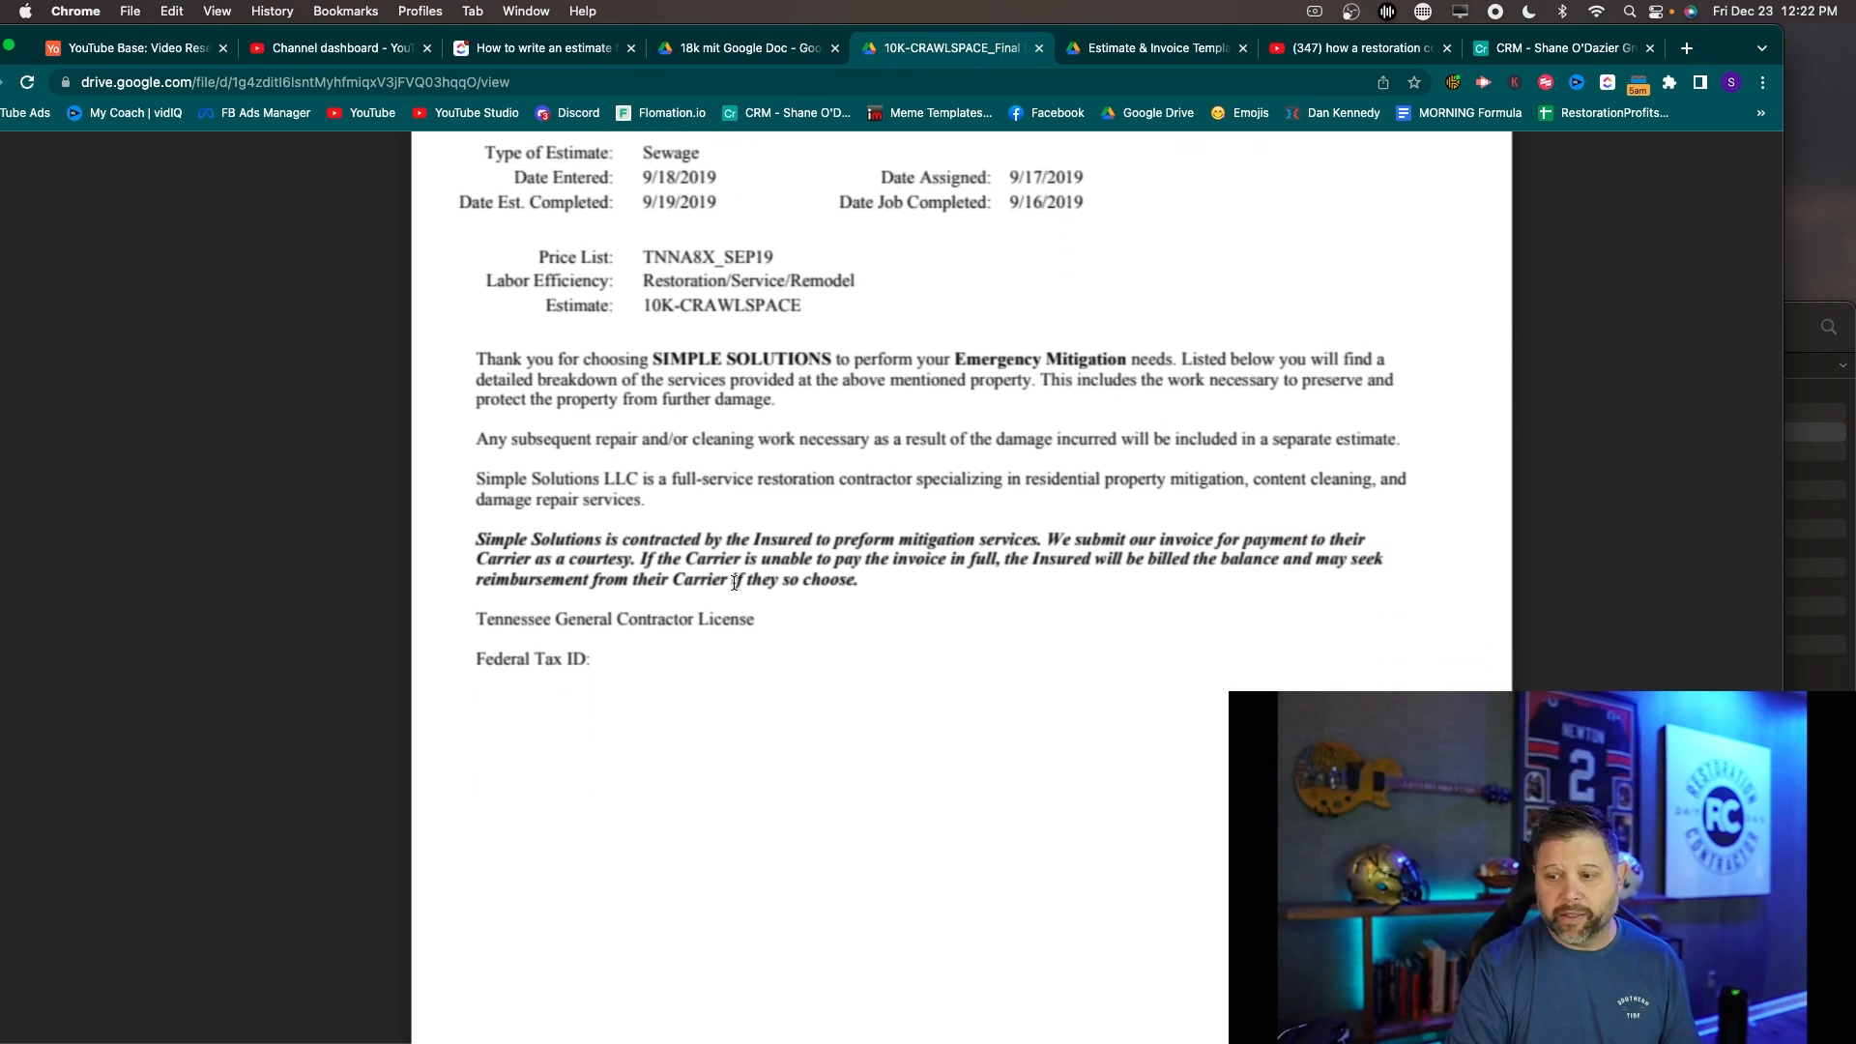
scroll("down", 3)
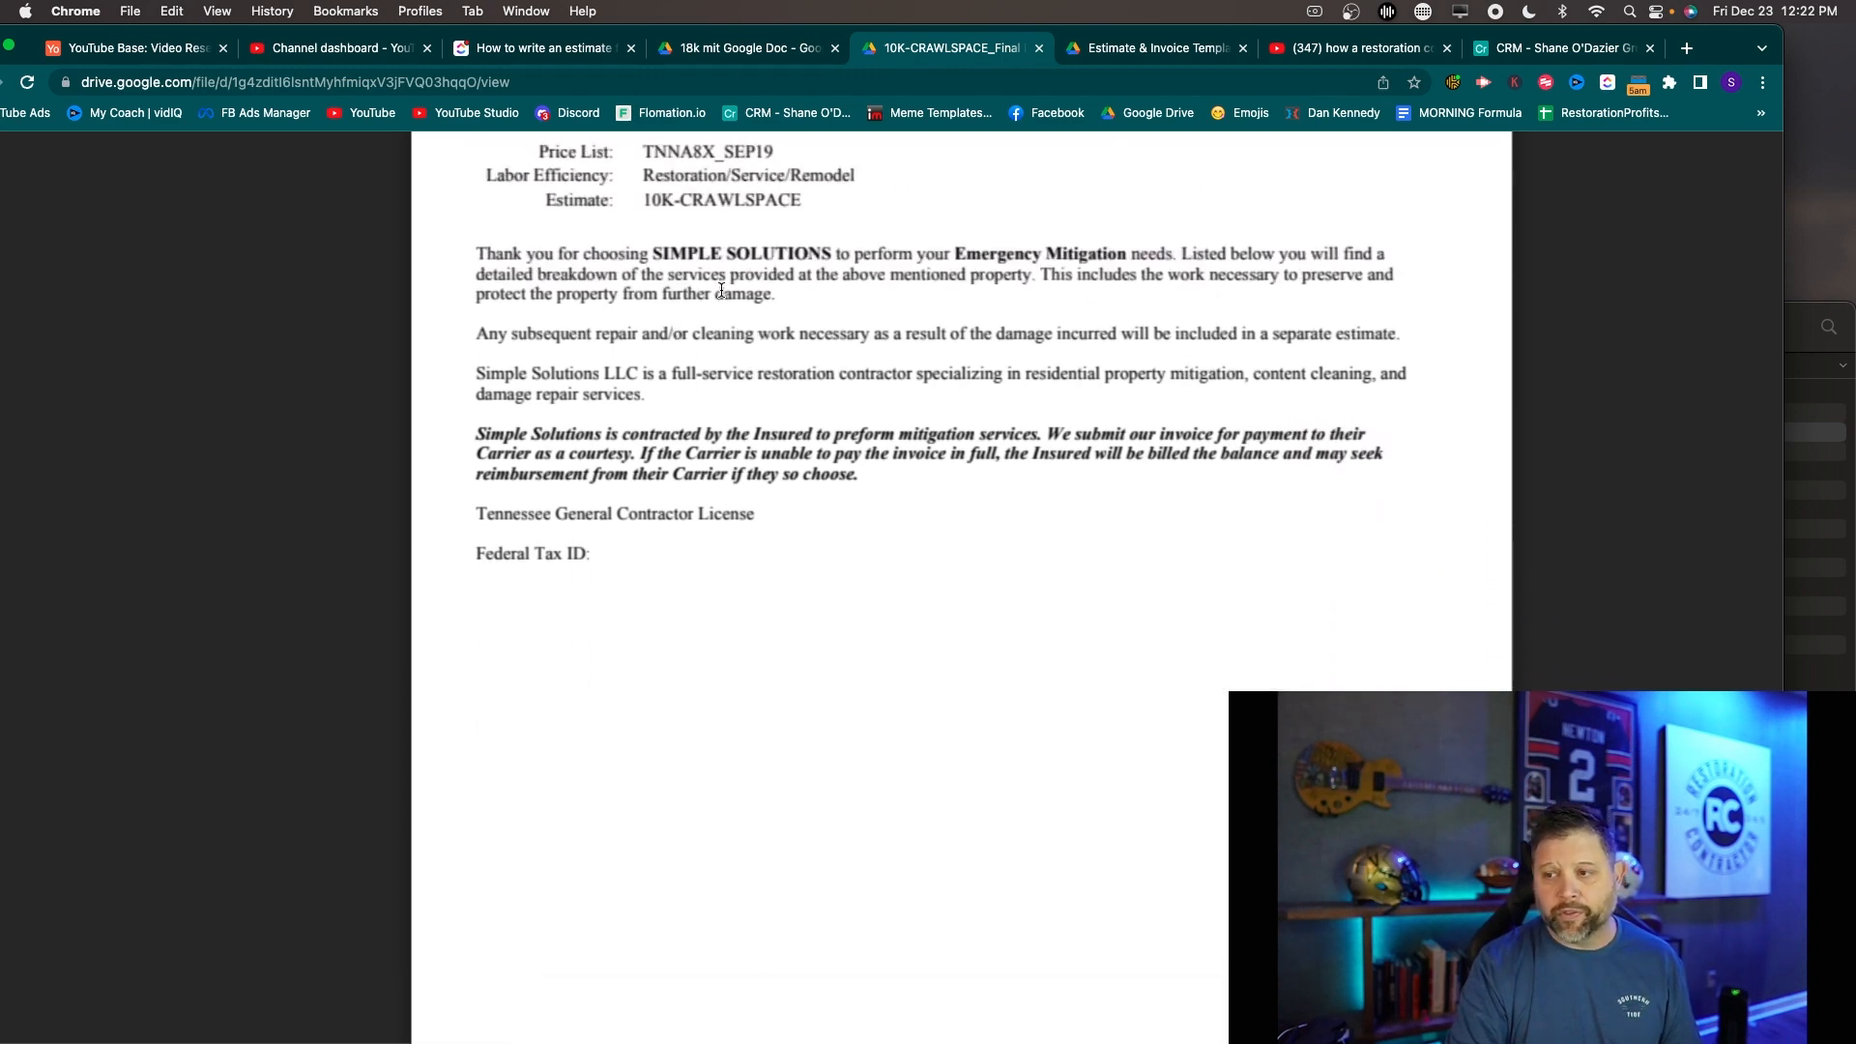
mouse_move(944, 373)
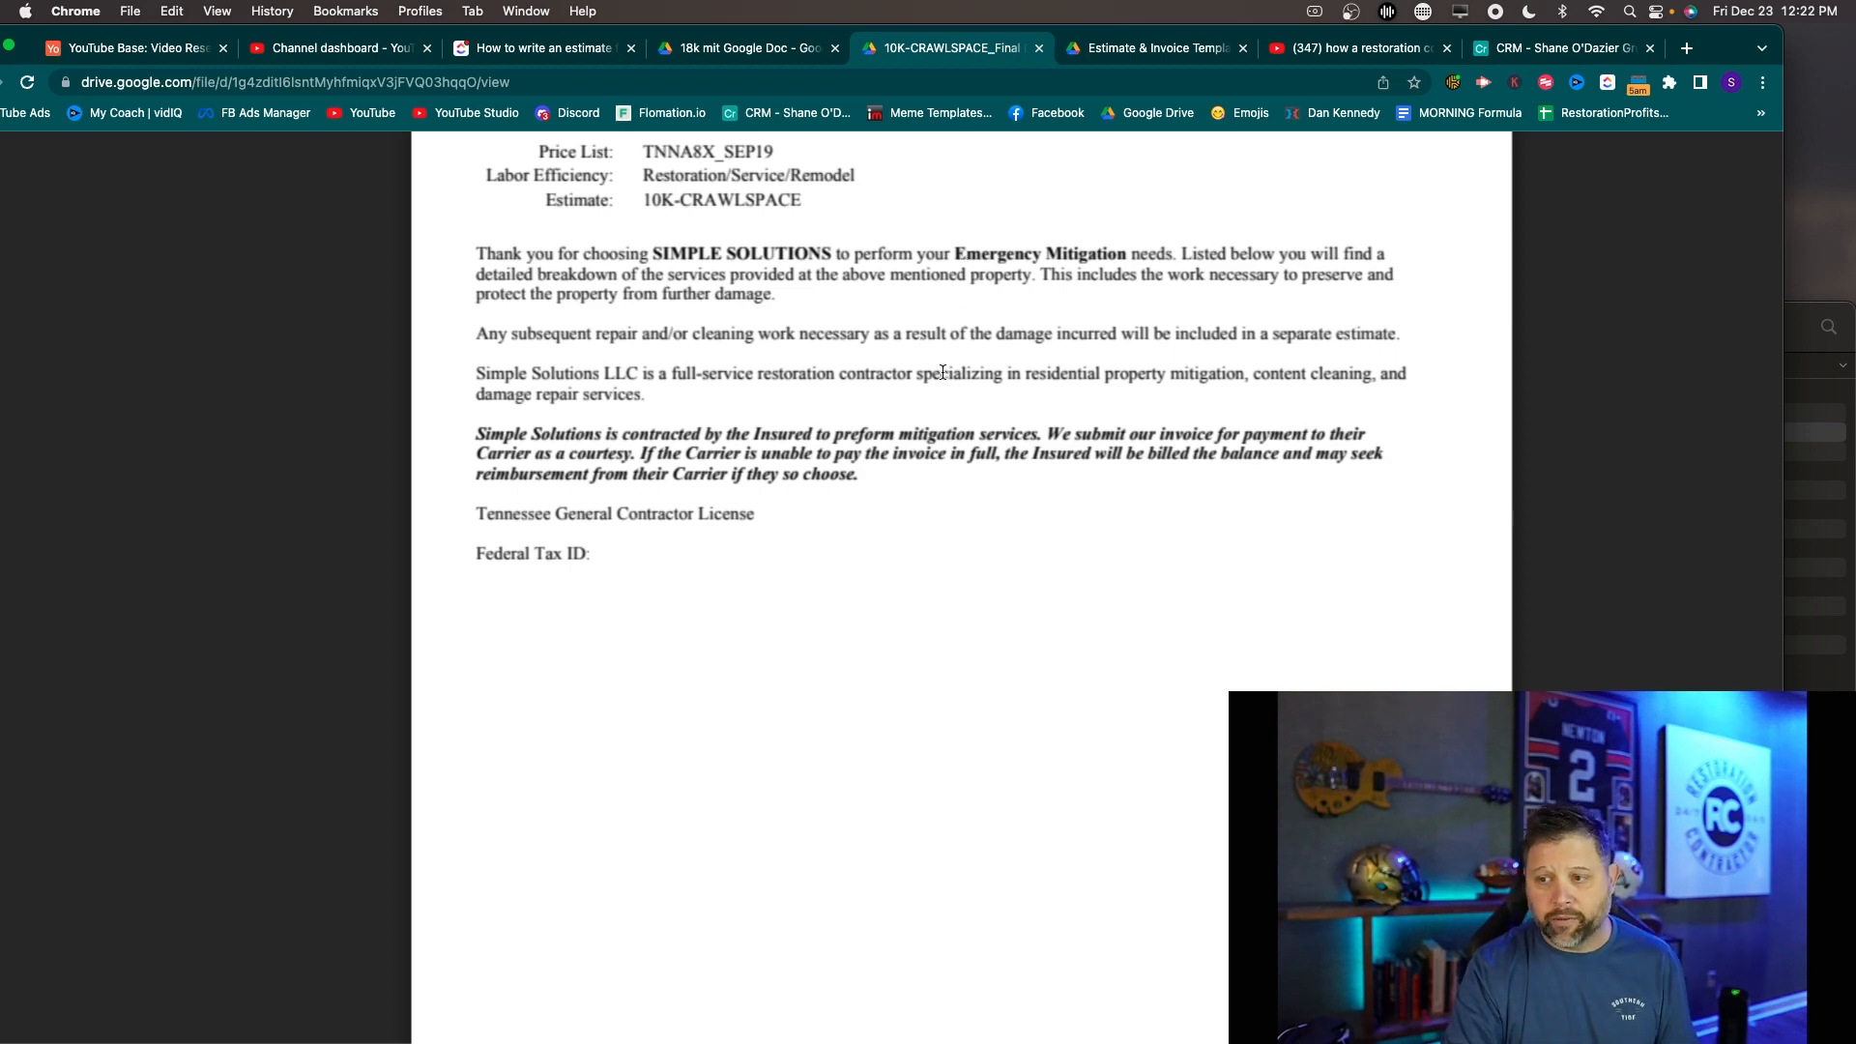
scroll("down", 3)
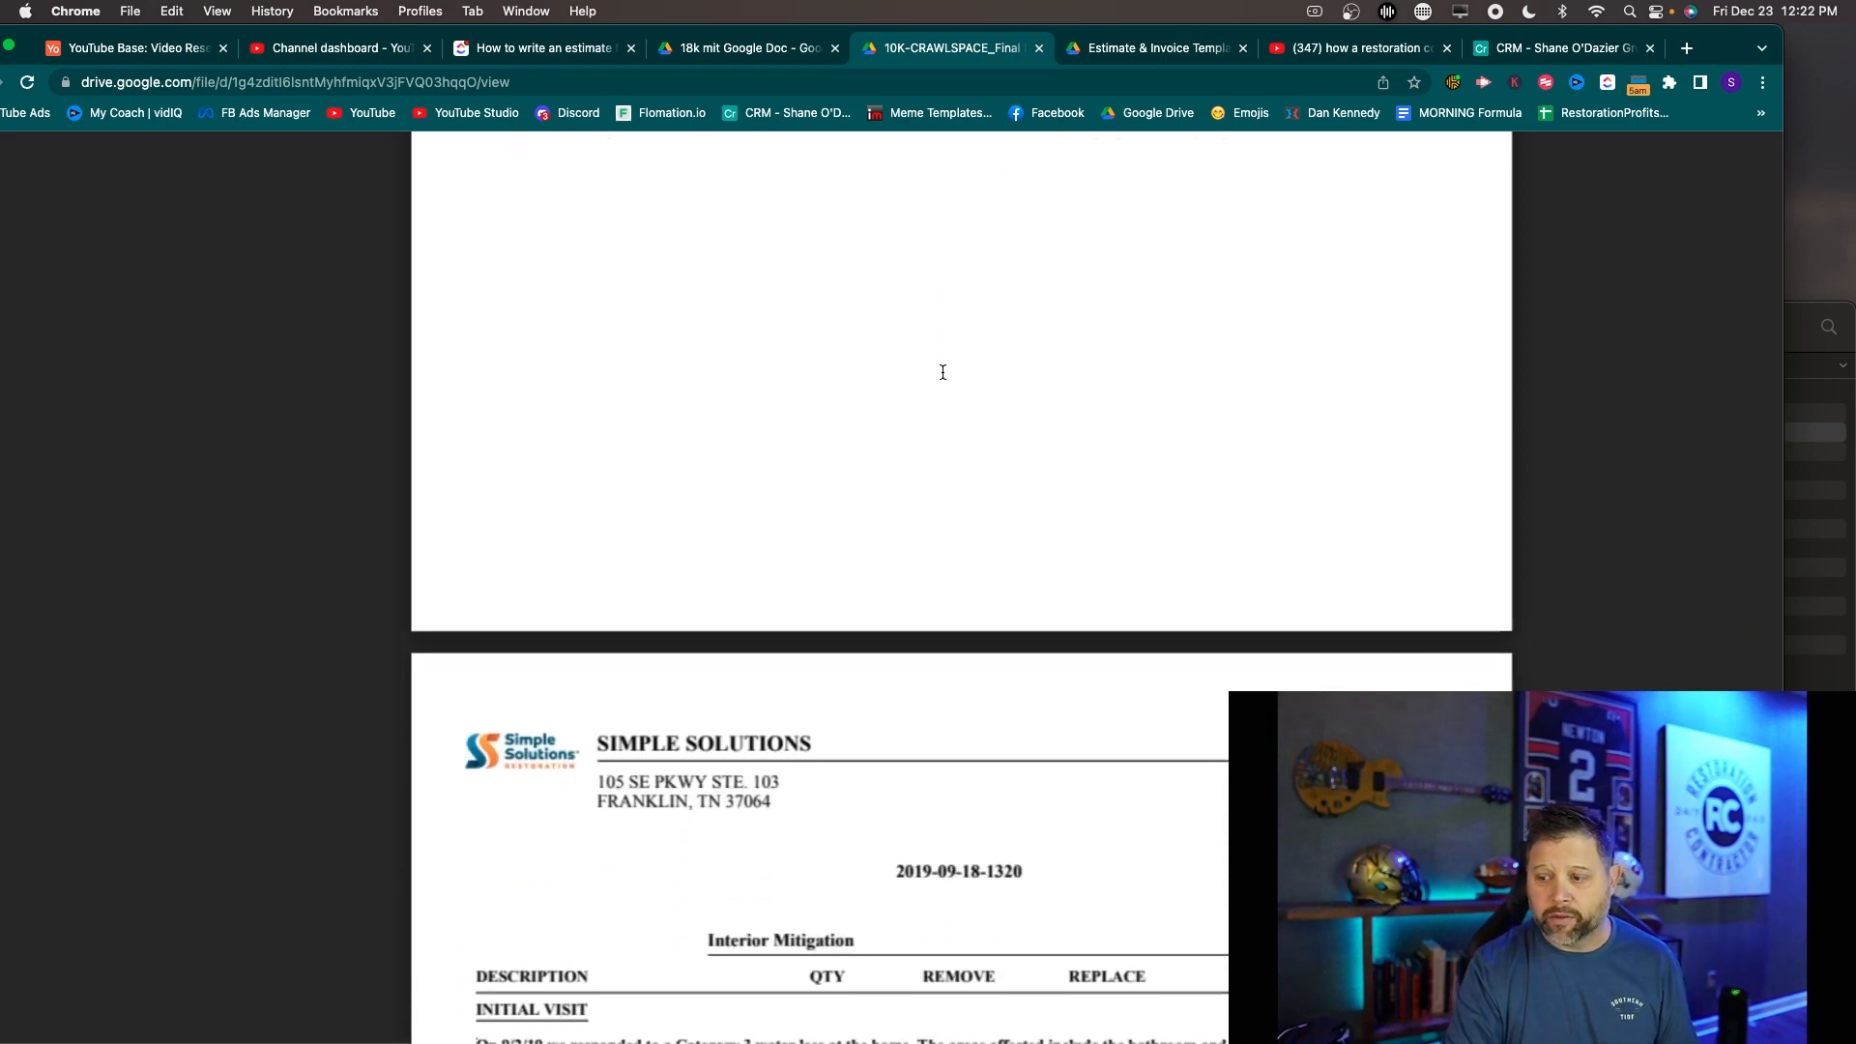
scroll("down", 3)
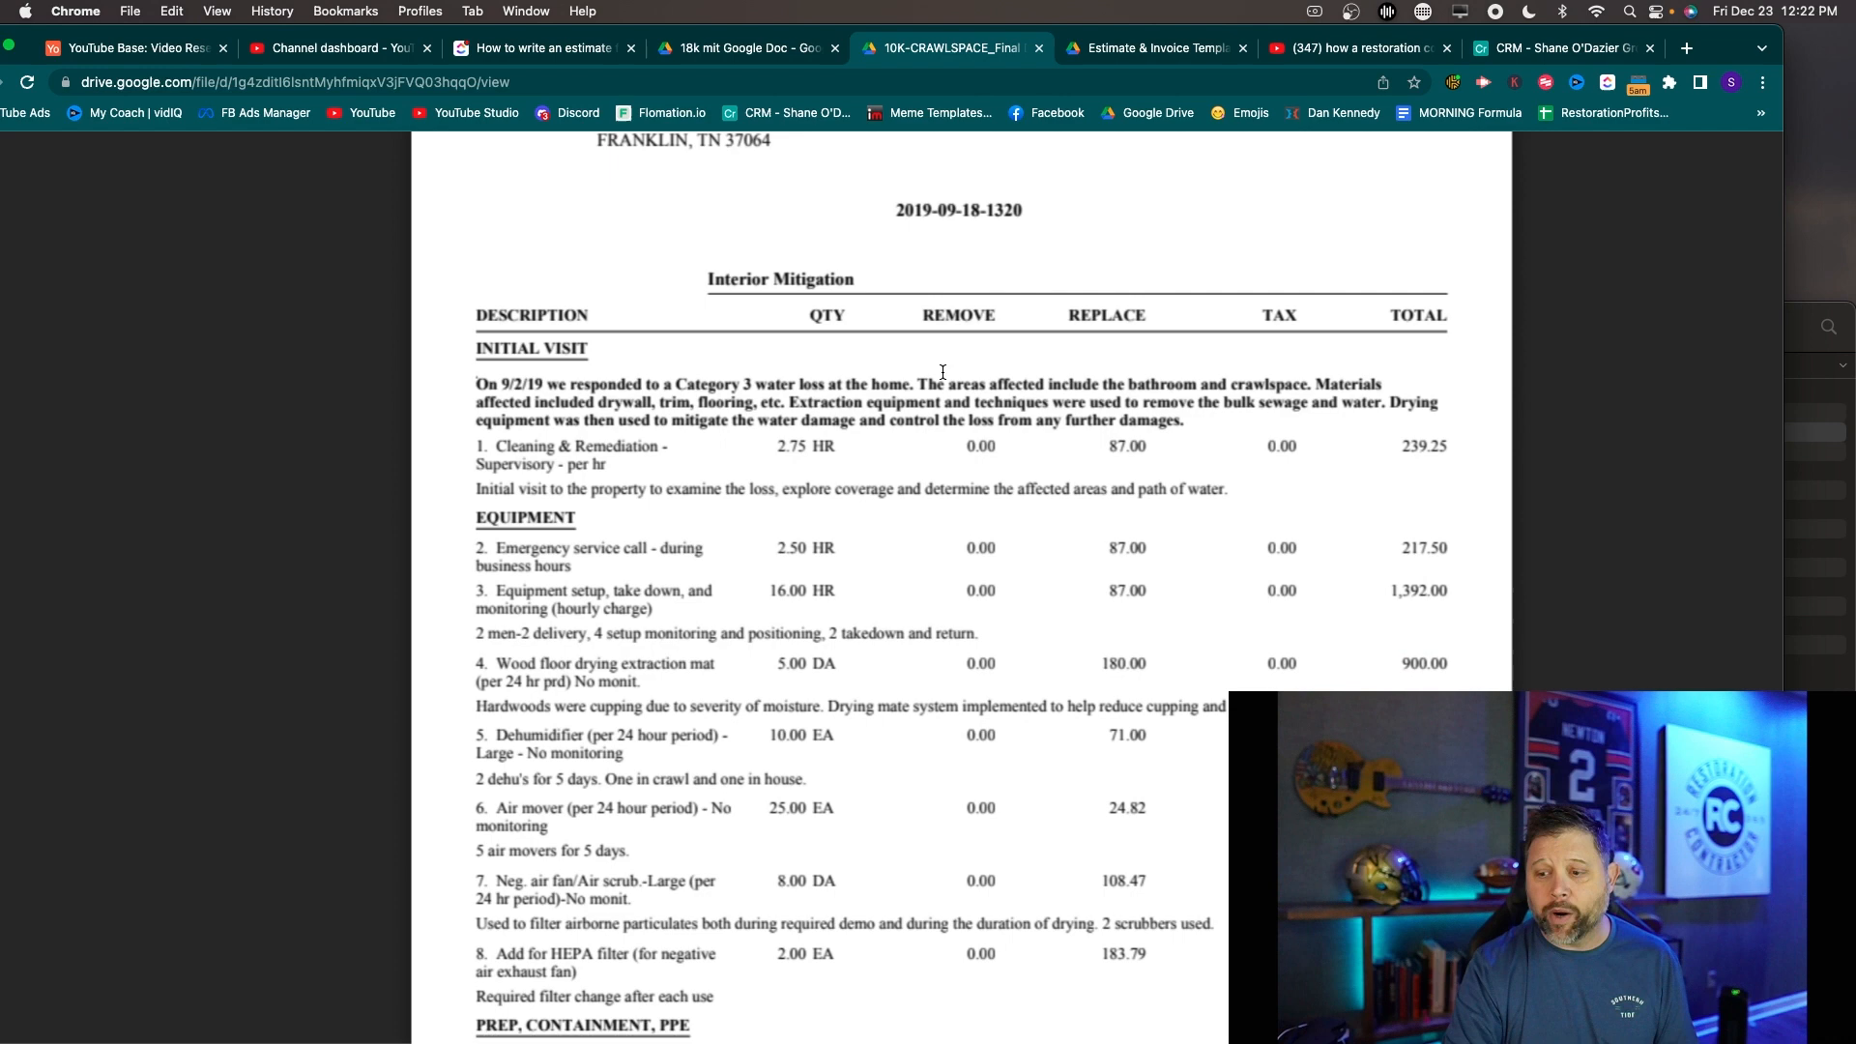
scroll("down", 3)
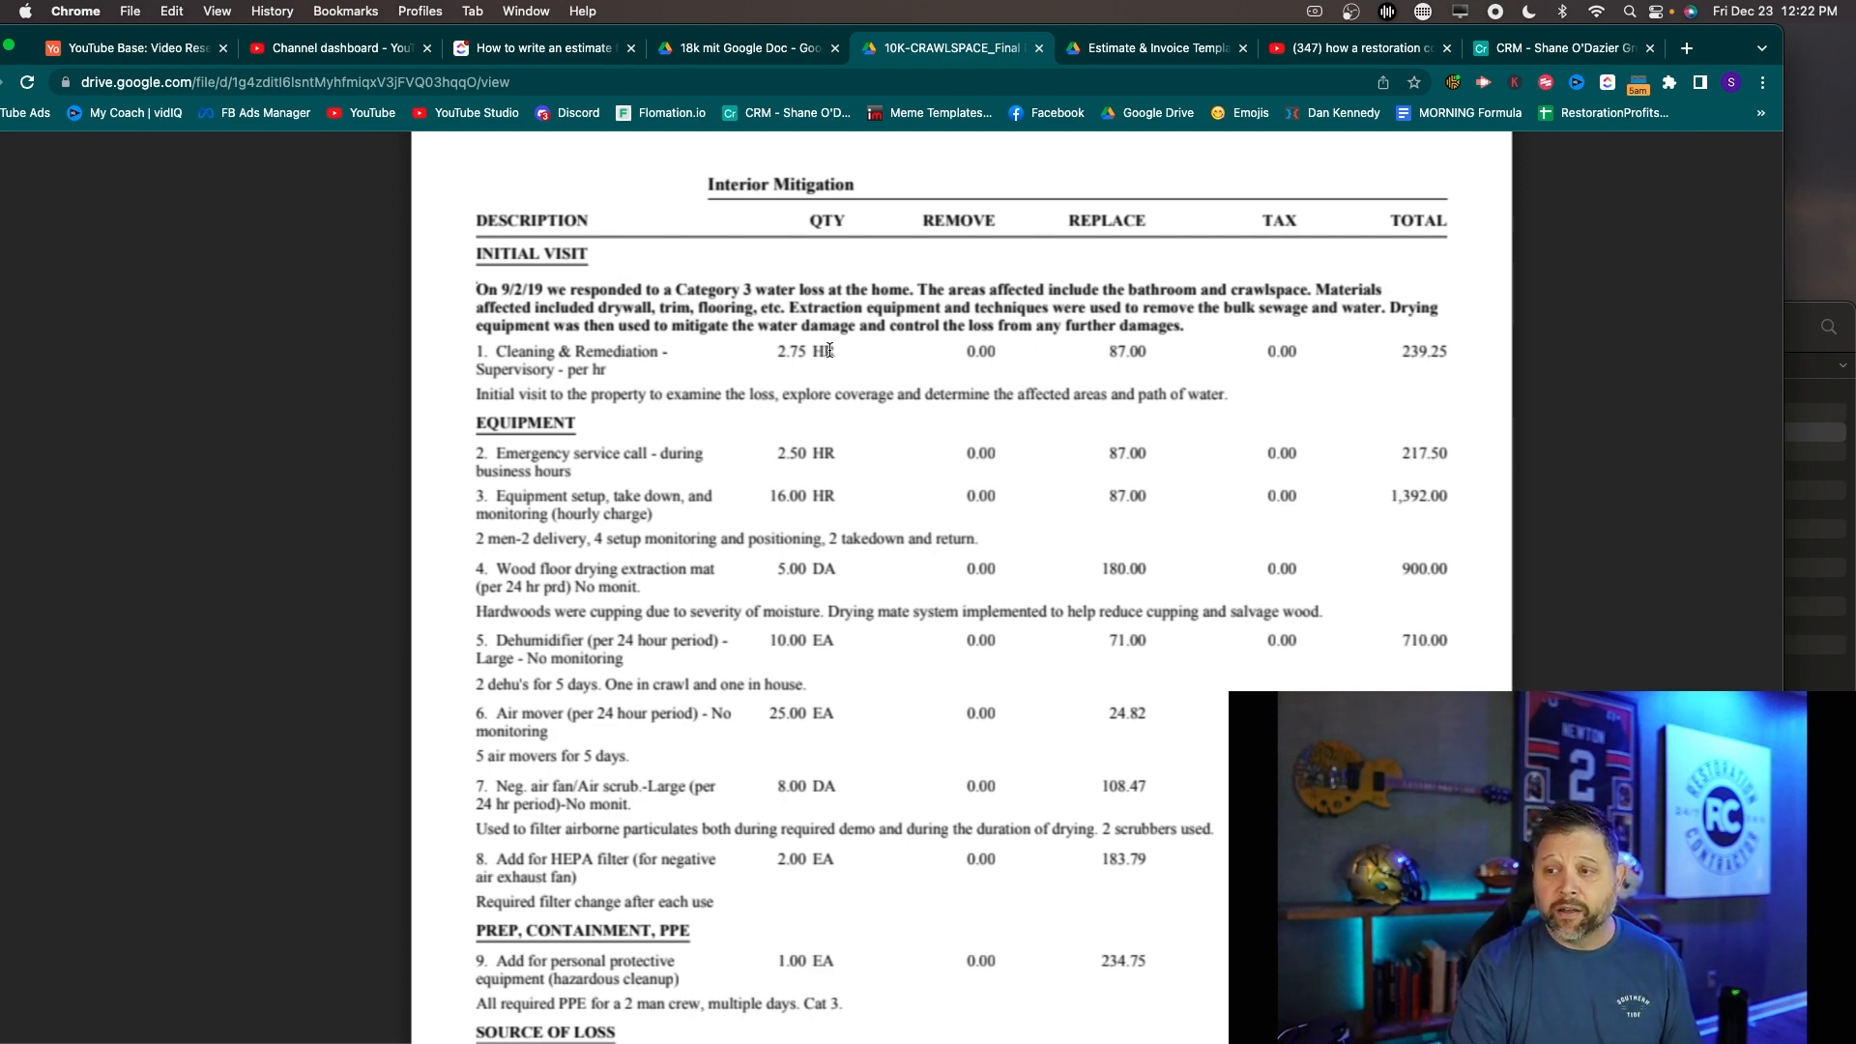
left_click_drag(777, 350, 1145, 350)
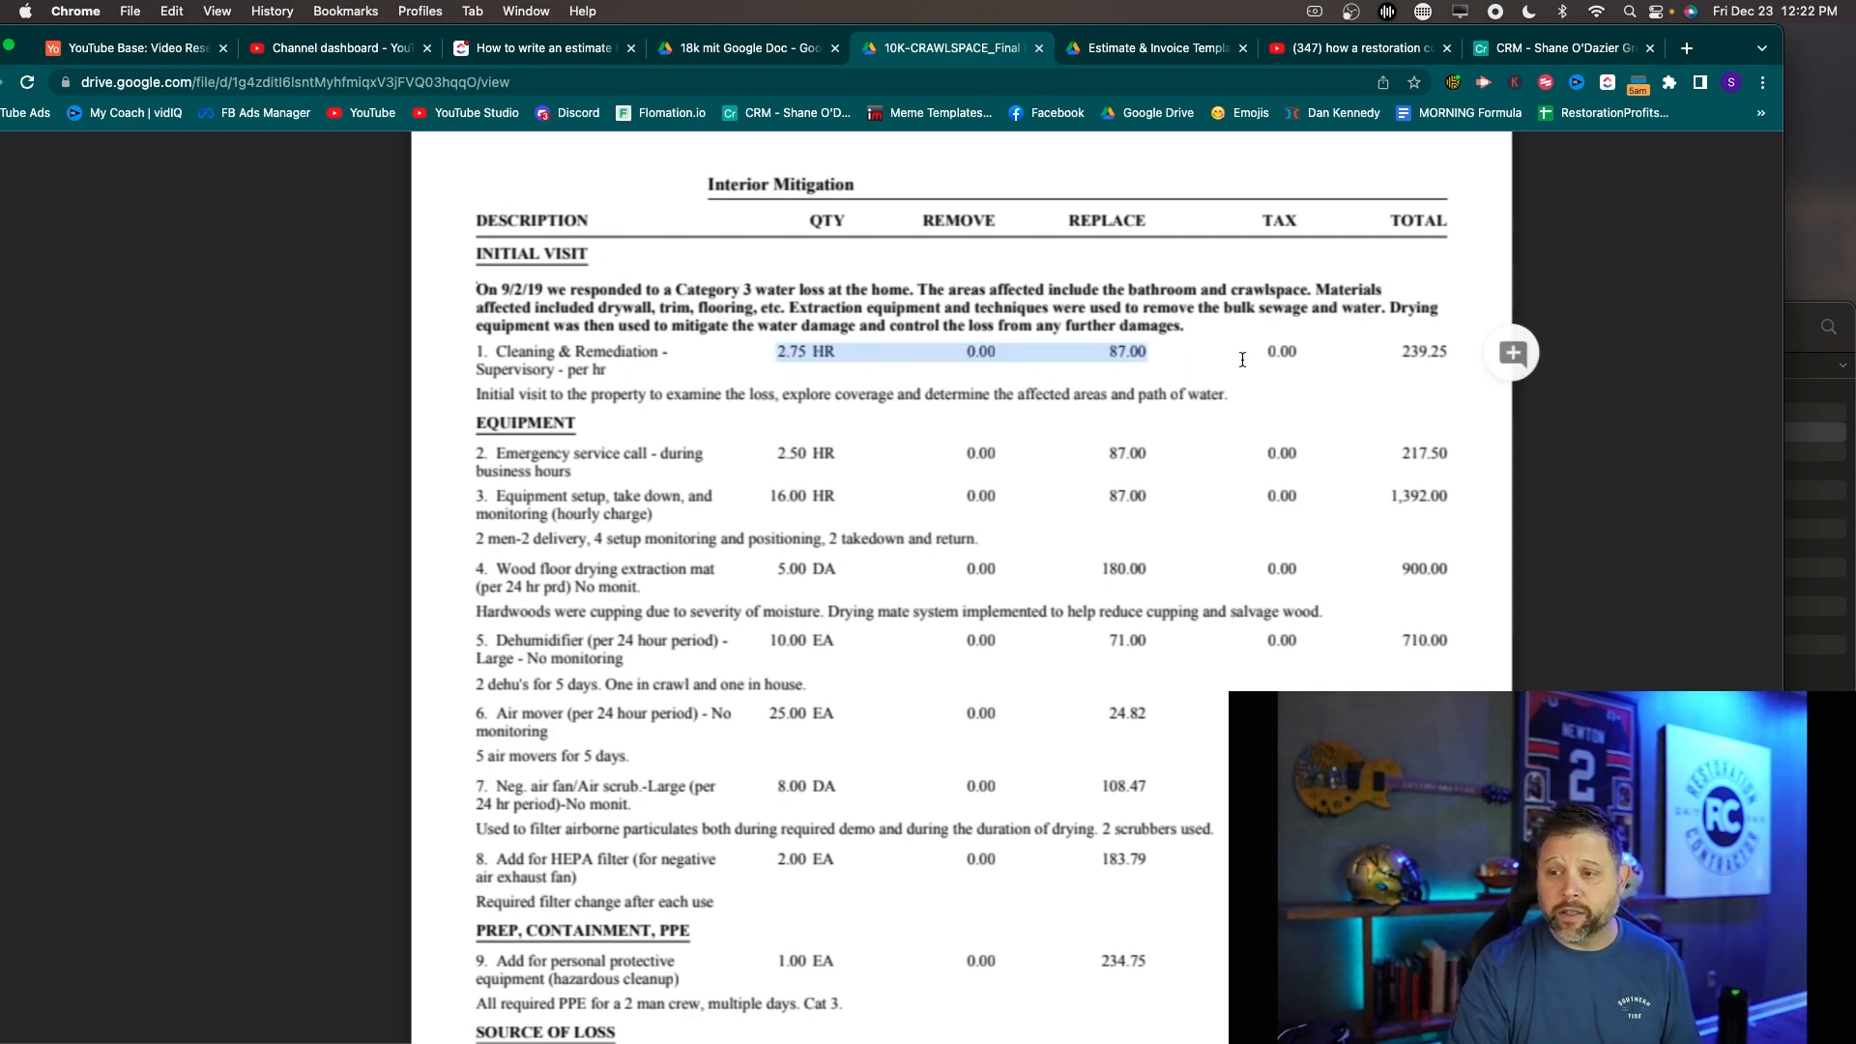
Read the sewage extraction items and highlight the 234.75 protective equipment price
scroll("down", 3)
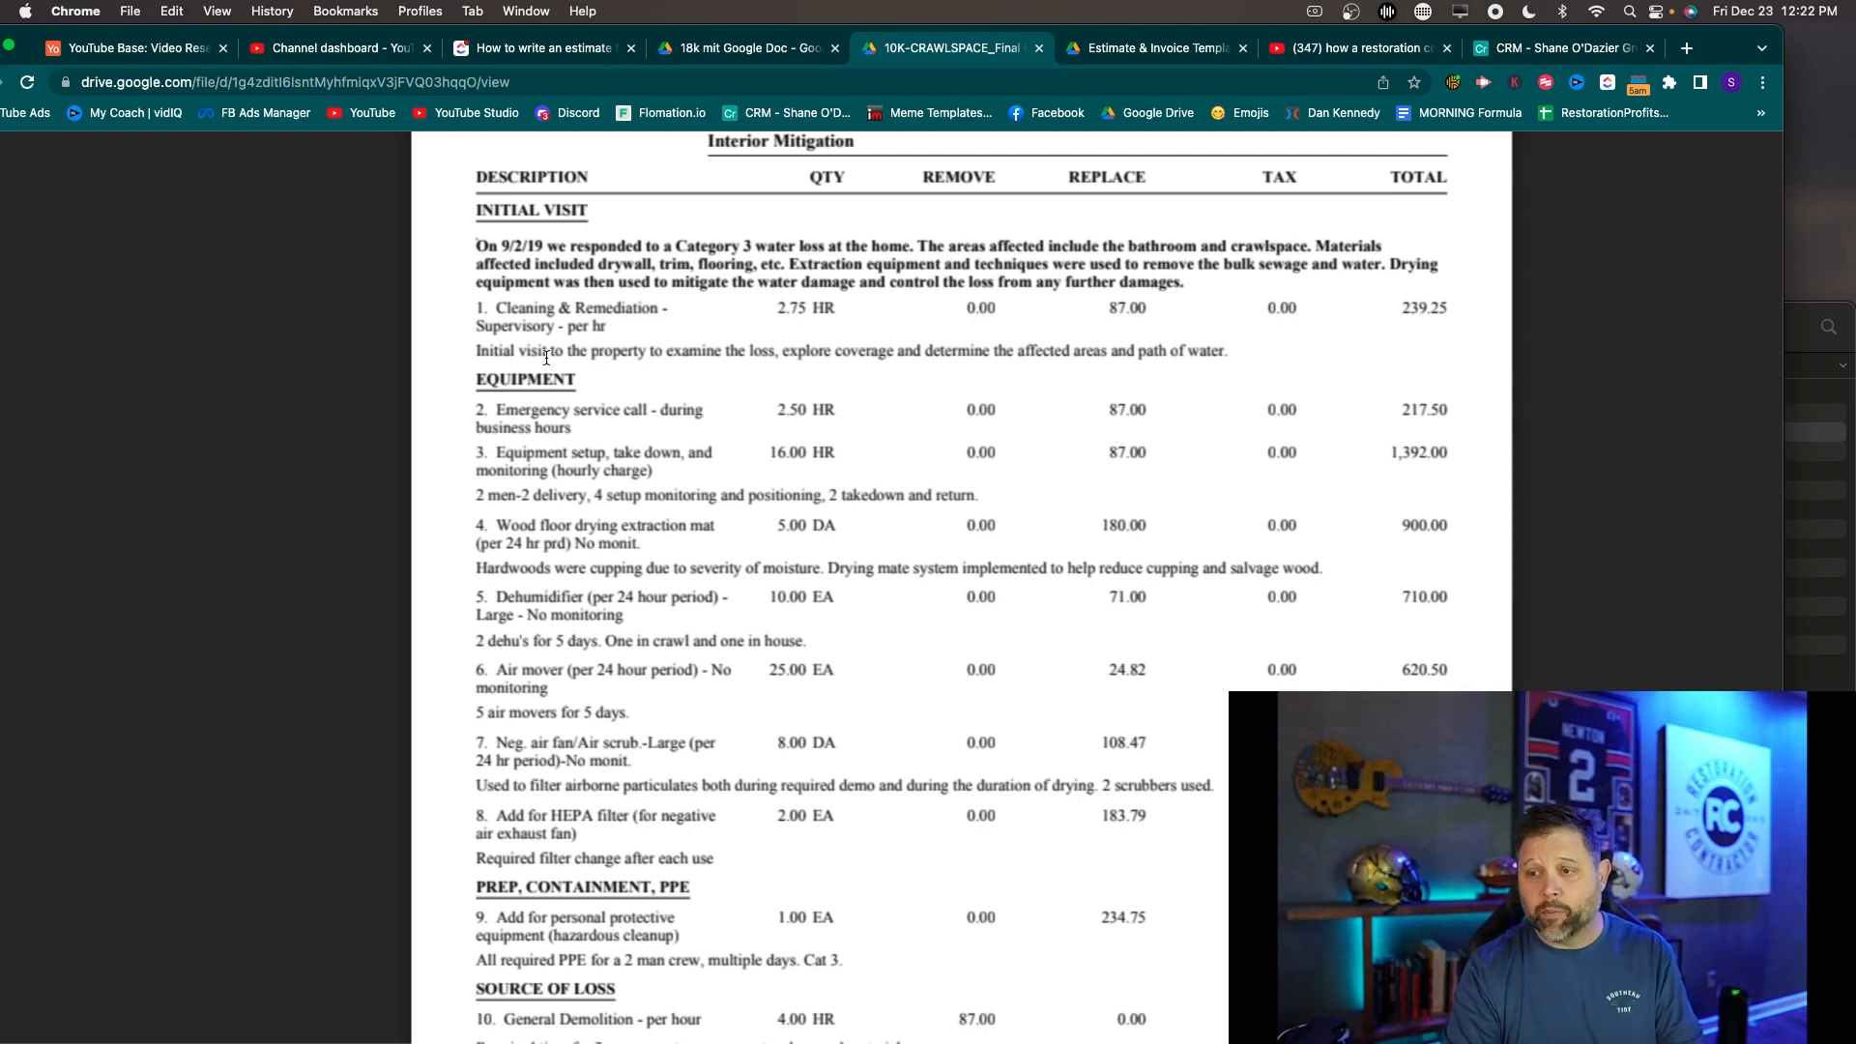
scroll("down", 3)
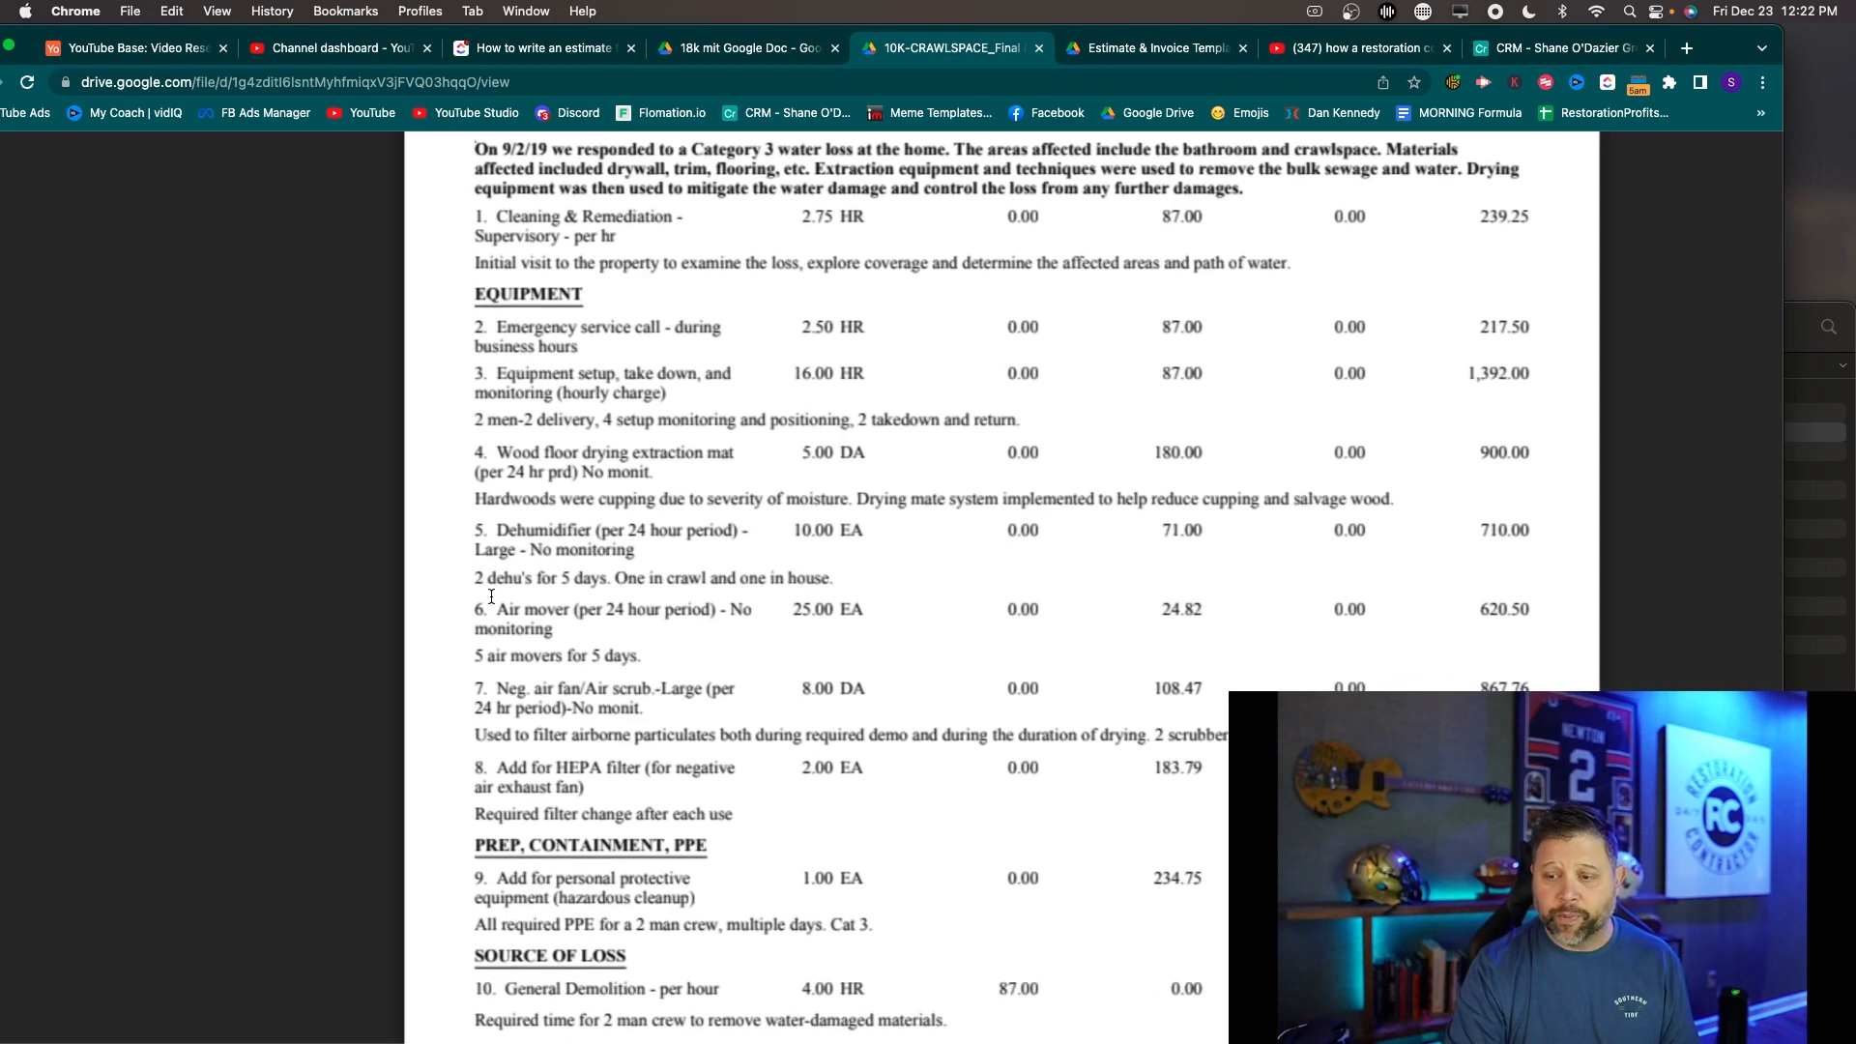
scroll("down", 3)
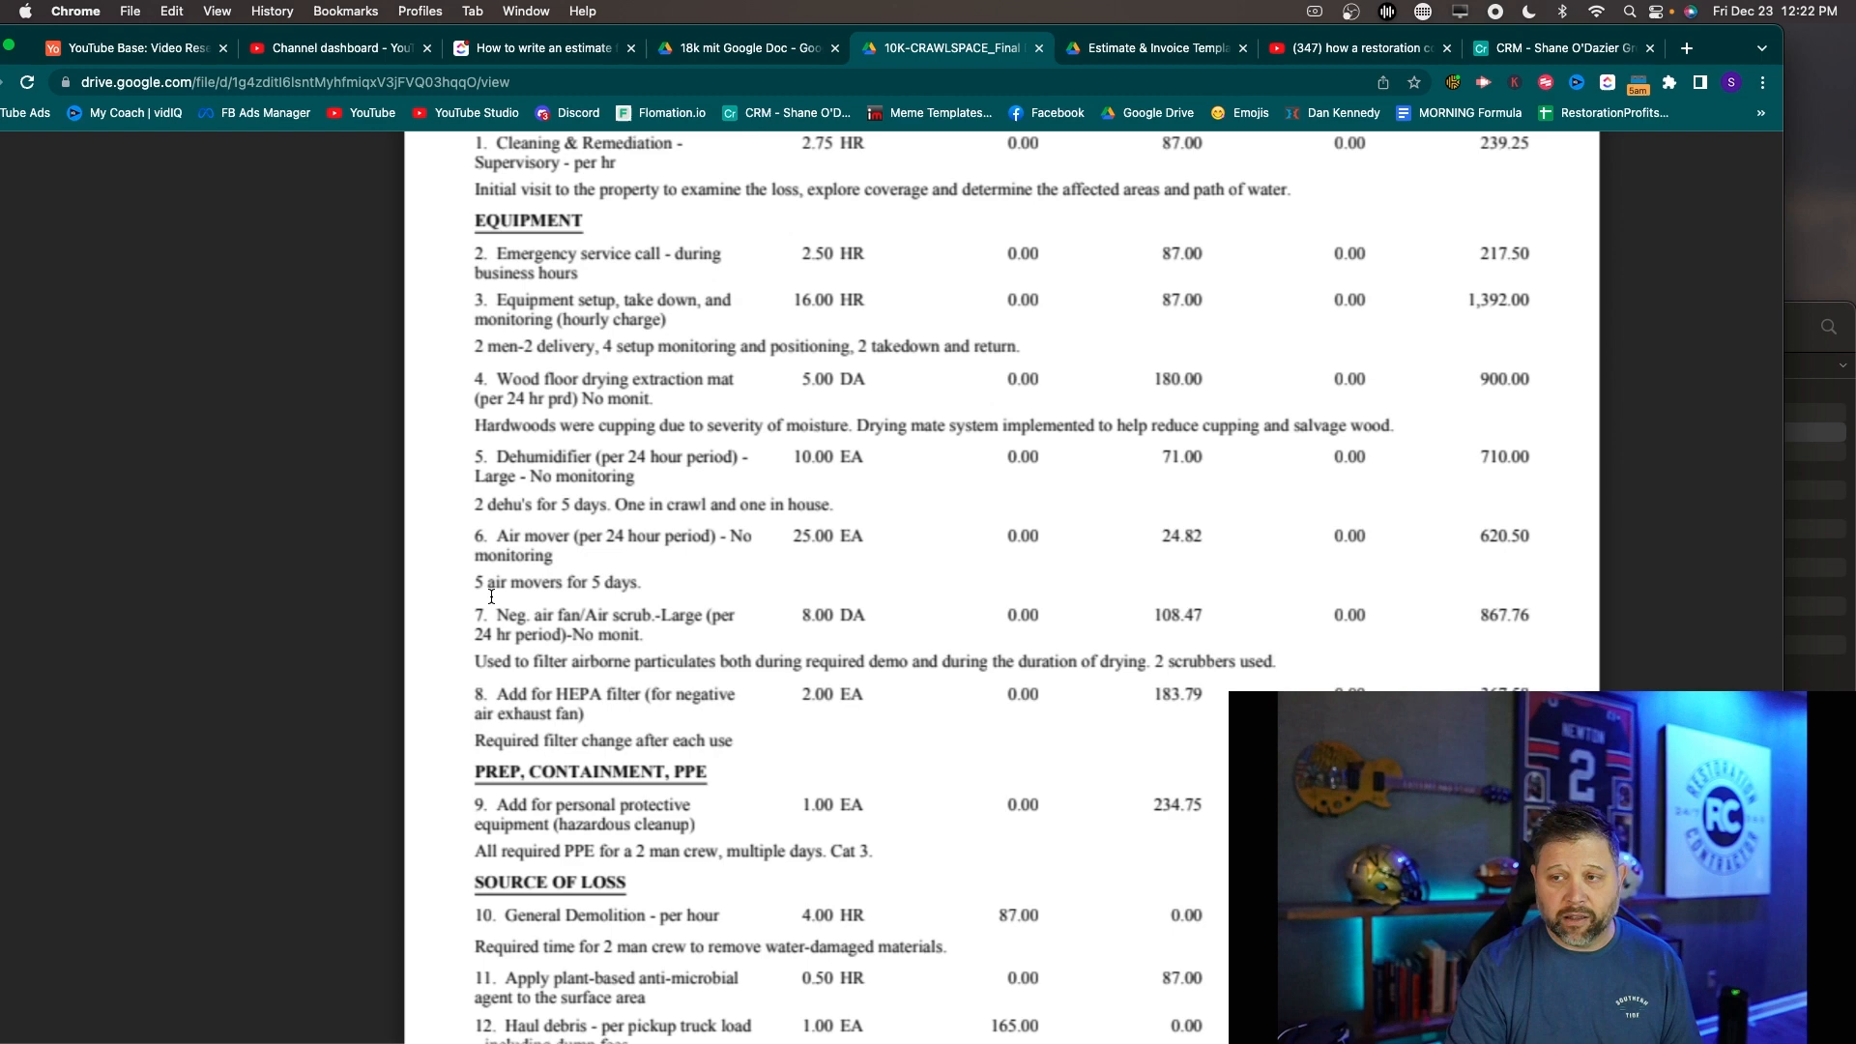
scroll("down", 3)
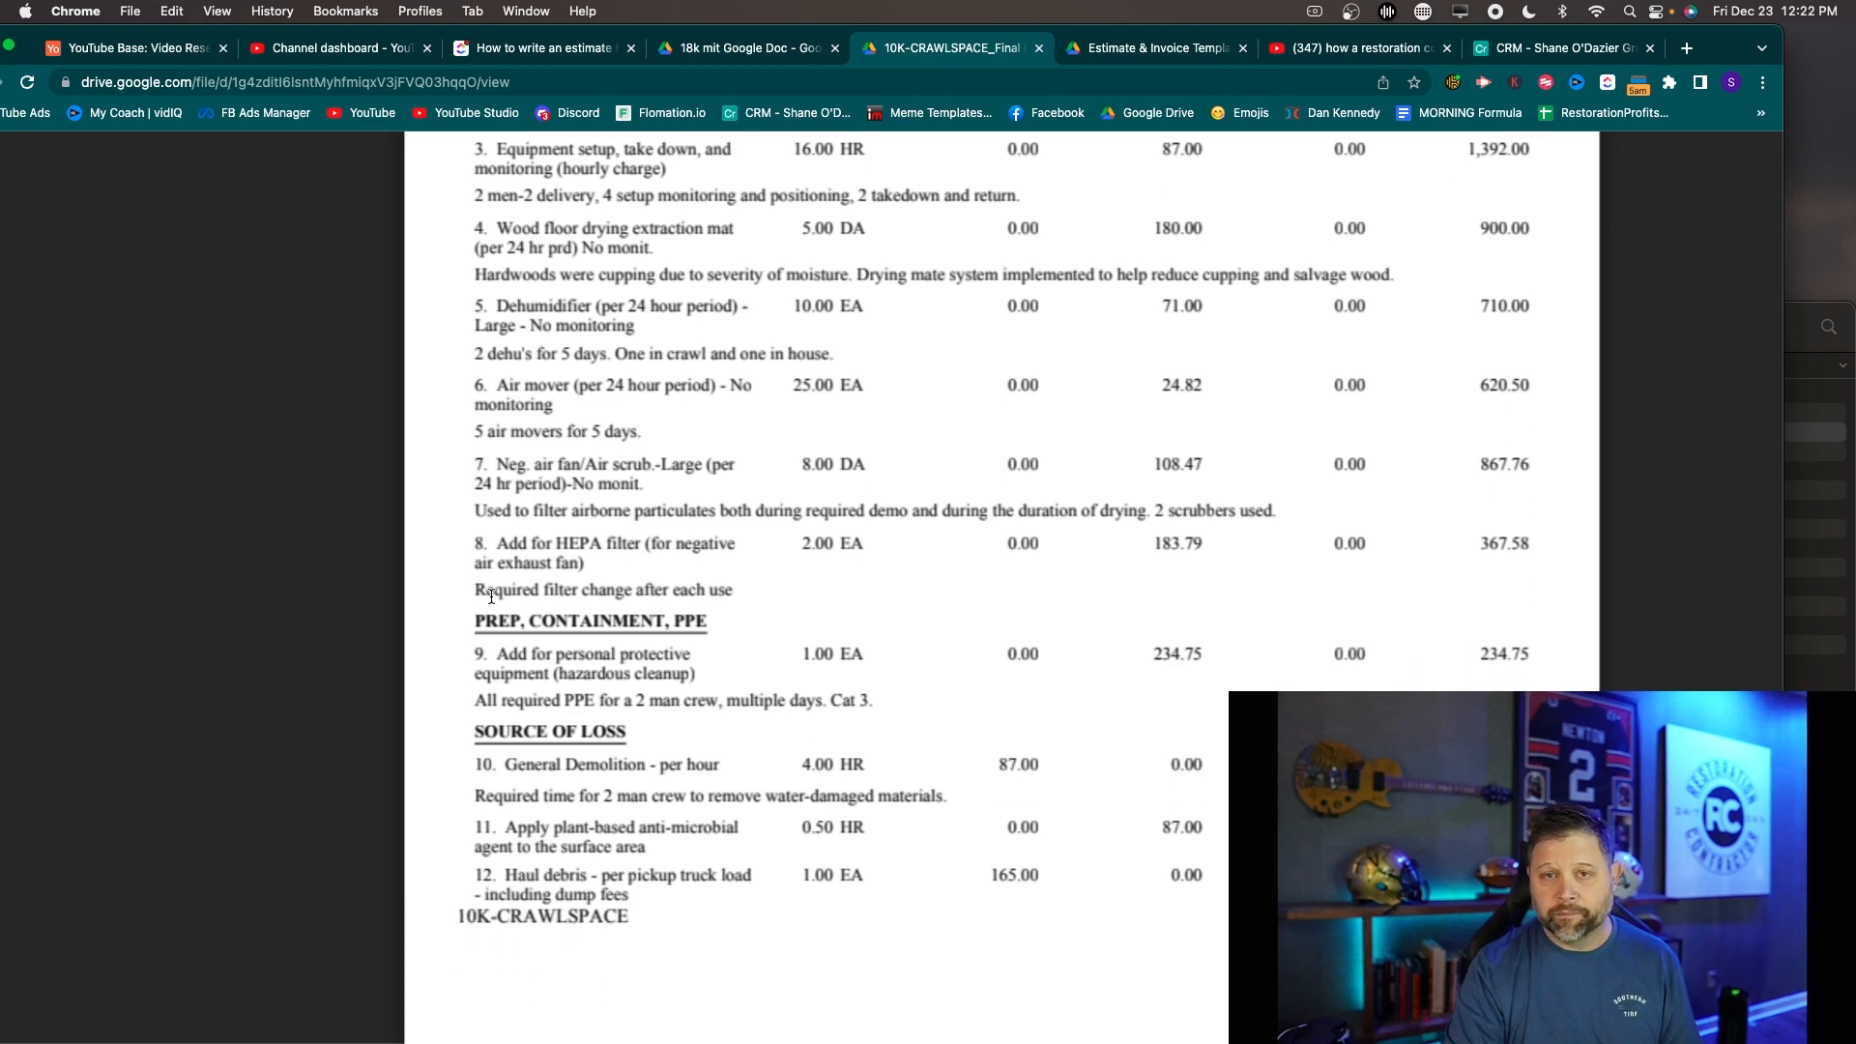
scroll("down", 3)
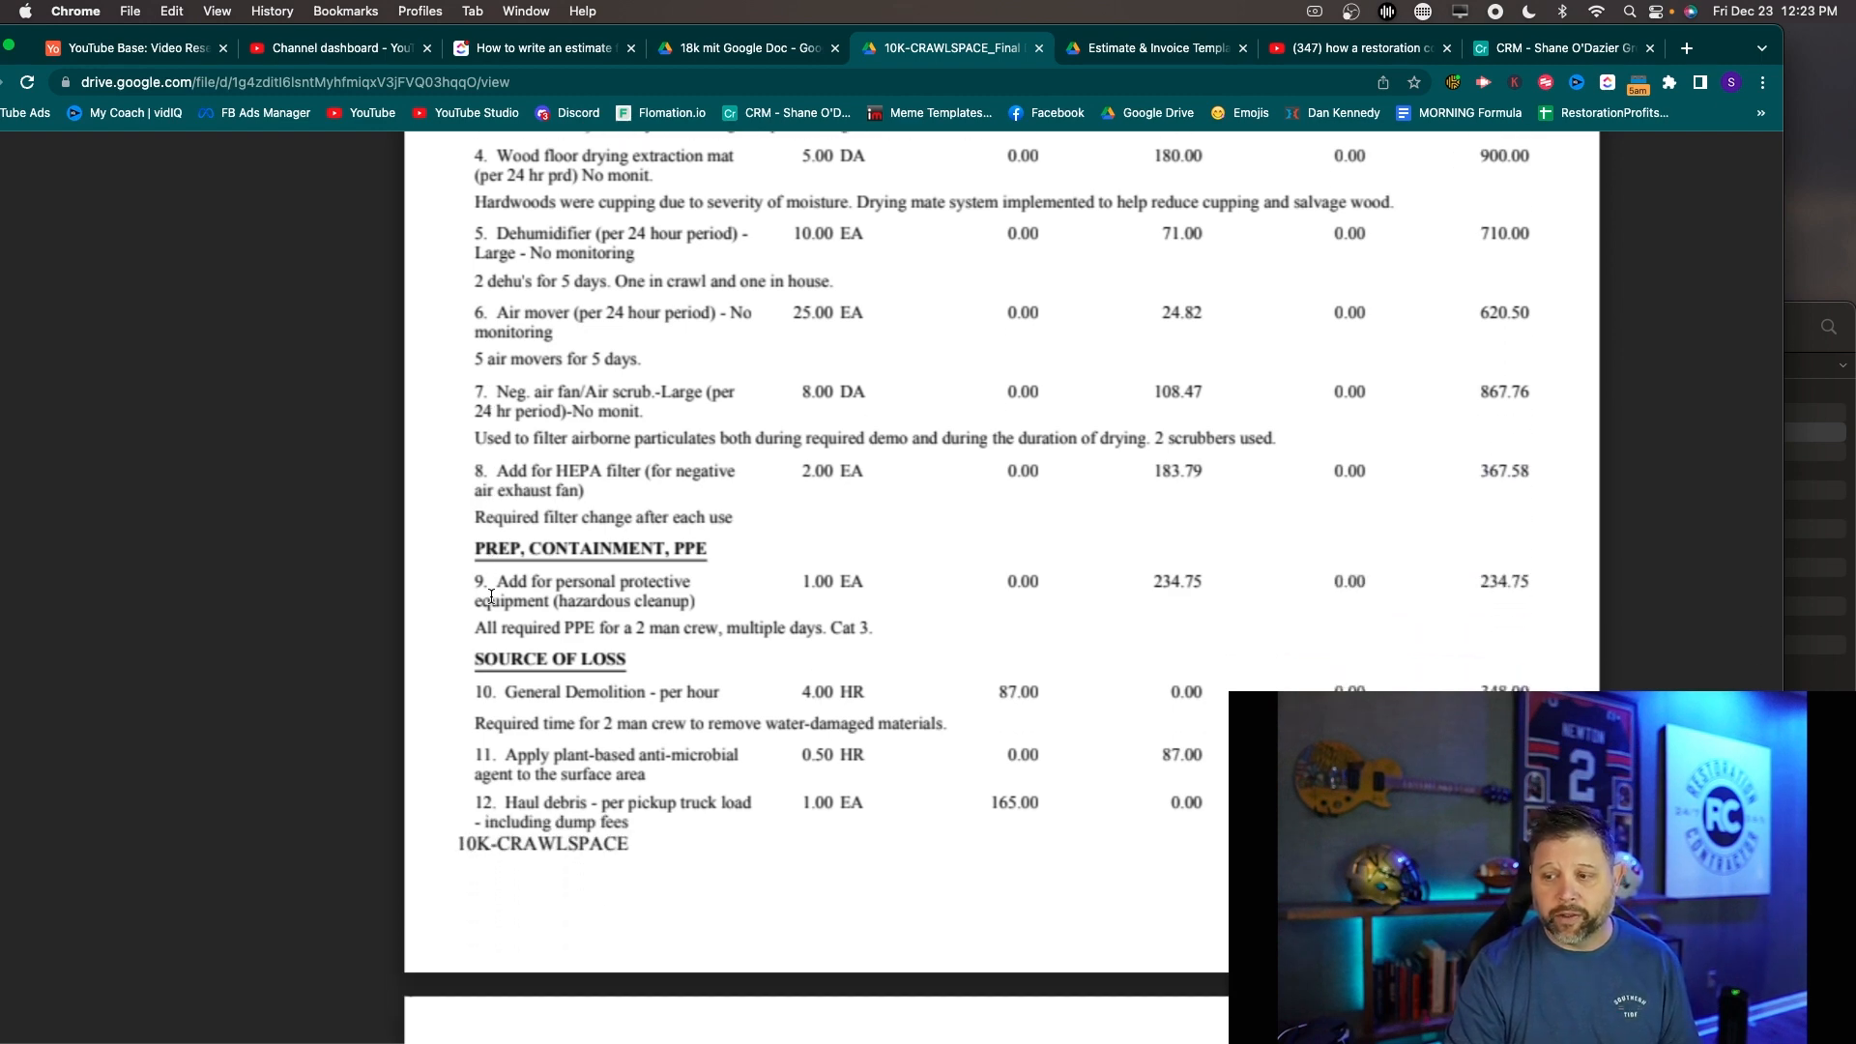
scroll("down", 3)
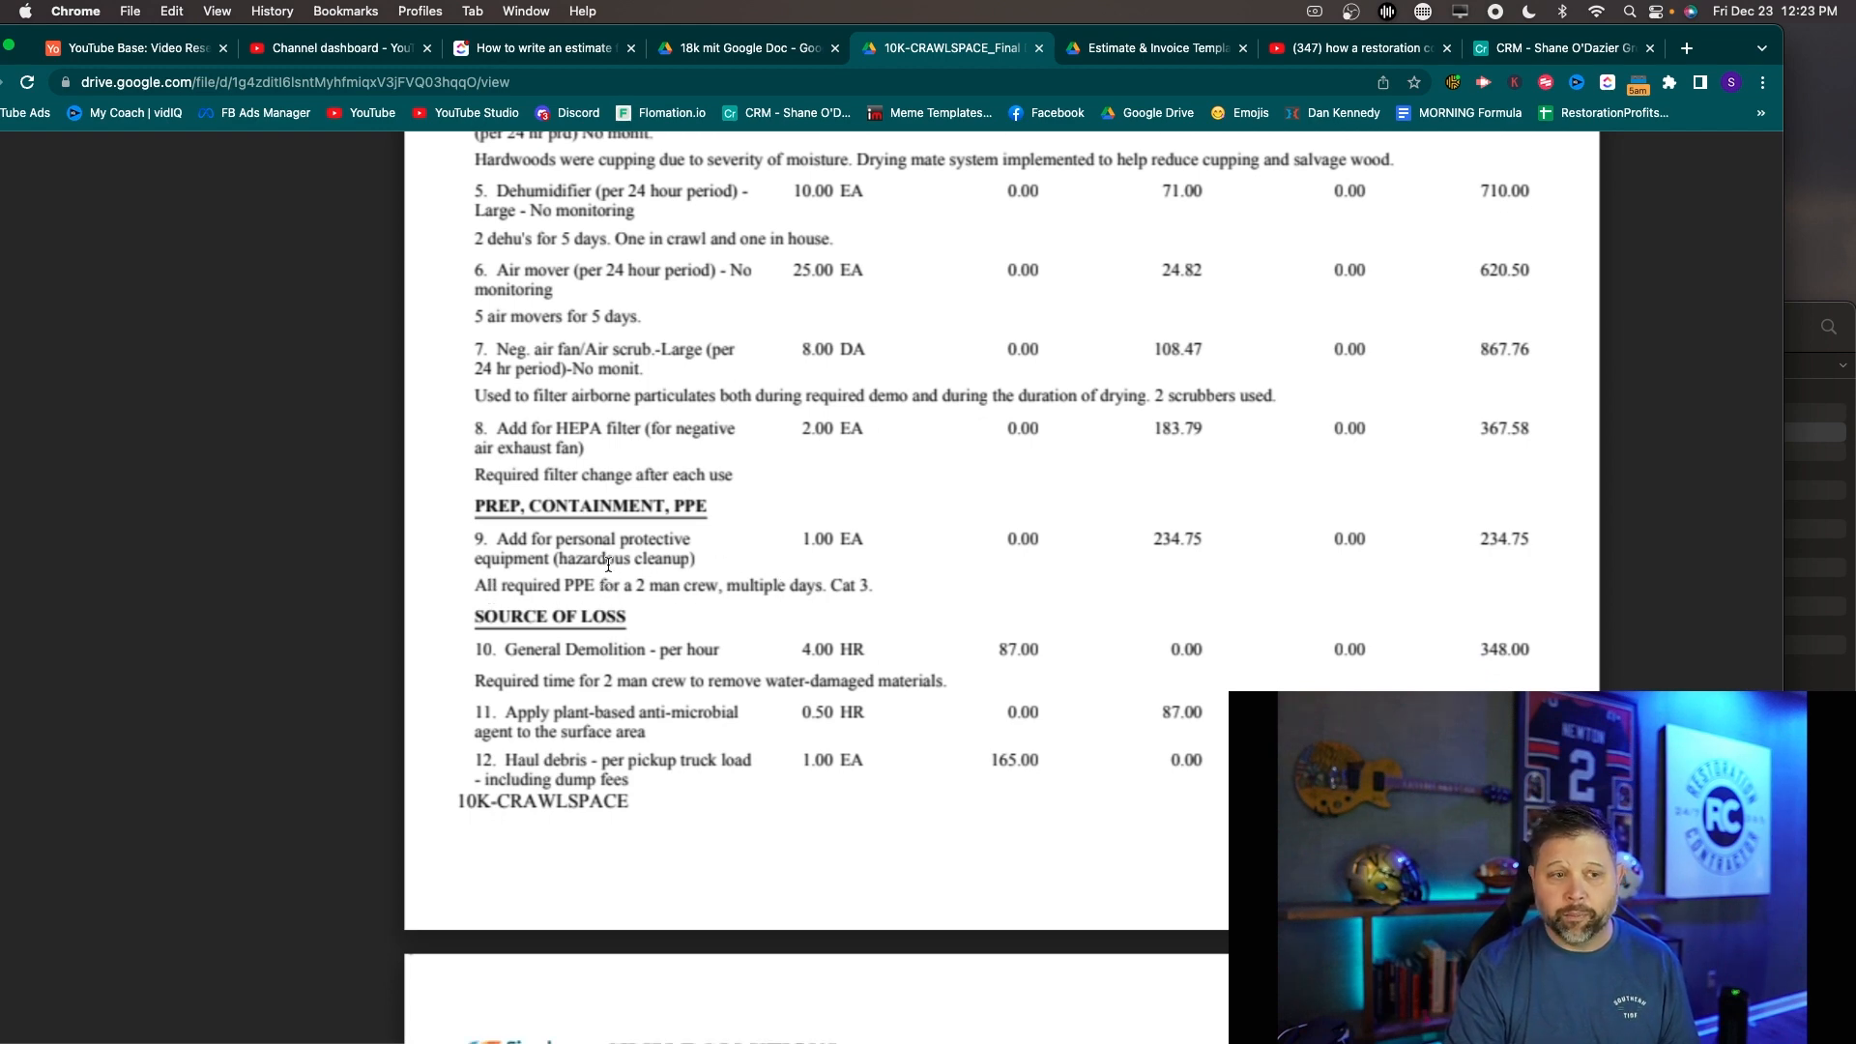
mouse_move(1095, 515)
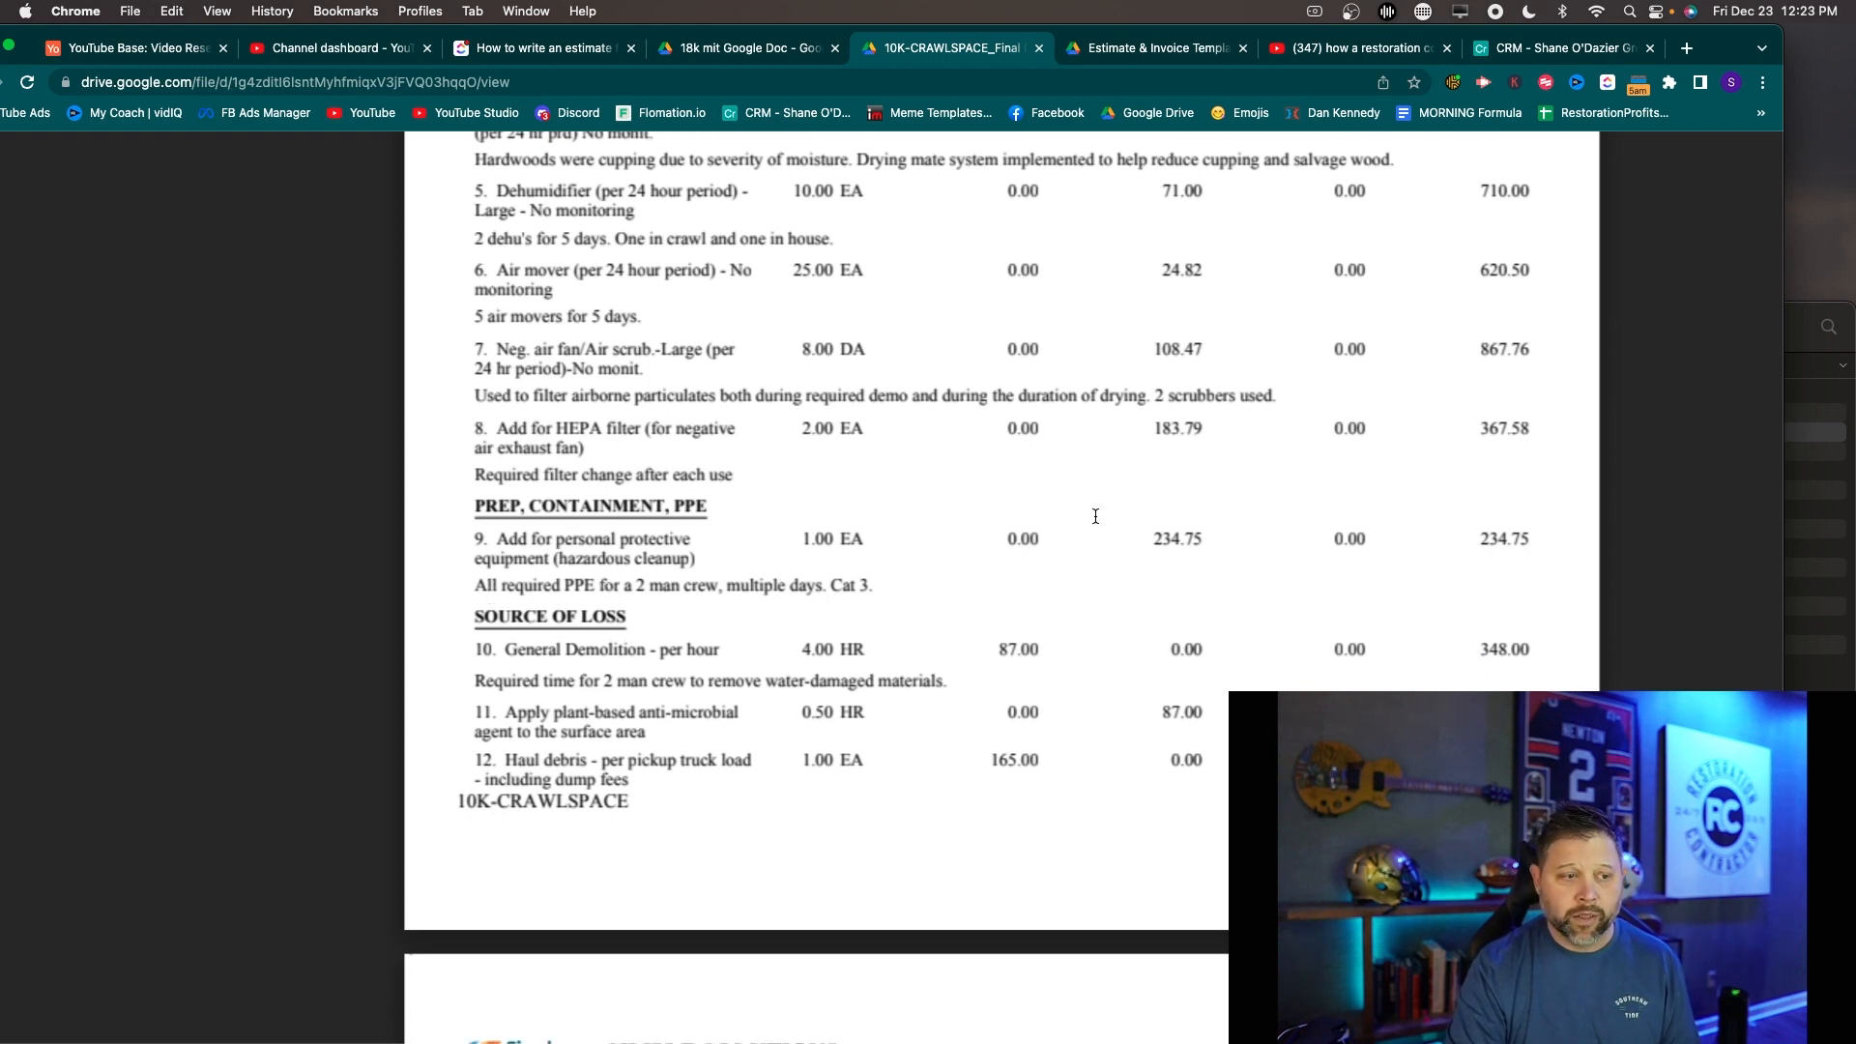
double_click(1171, 537)
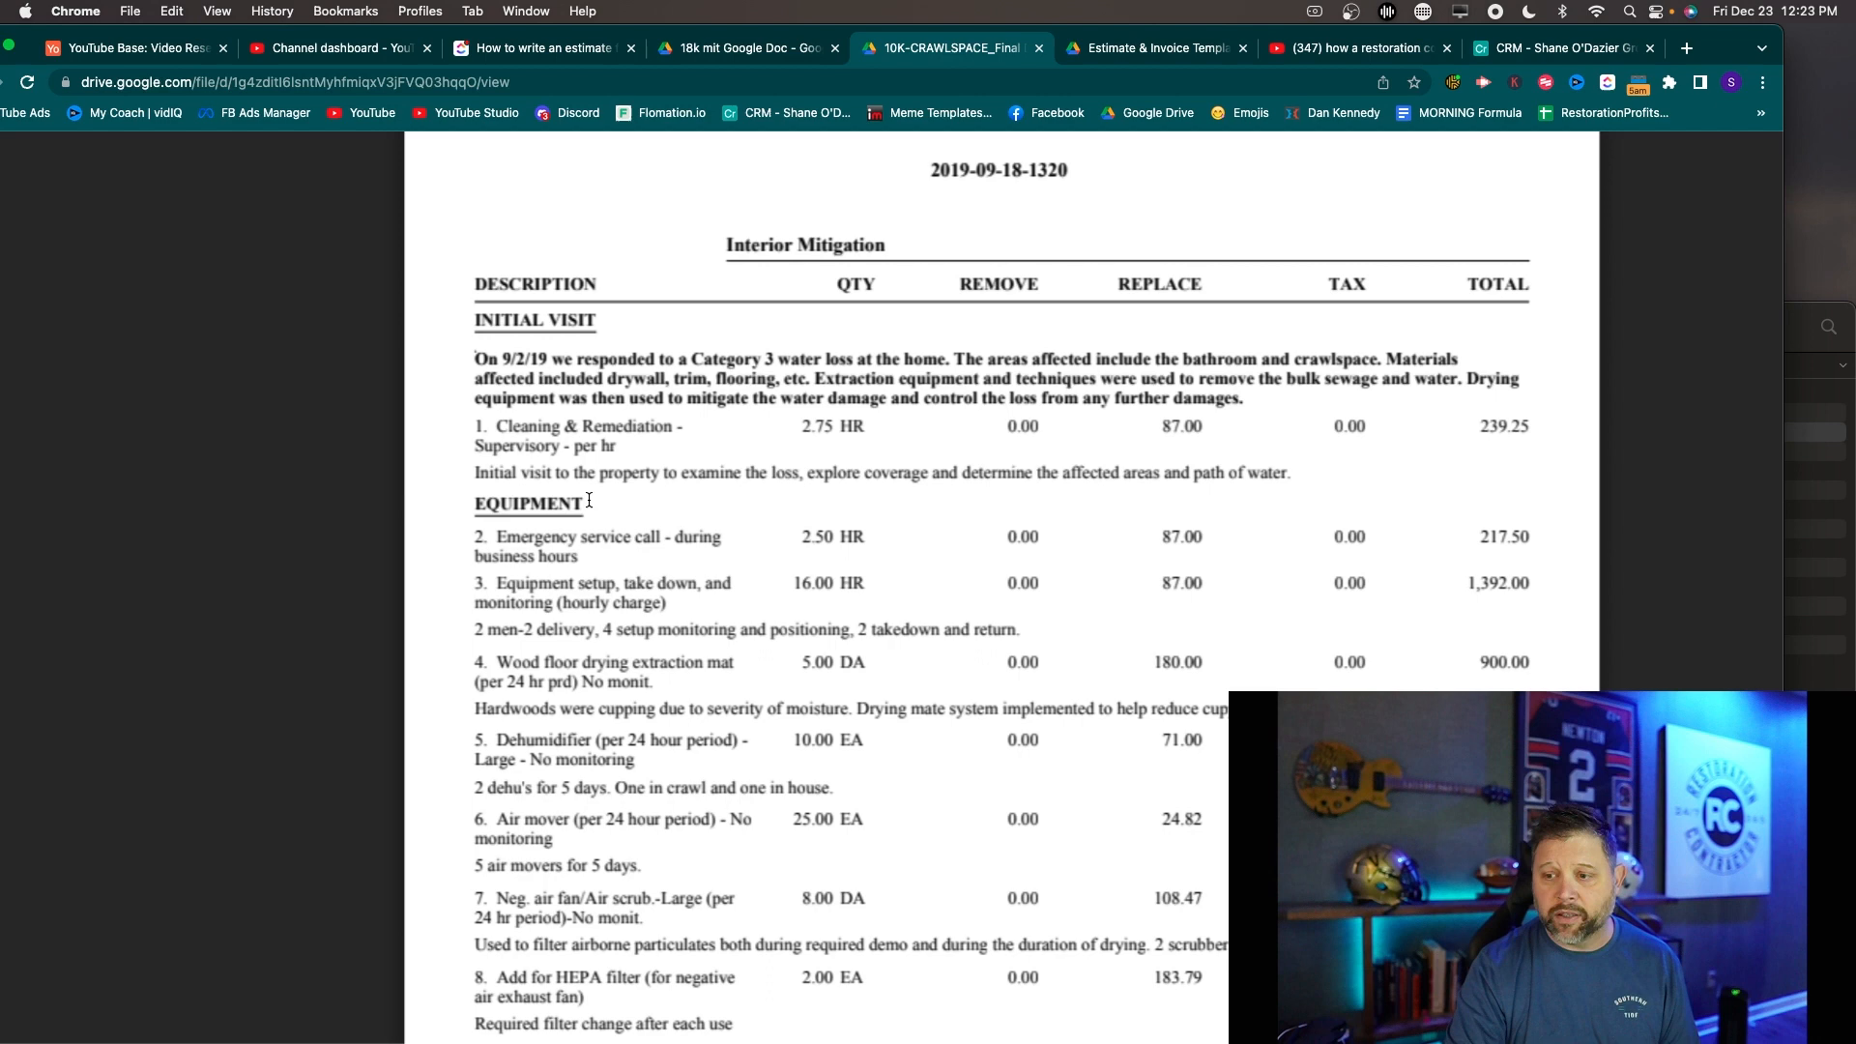
Scroll down to the 10,439.74 line item total and into the second copy of the estimate
scroll("down", 3)
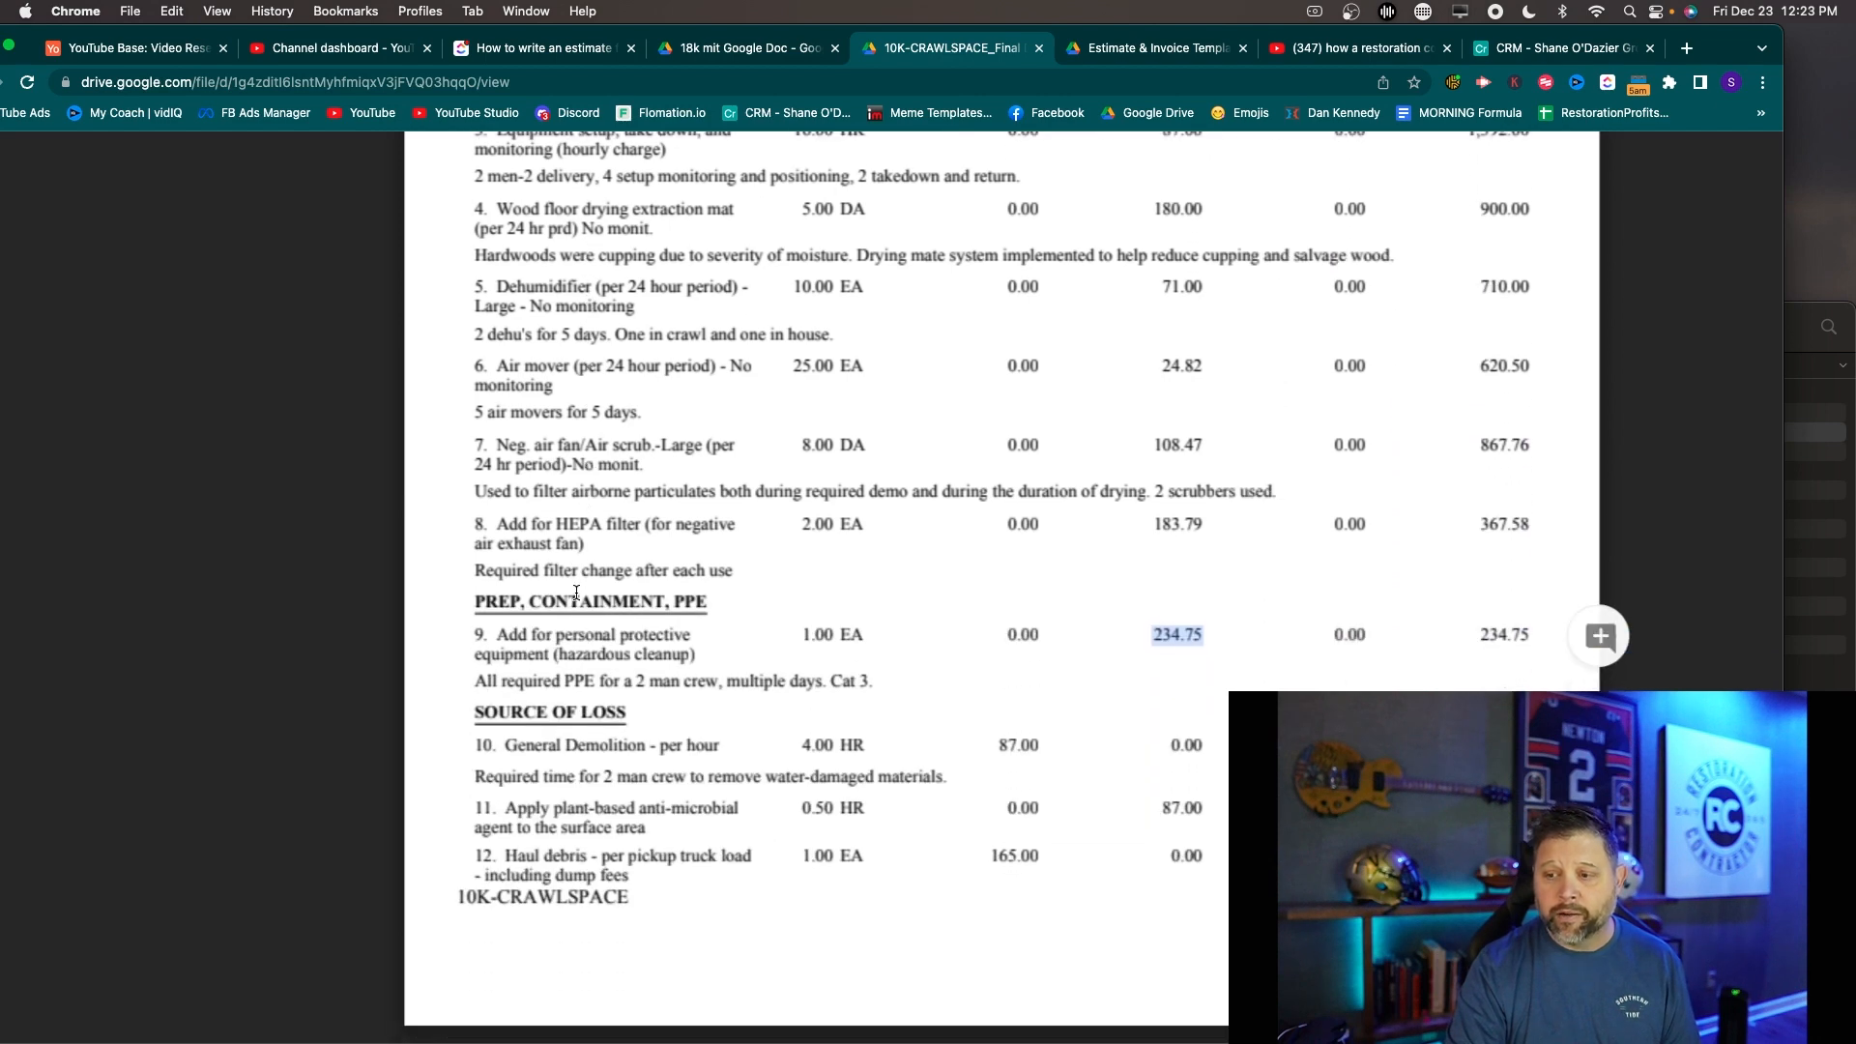
scroll("down", 3)
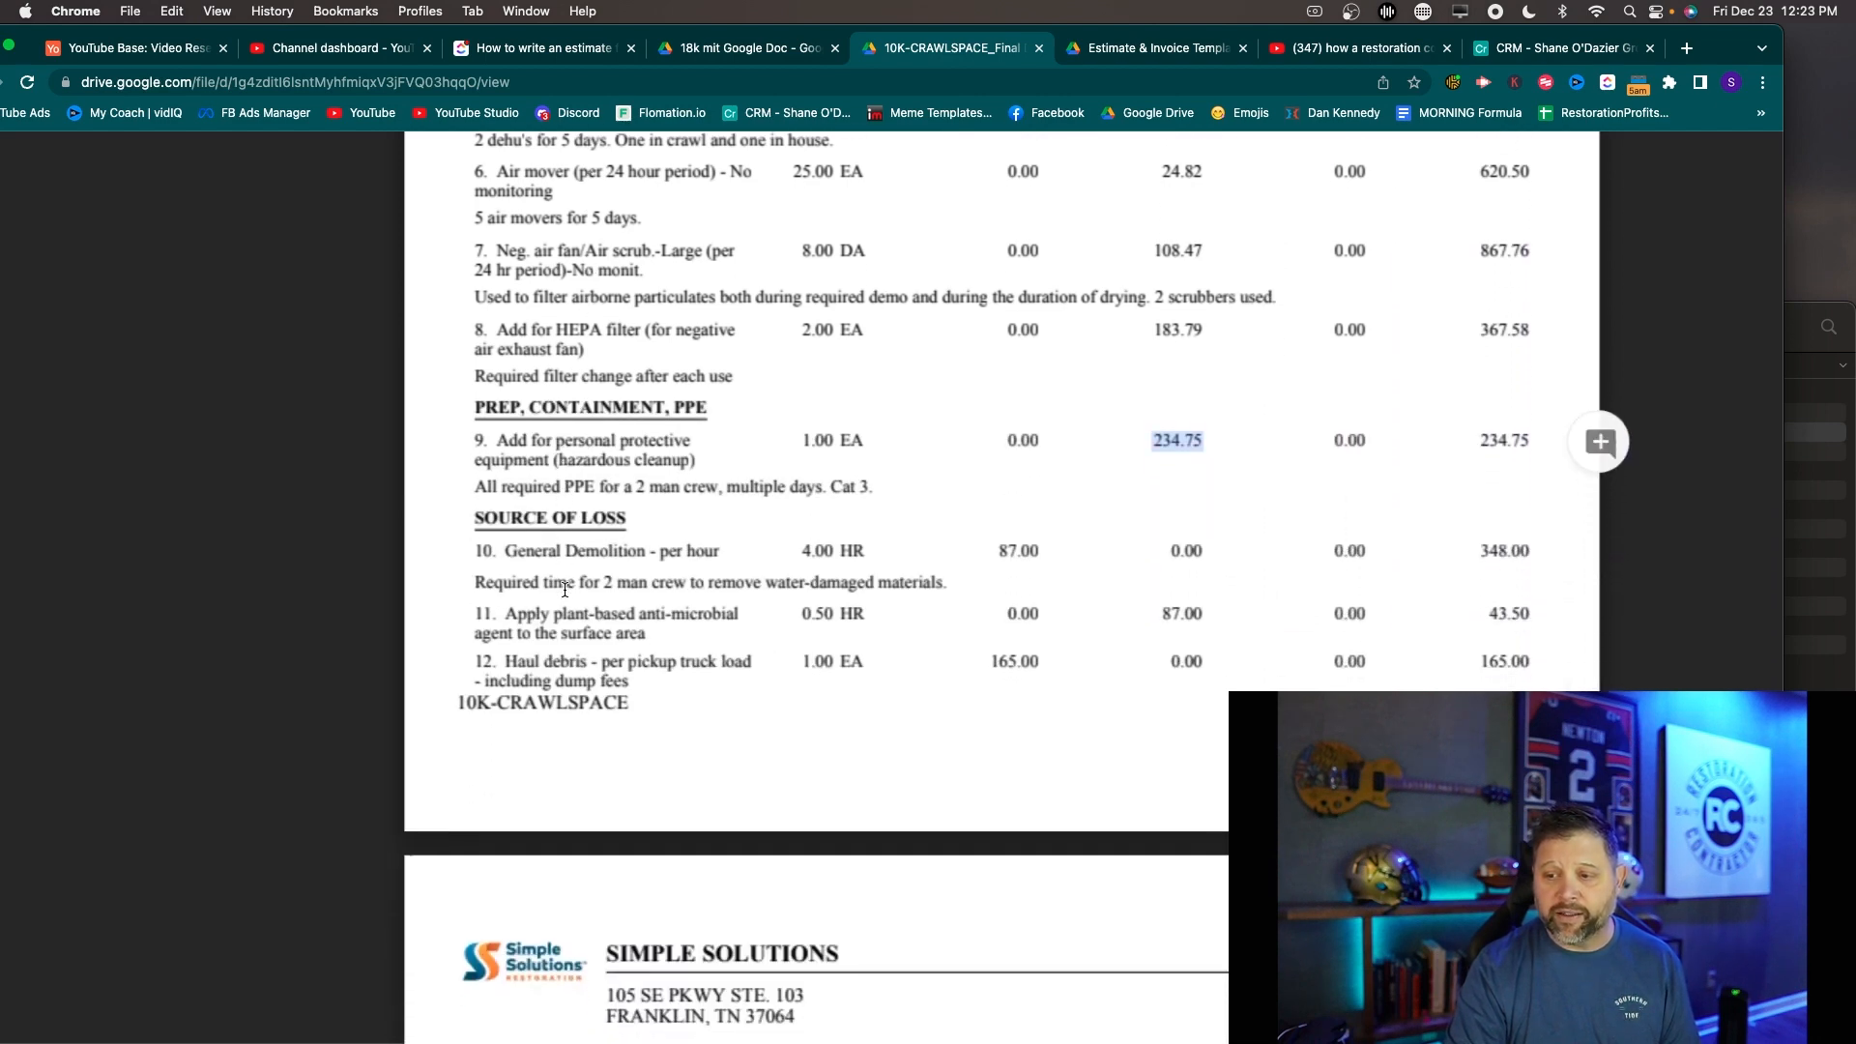
scroll("down", 3)
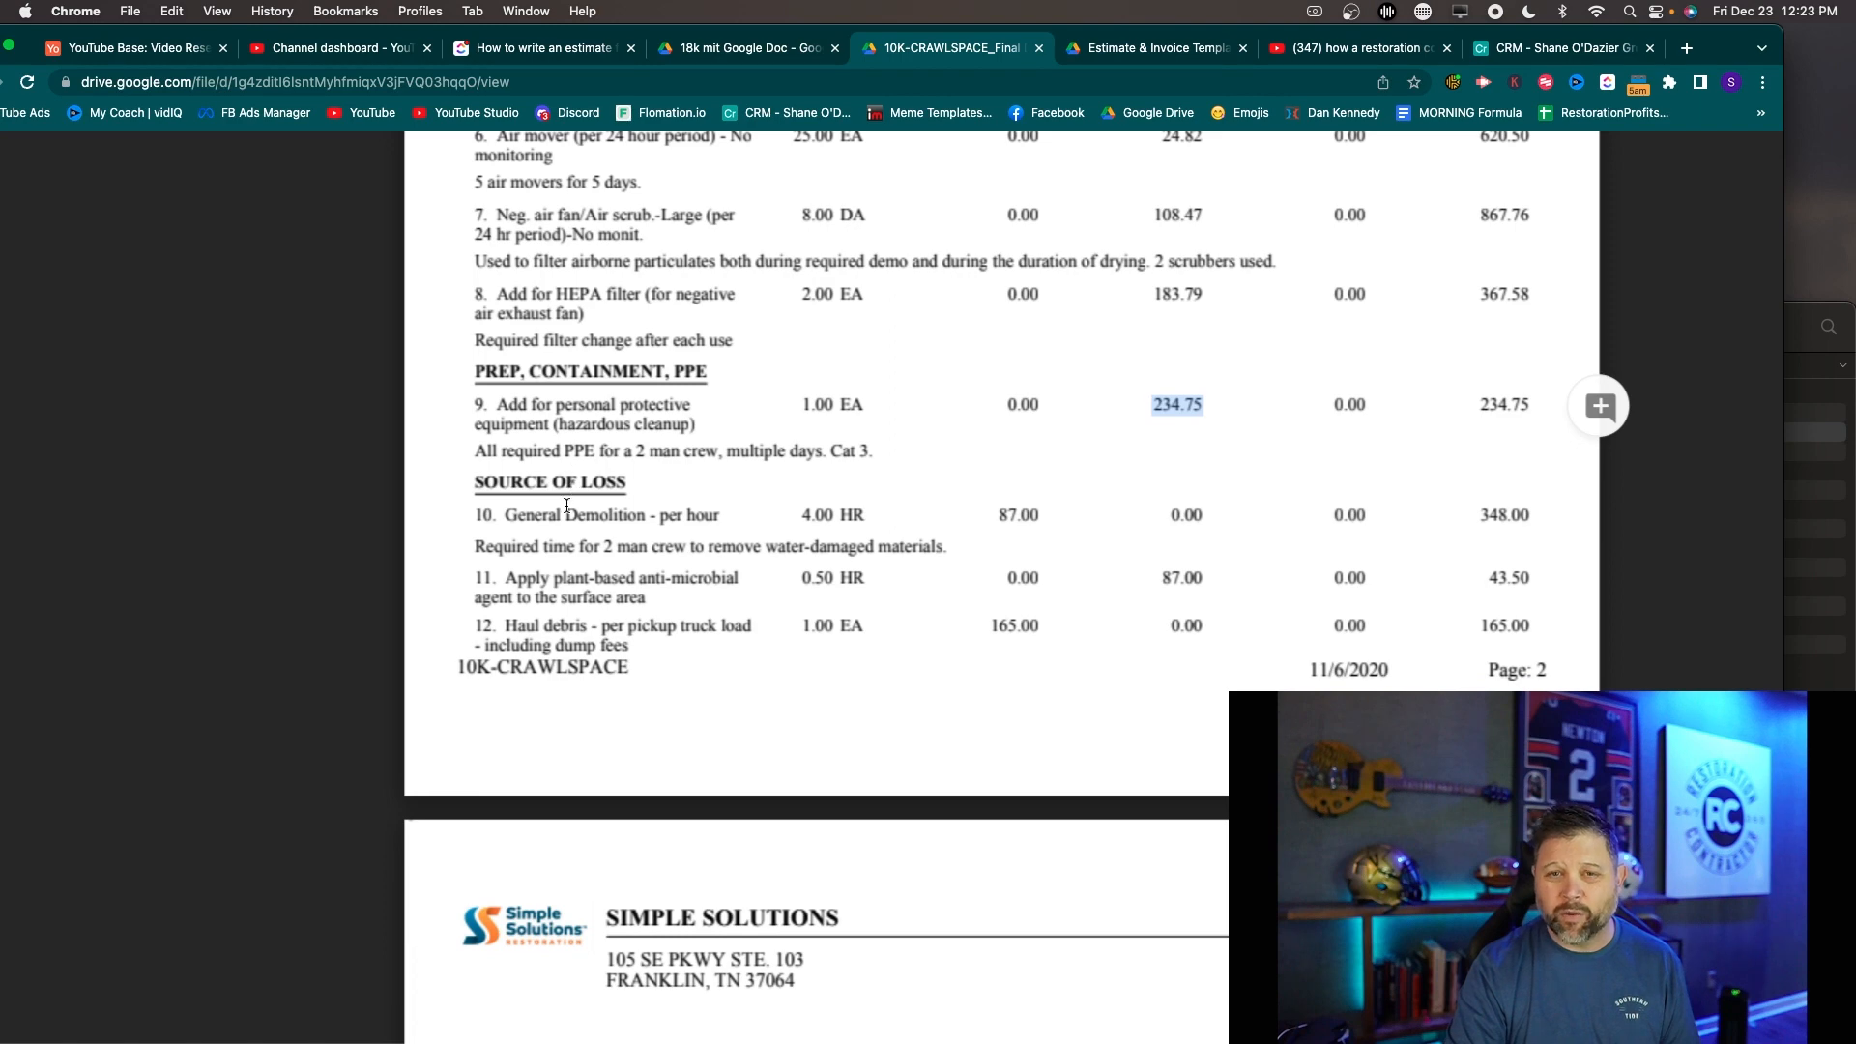
scroll("down", 3)
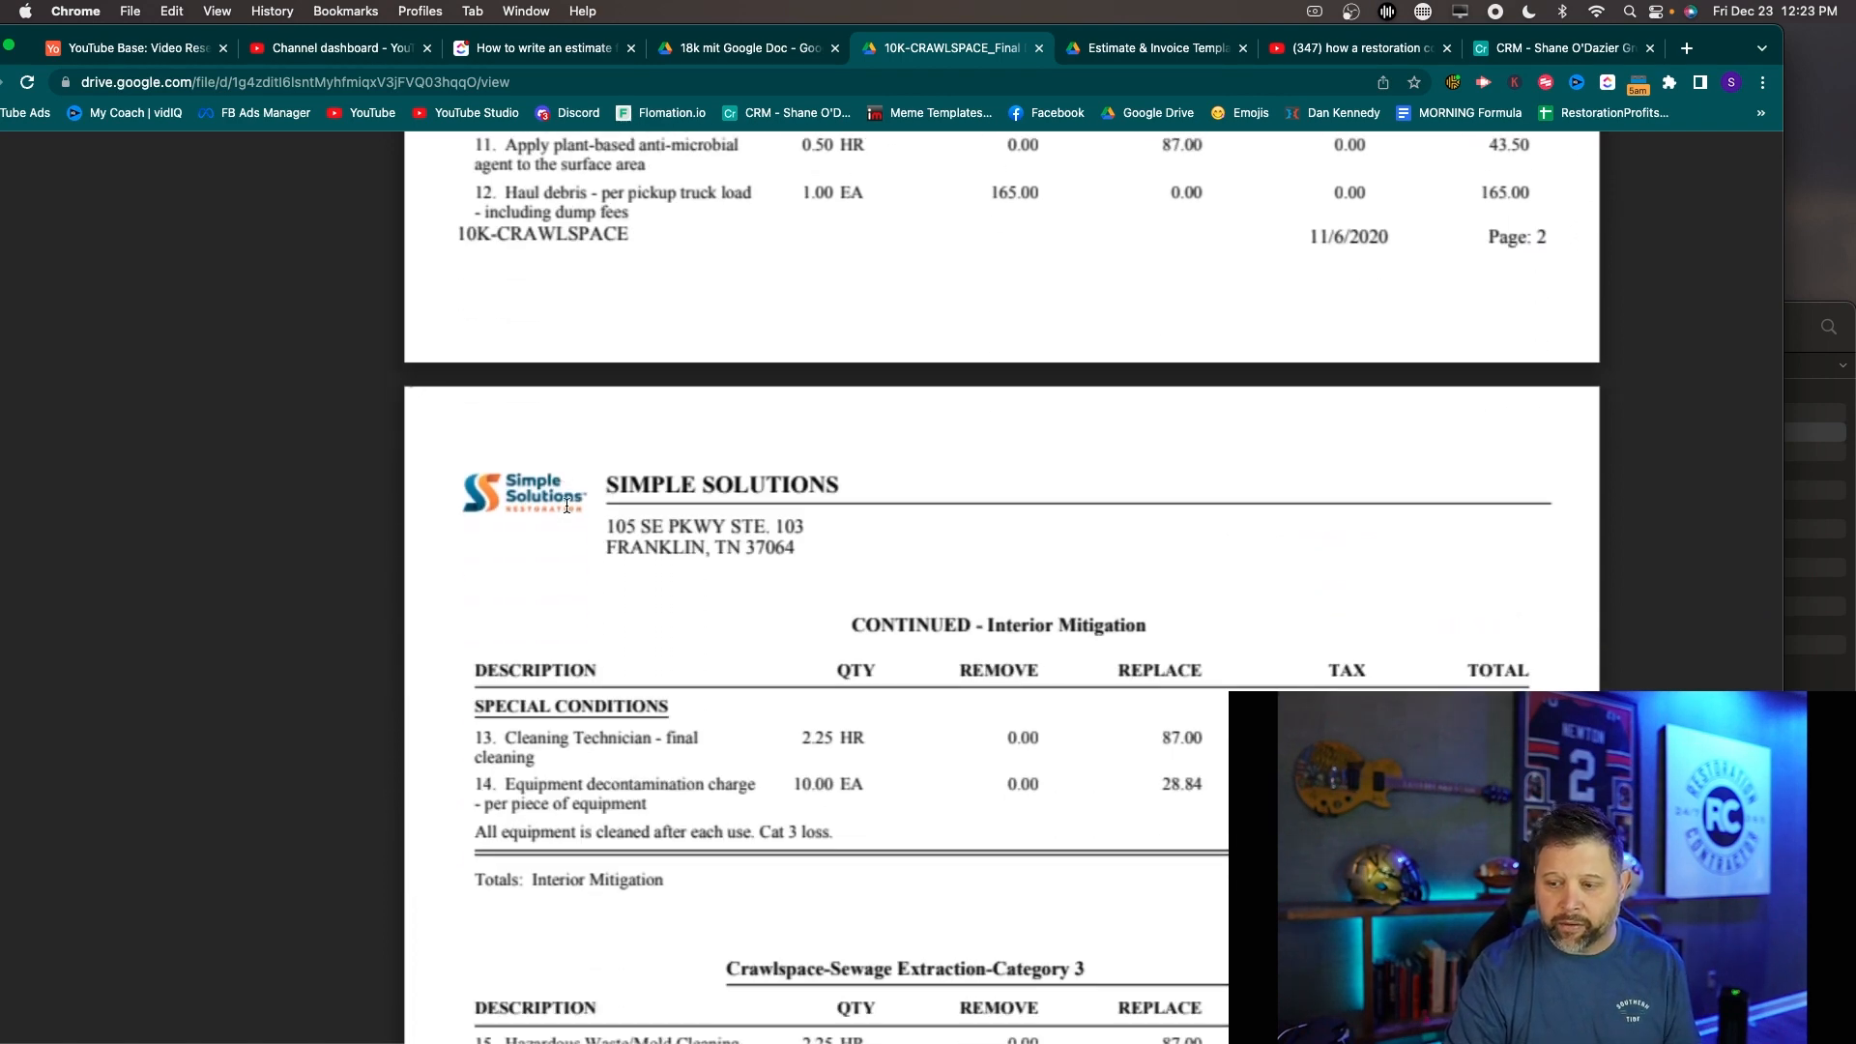
scroll("down", 3)
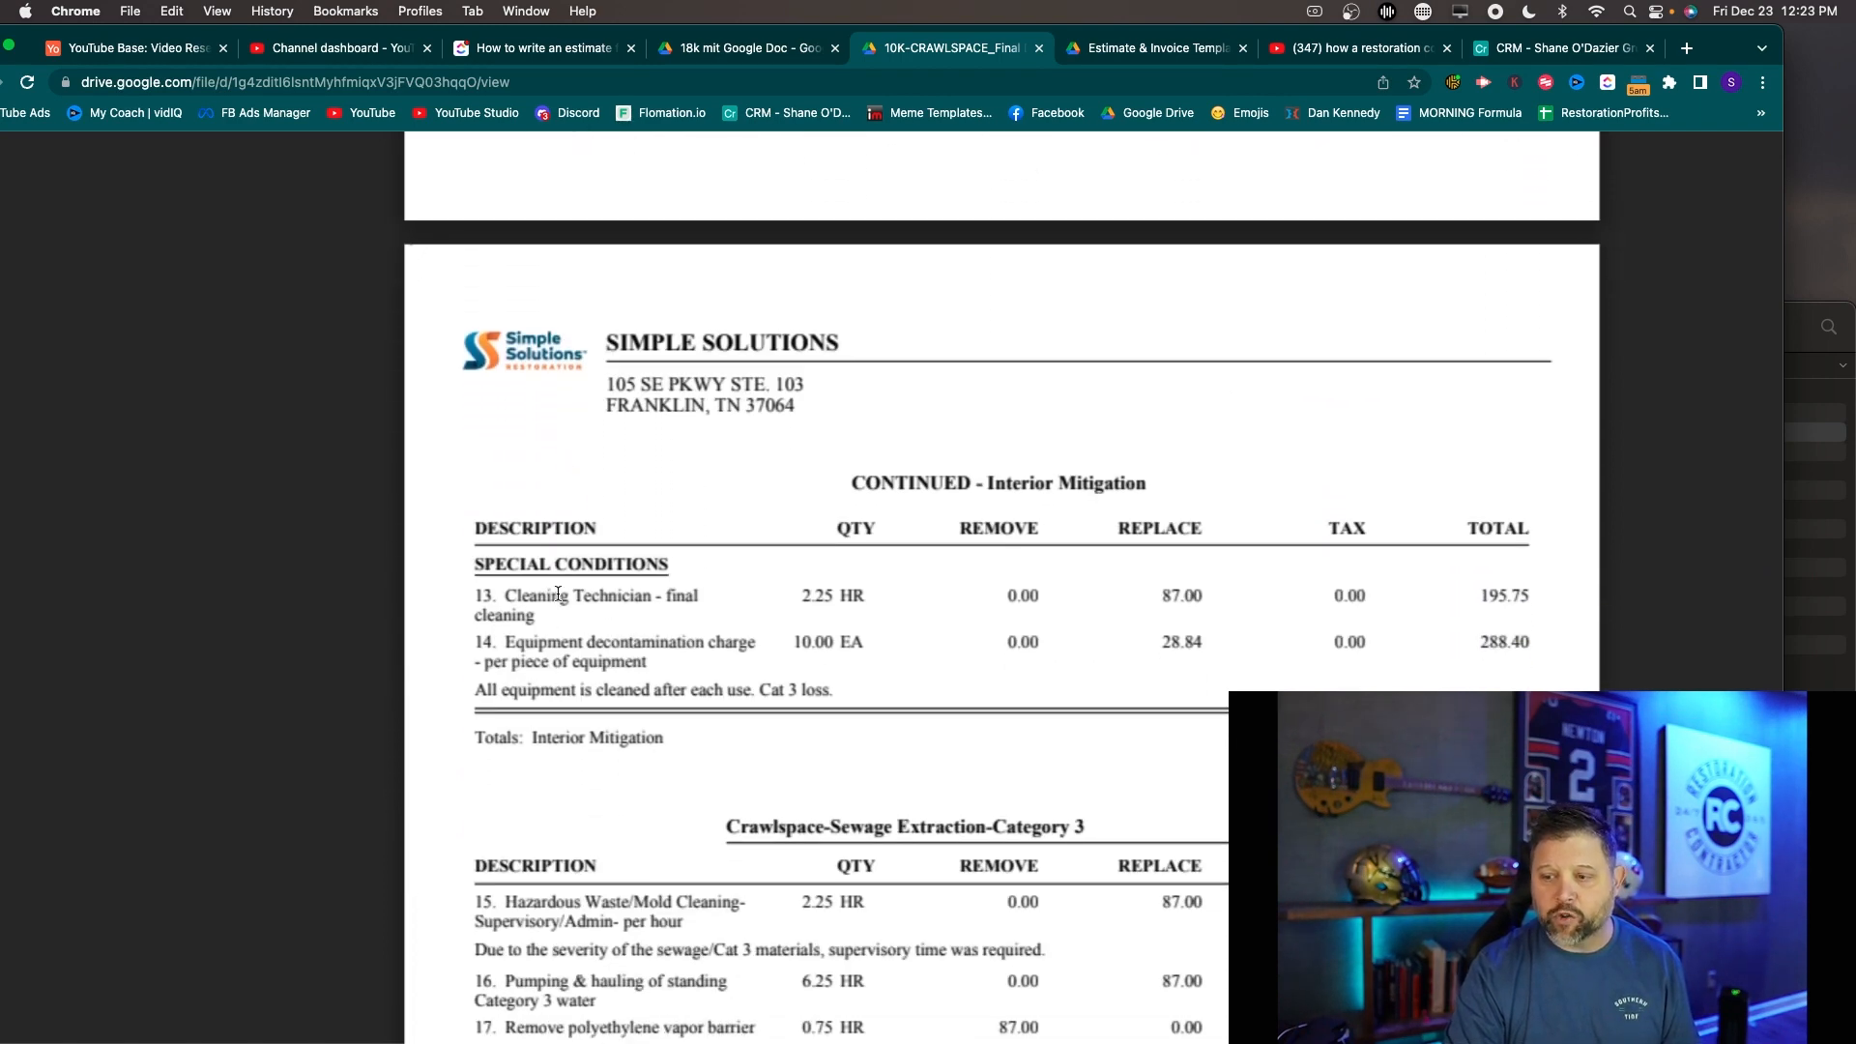
scroll("down", 3)
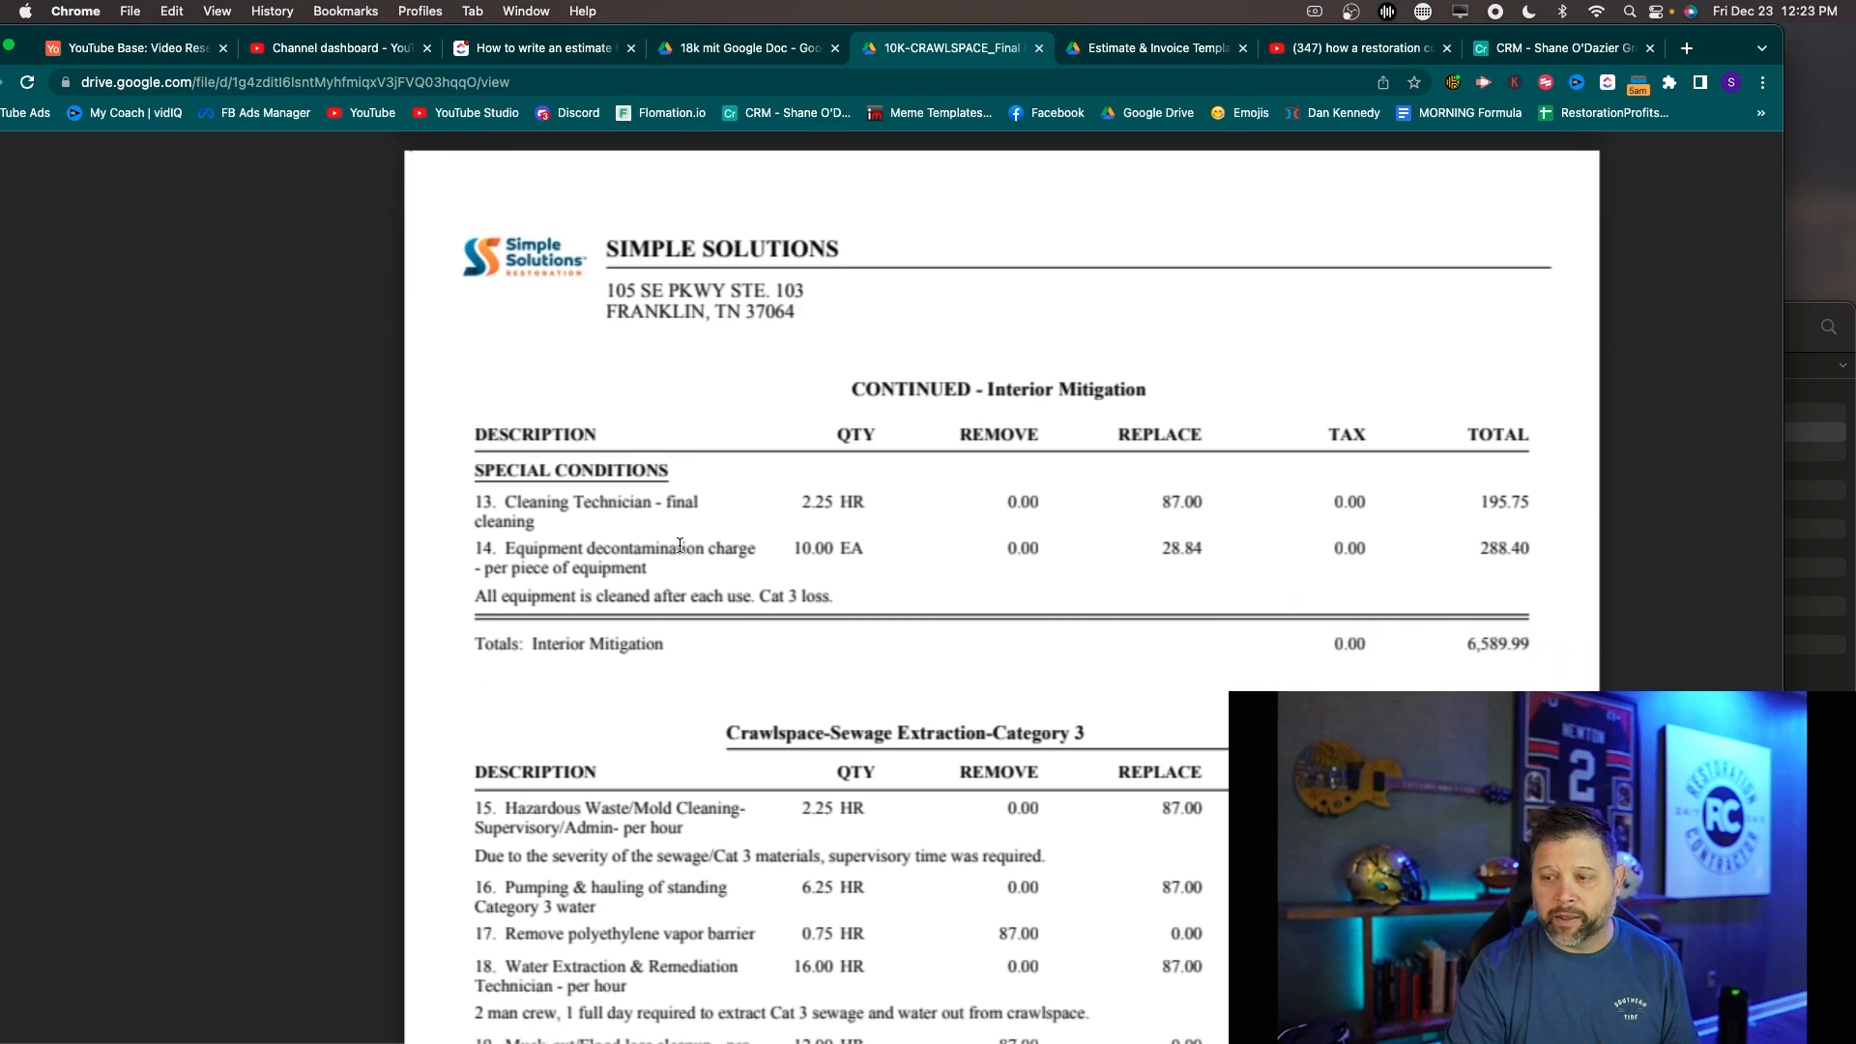
mouse_move(731, 511)
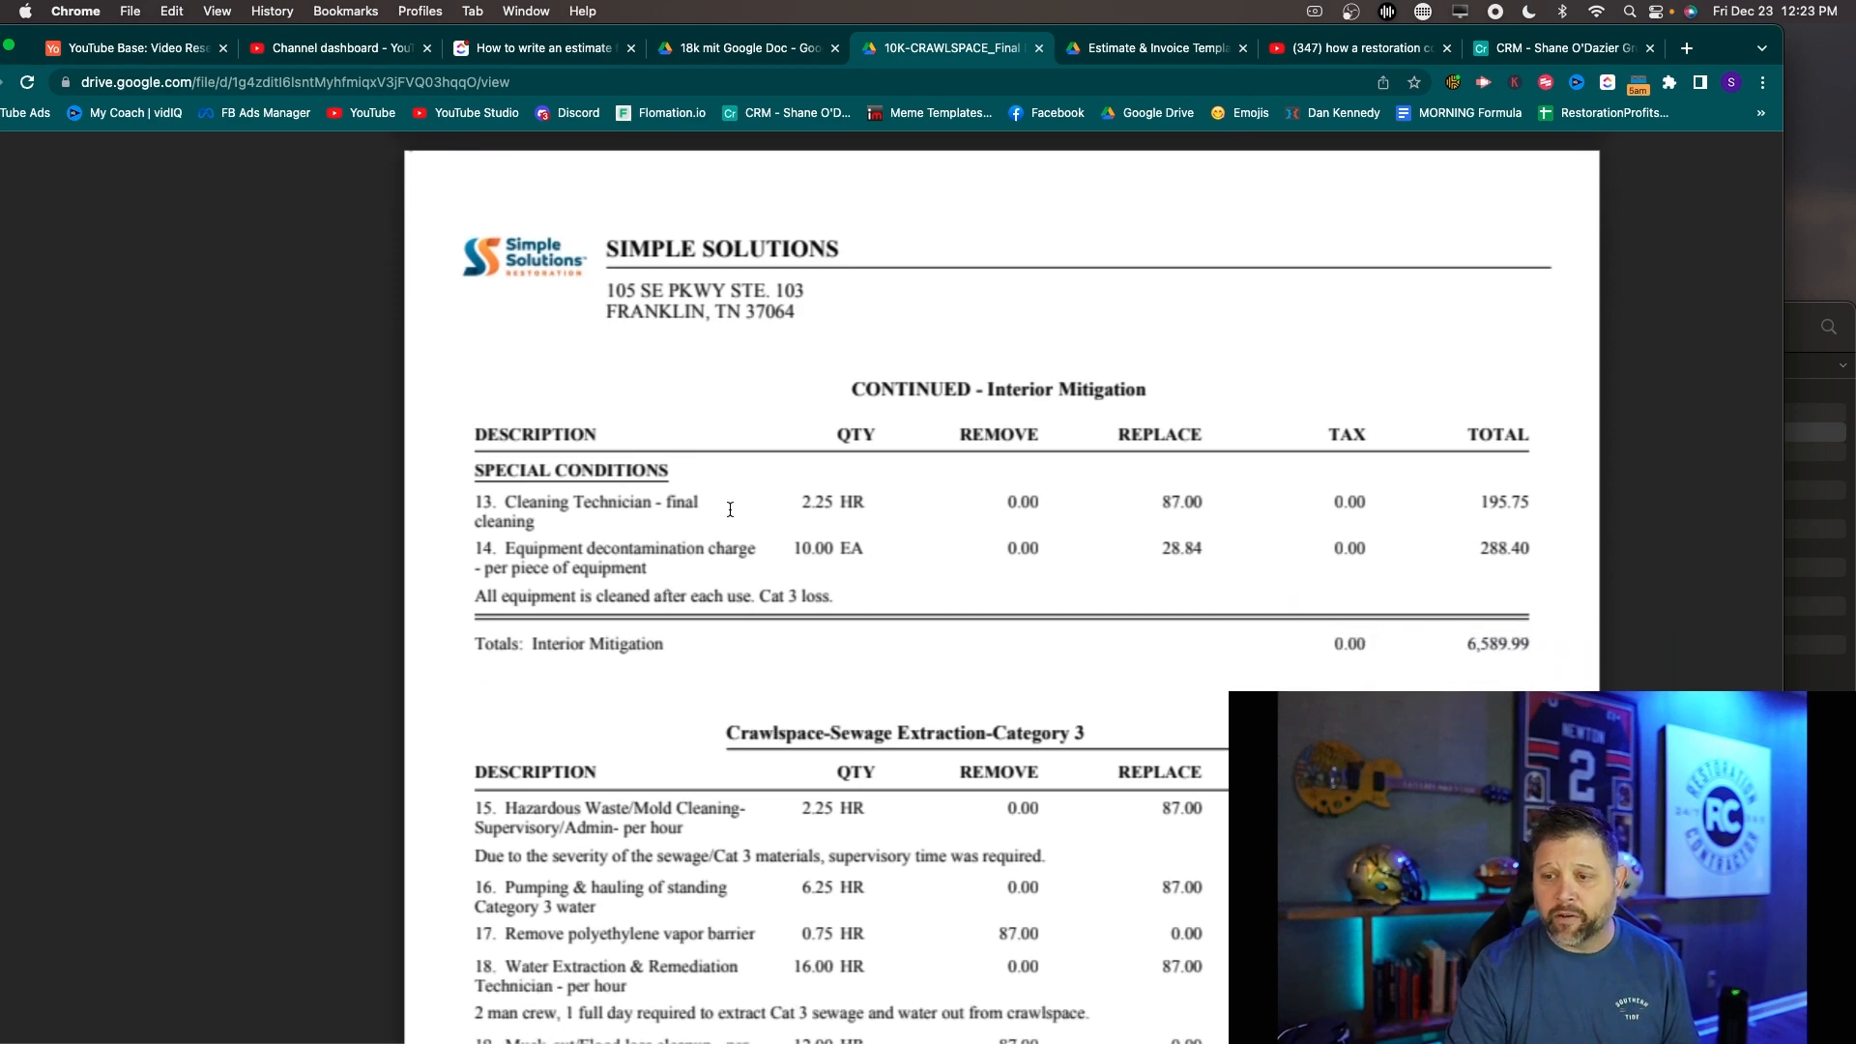
scroll("down", 3)
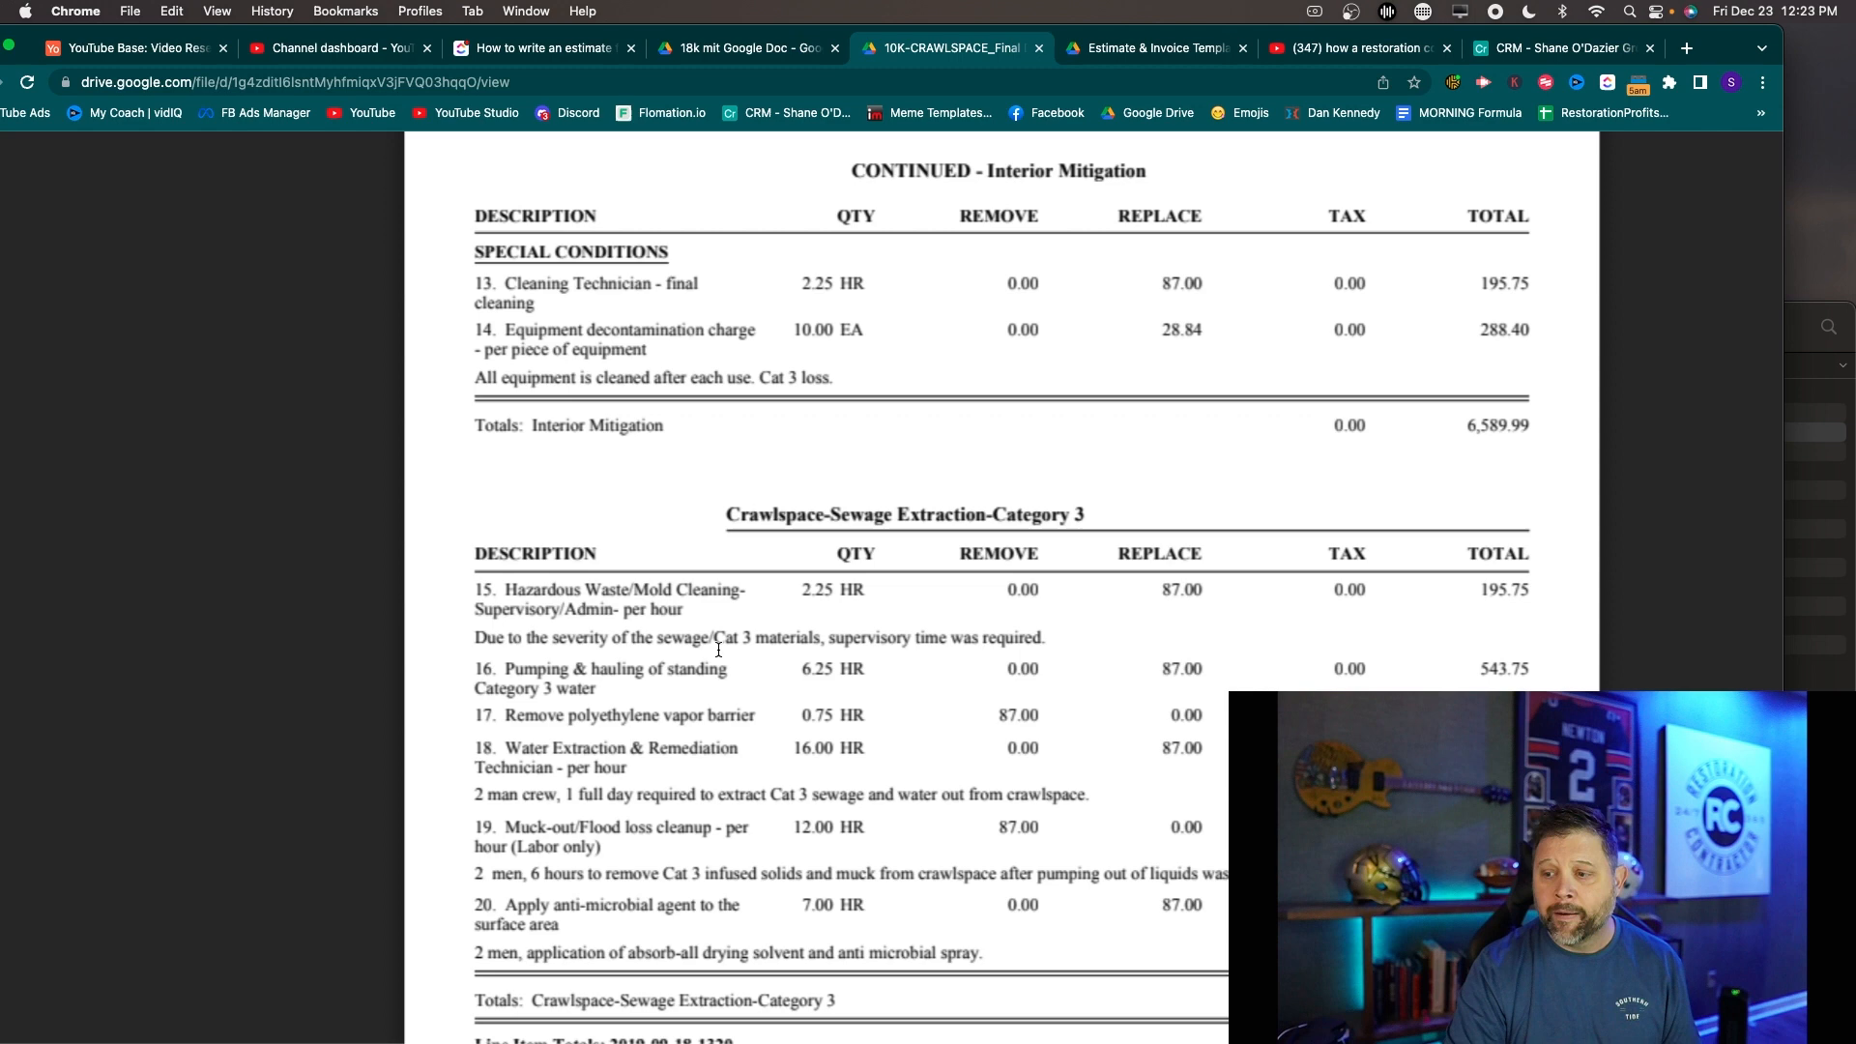
scroll("down", 3)
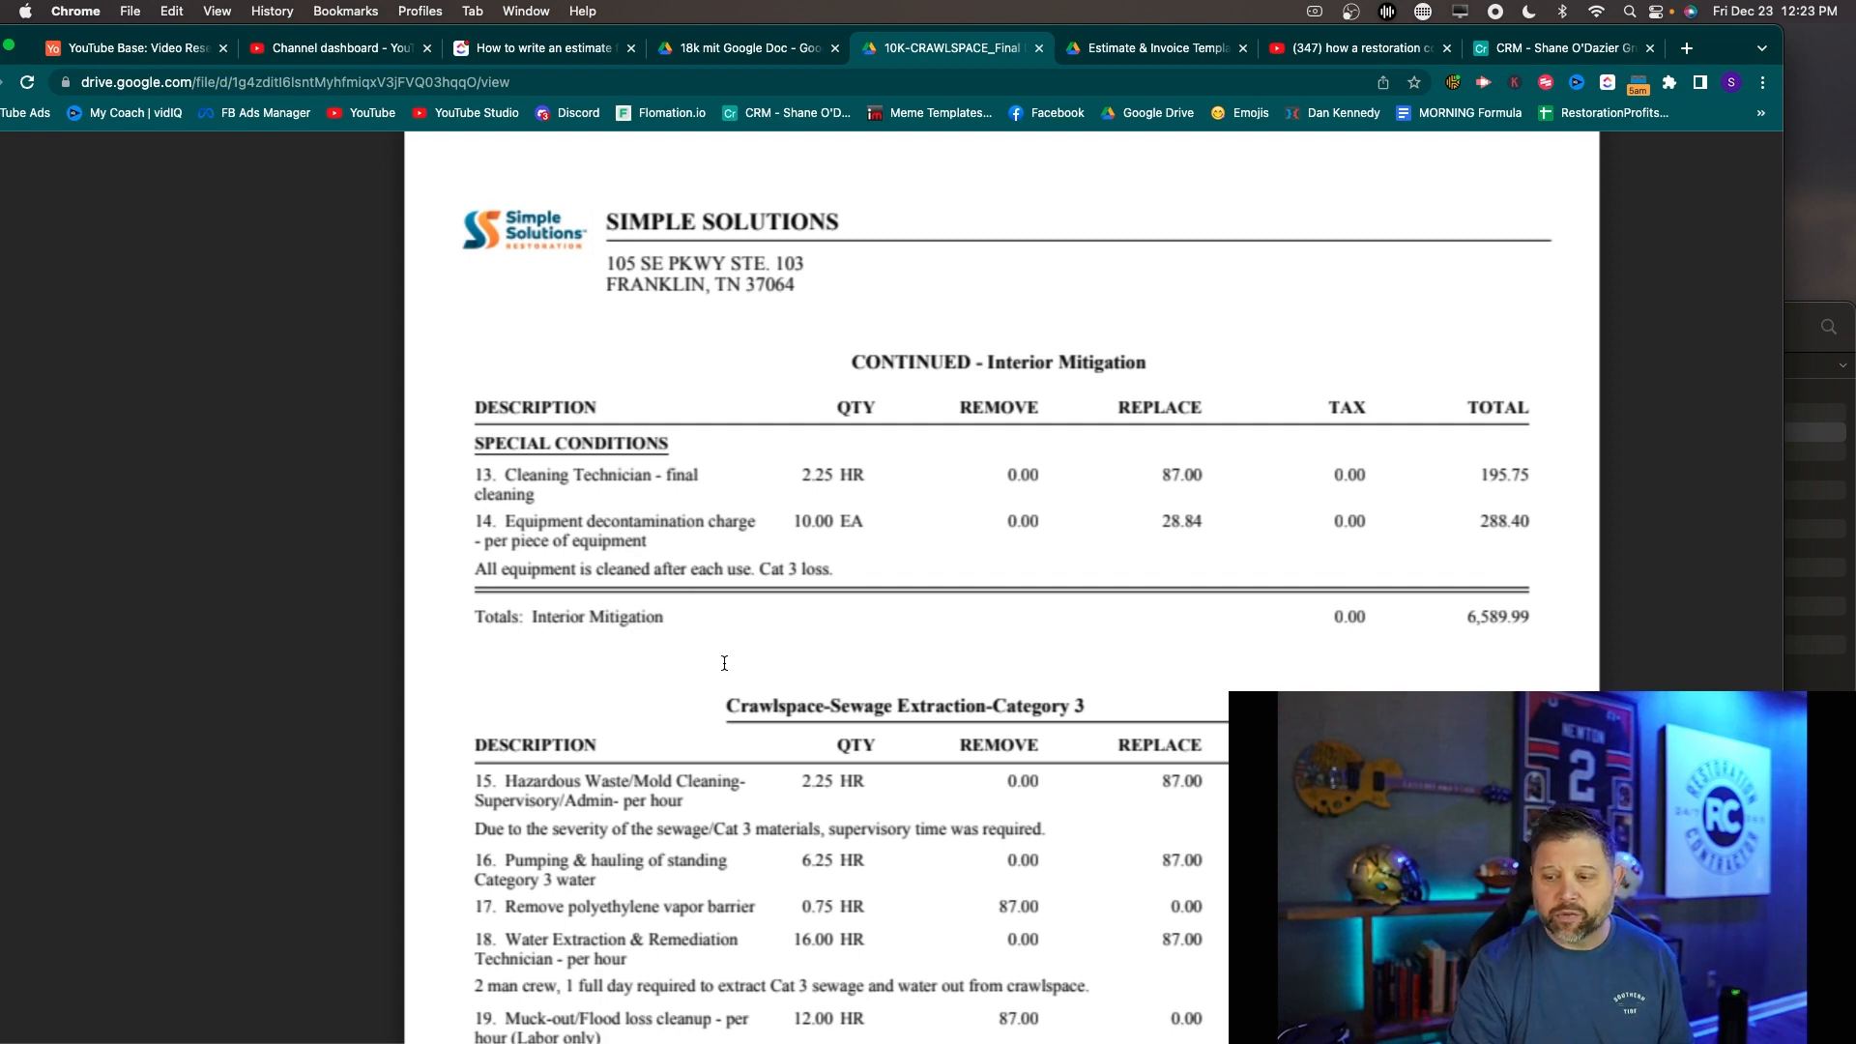
scroll("down", 3)
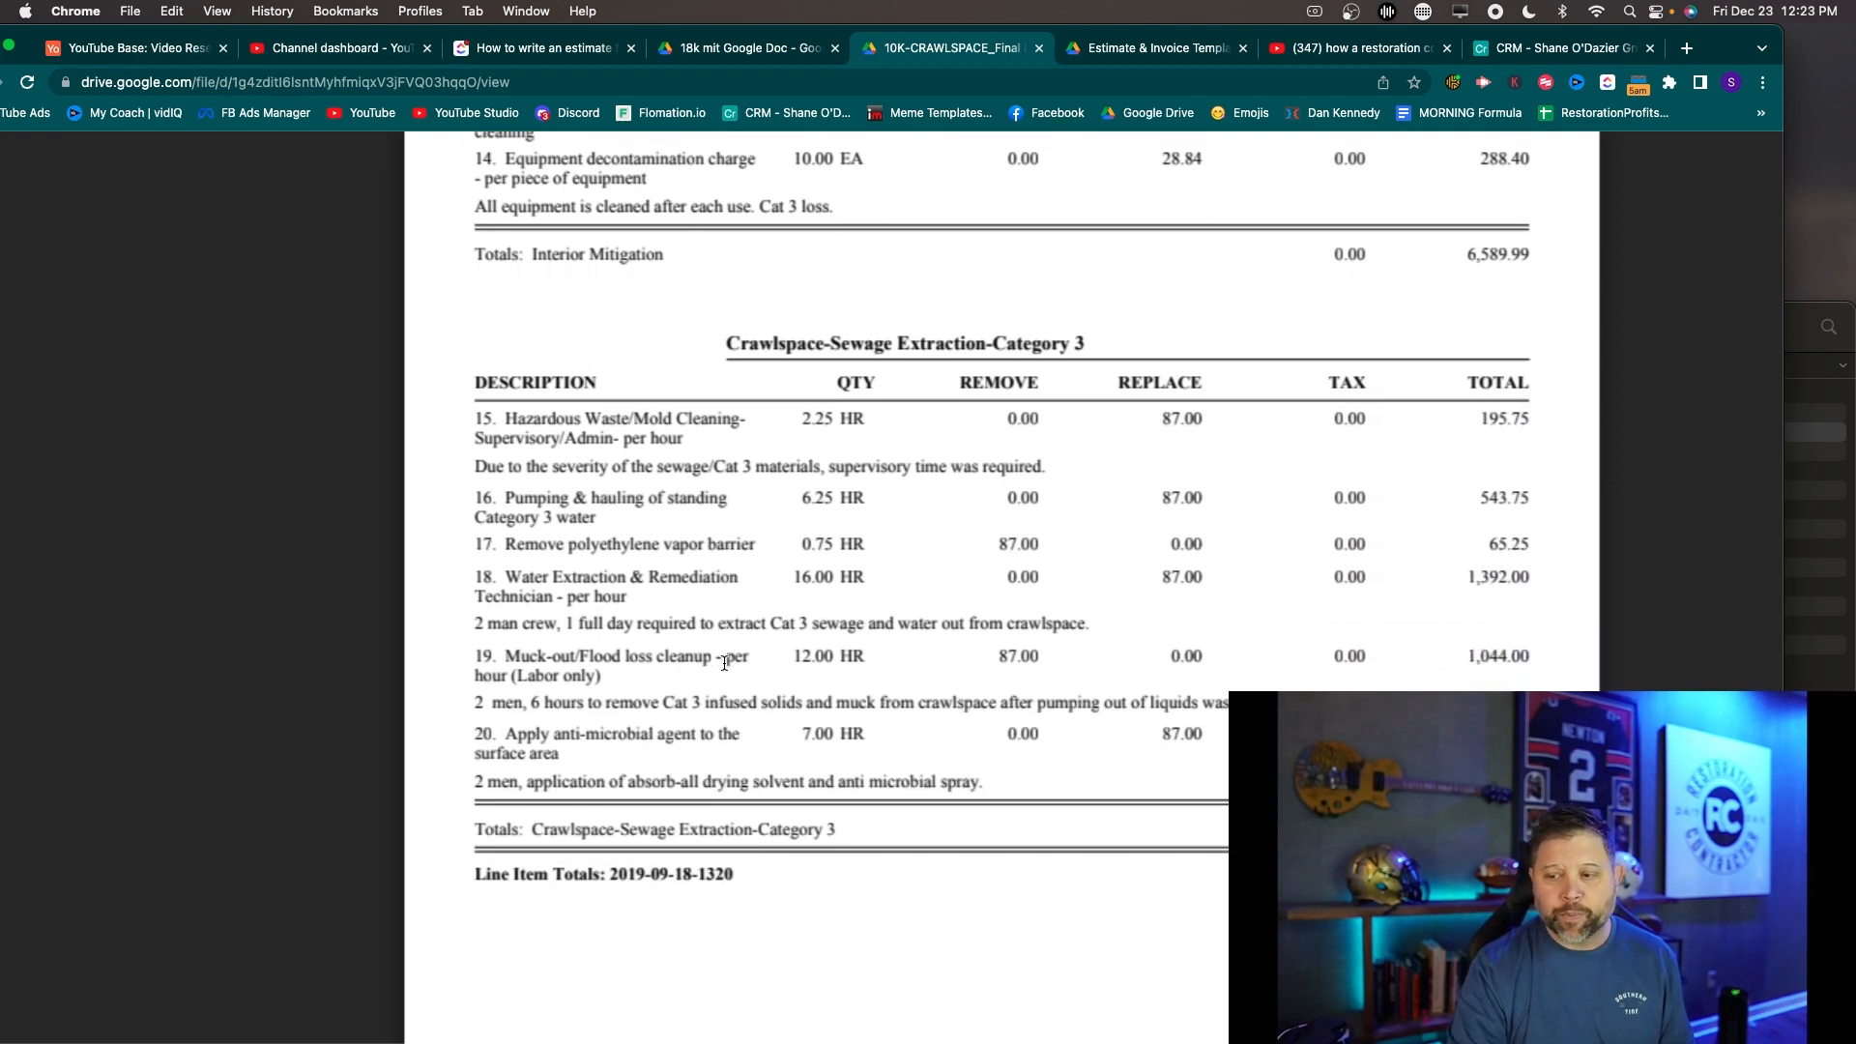
scroll("down", 3)
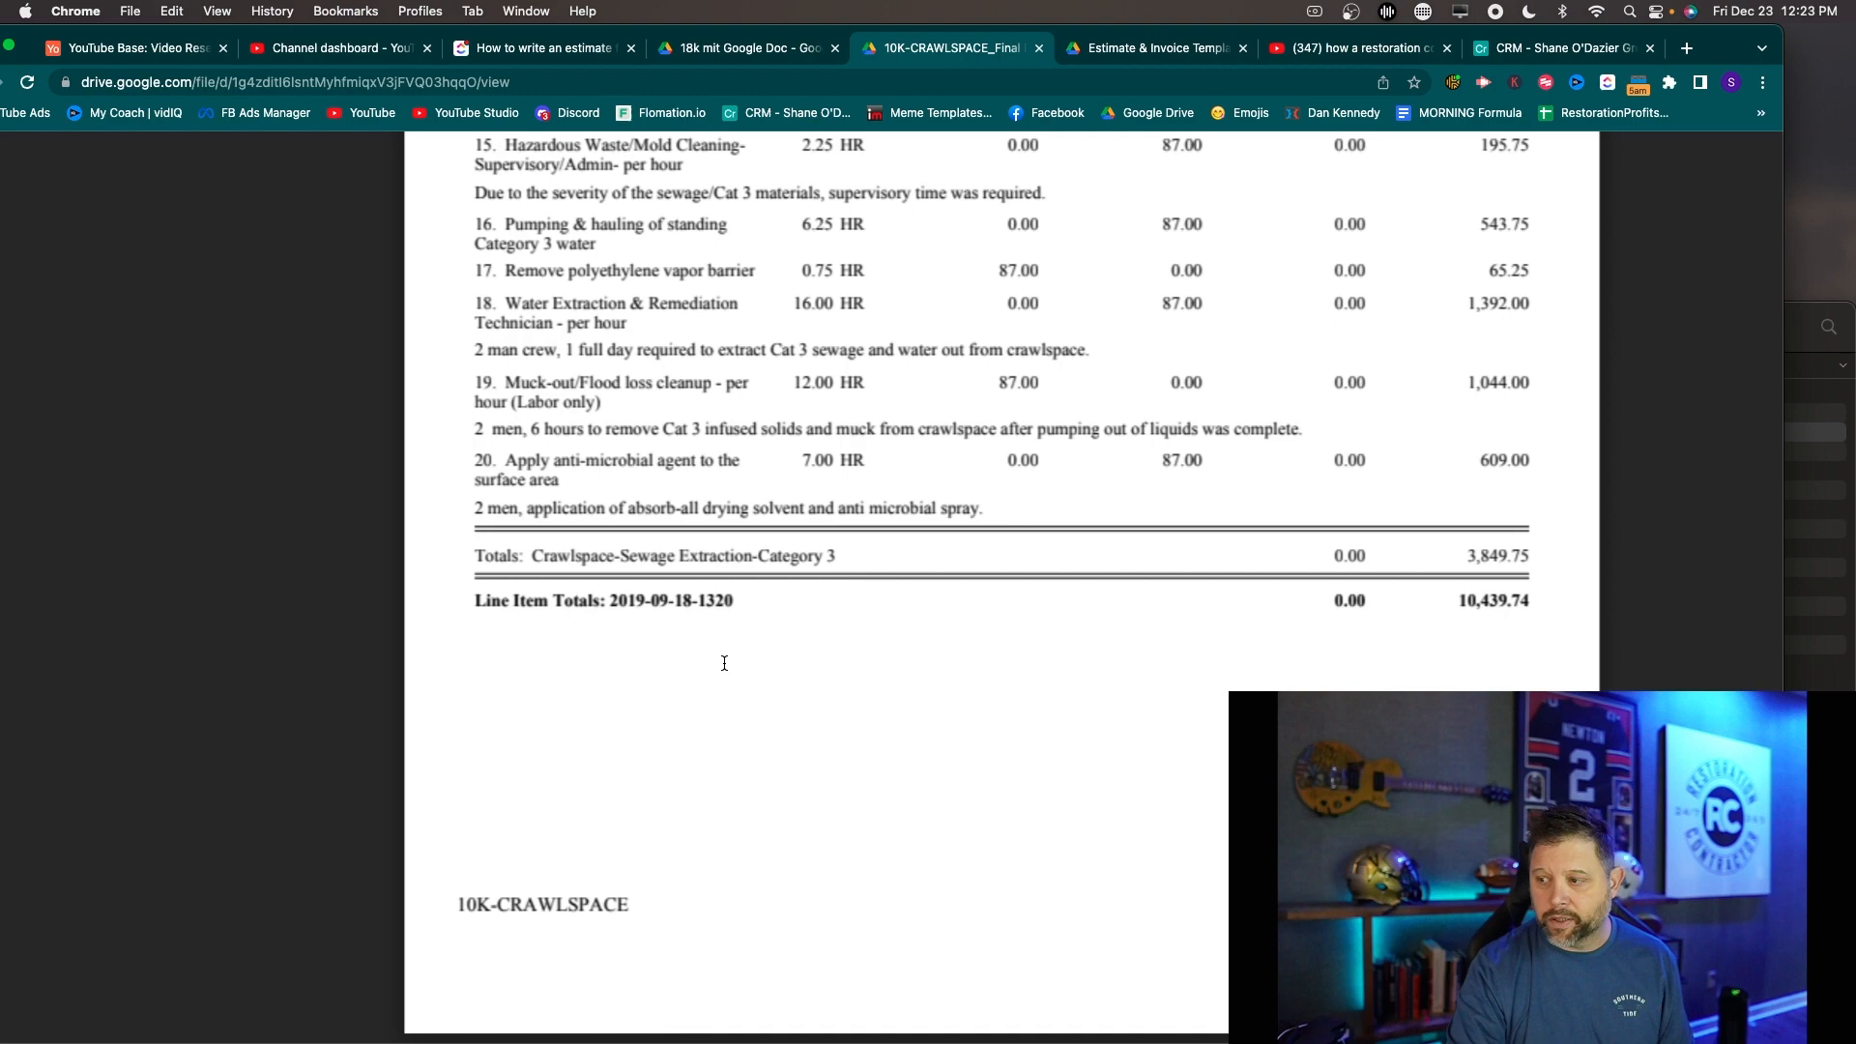
scroll("down", 3)
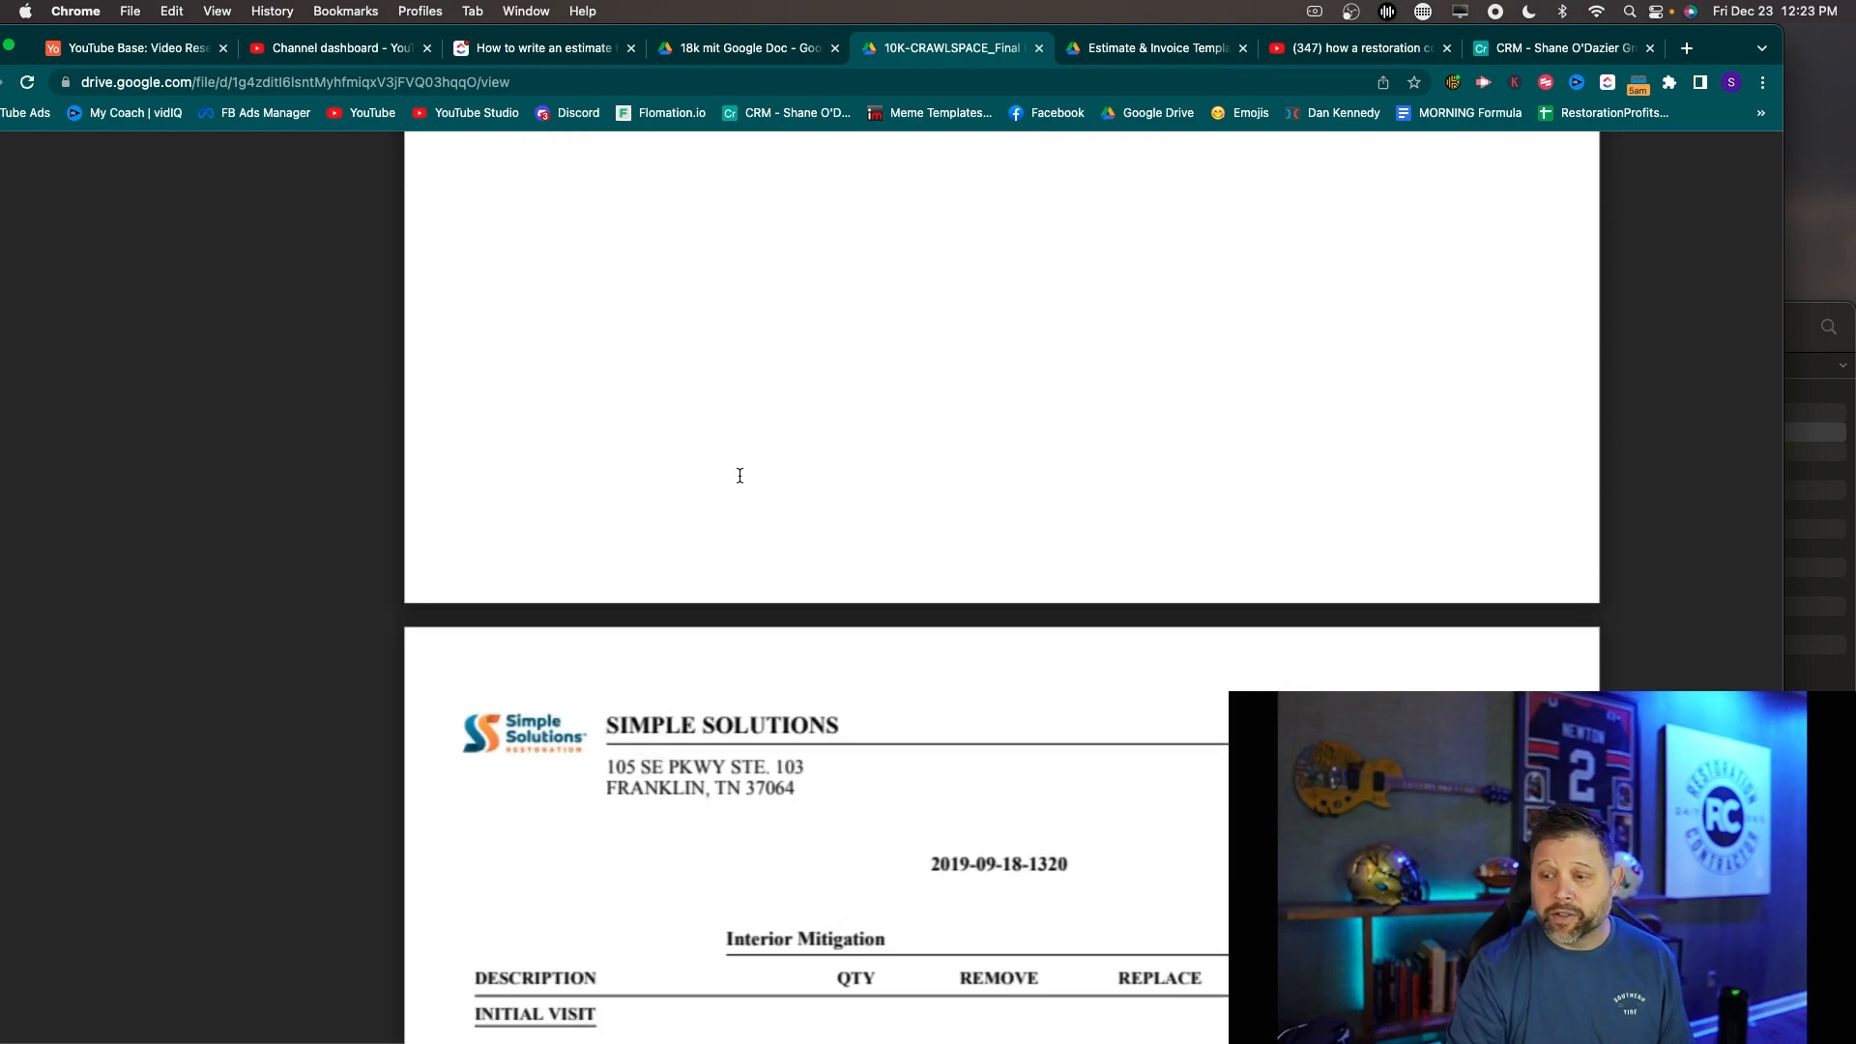
scroll("down", 3)
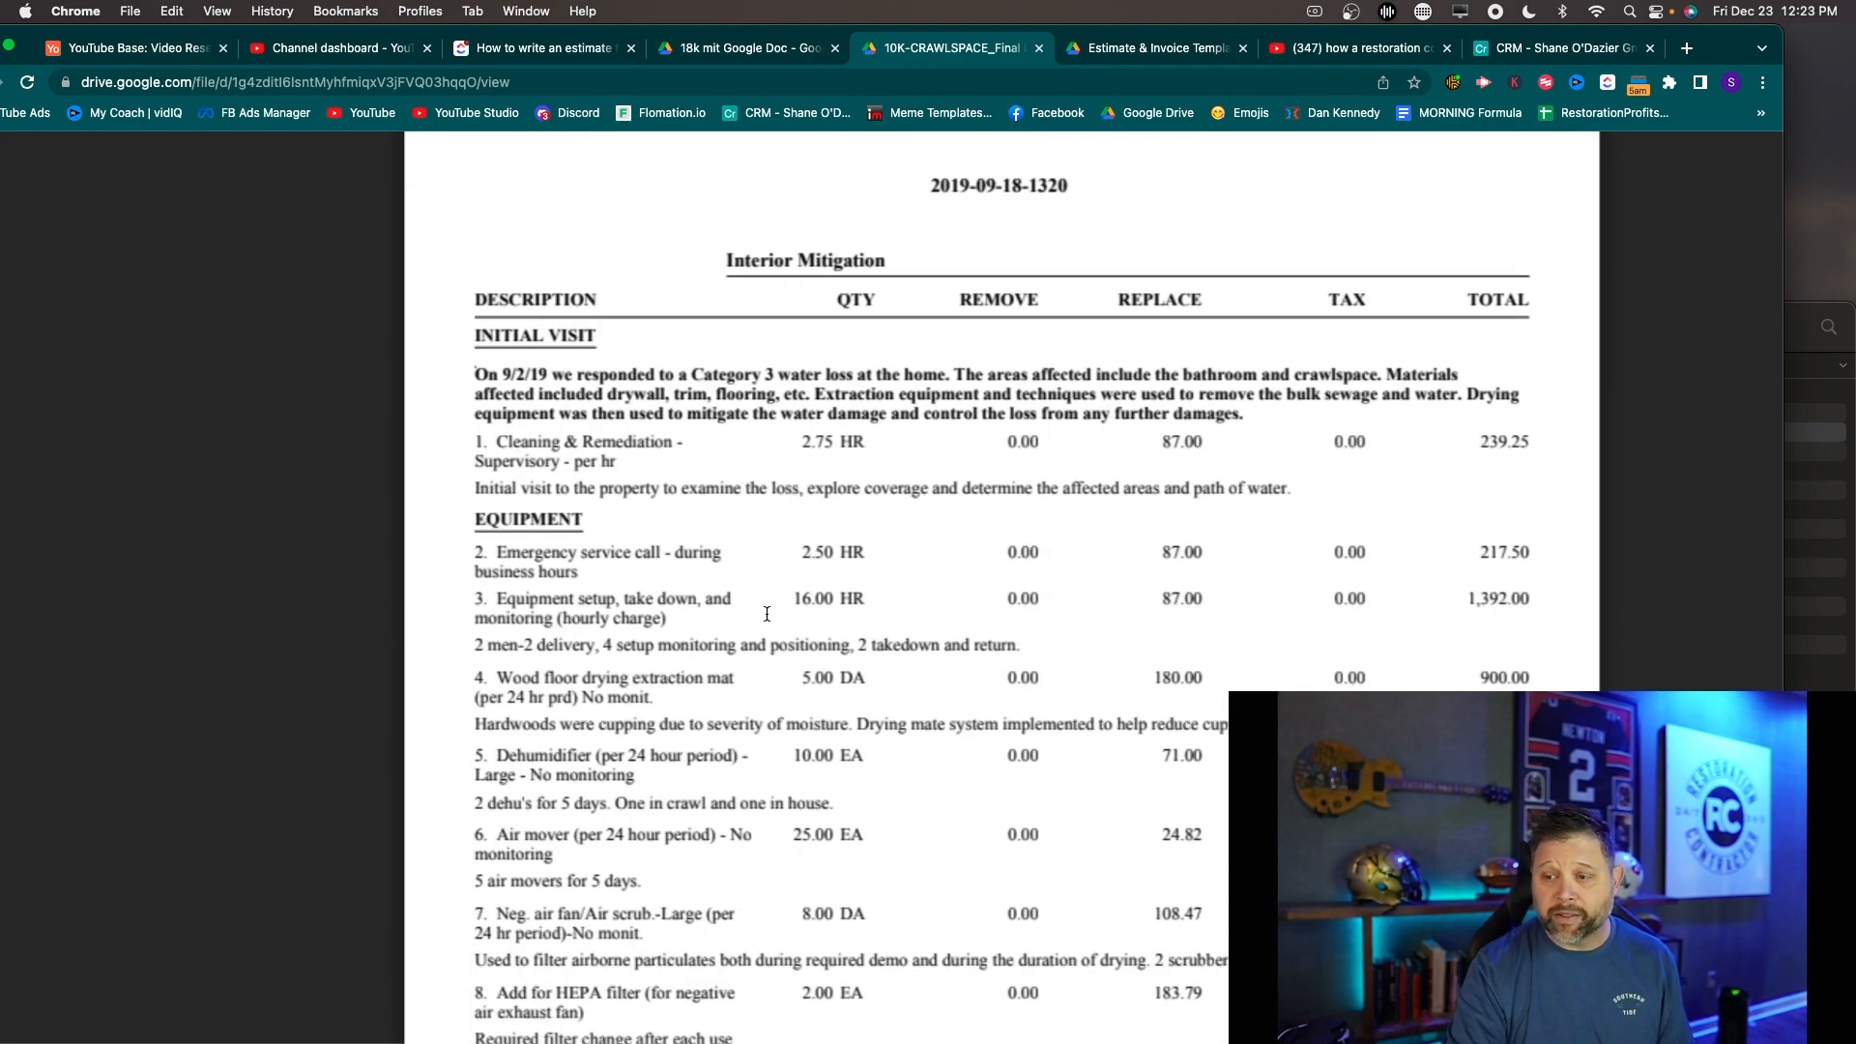
mouse_move(735, 595)
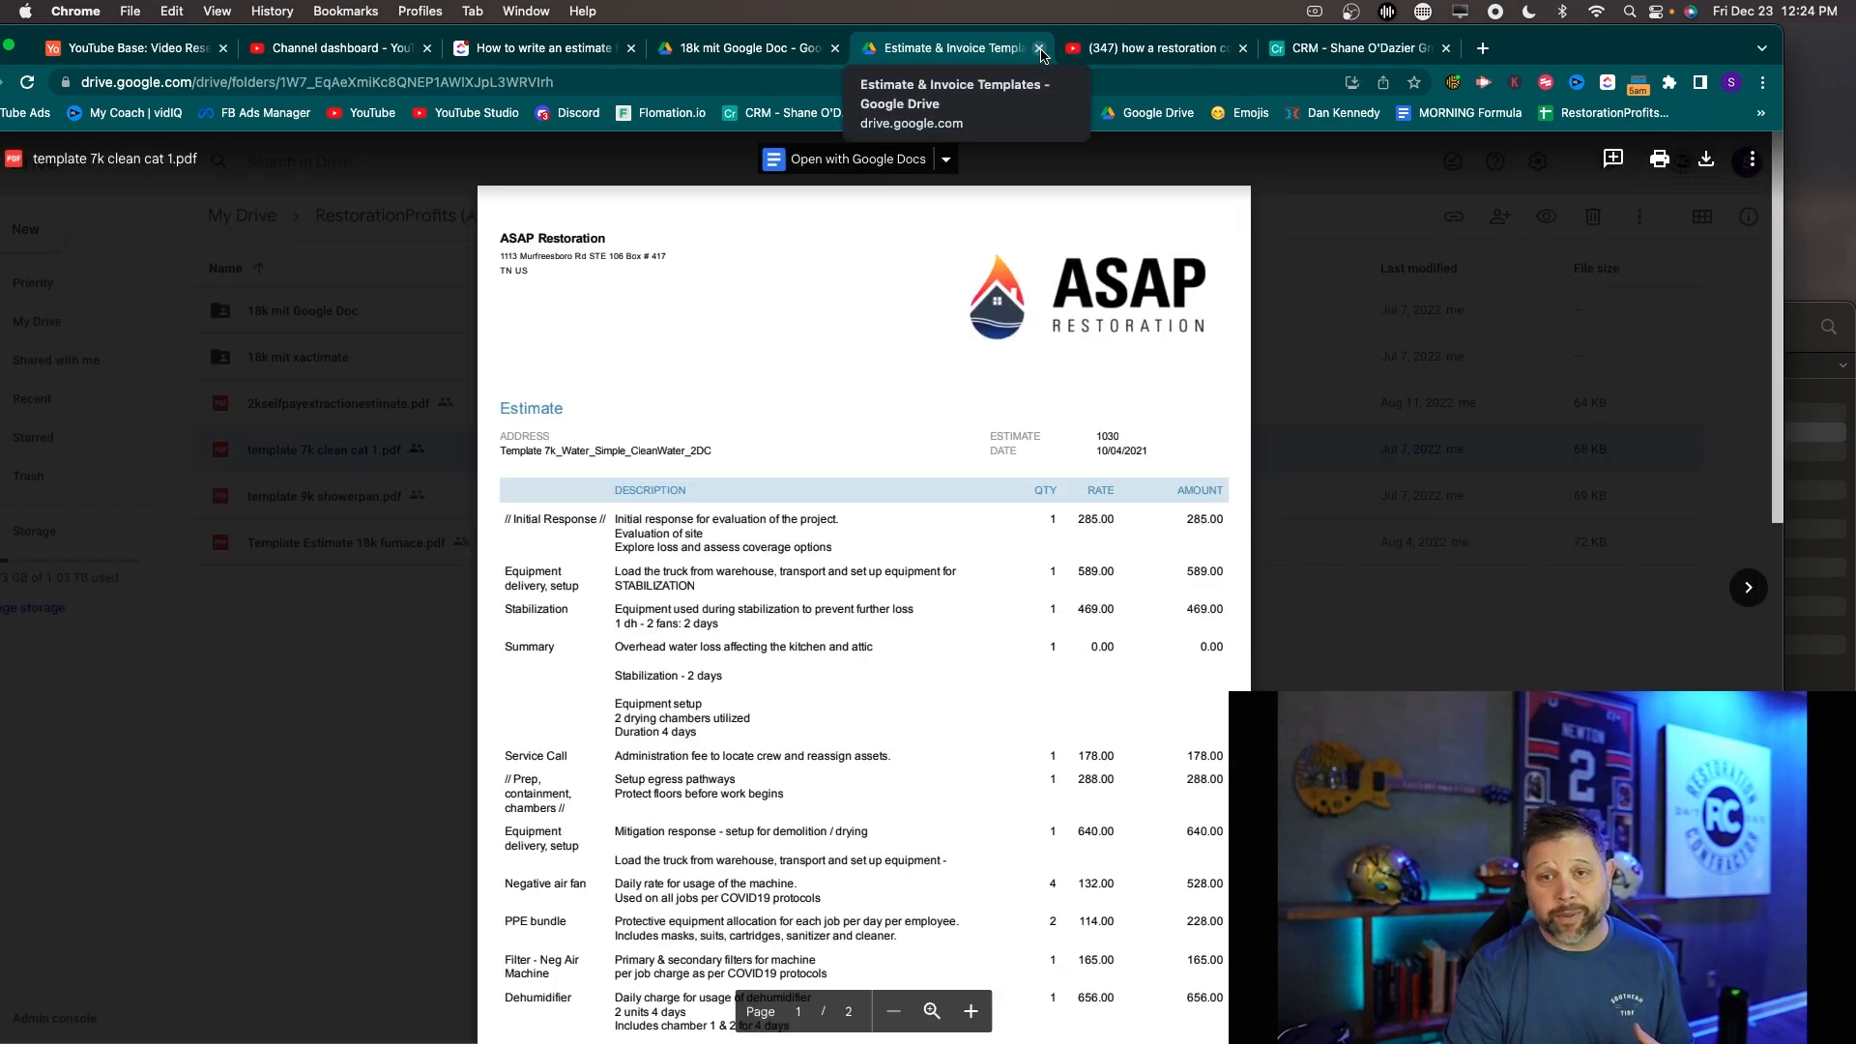
left_click(1036, 46)
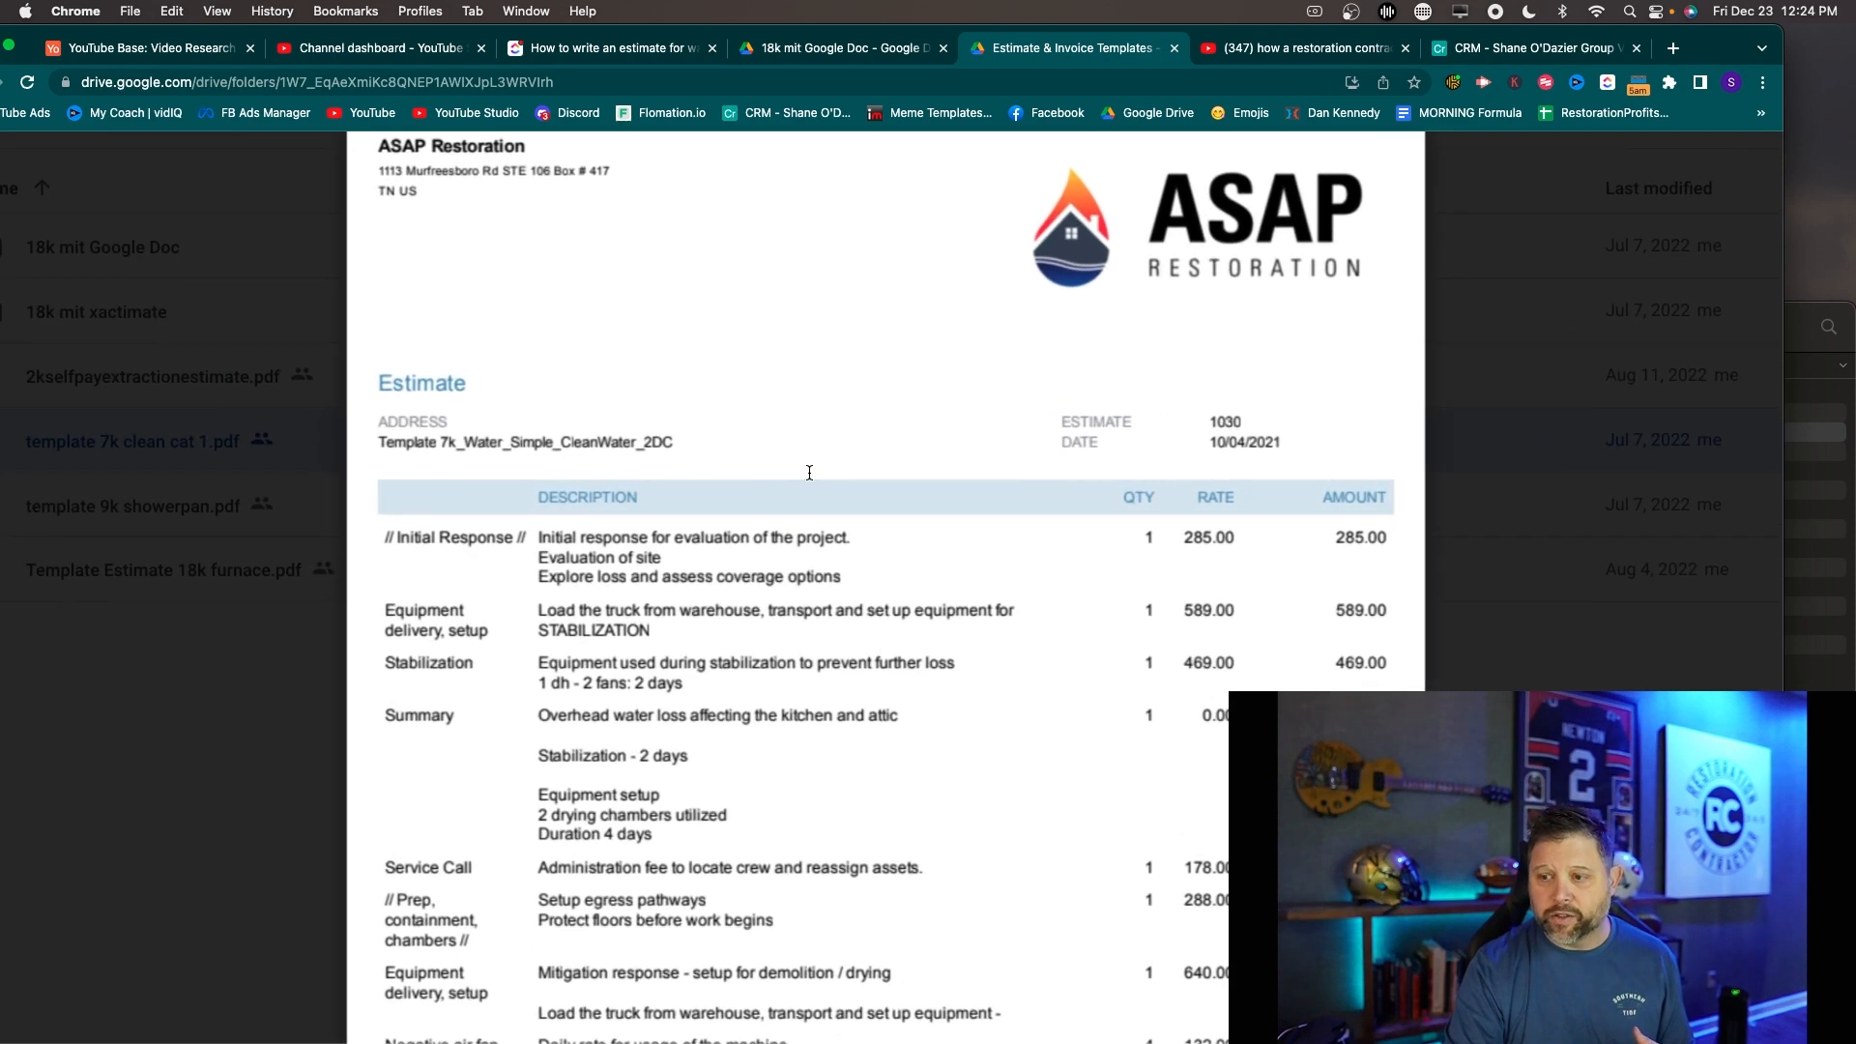
scroll("down", 3)
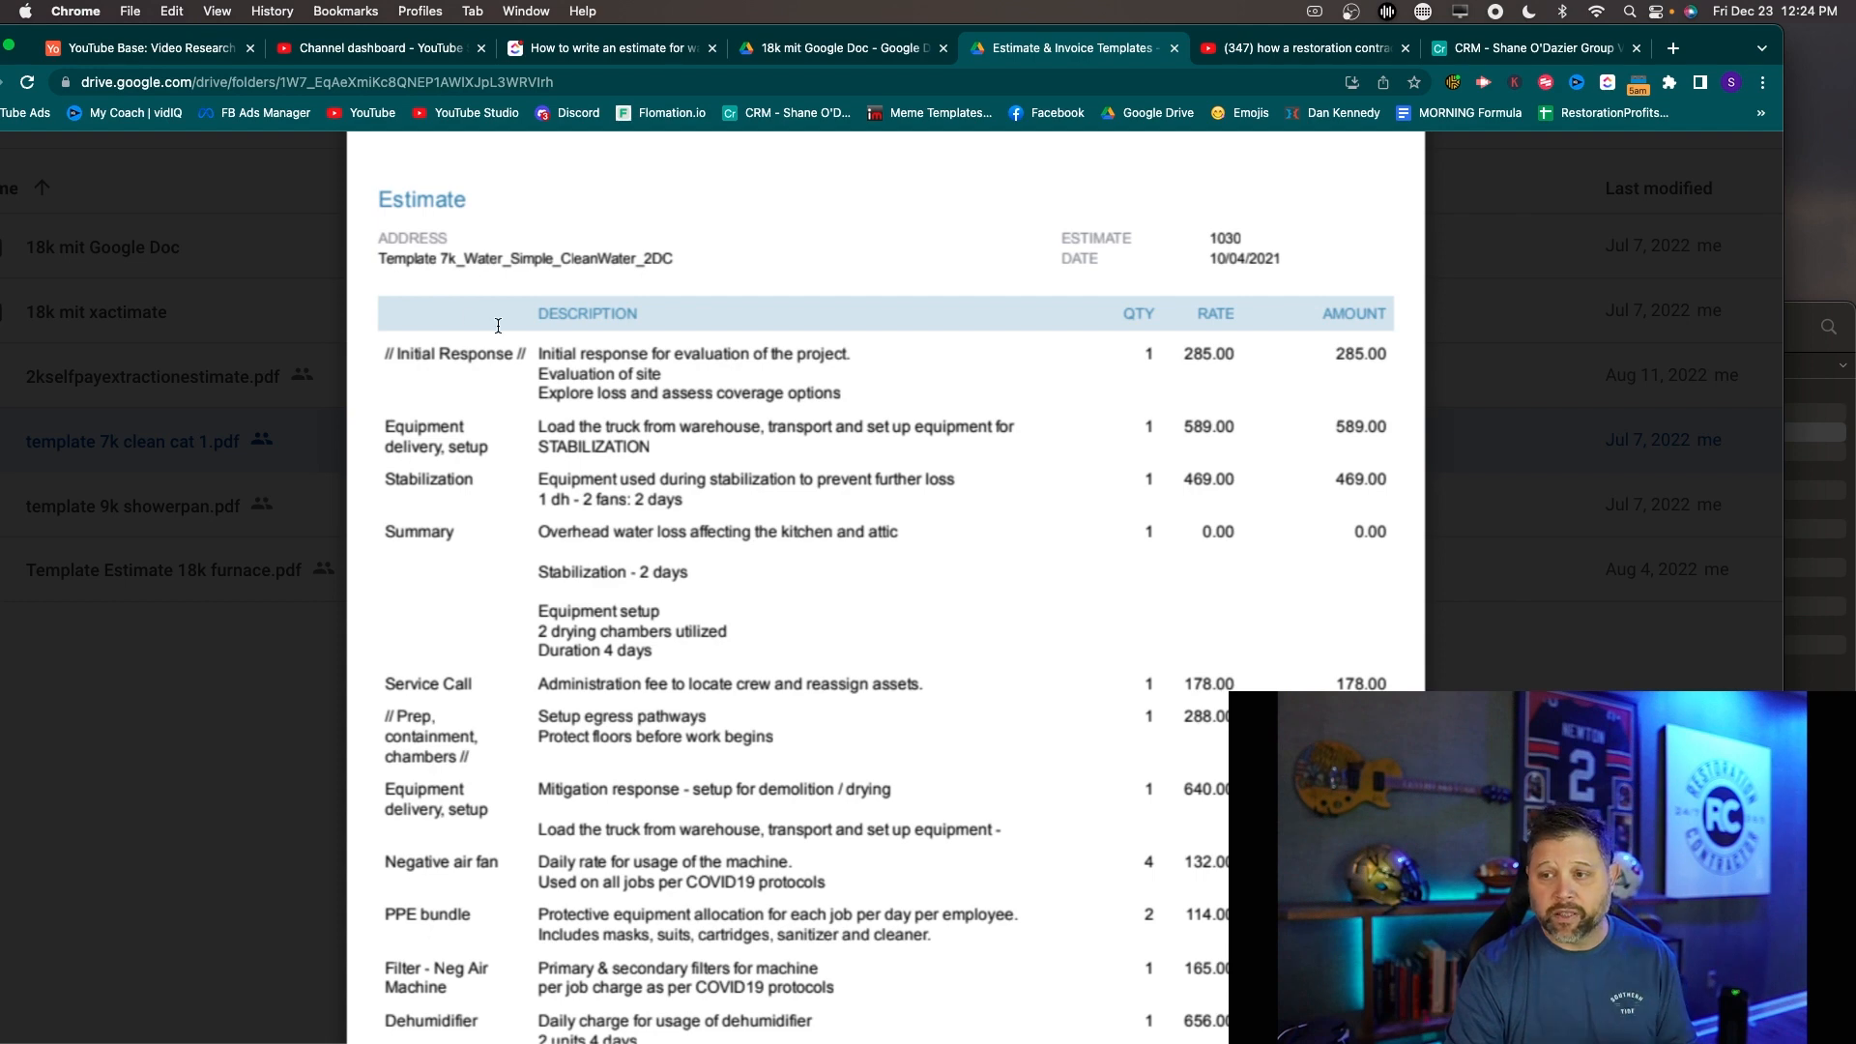
scroll("down", 3)
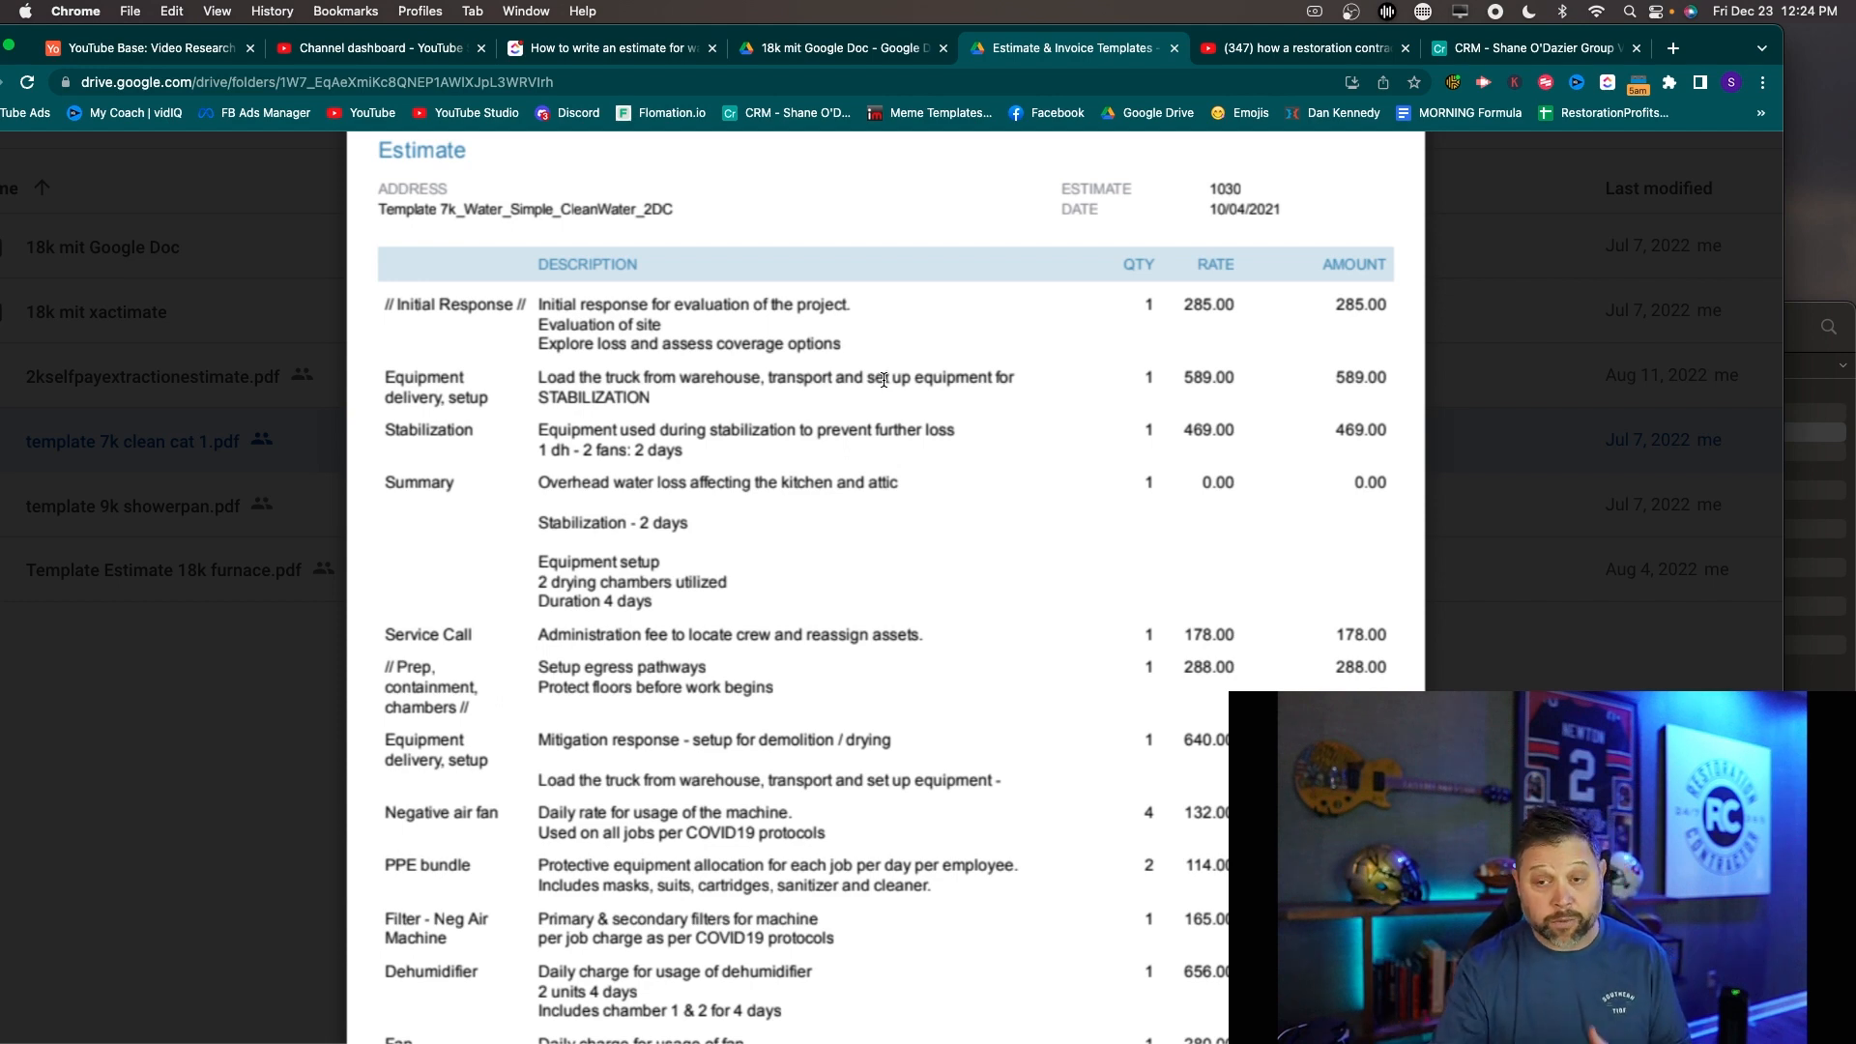
mouse_move(645, 337)
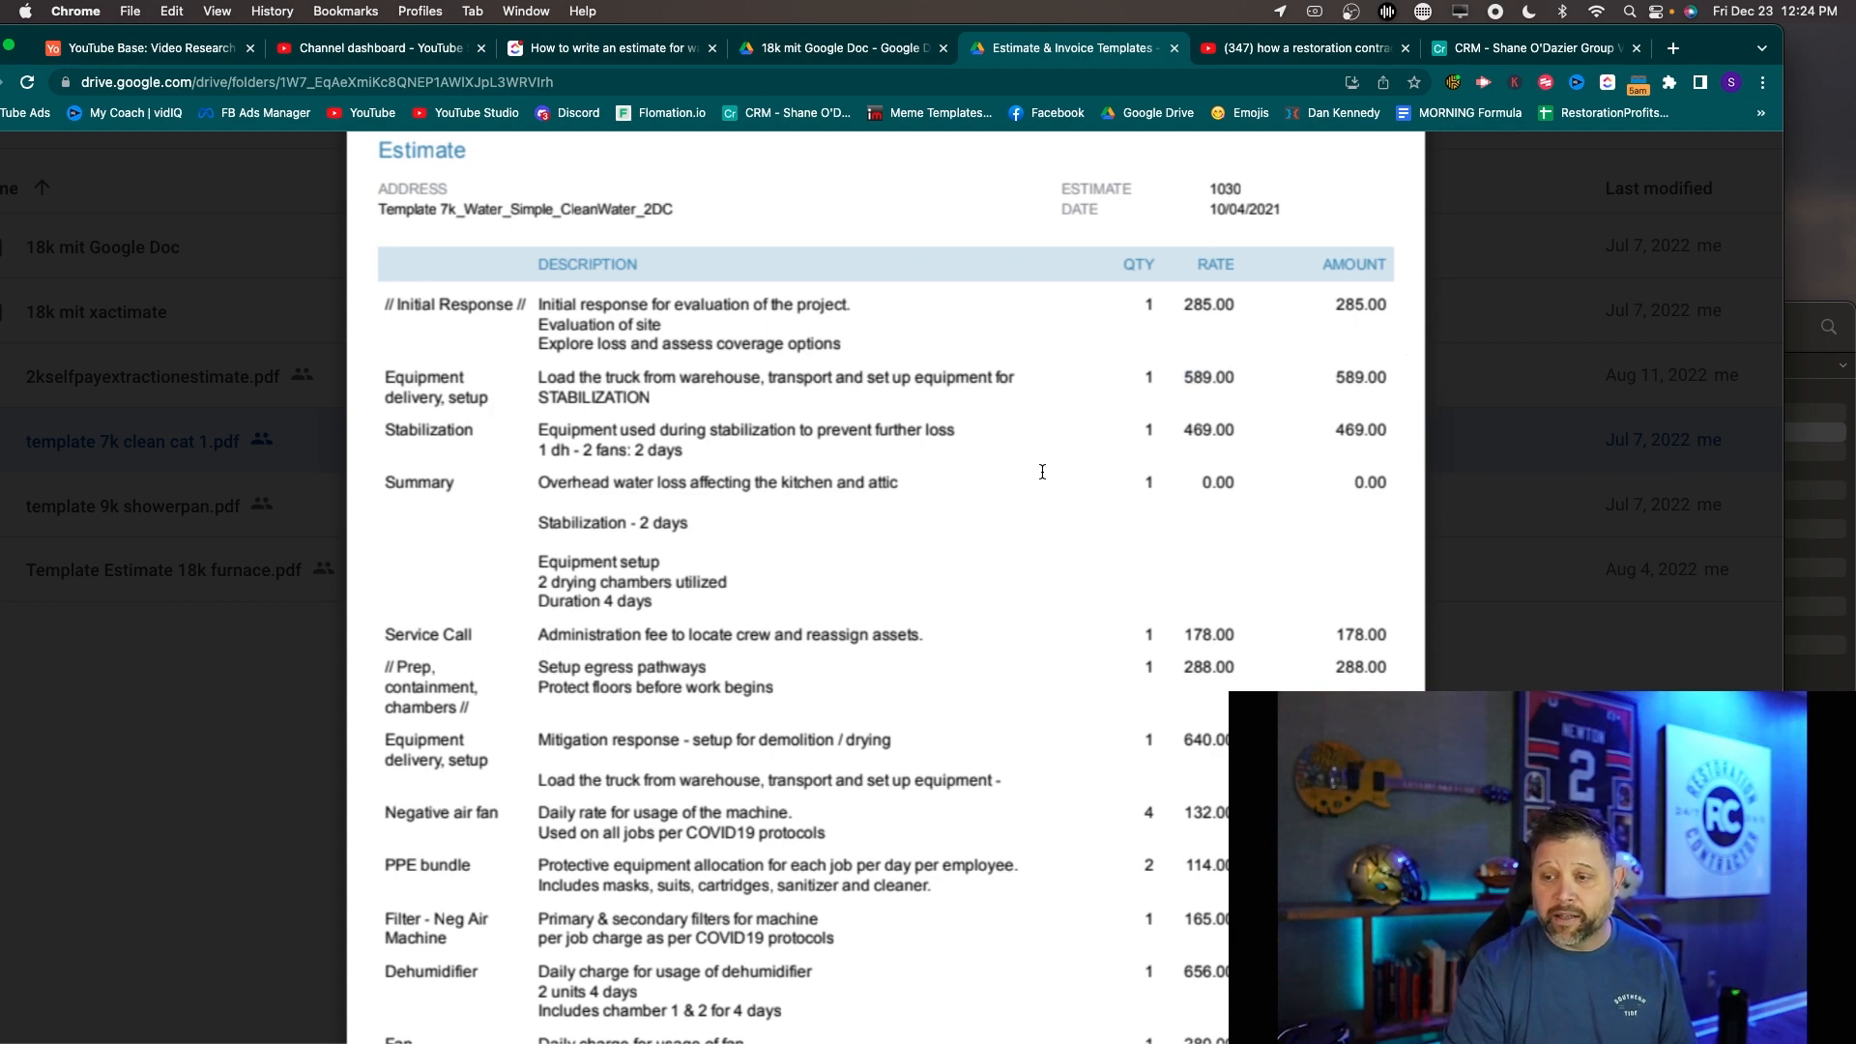
left_click(1209, 430)
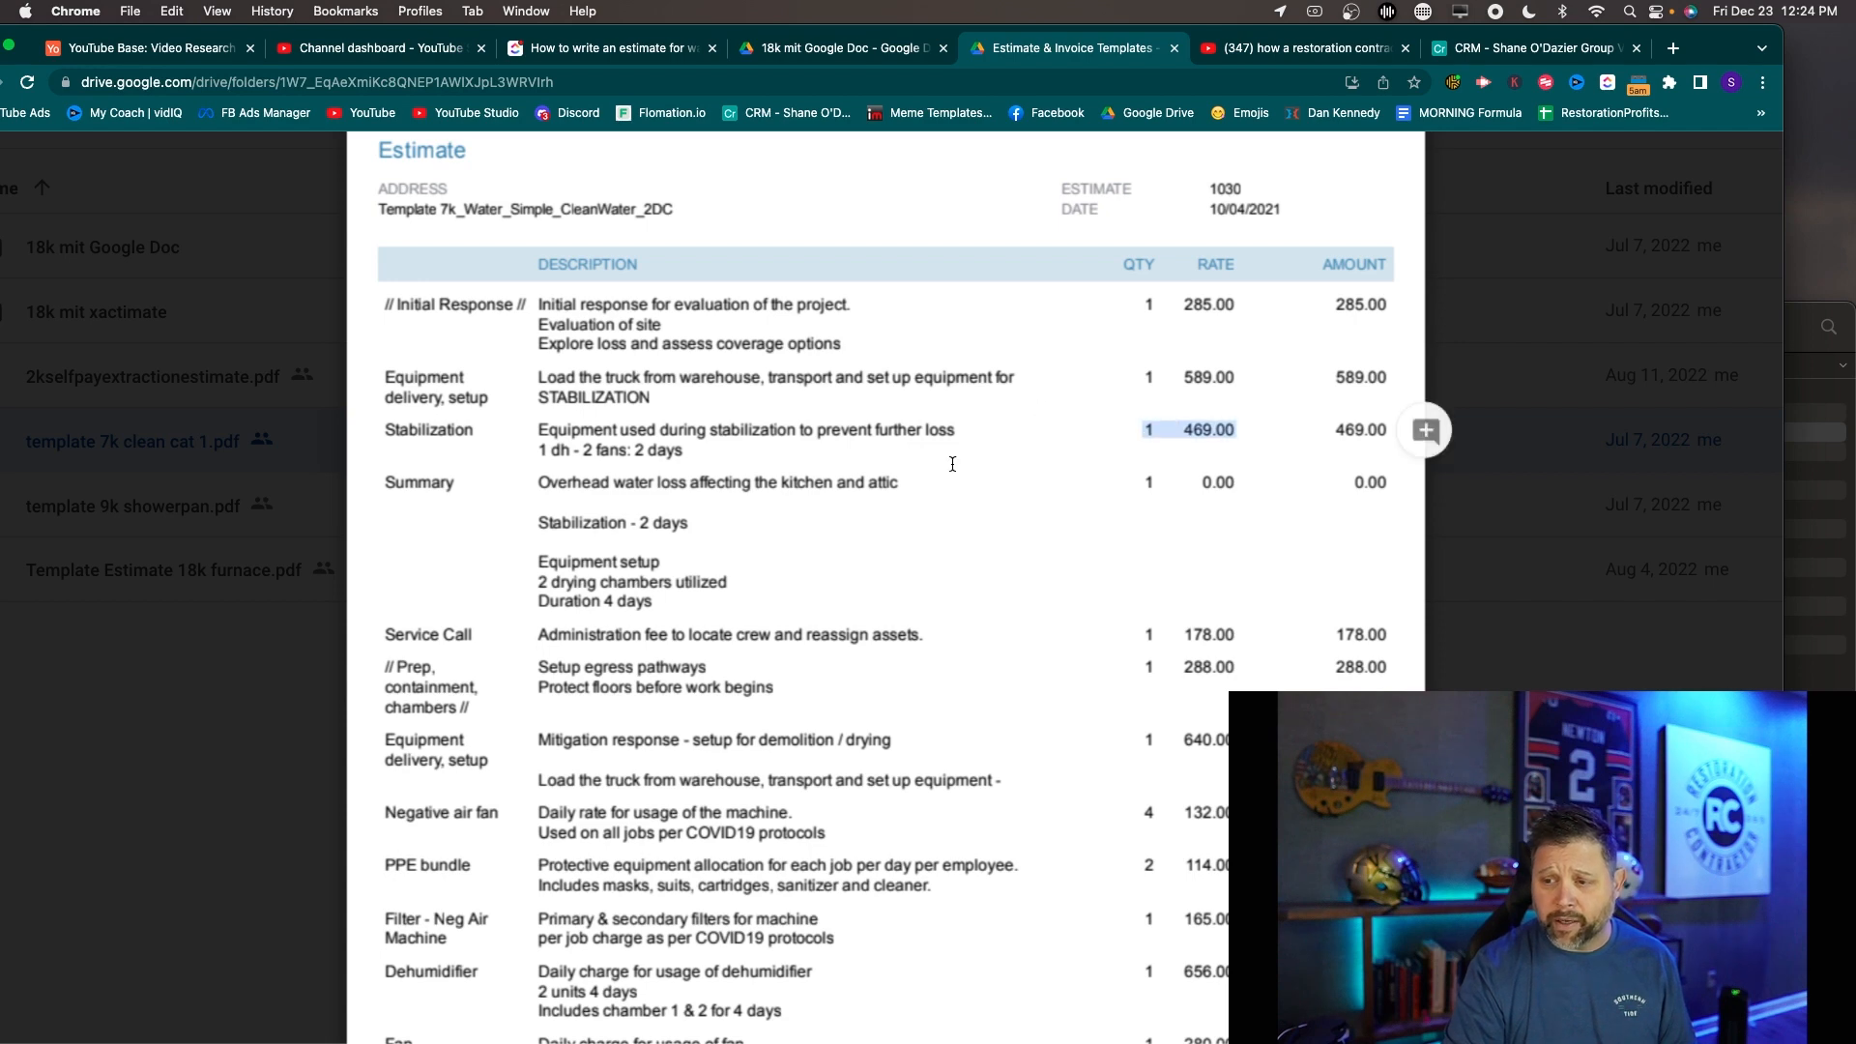
scroll("down", 3)
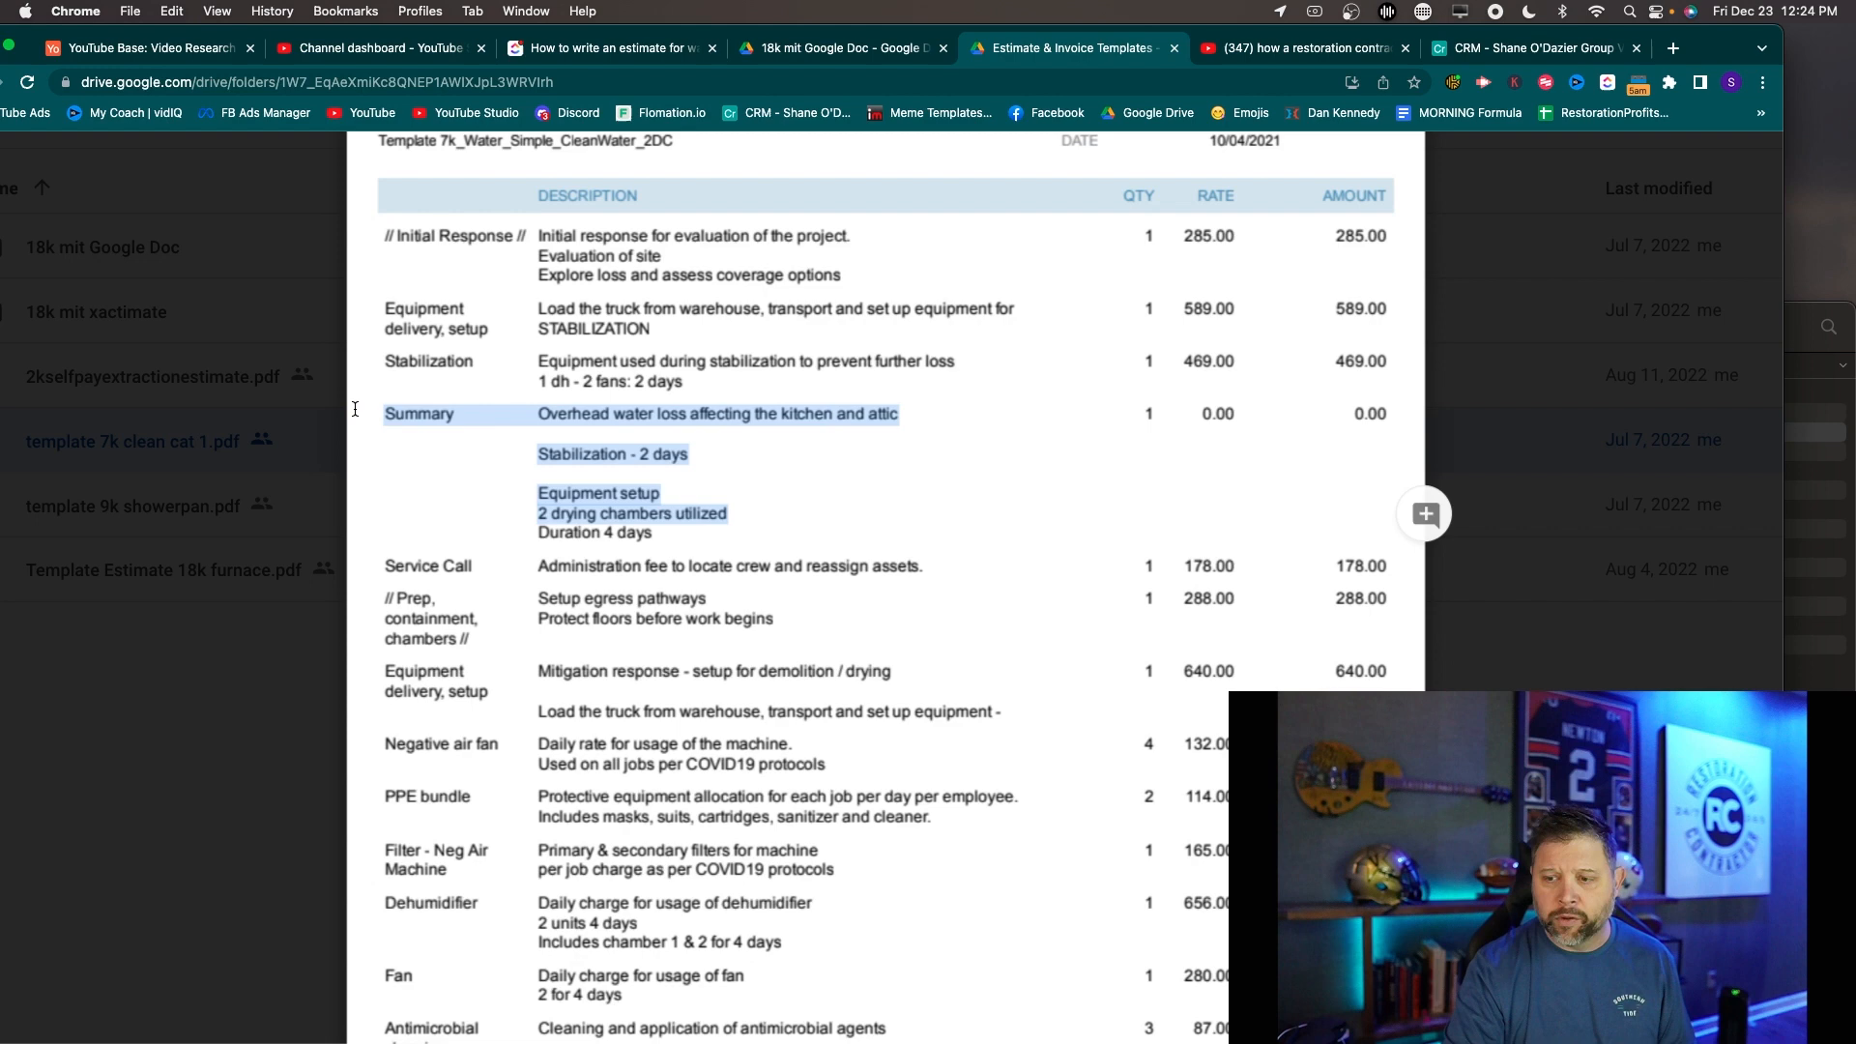
mouse_move(799, 631)
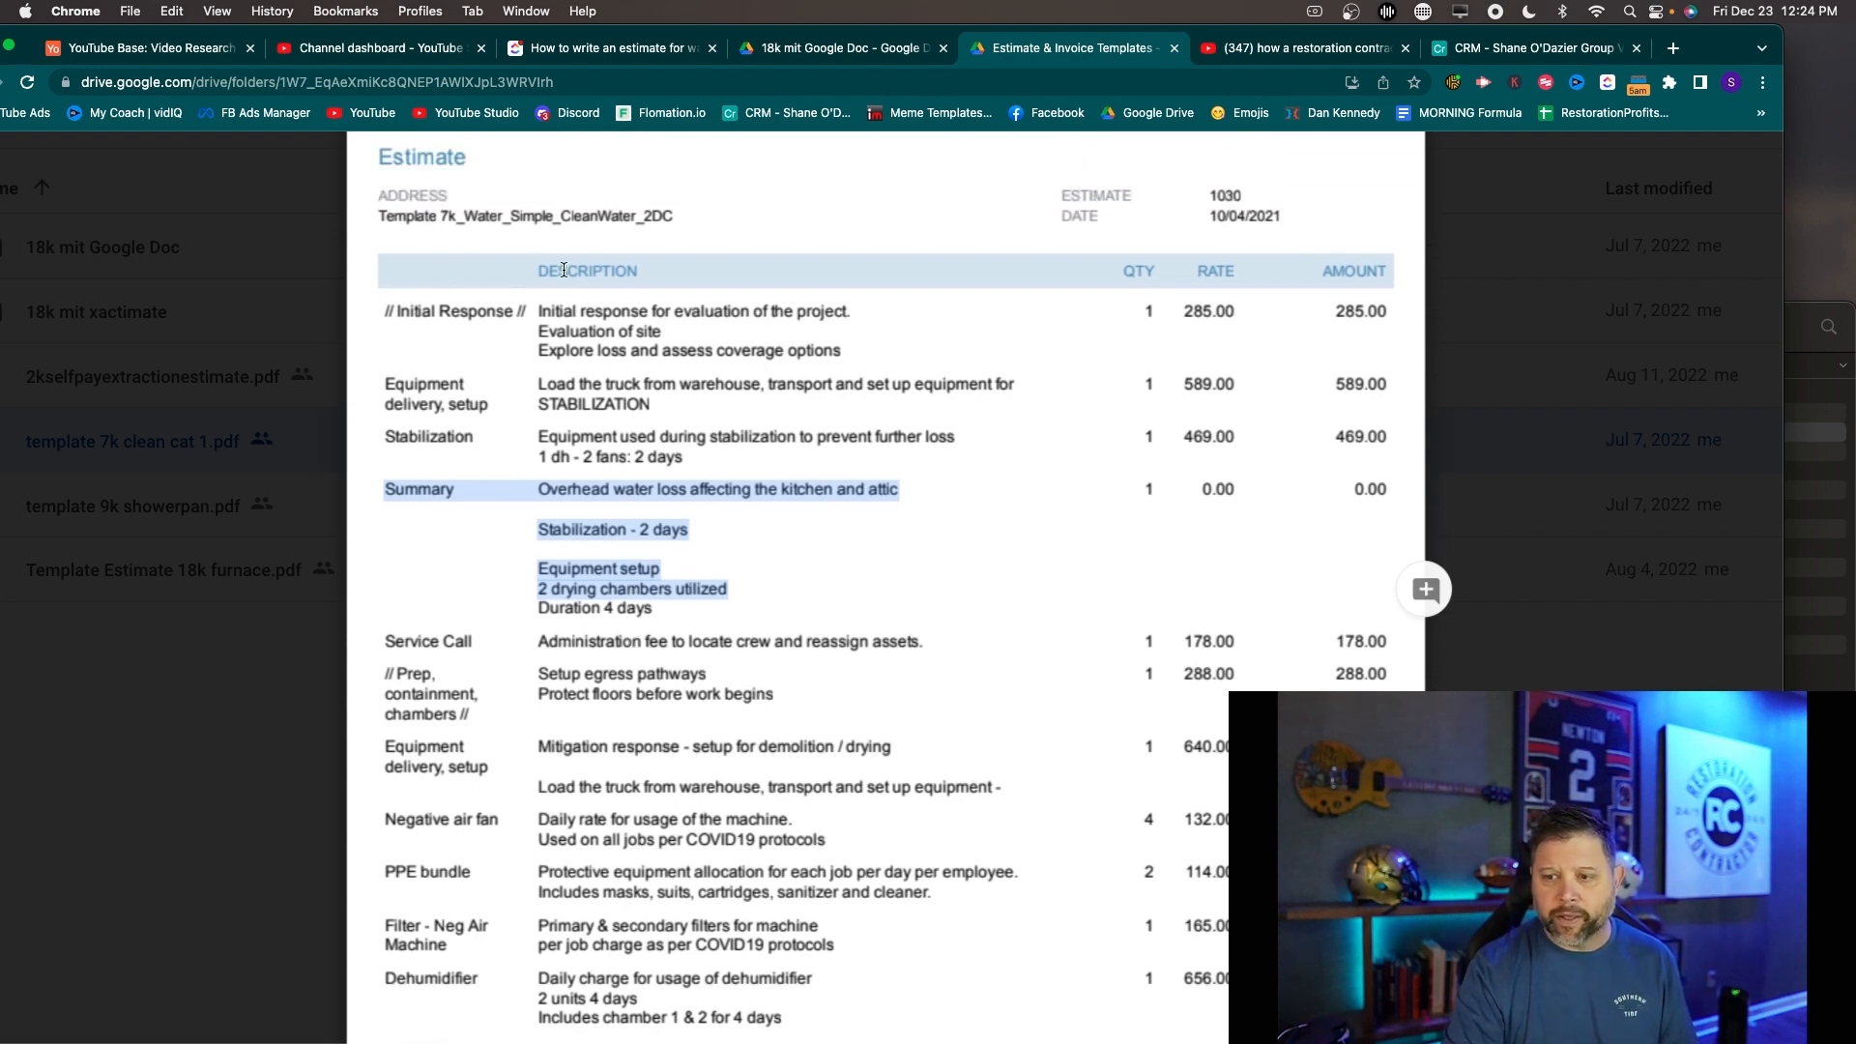
scroll("down", 3)
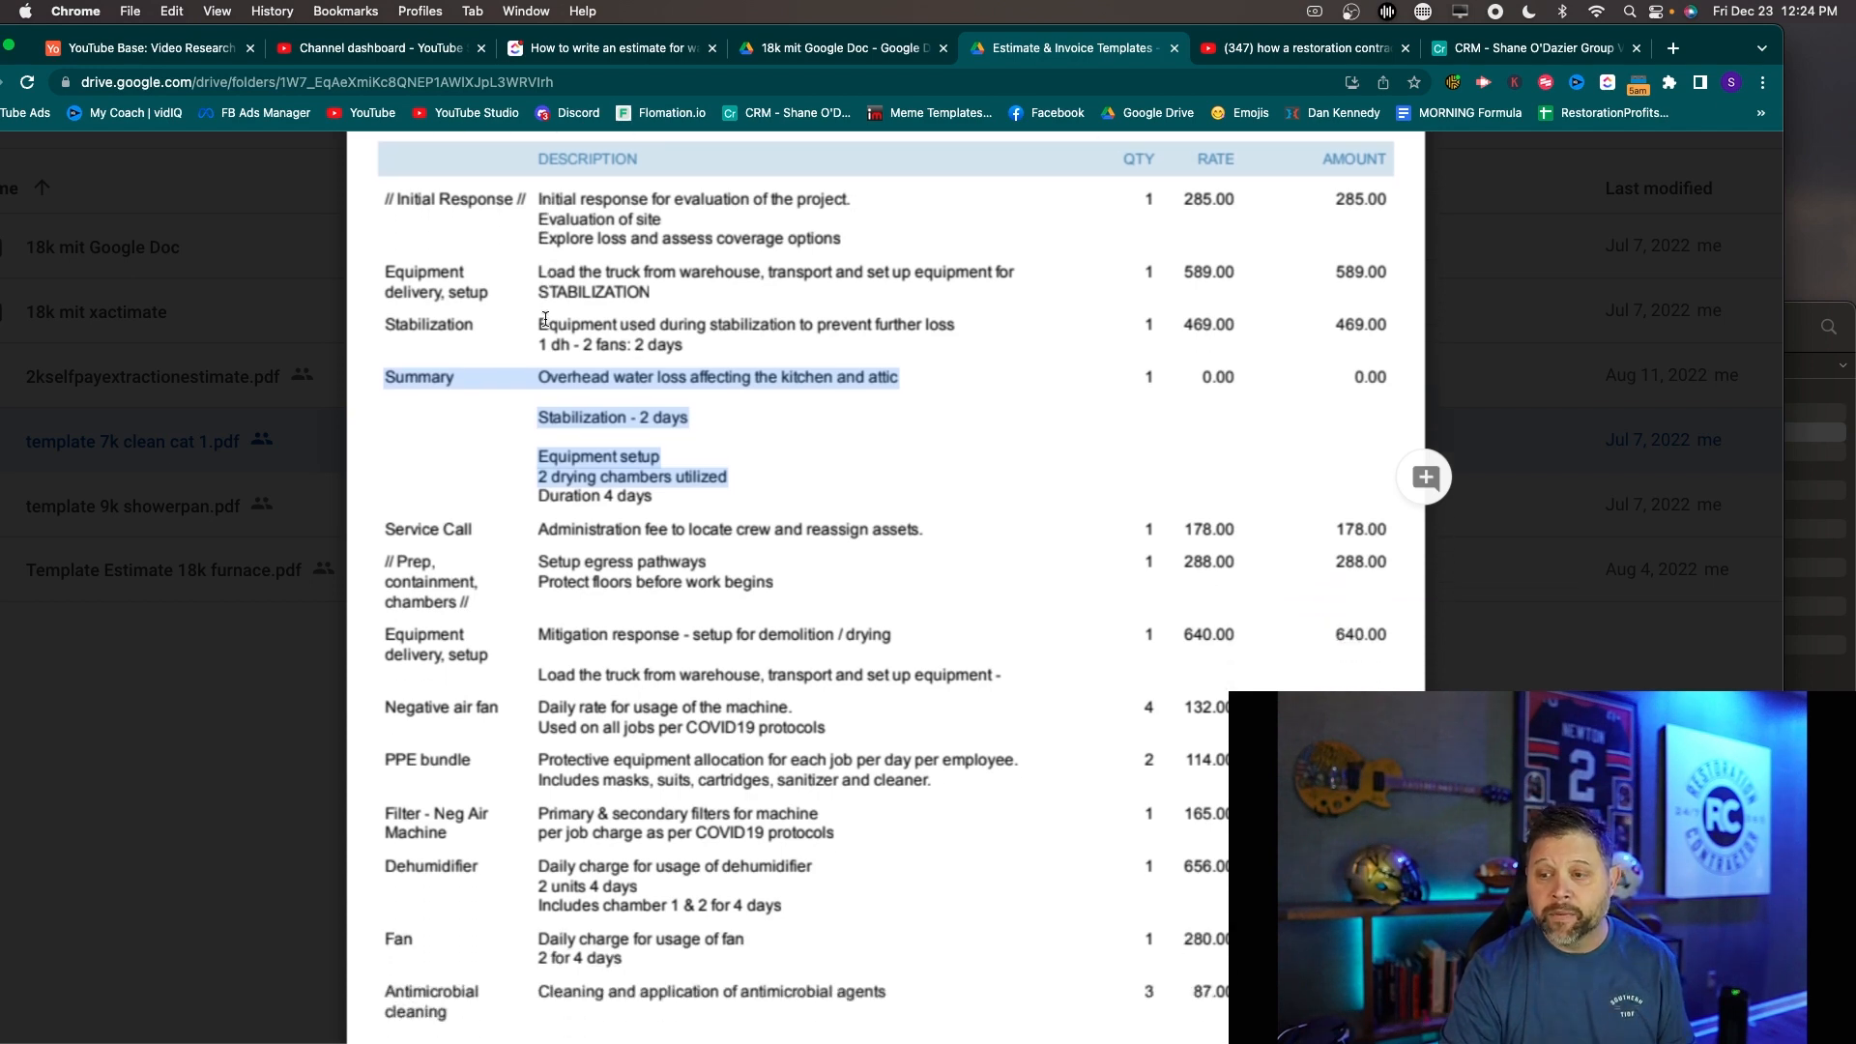
scroll("down", 3)
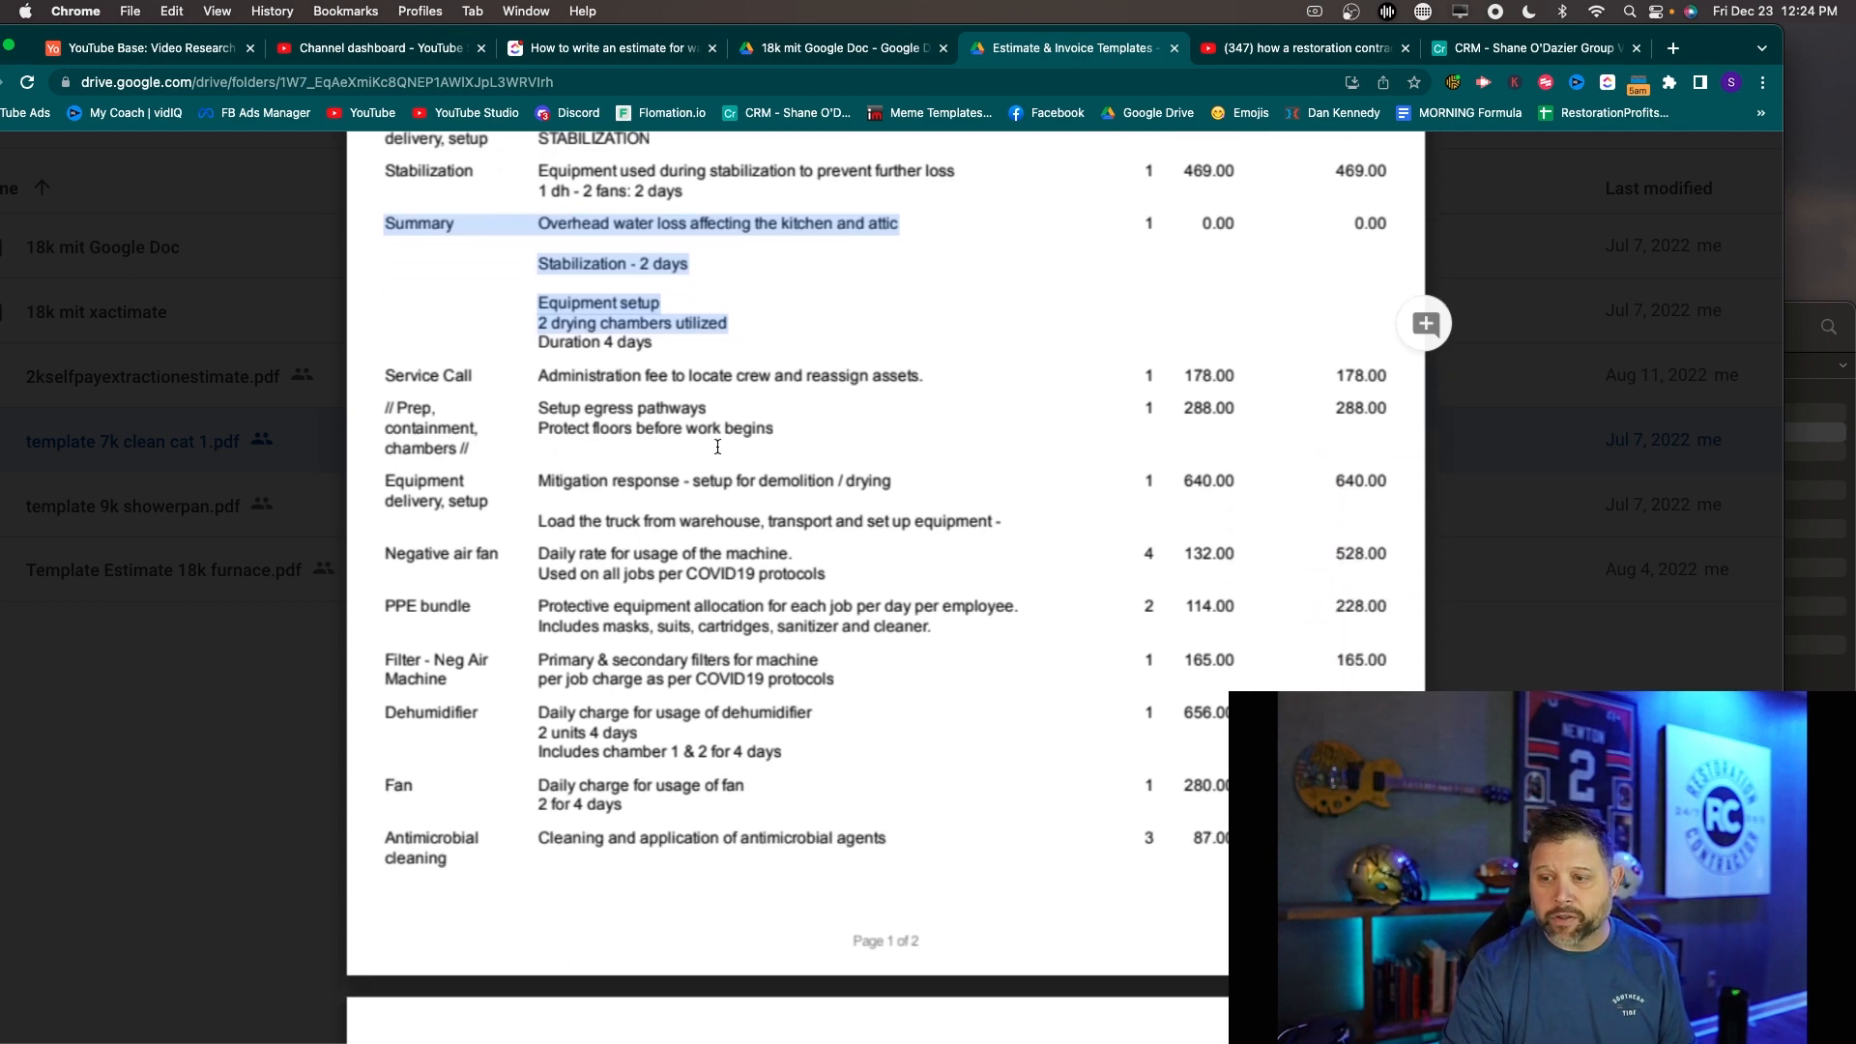
mouse_move(1277, 429)
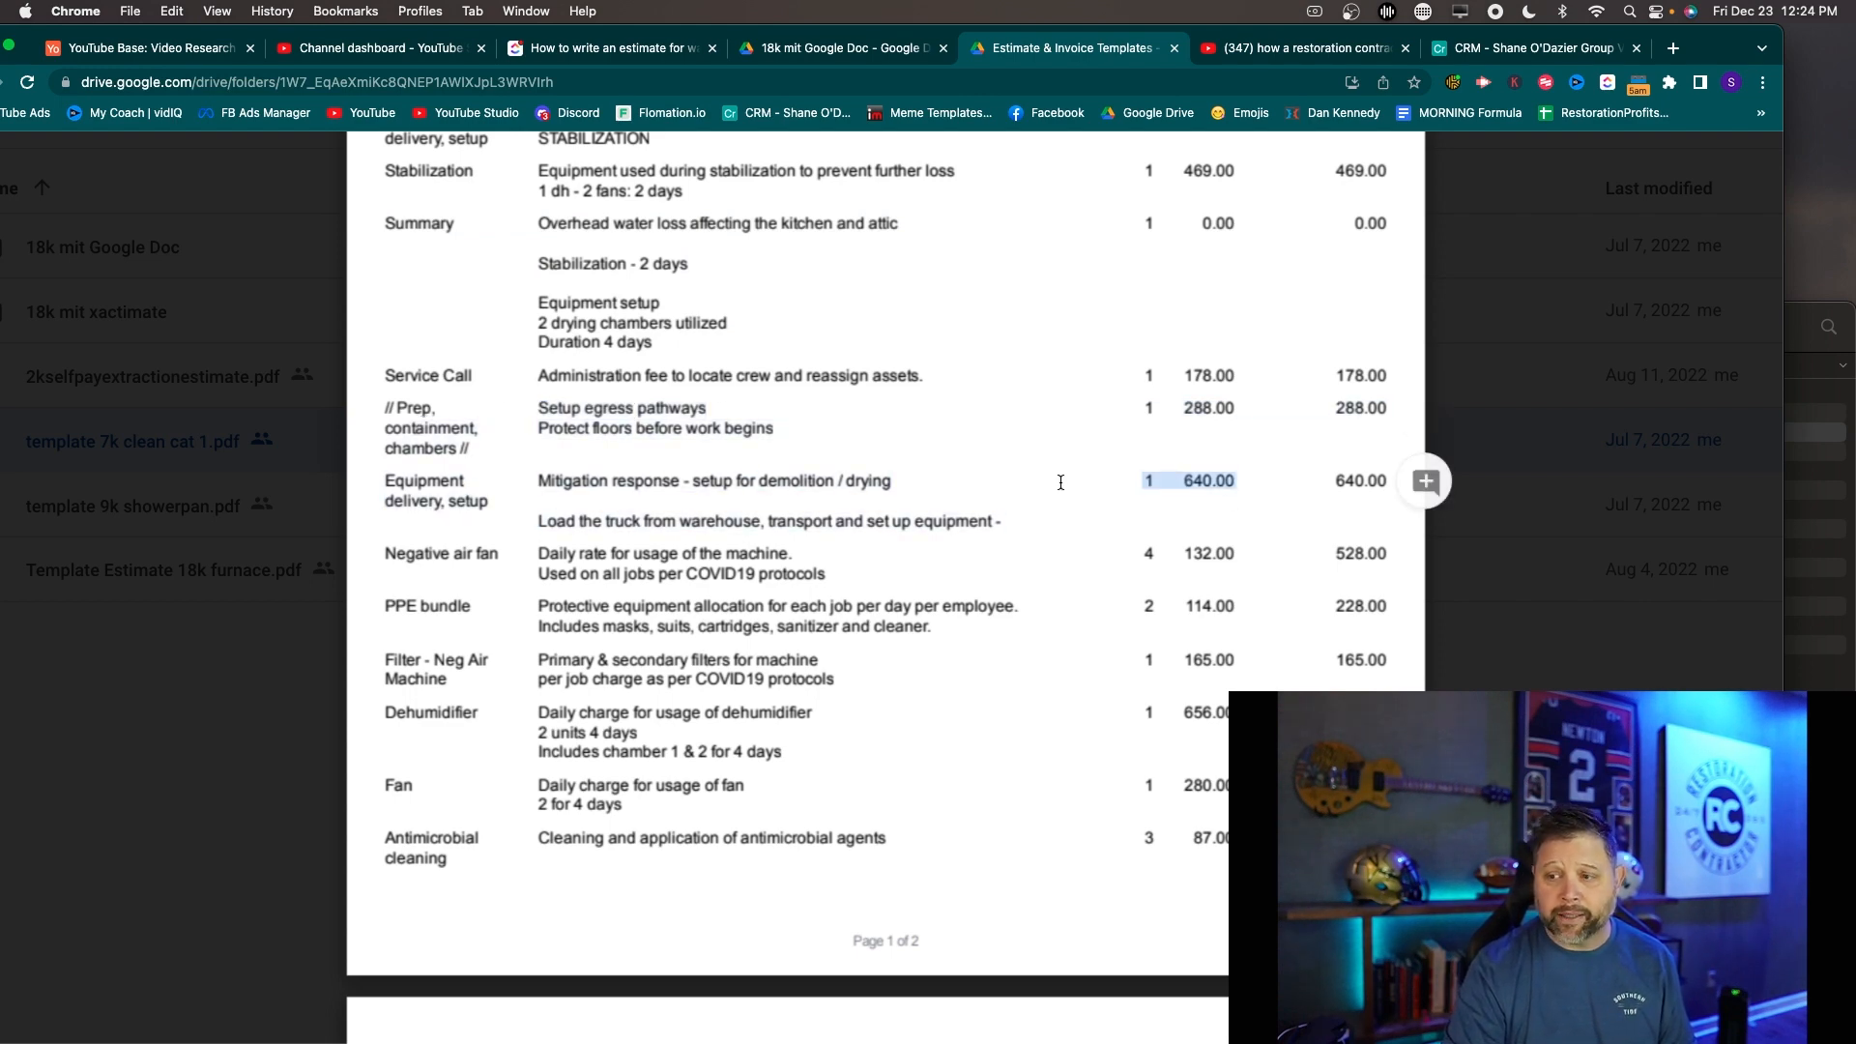
scroll("down", 3)
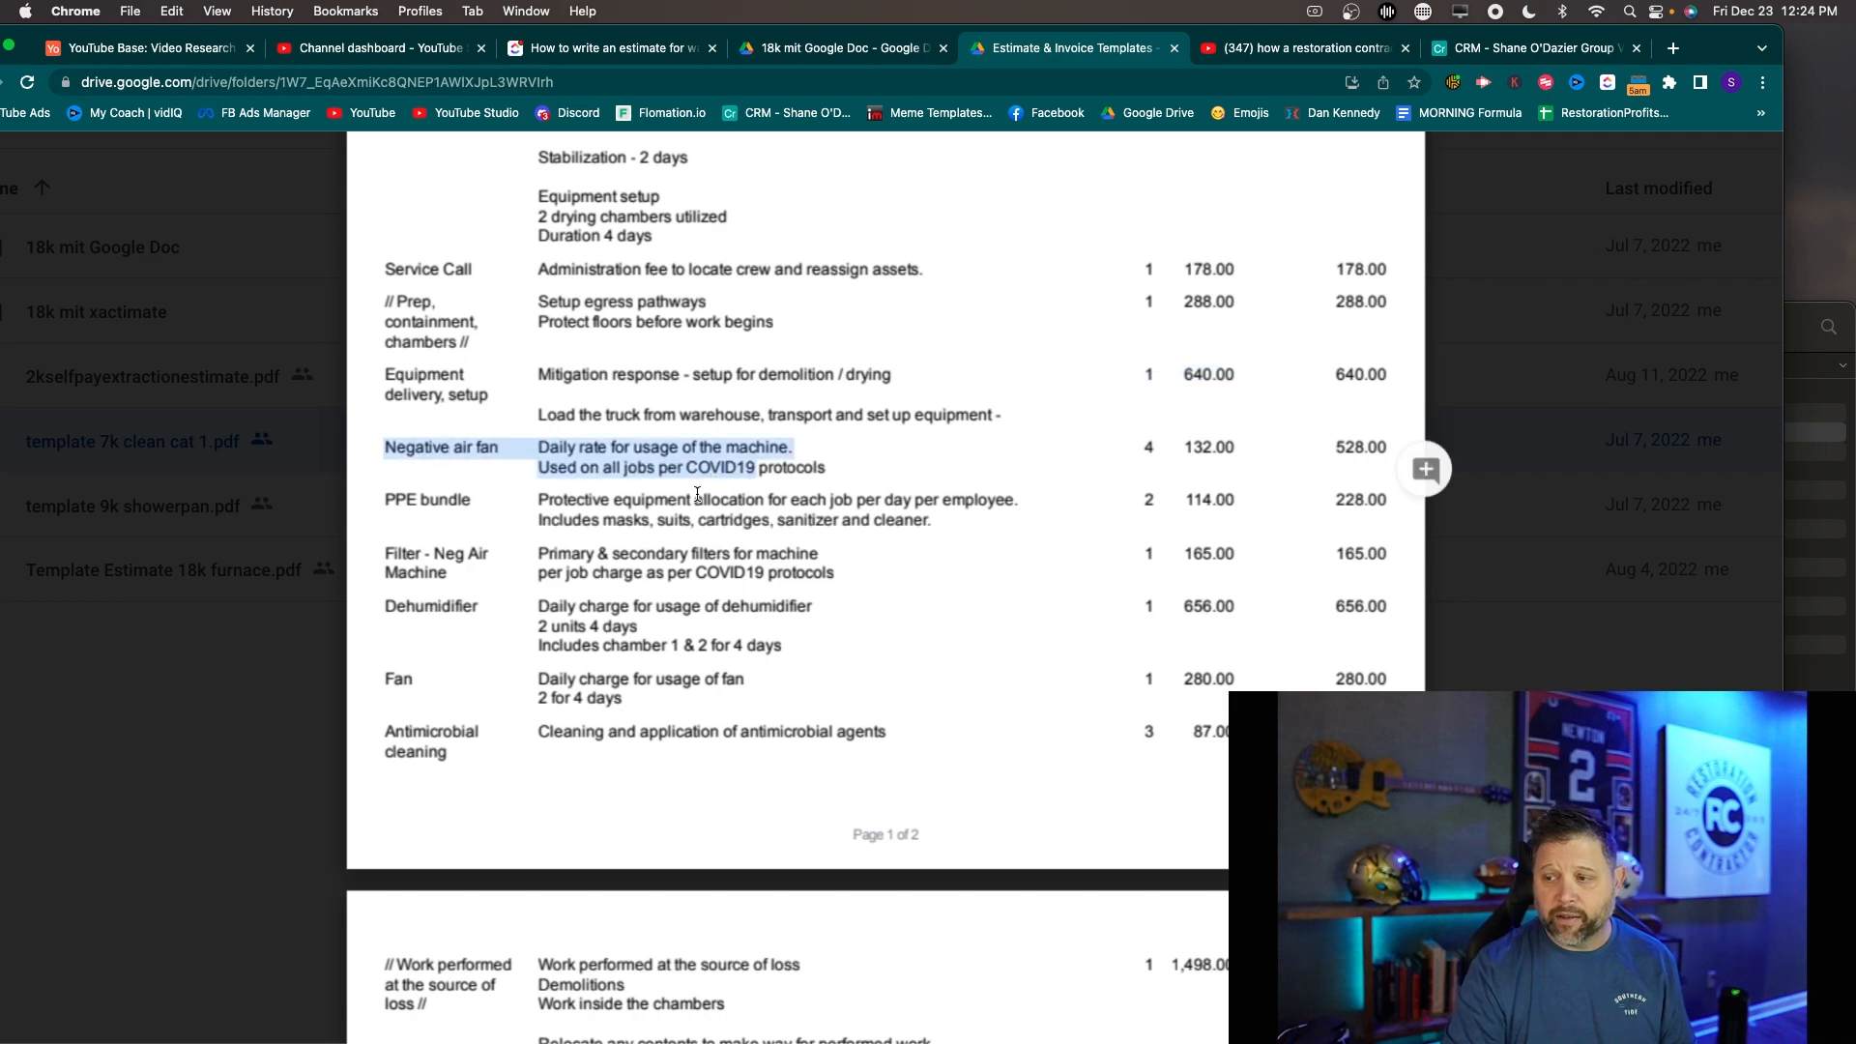
scroll("down", 3)
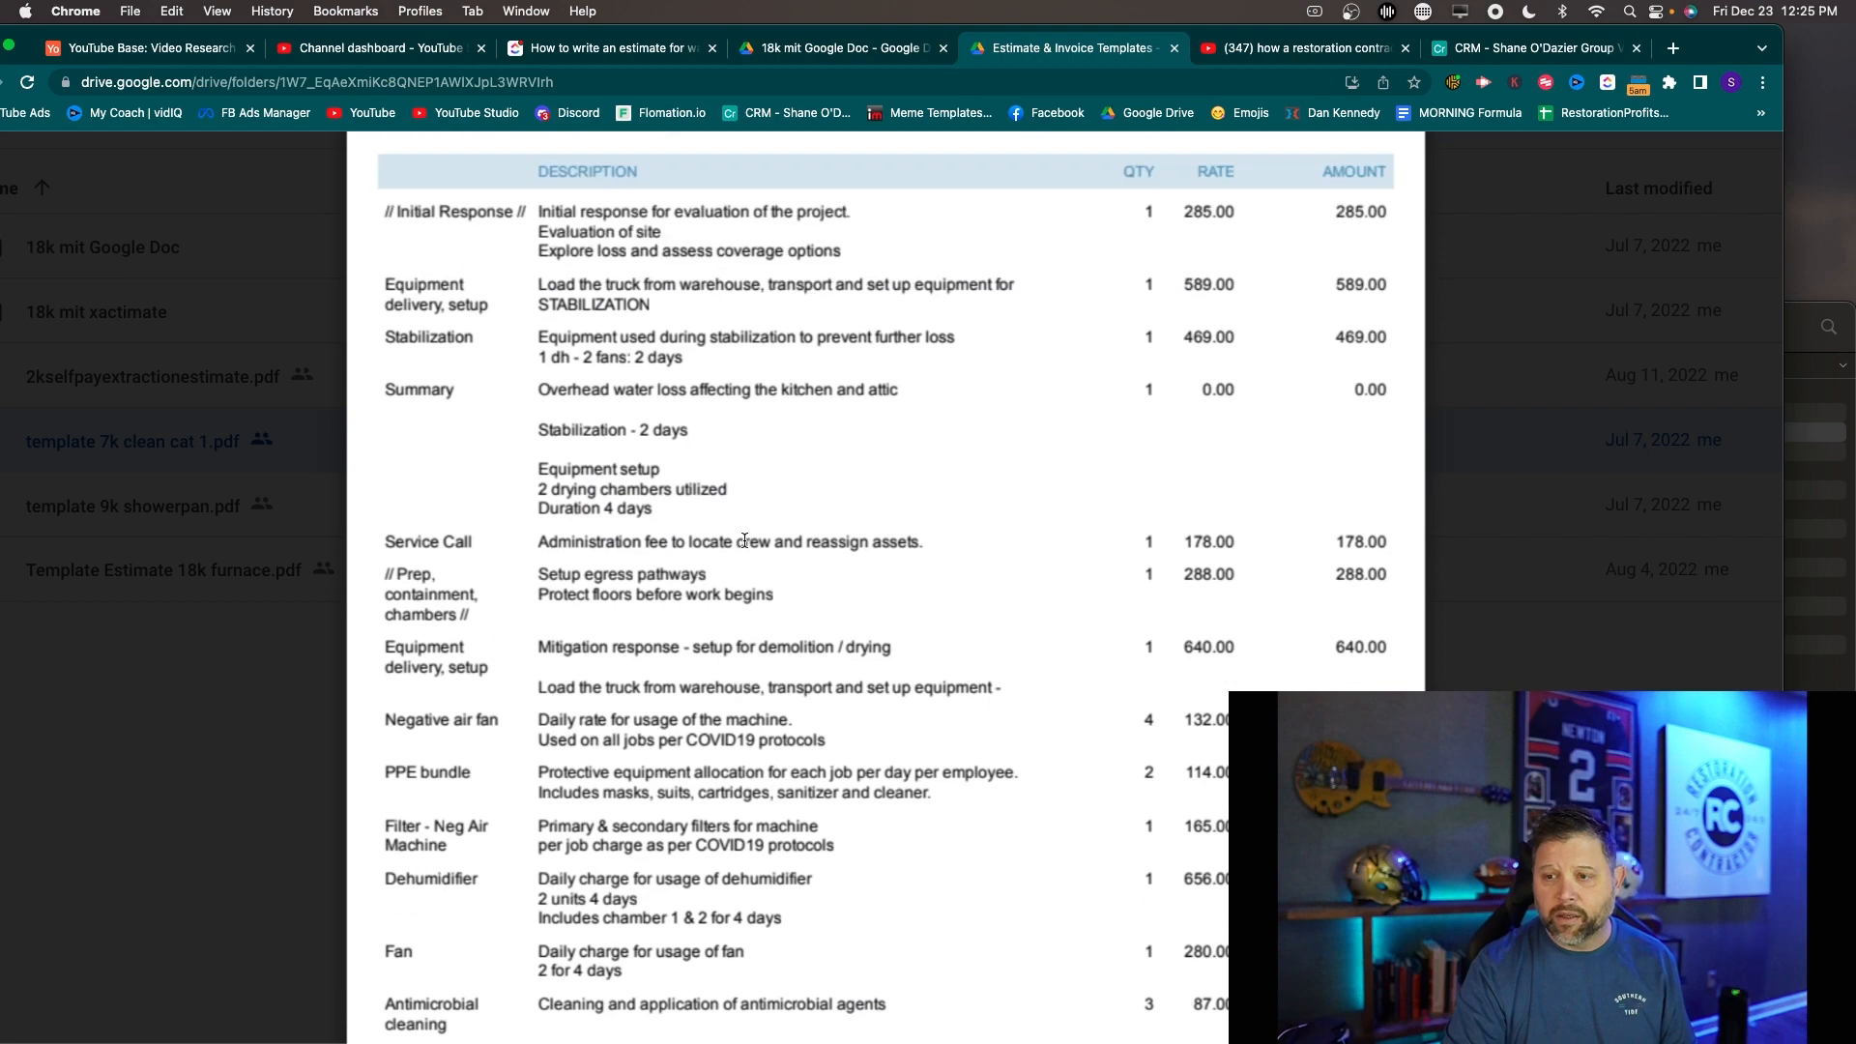
scroll("down", 3)
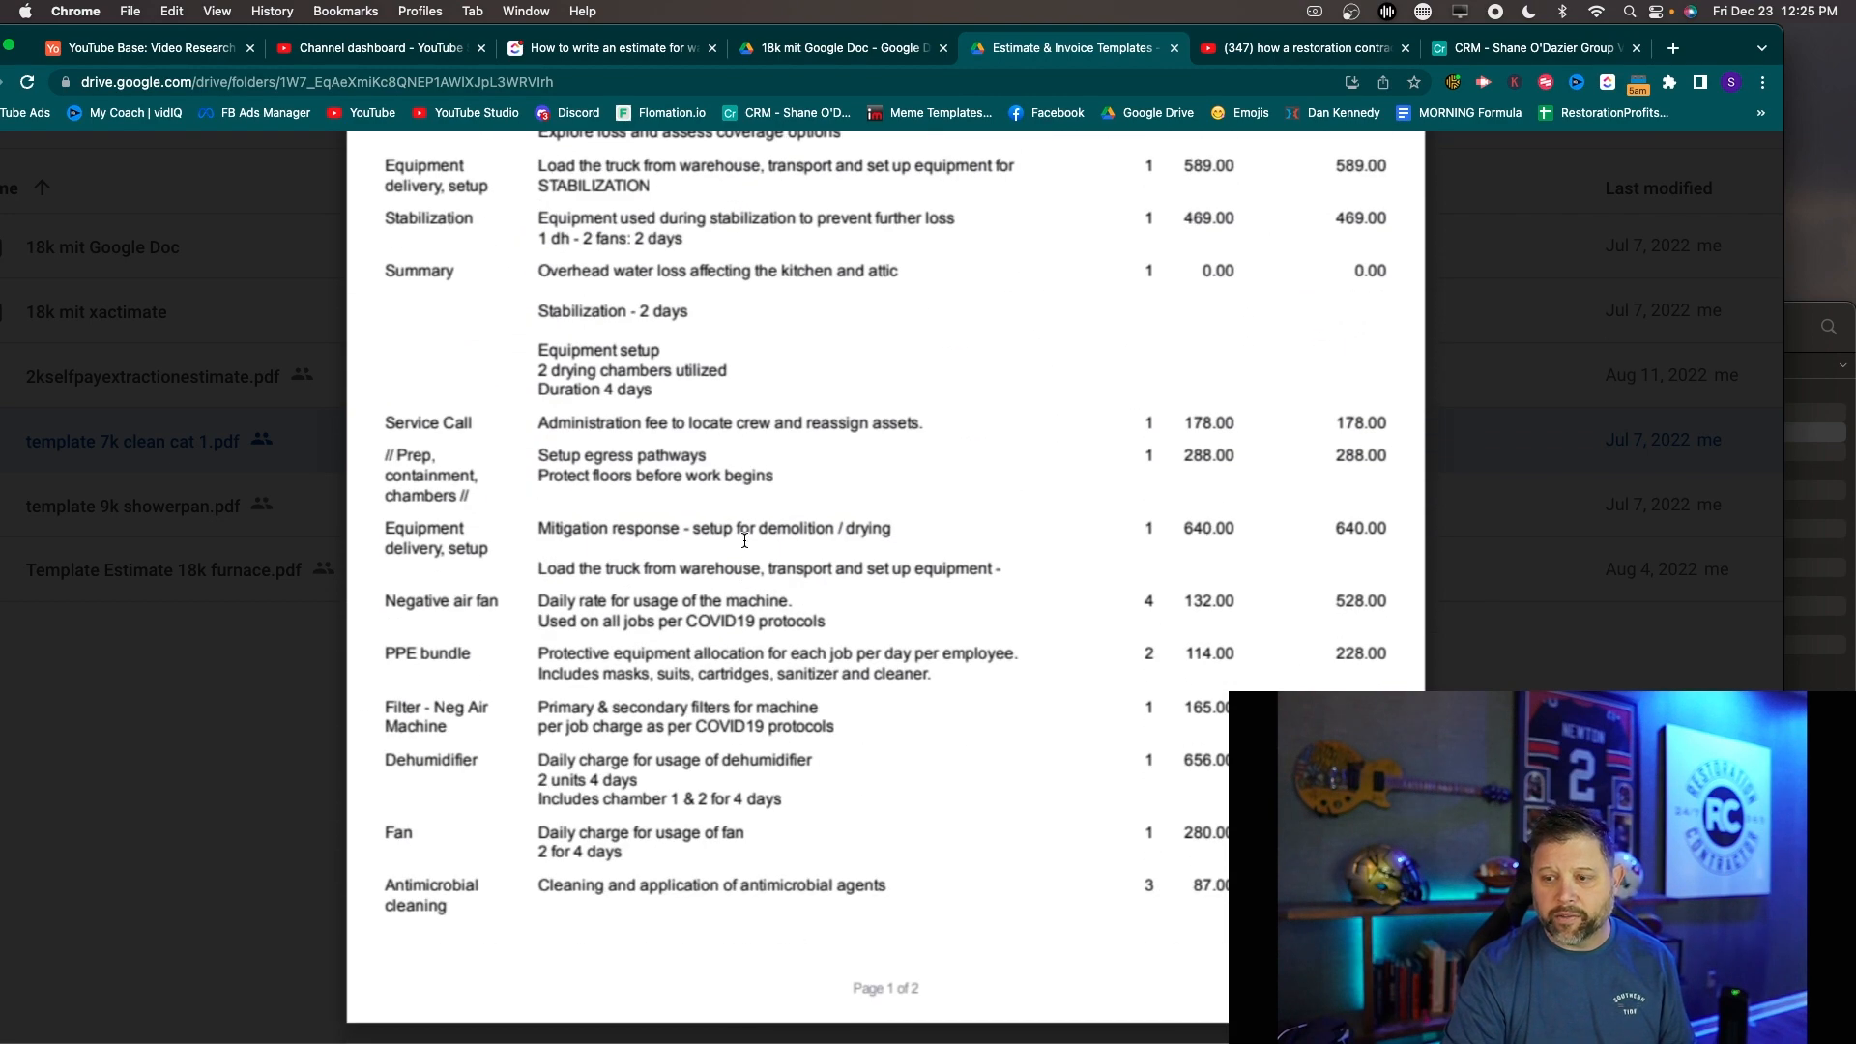
scroll("down", 3)
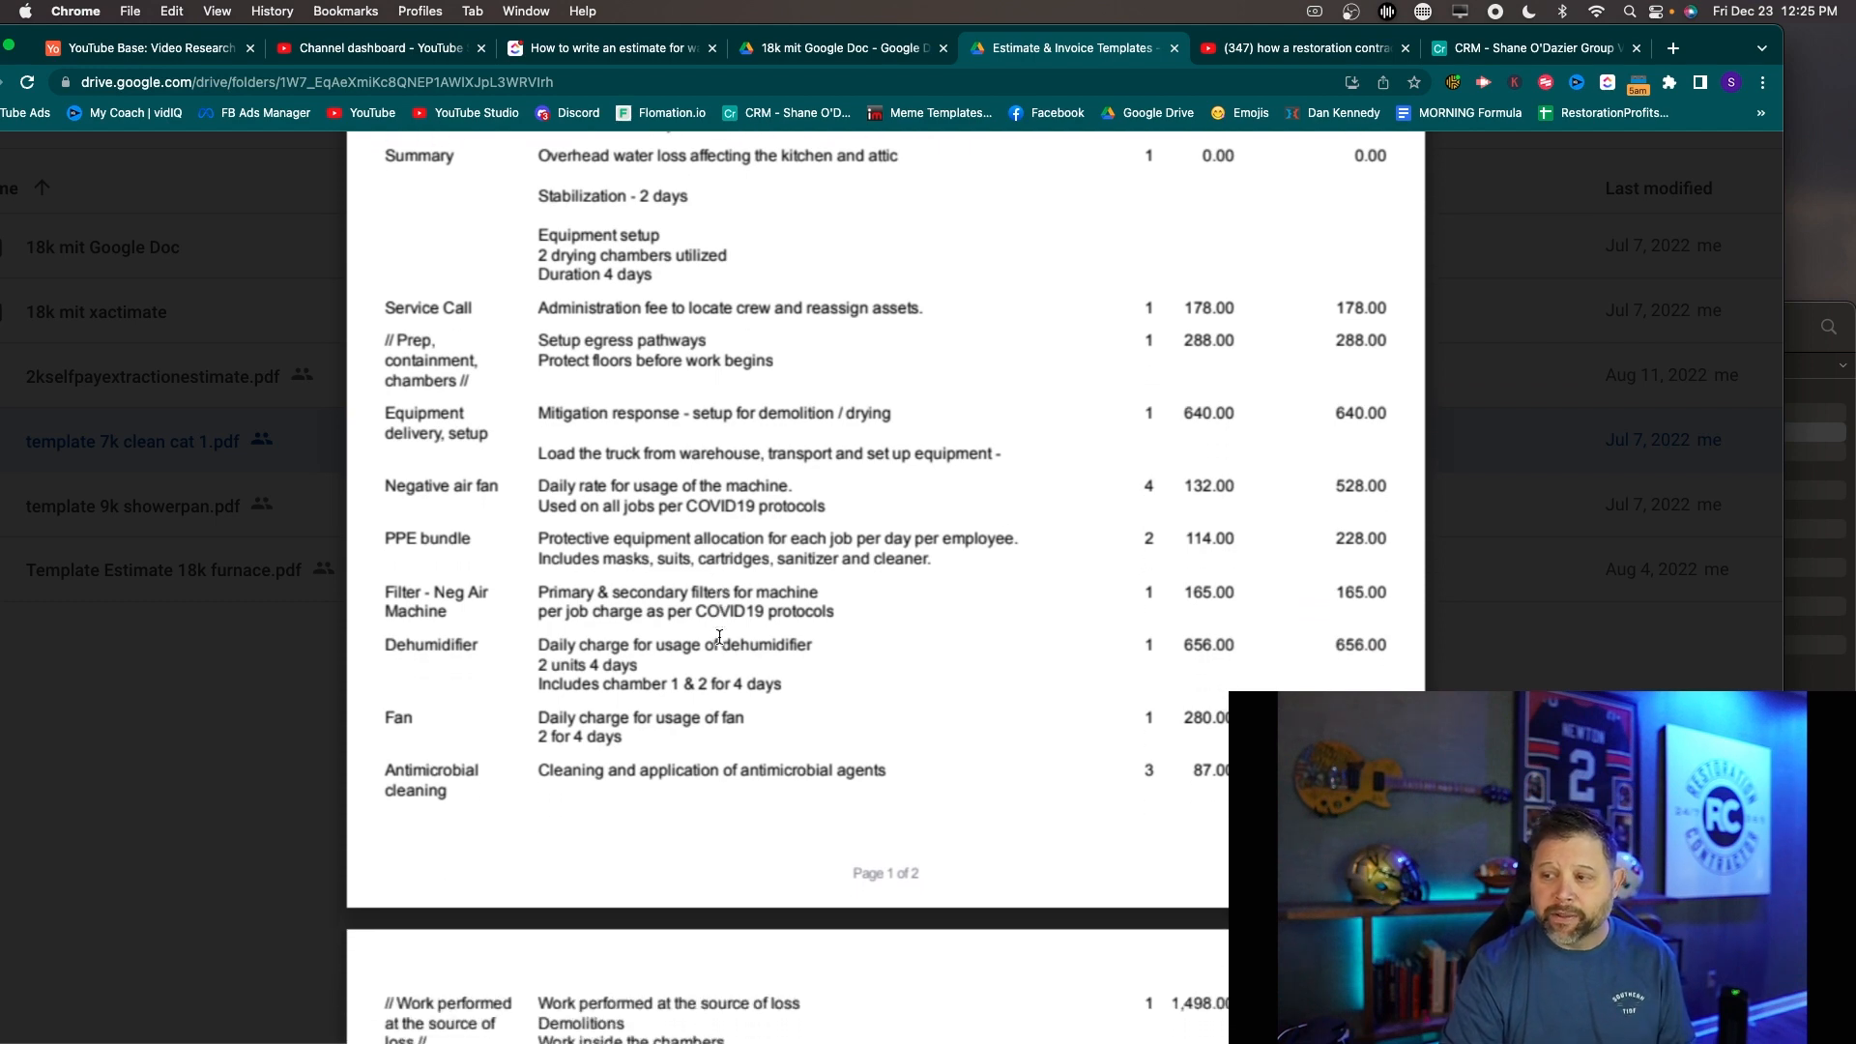
scroll("down", 3)
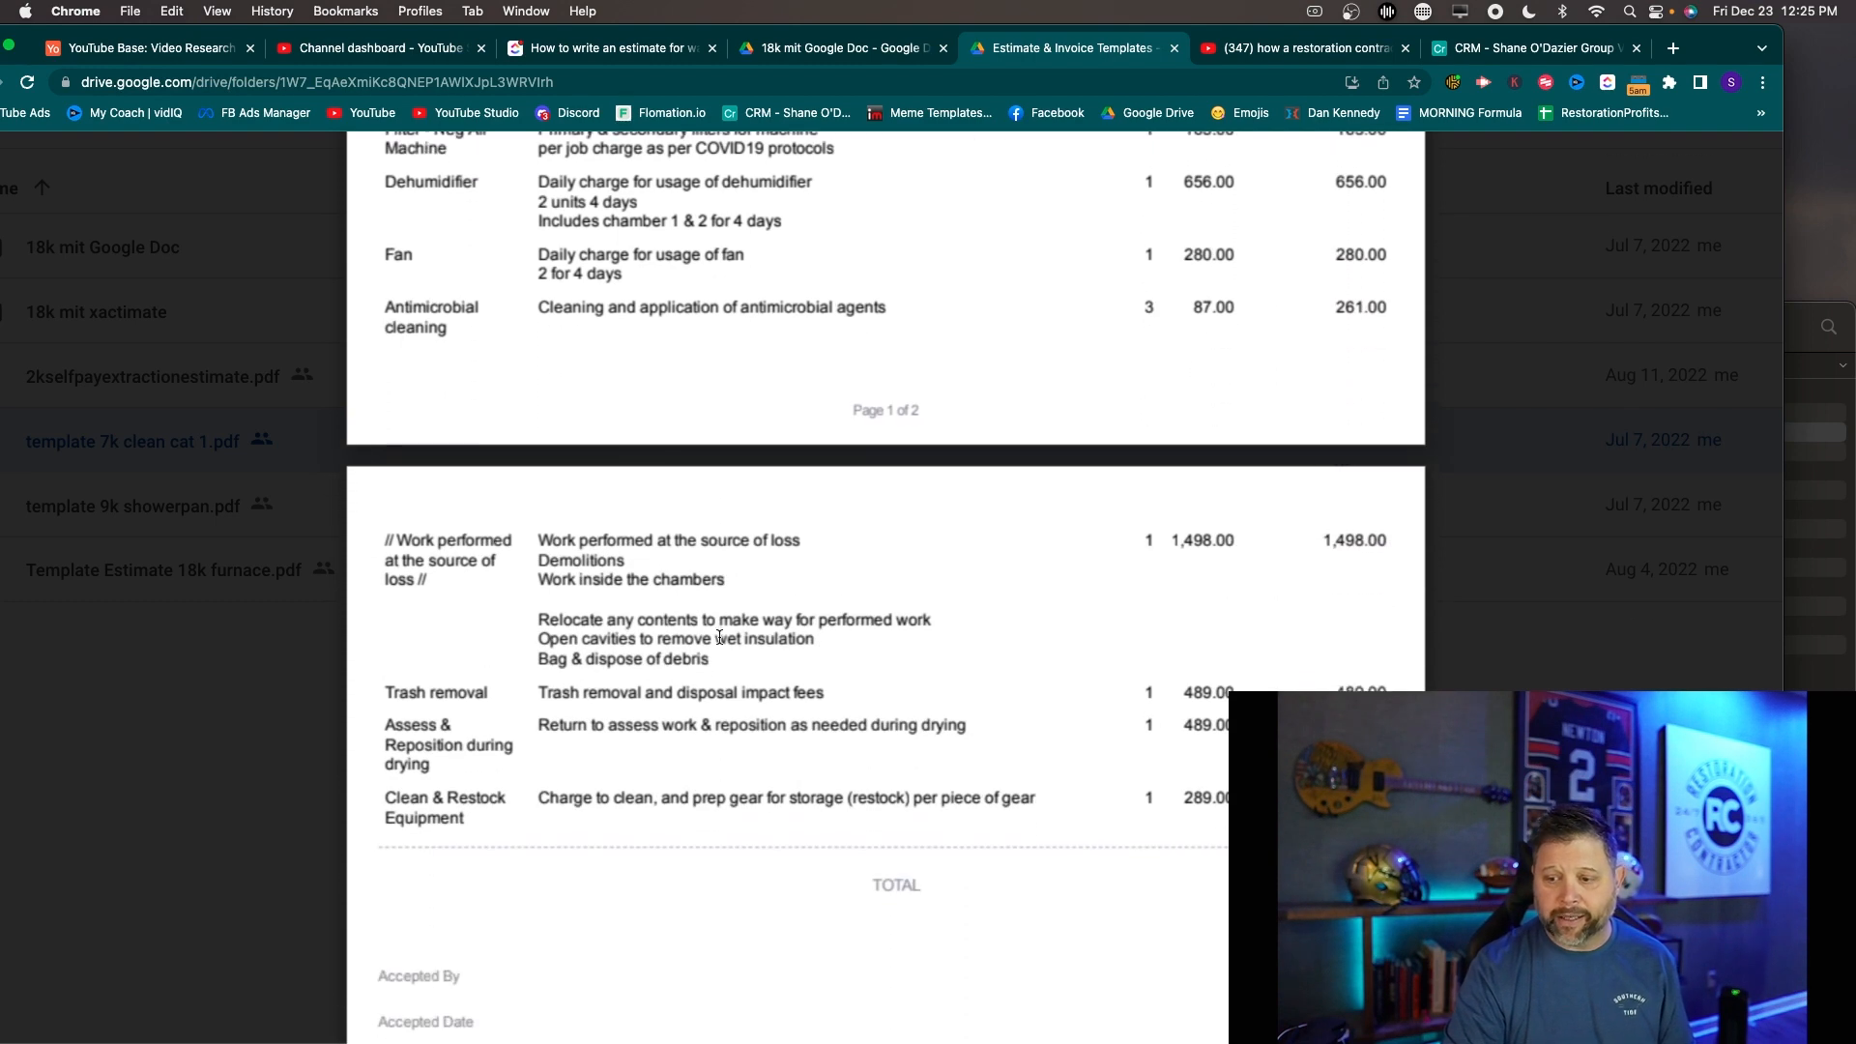
scroll("down", 3)
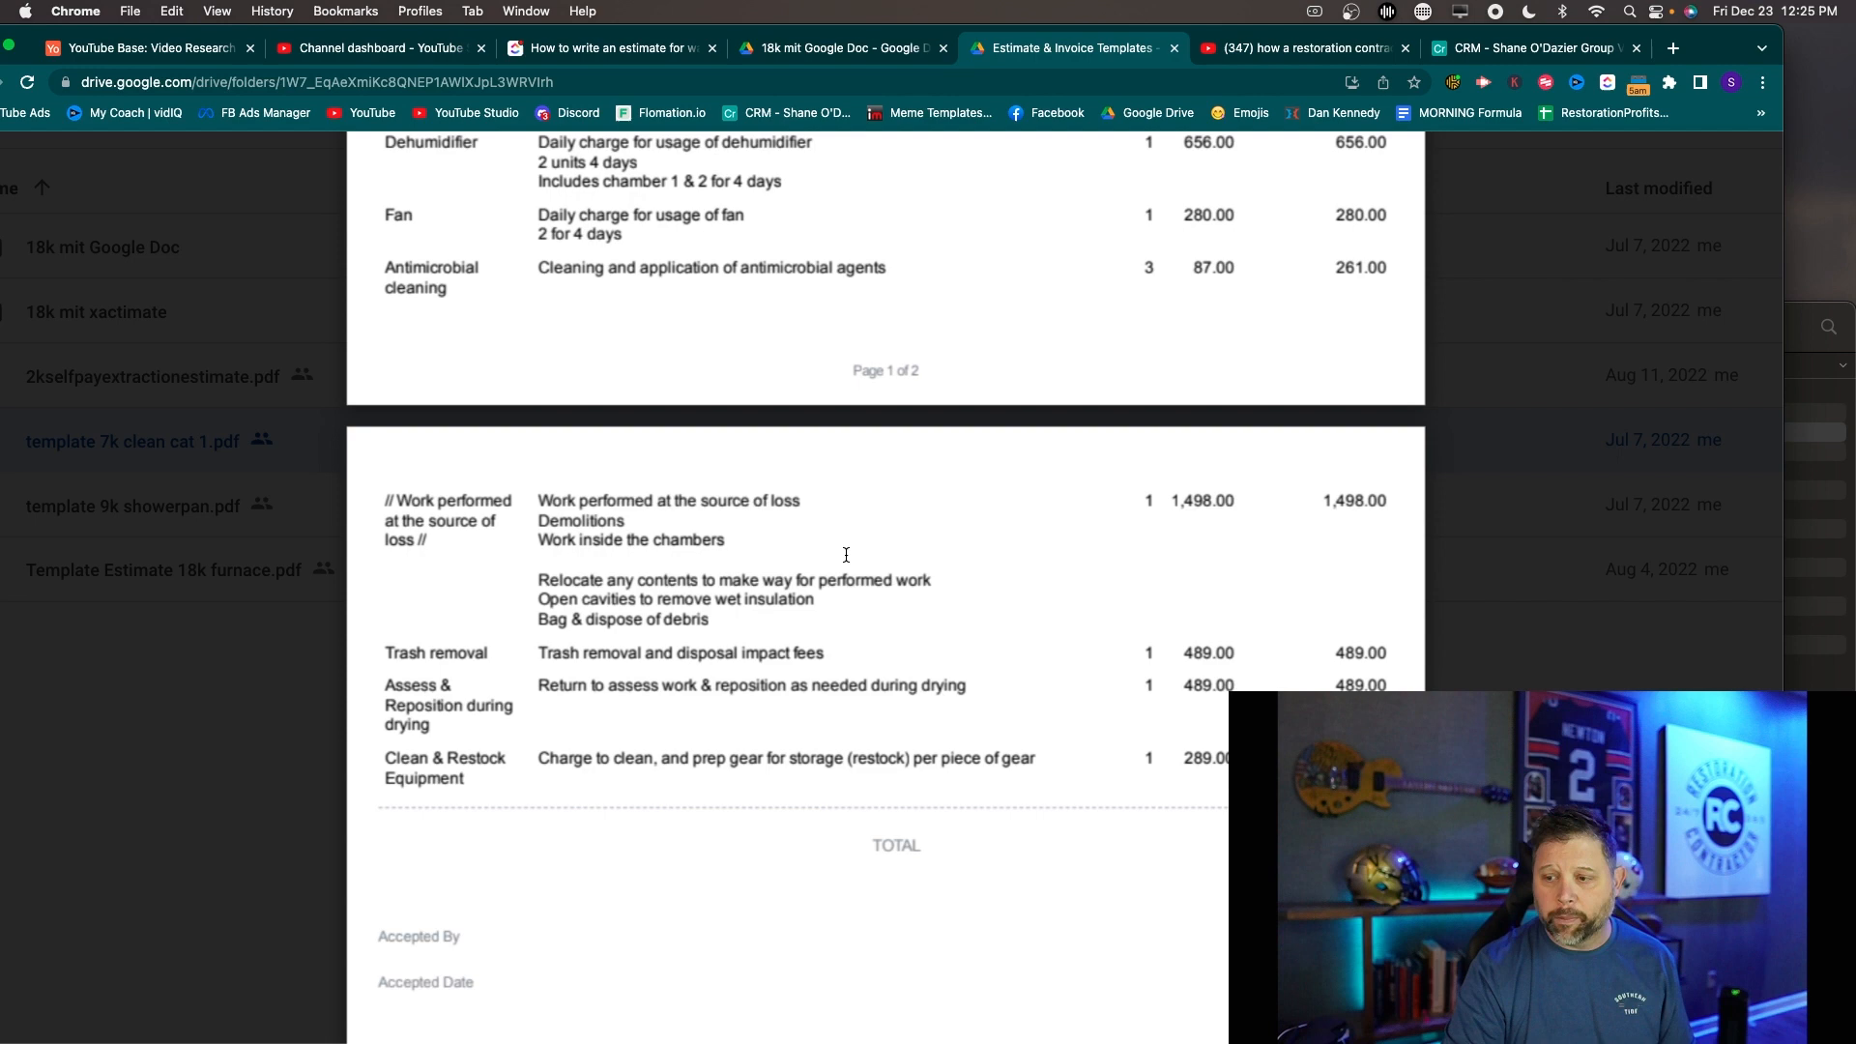
mouse_move(725, 606)
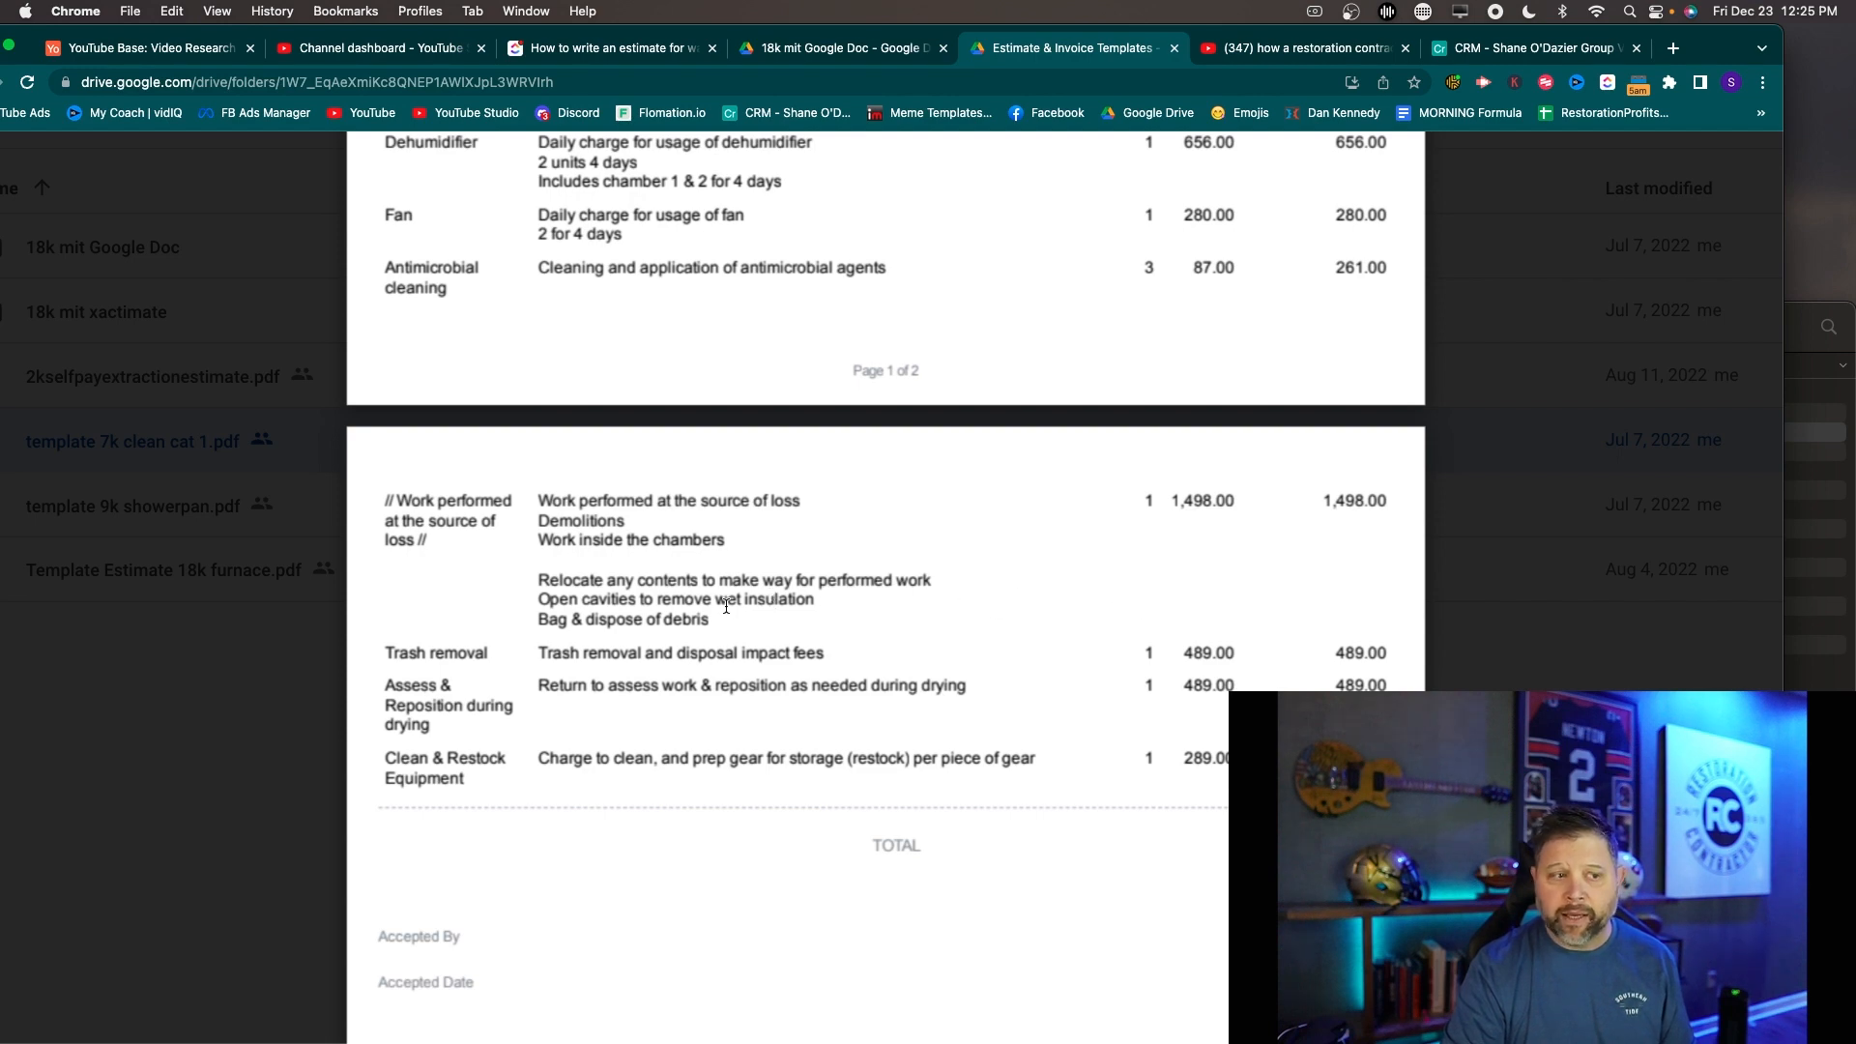
scroll("down", 3)
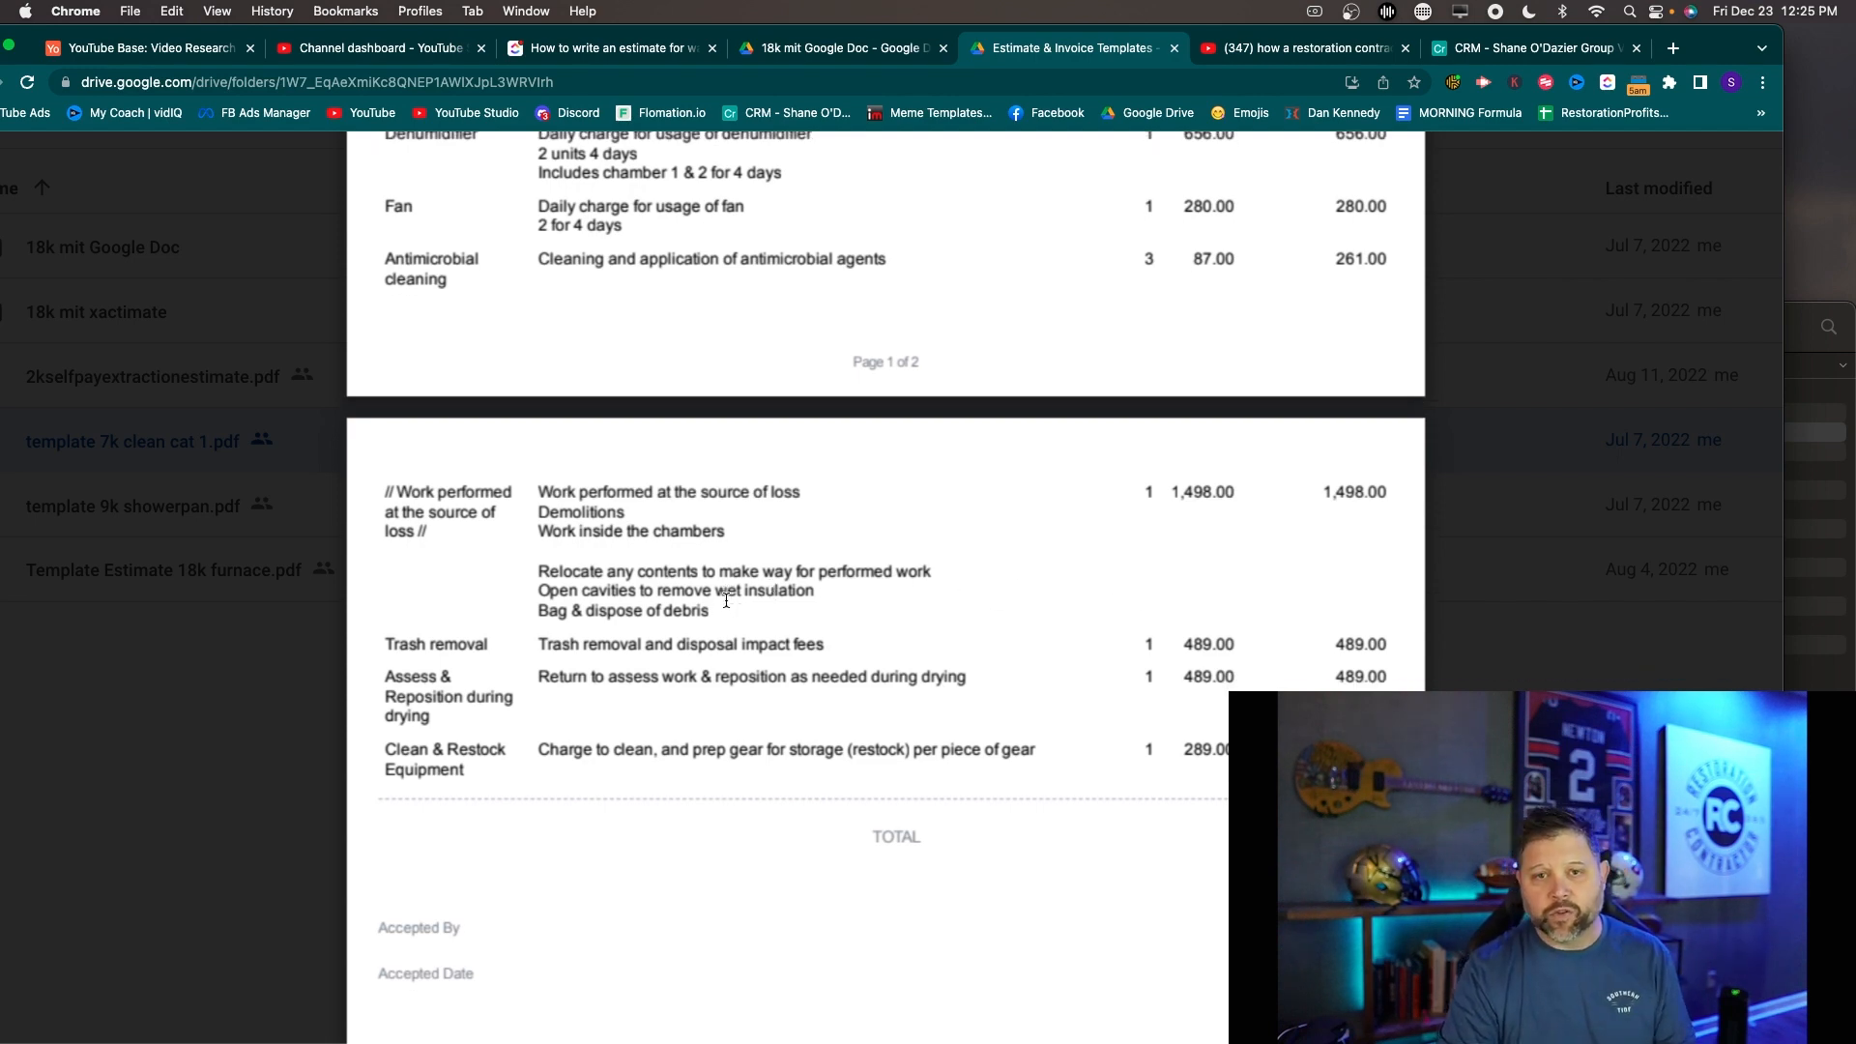
left_click_drag(578, 491, 710, 611)
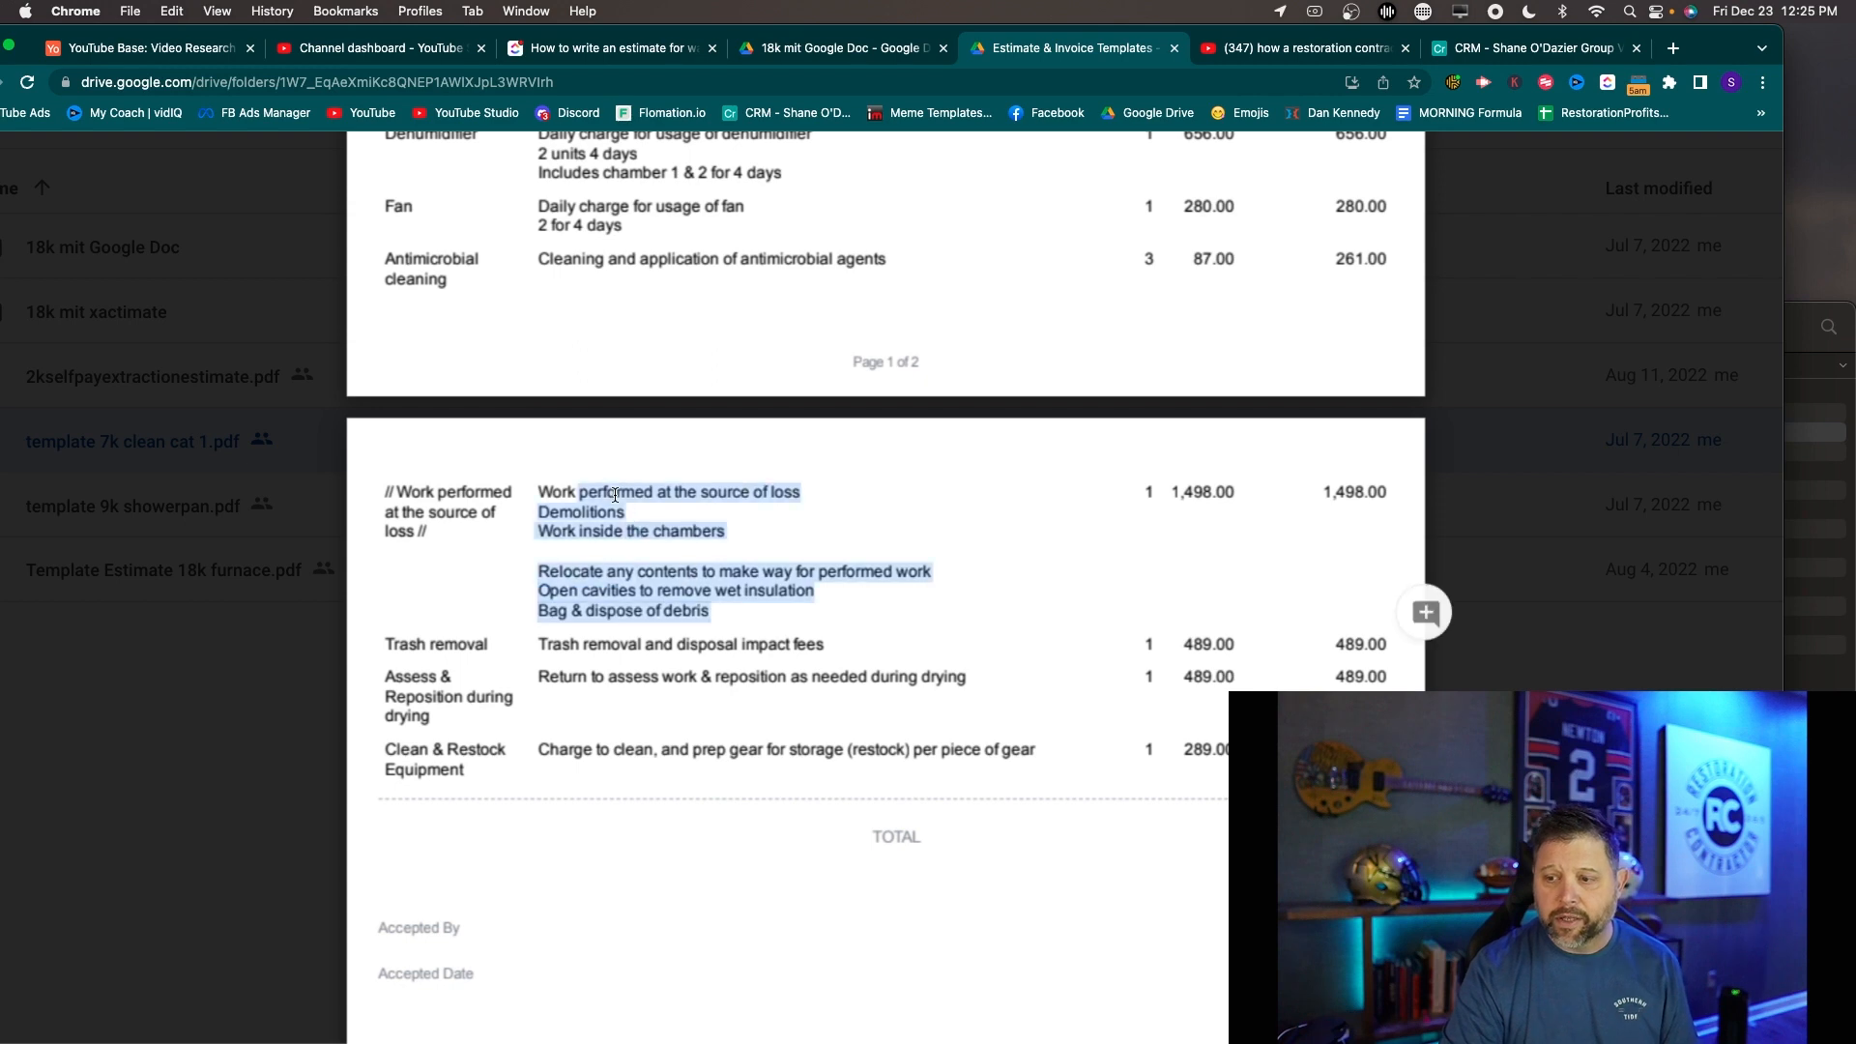
mouse_move(545, 489)
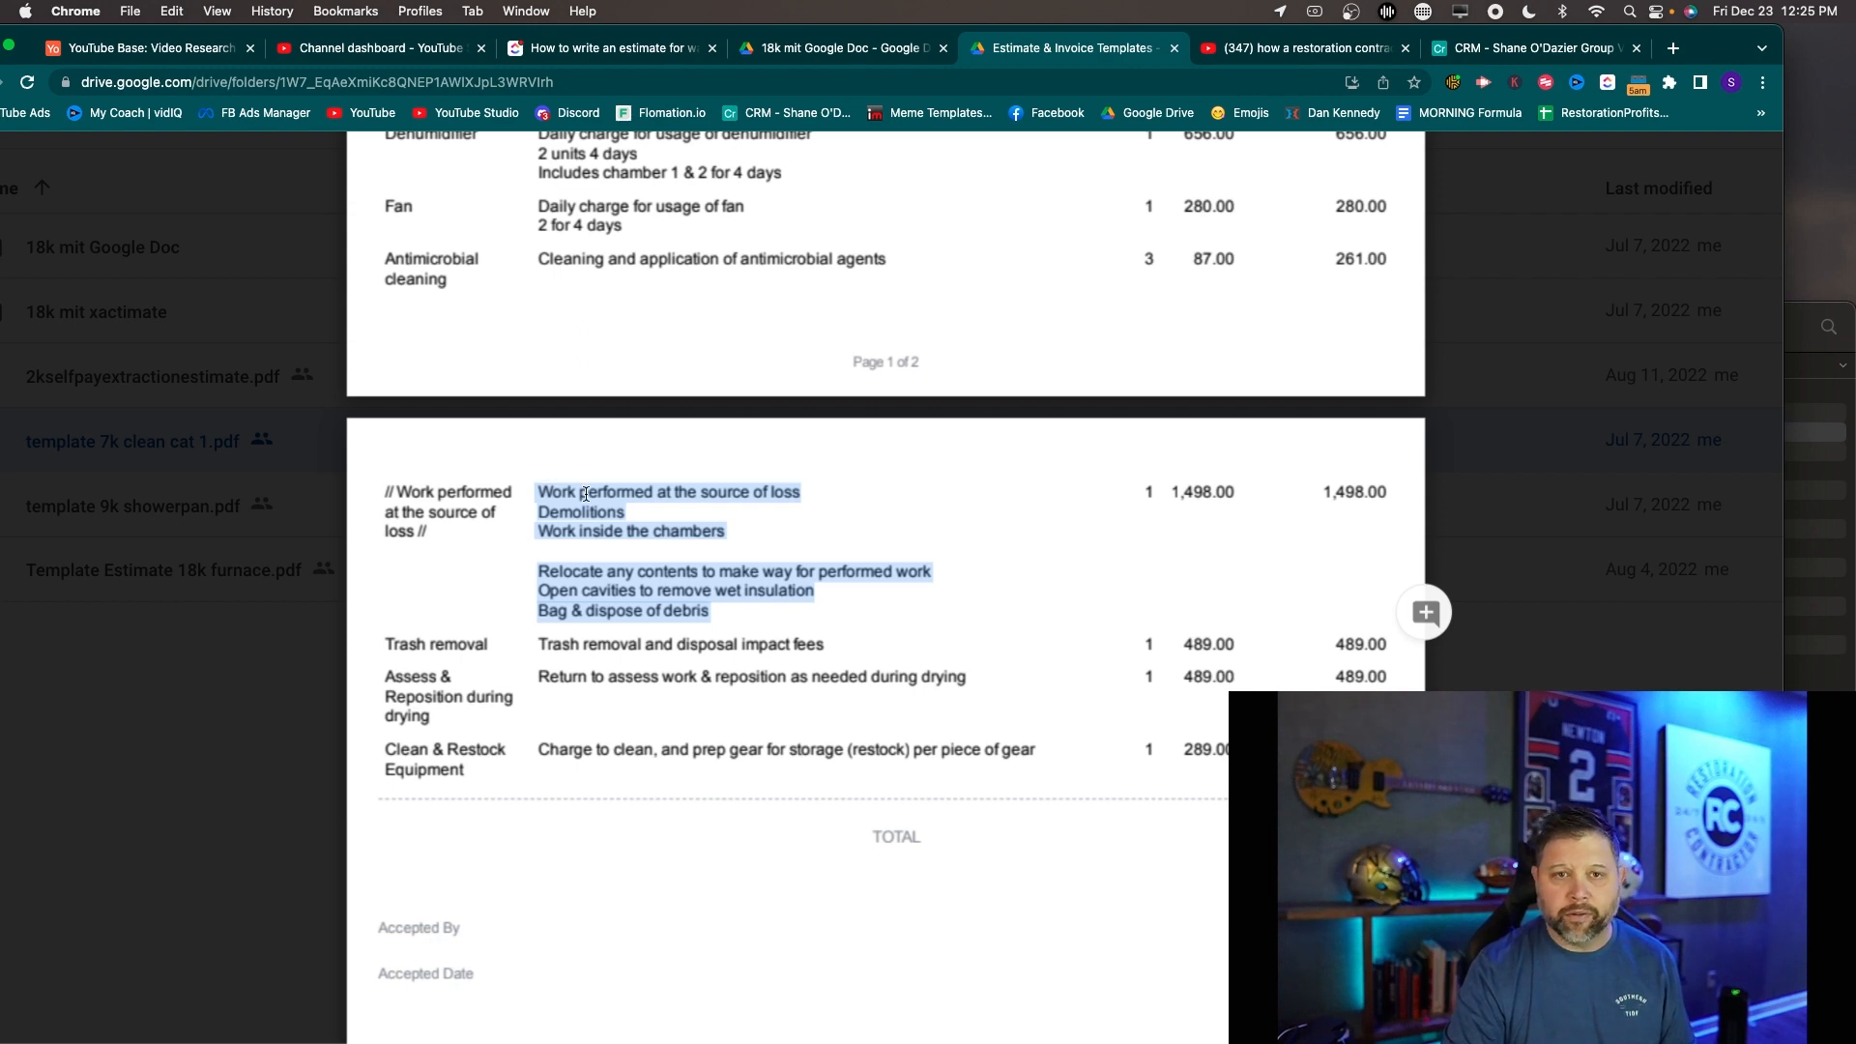
scroll("down", 3)
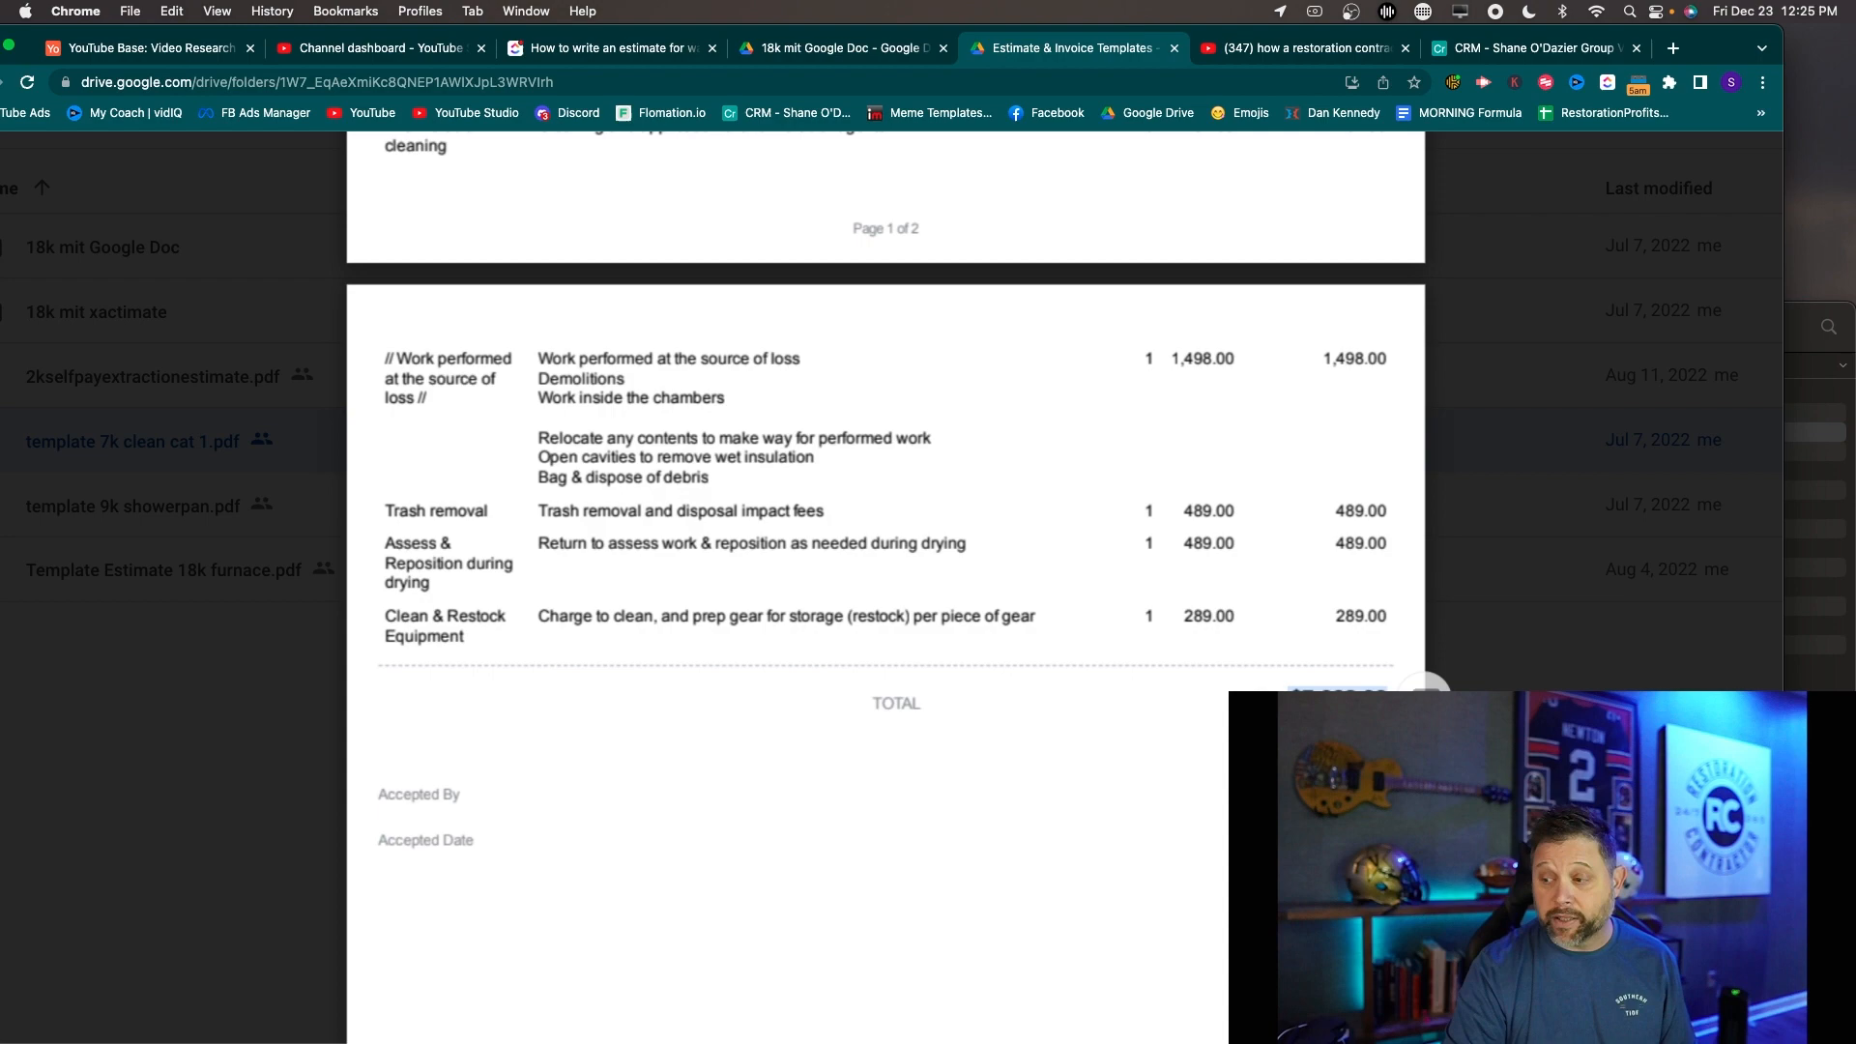
mouse_move(1160, 694)
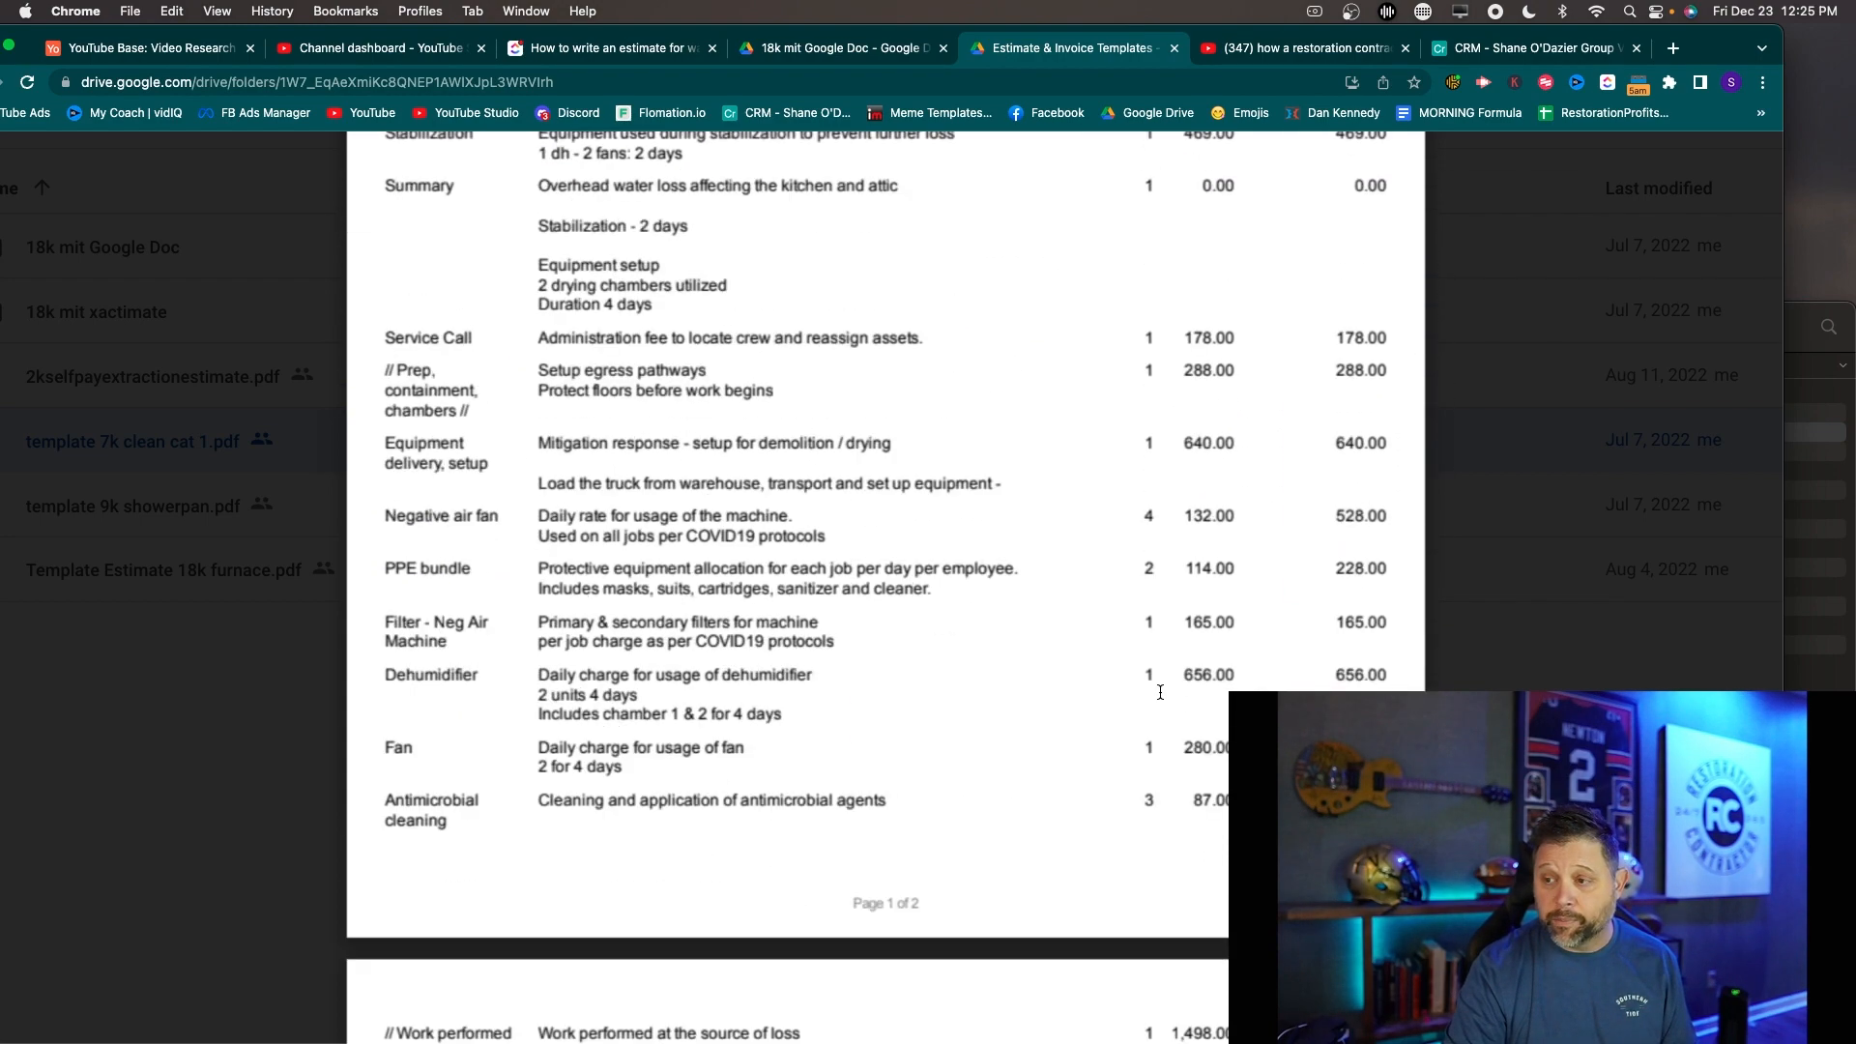
scroll("down", 3)
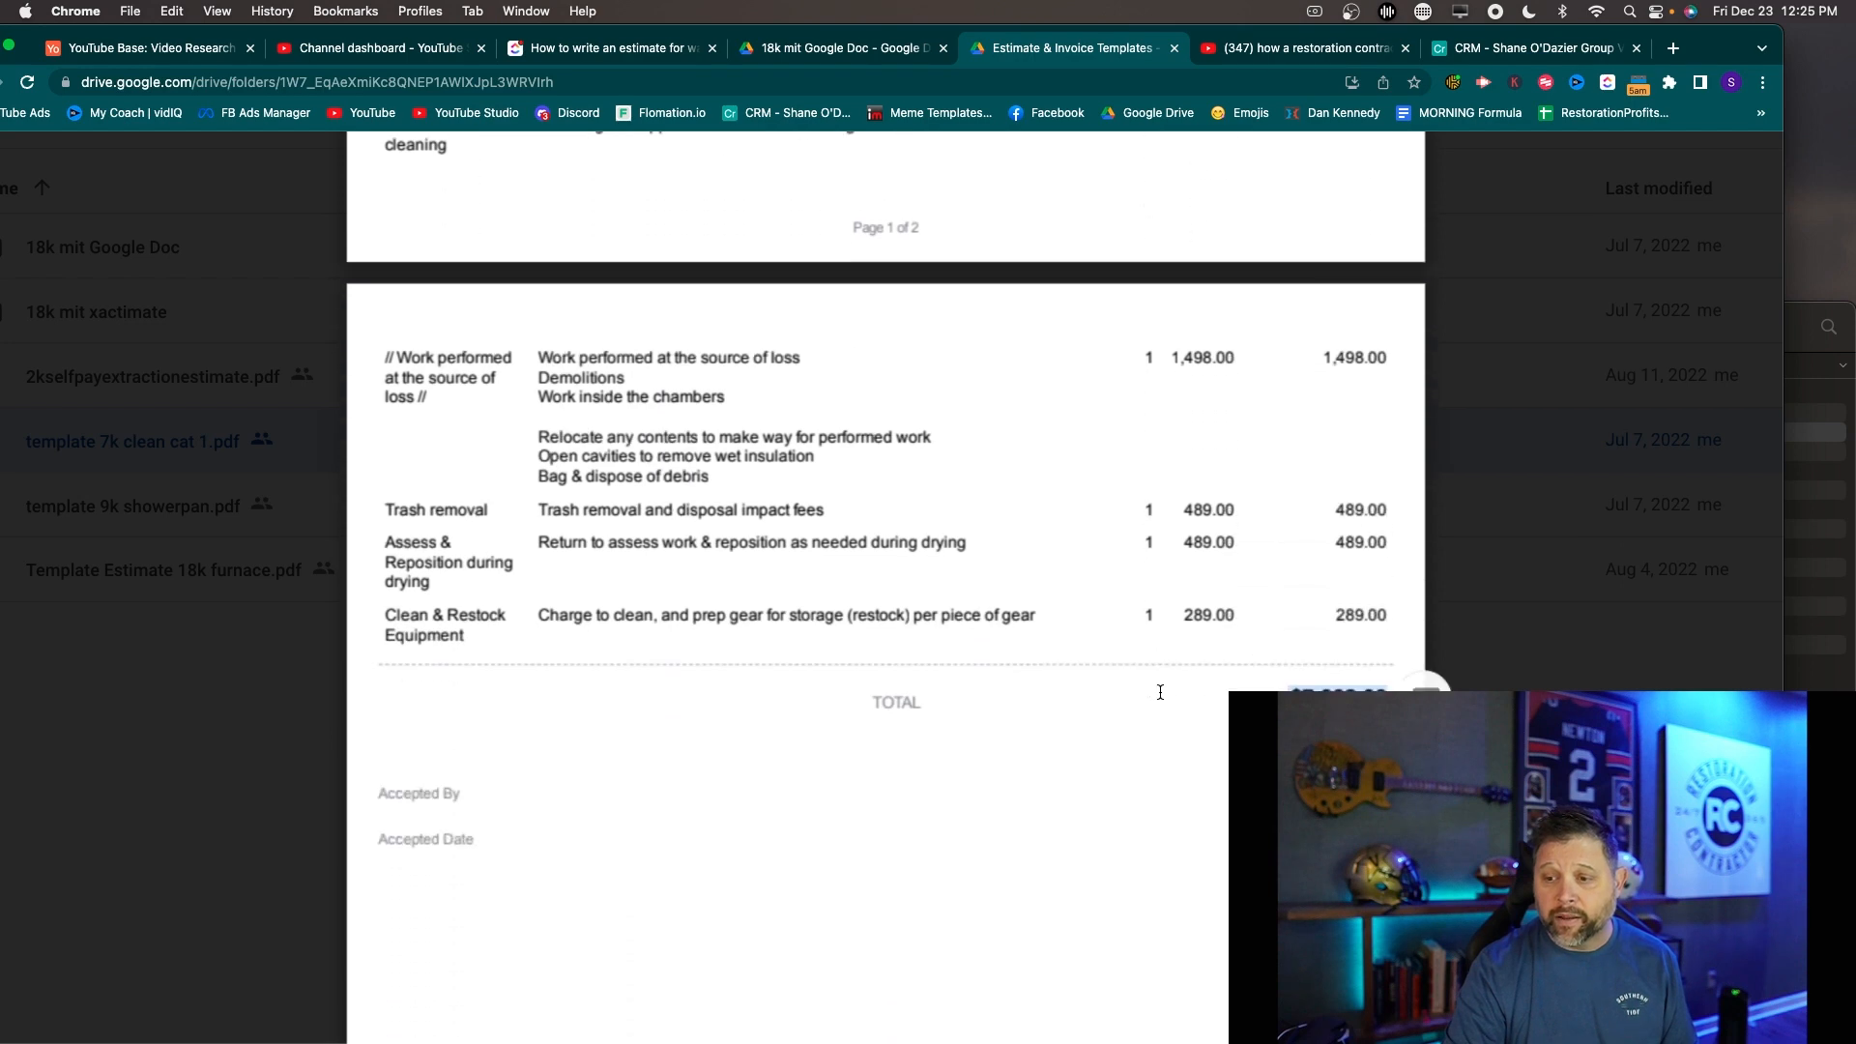
scroll("down", 3)
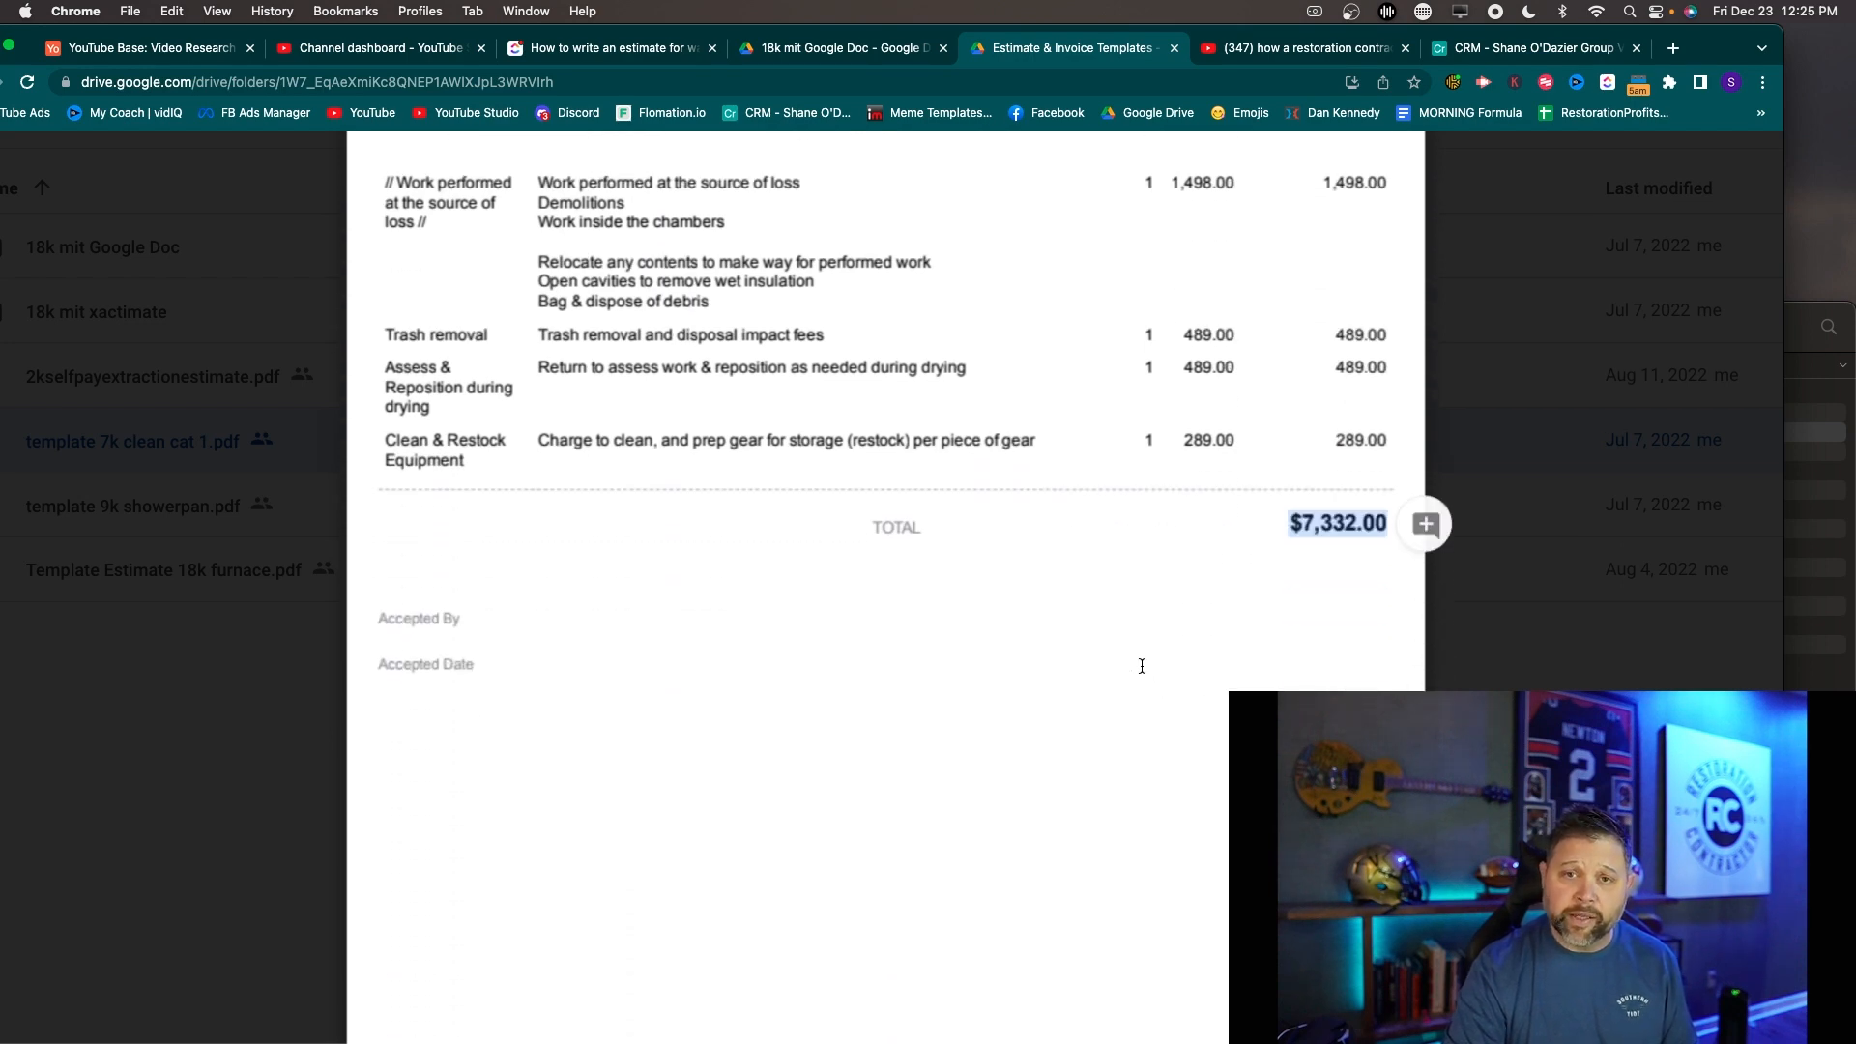
mouse_move(711, 506)
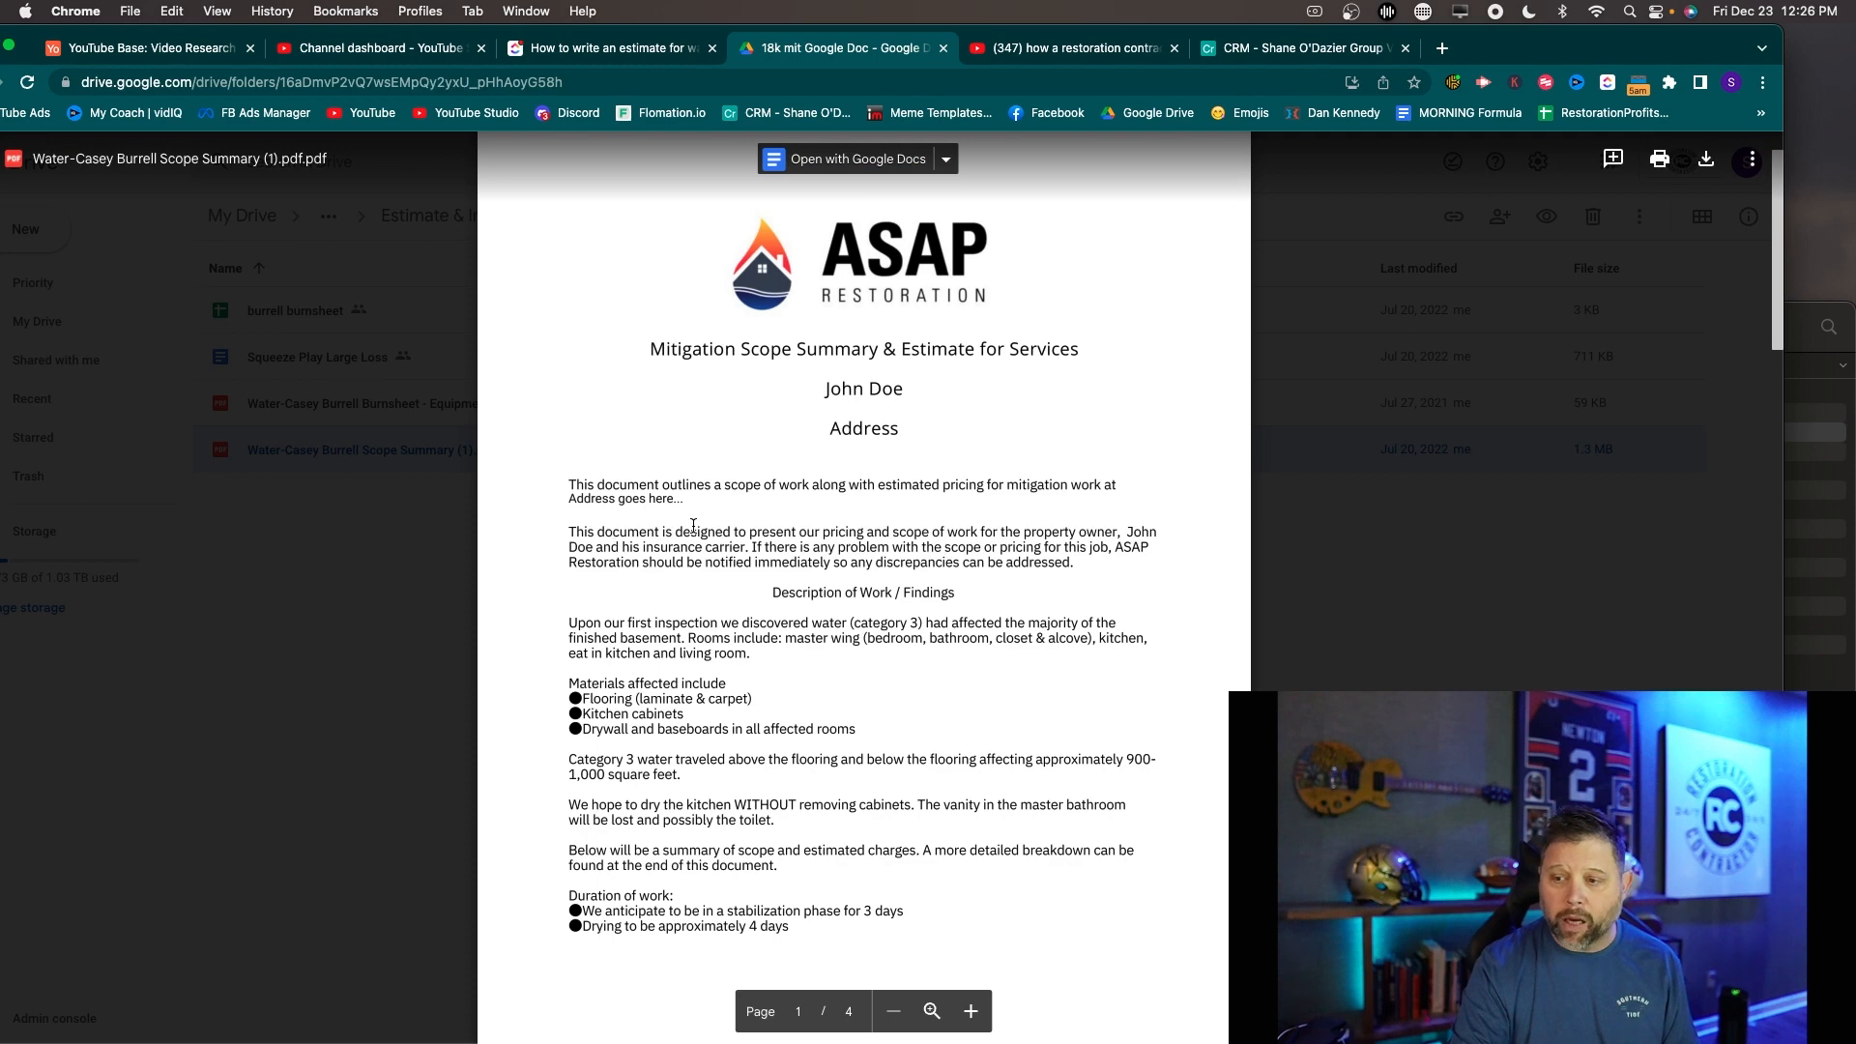
scroll("down", 3)
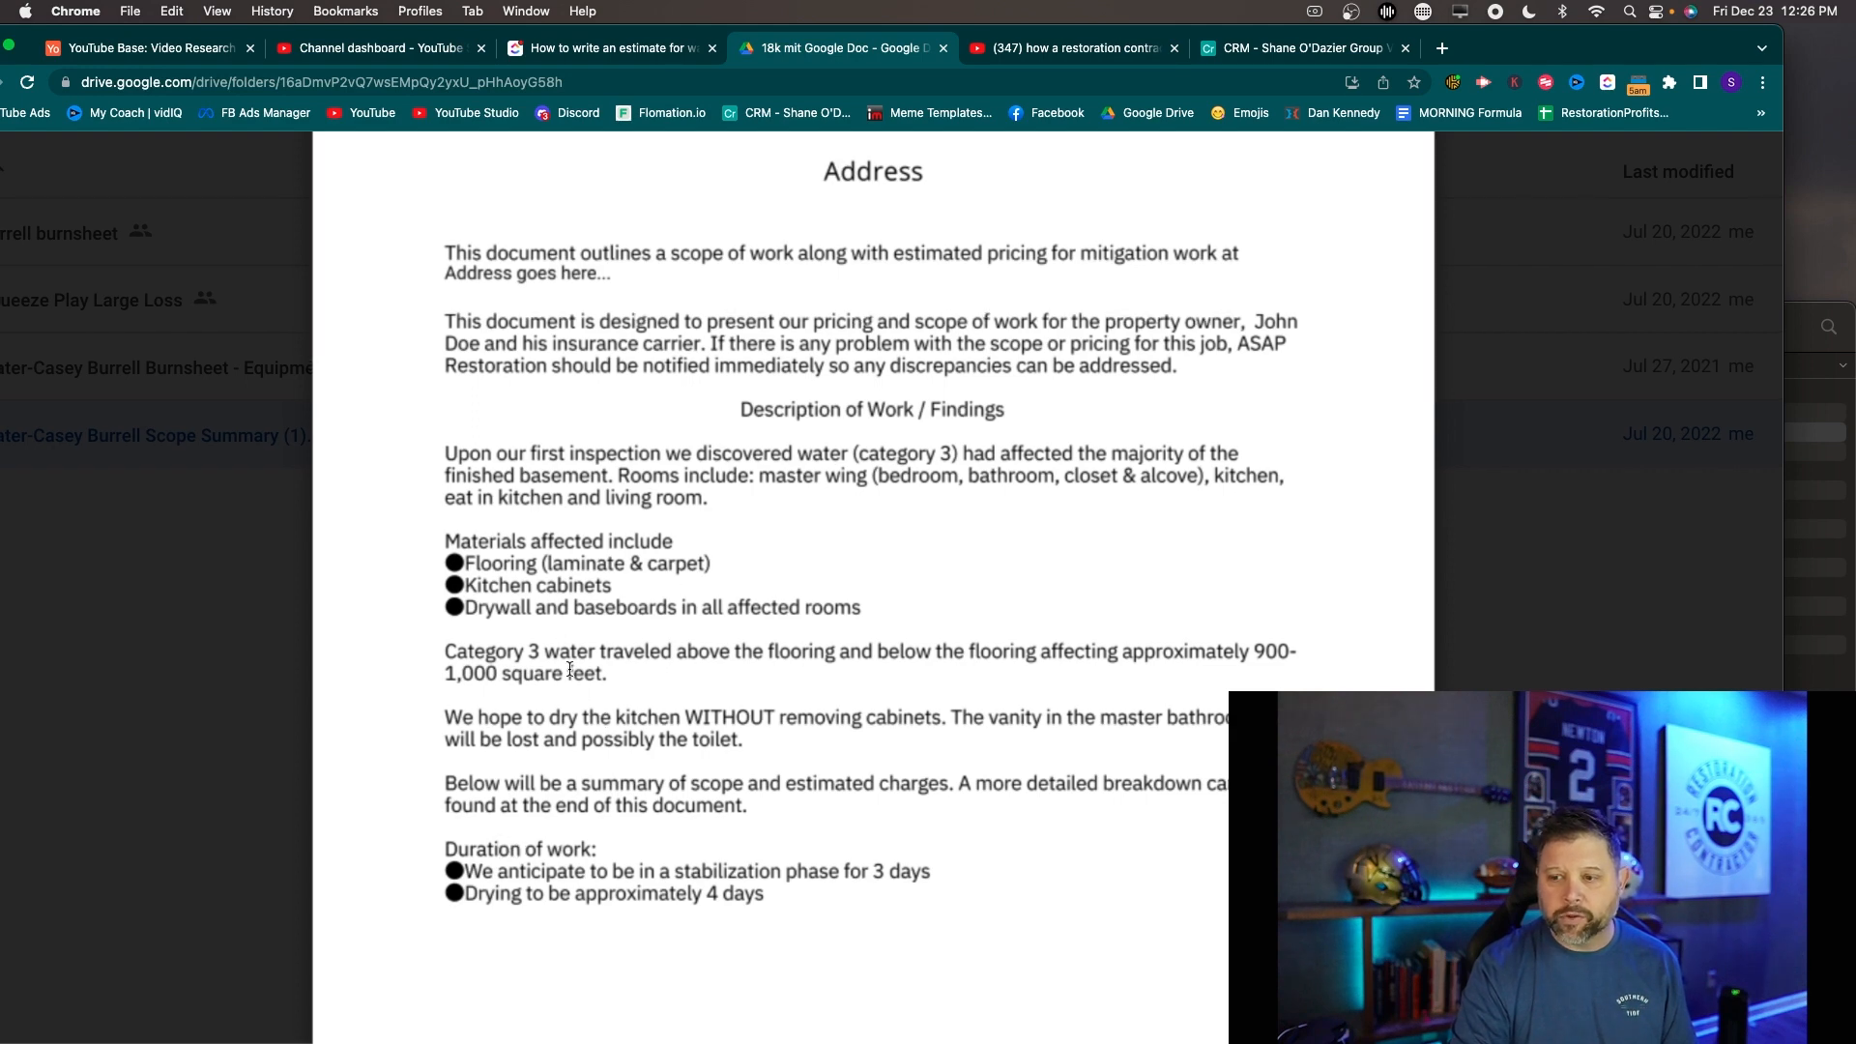
scroll("down", 3)
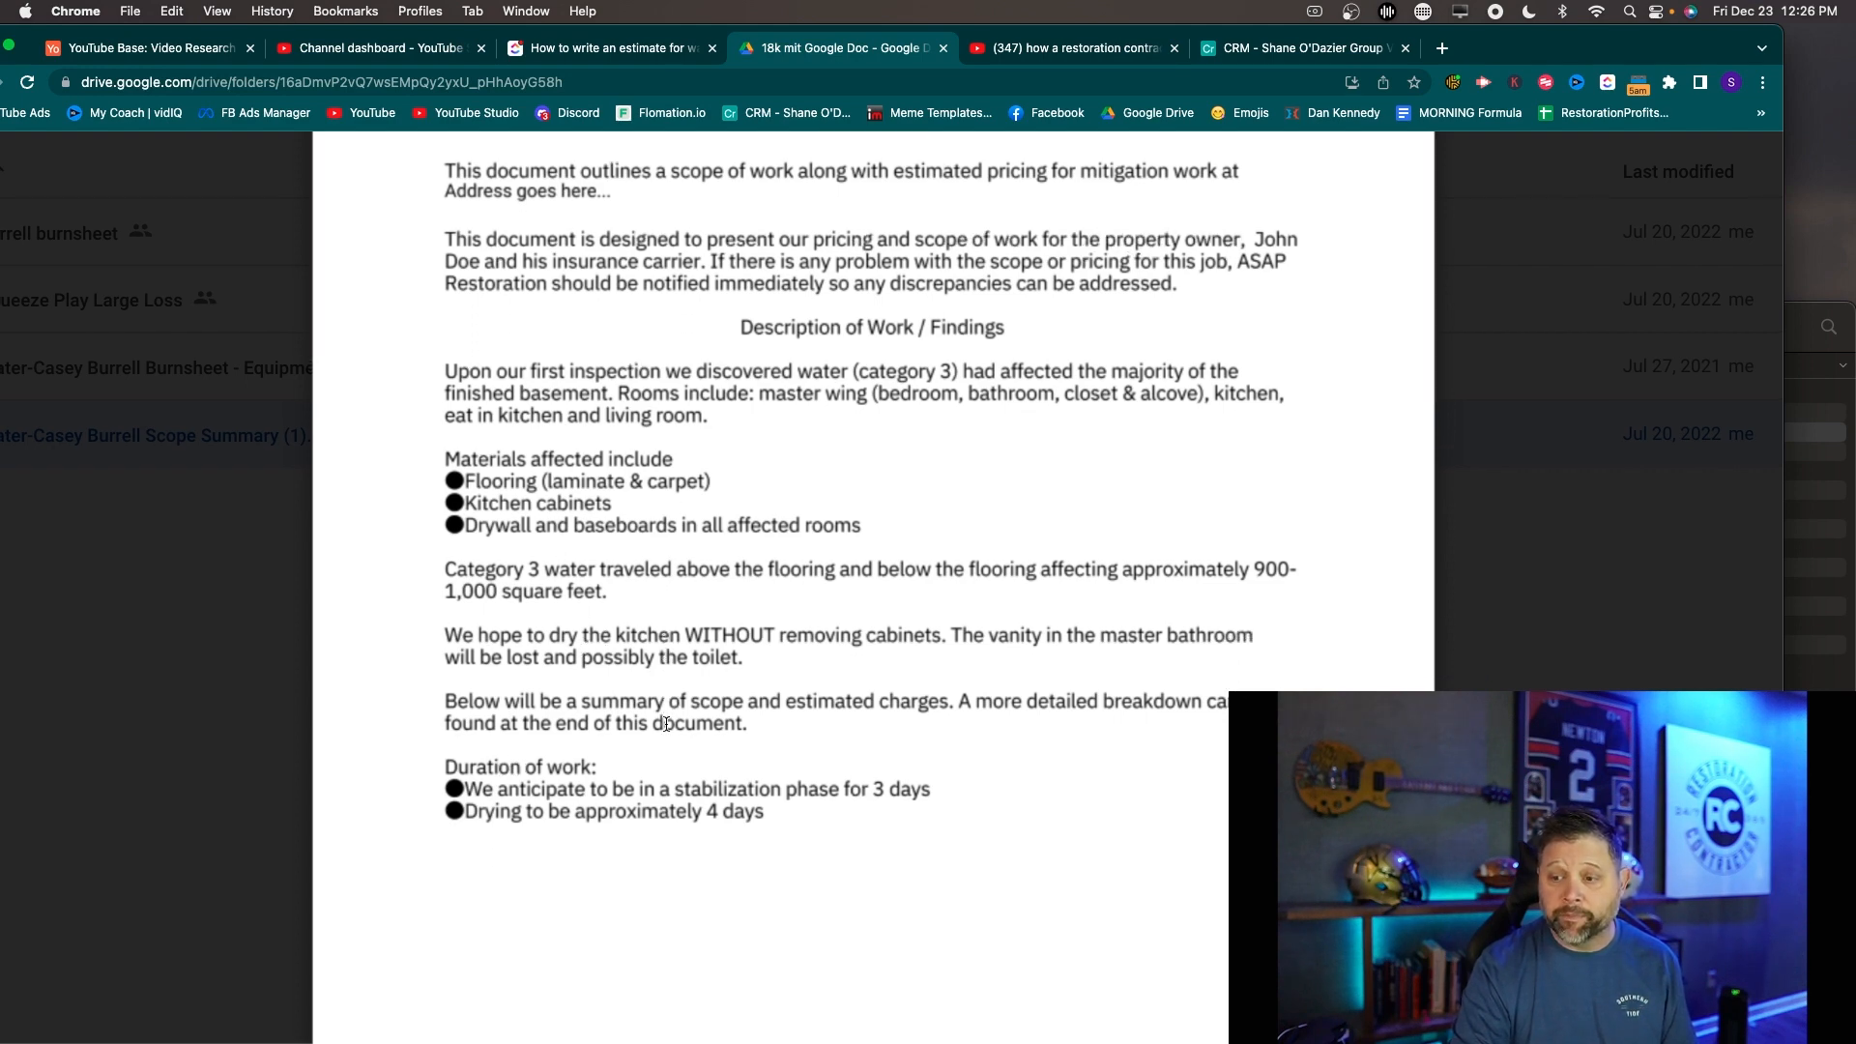
scroll("down", 3)
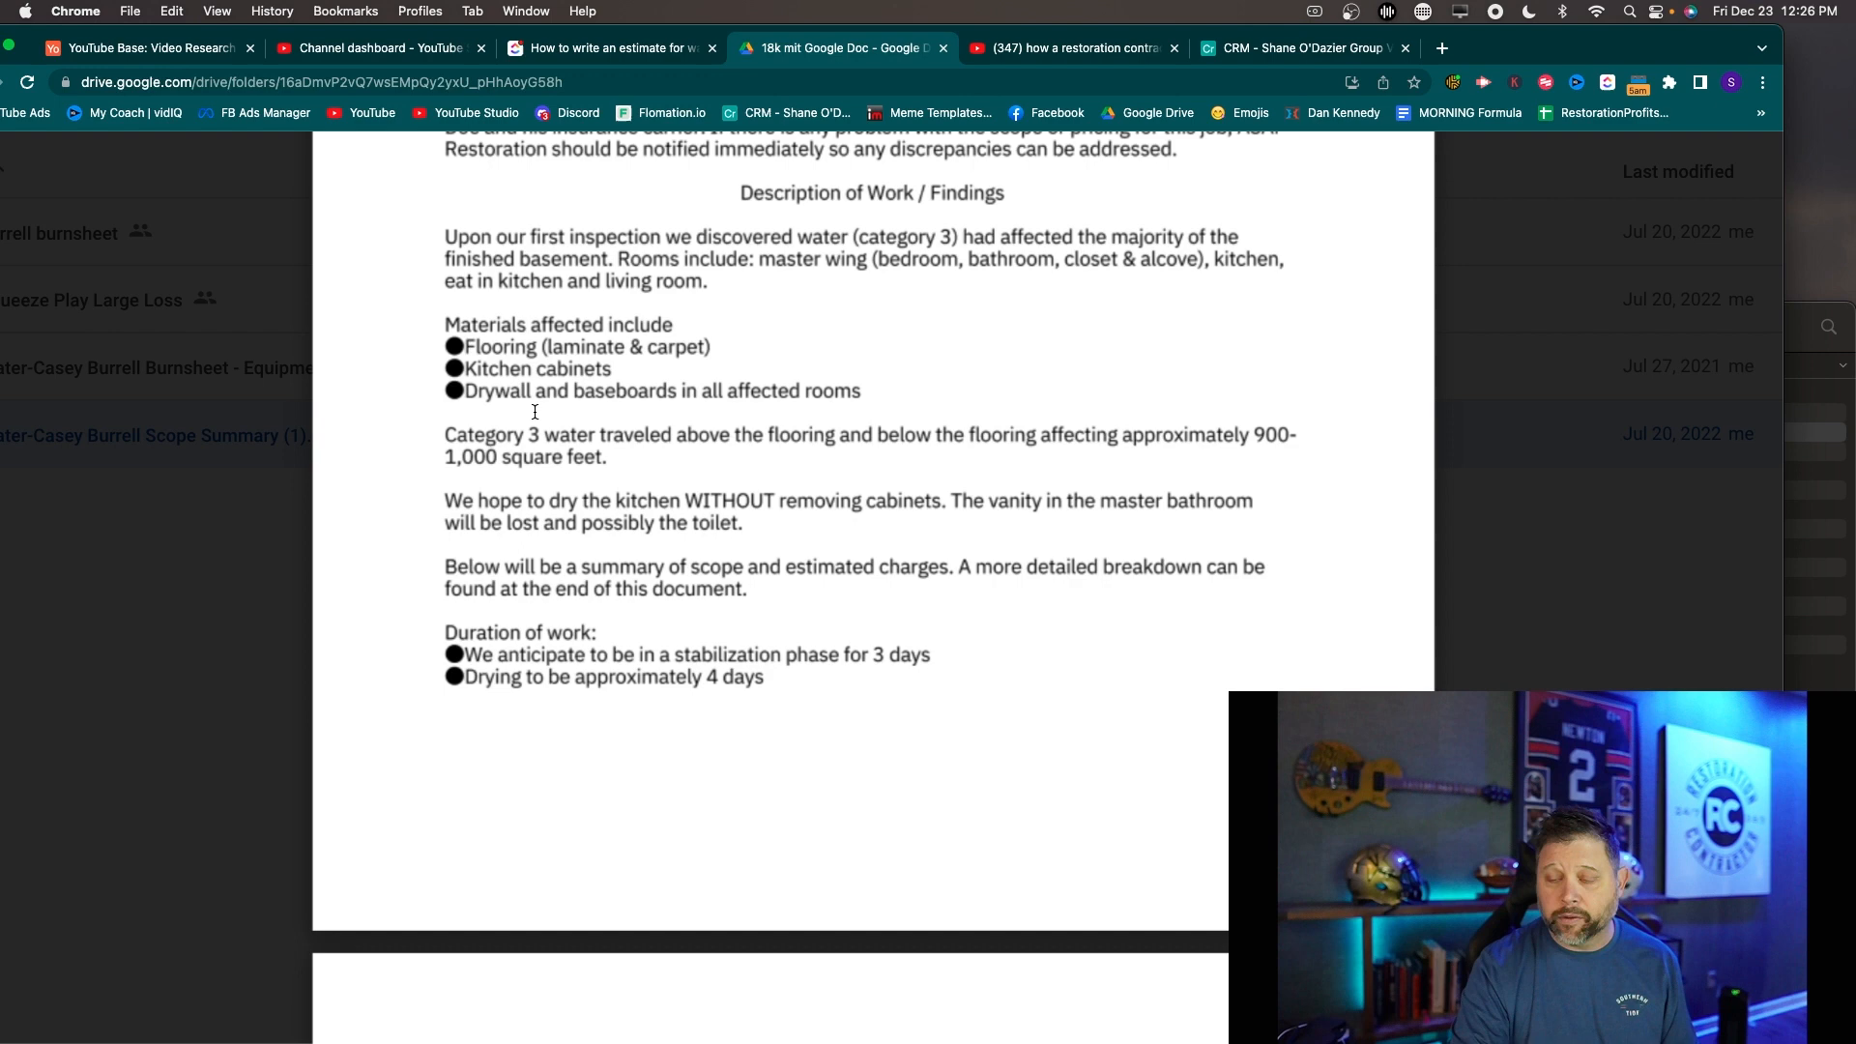
Scroll the Summary of Scope & Charges table into view down to its $18,304.00 grand total
scroll("down", 3)
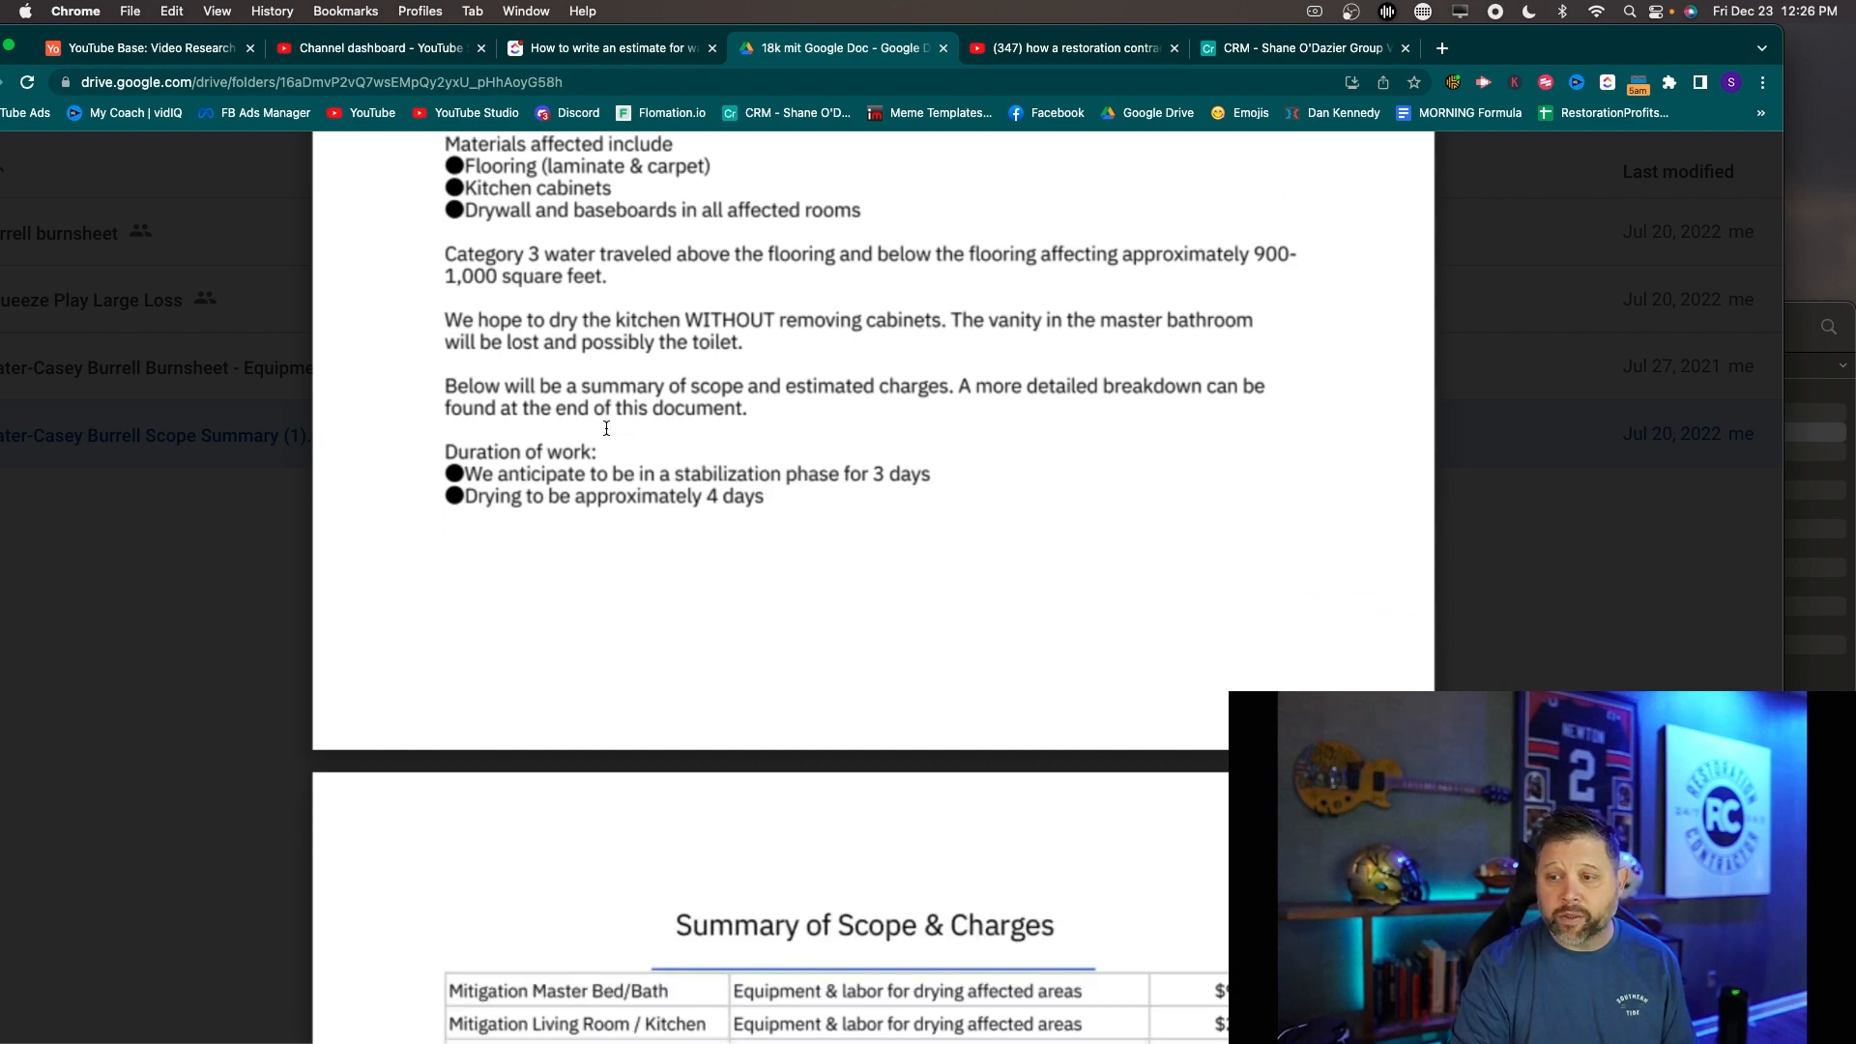
scroll("down", 3)
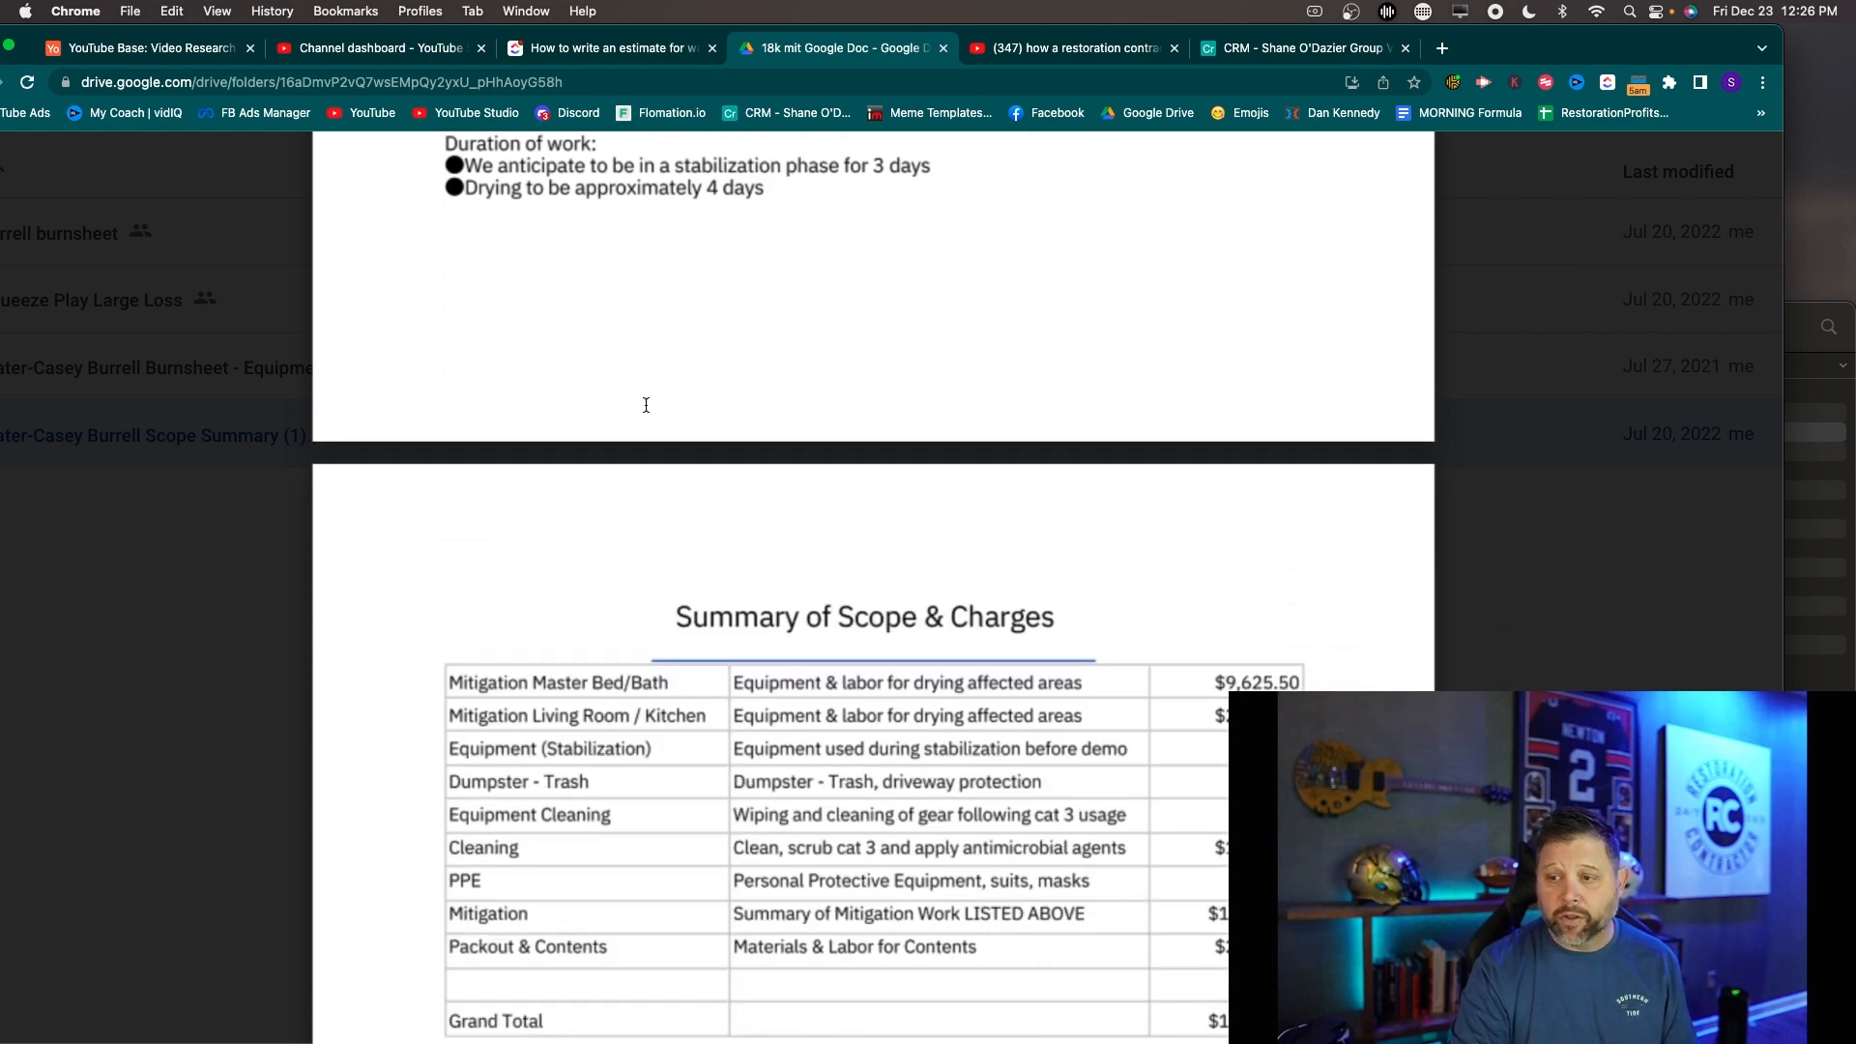
scroll("down", 3)
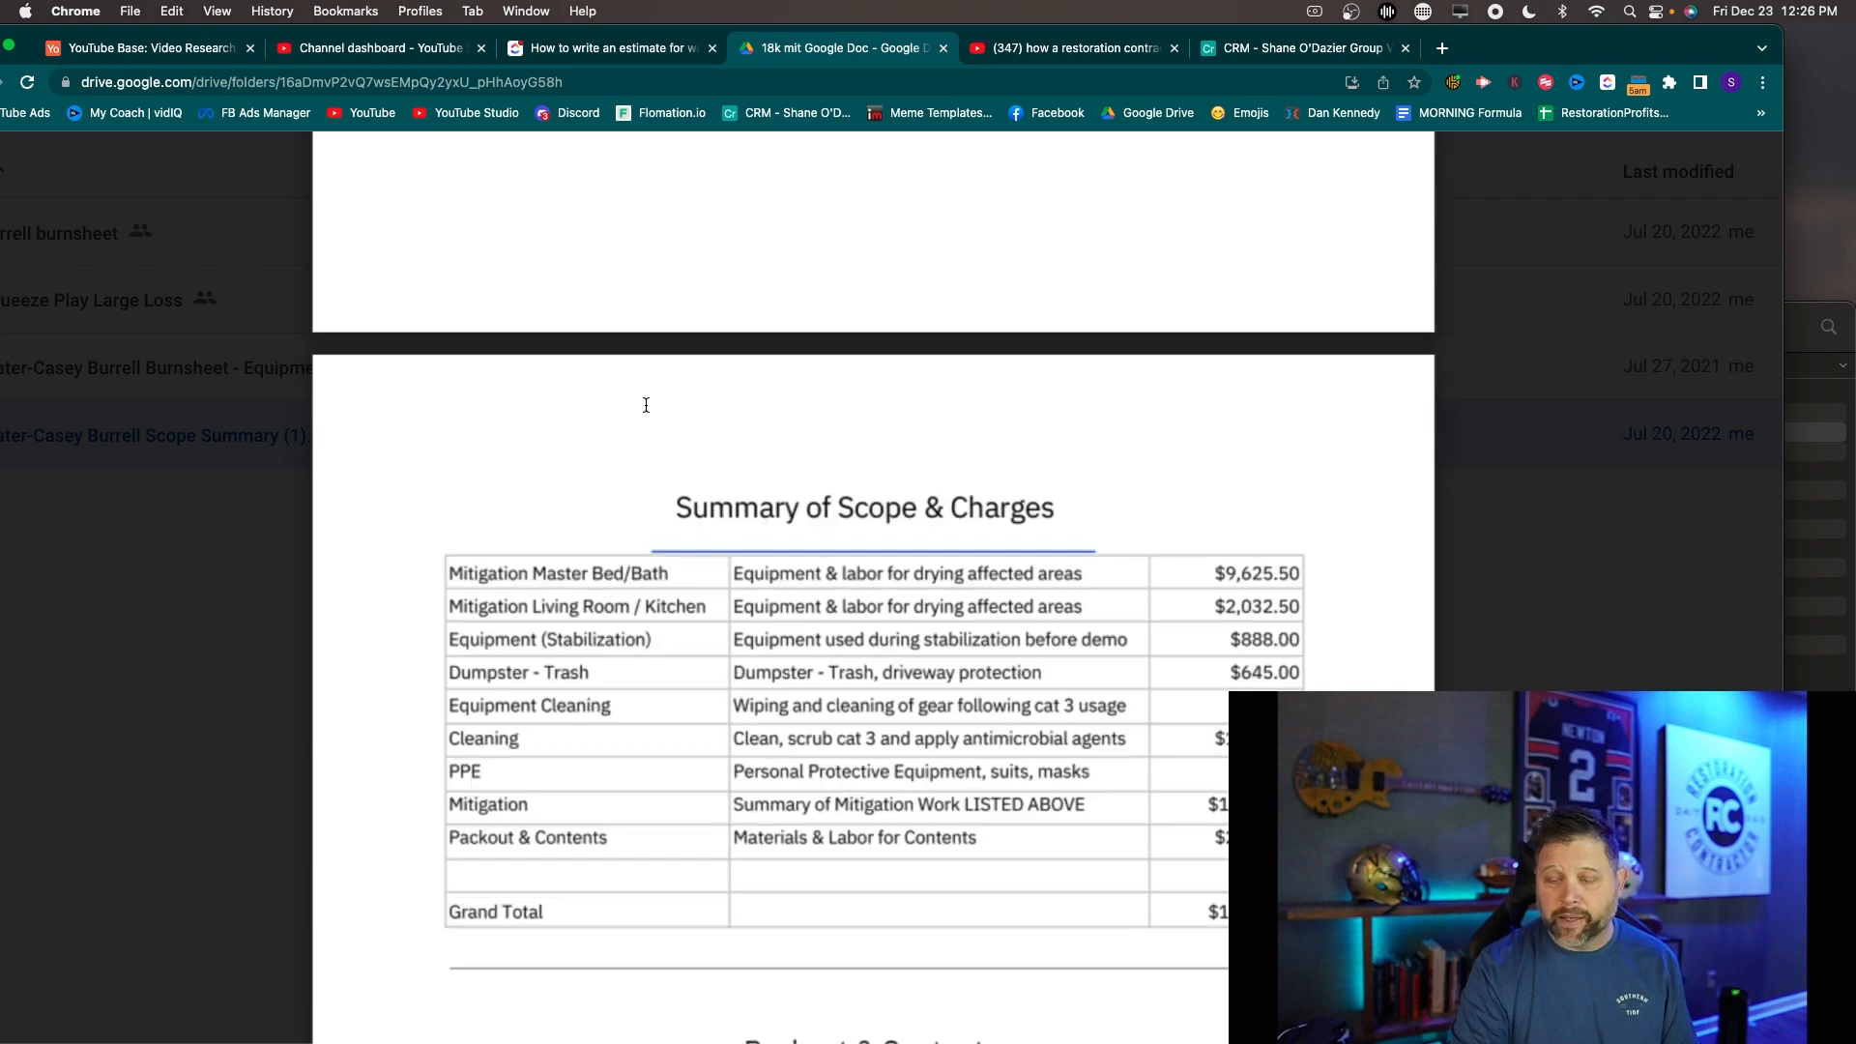
scroll("down", 3)
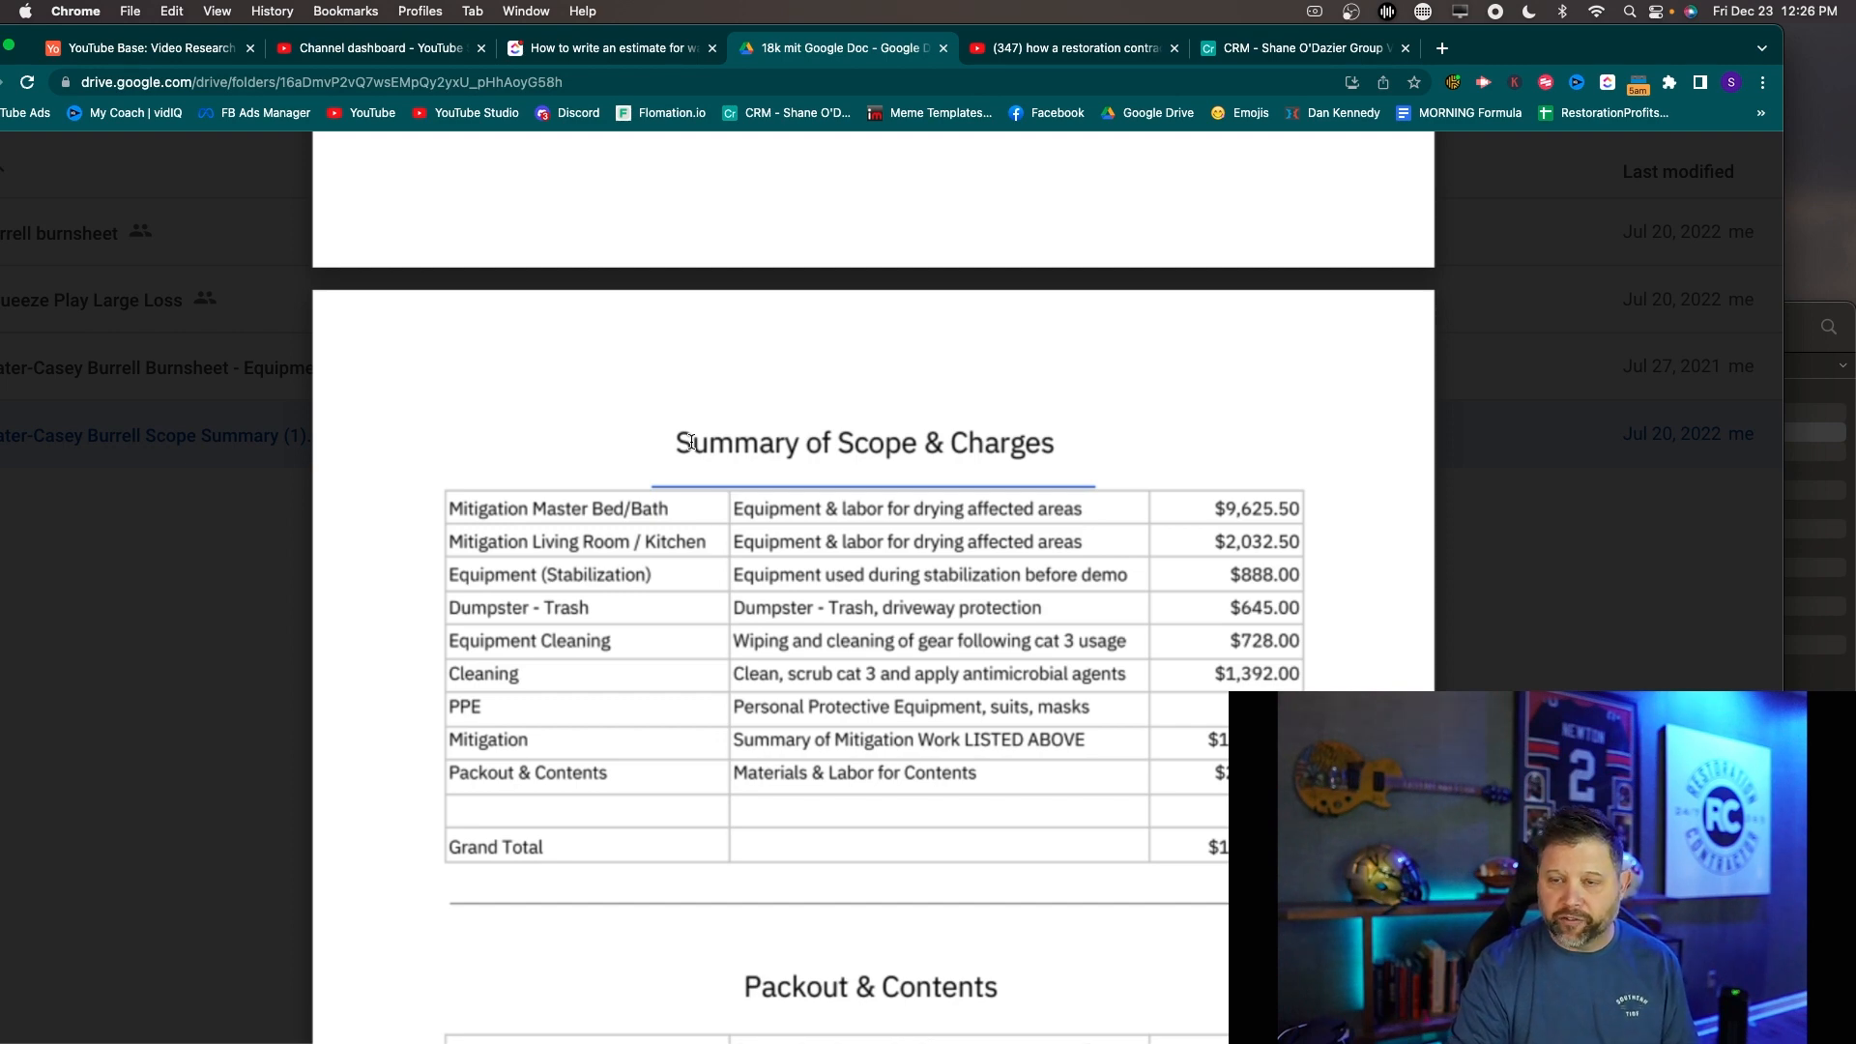
scroll("down", 3)
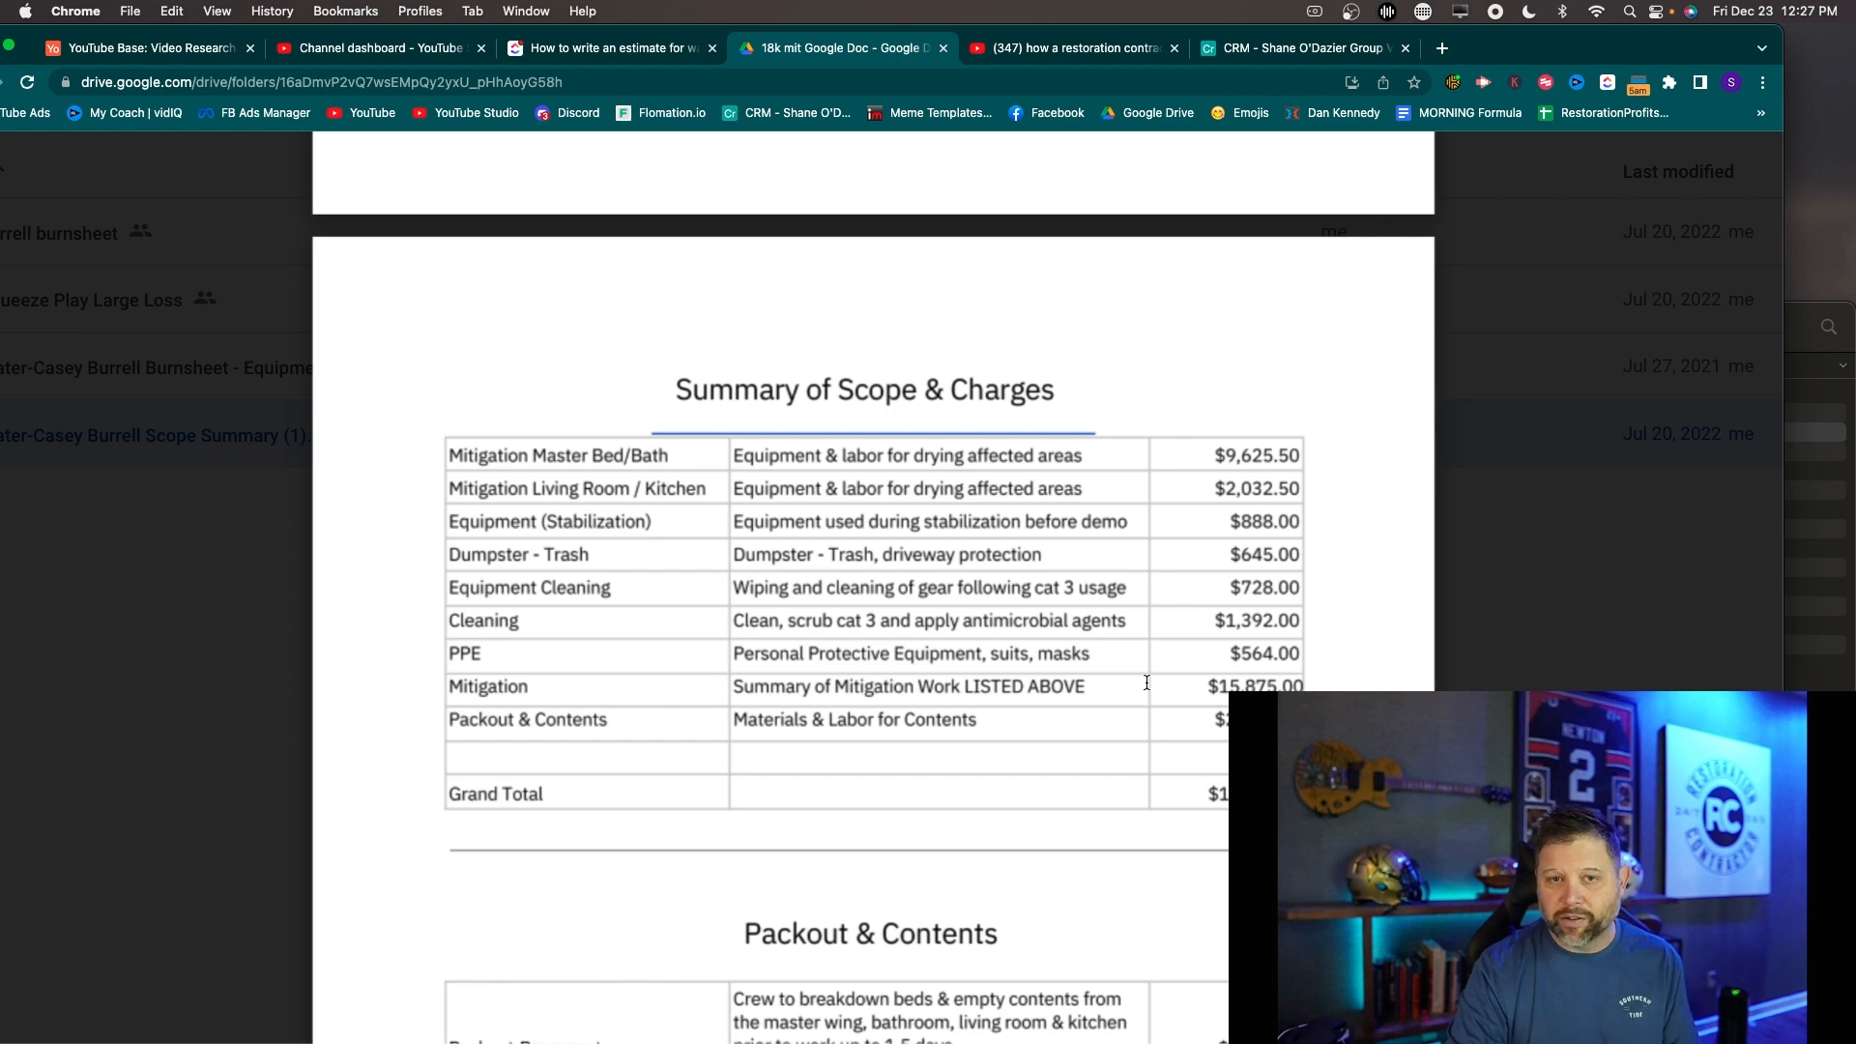
scroll("down", 3)
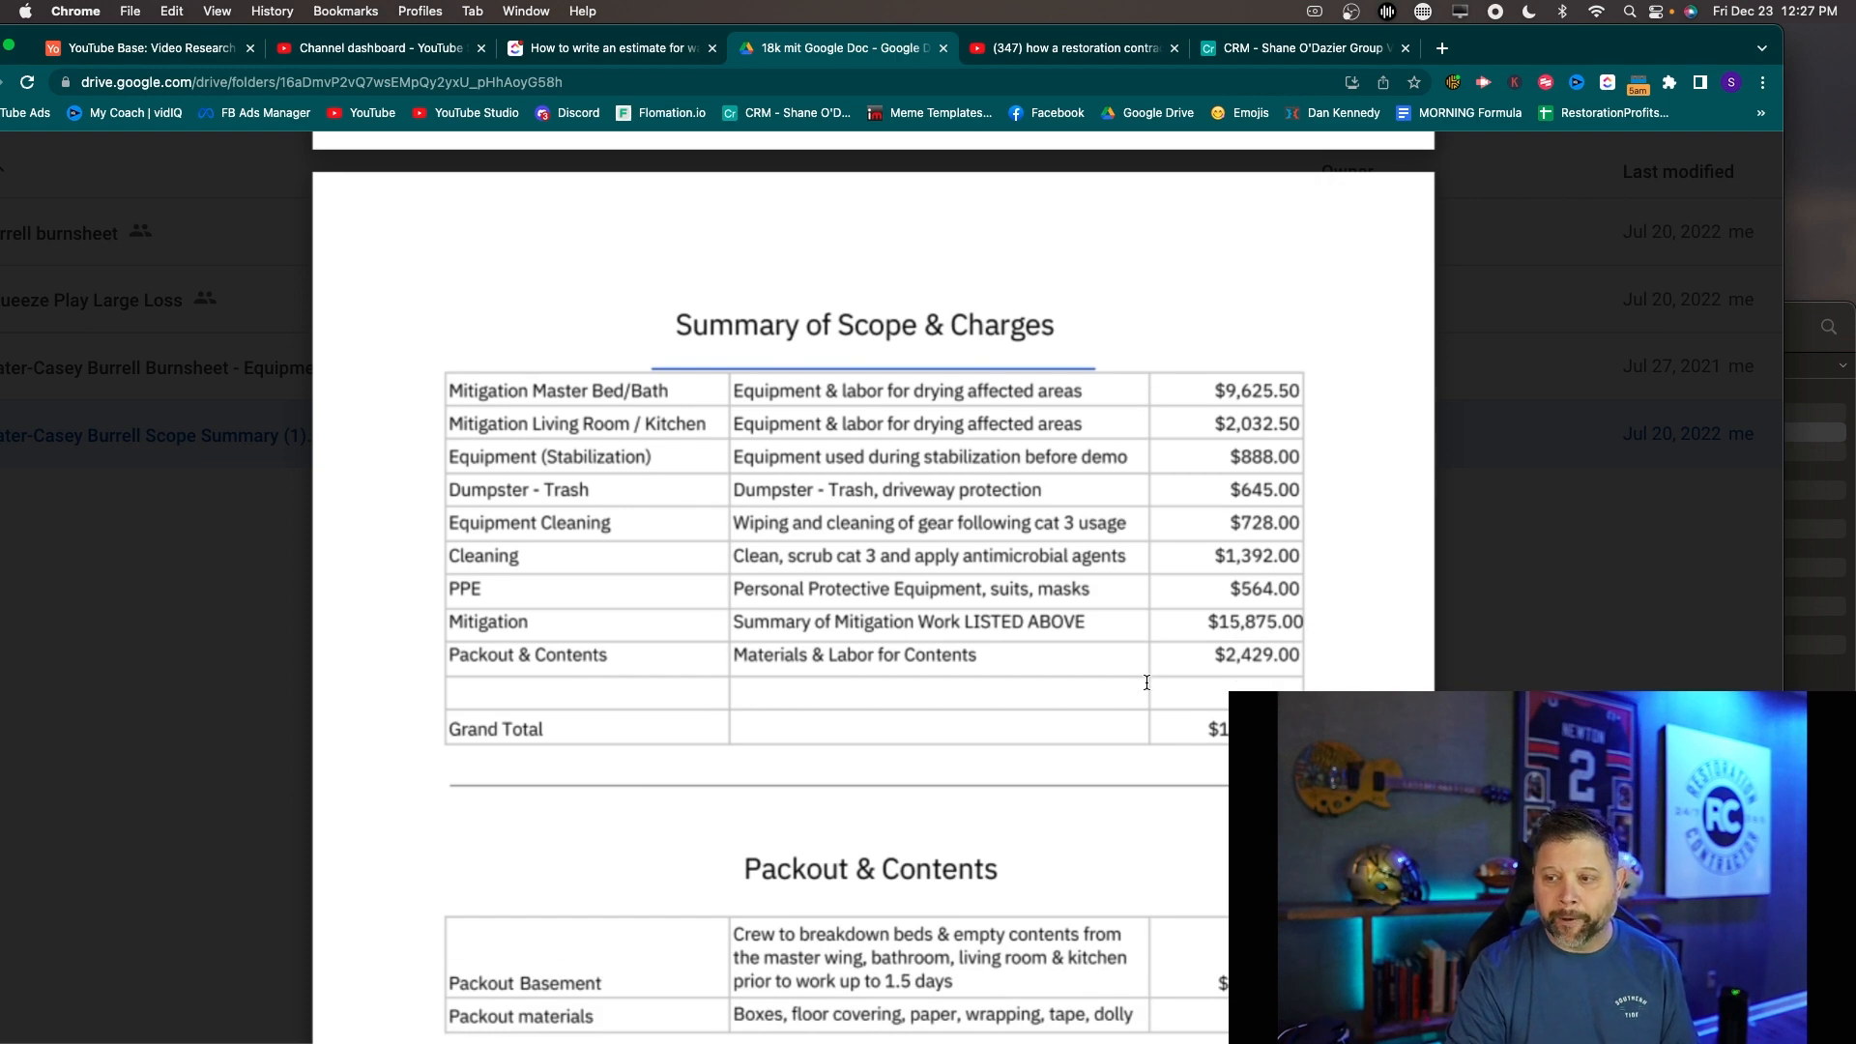
mouse_move(1170, 392)
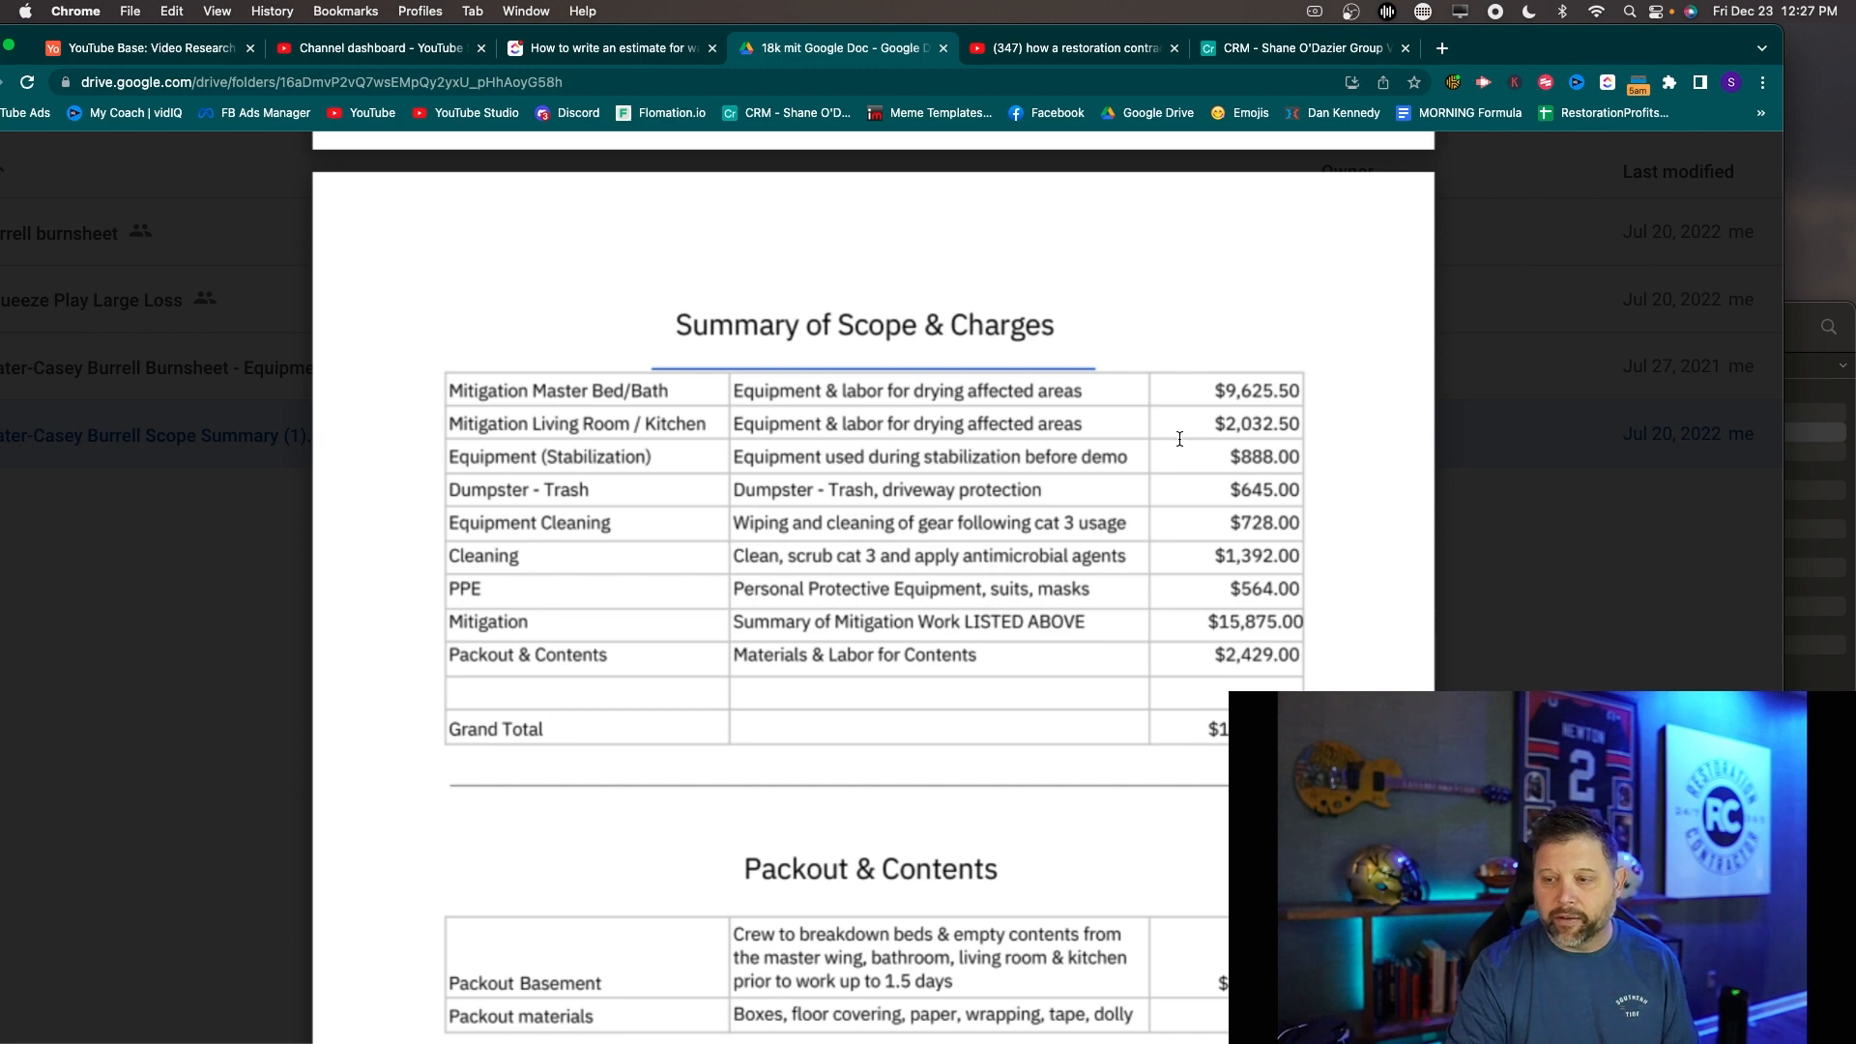
scroll("down", 3)
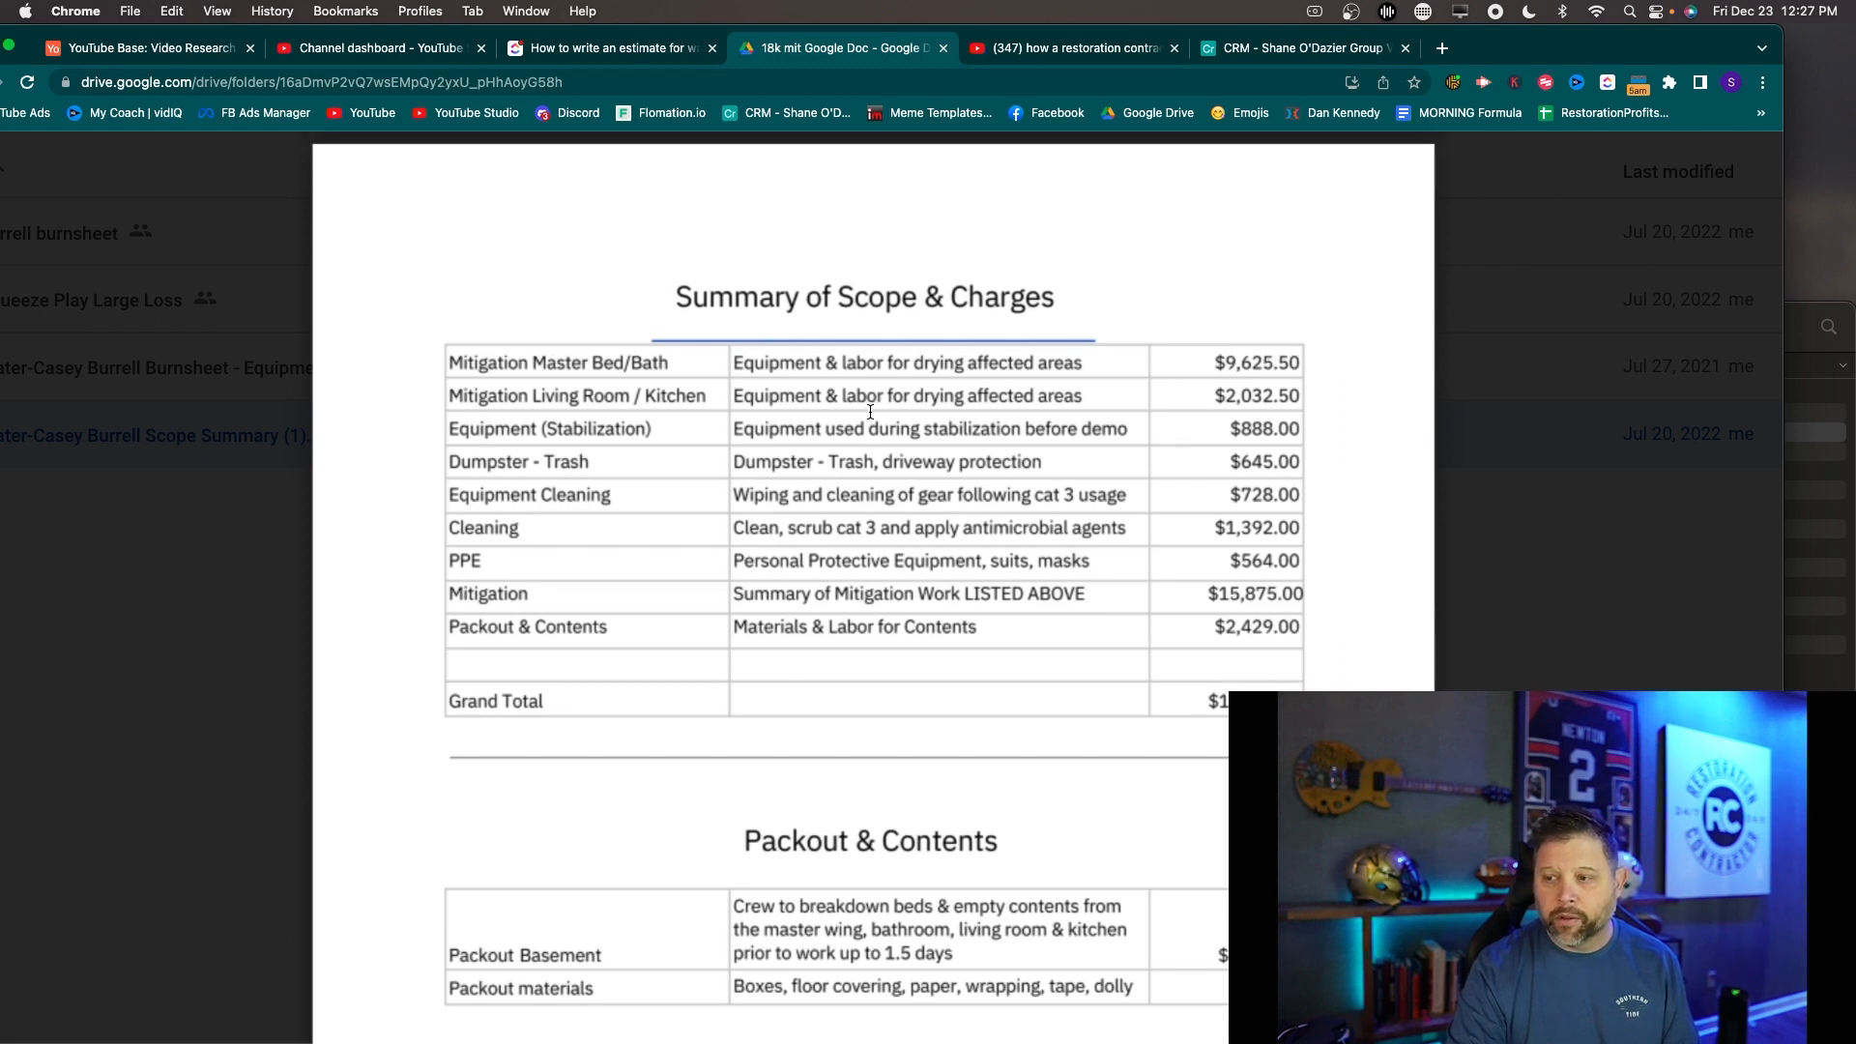
scroll("down", 3)
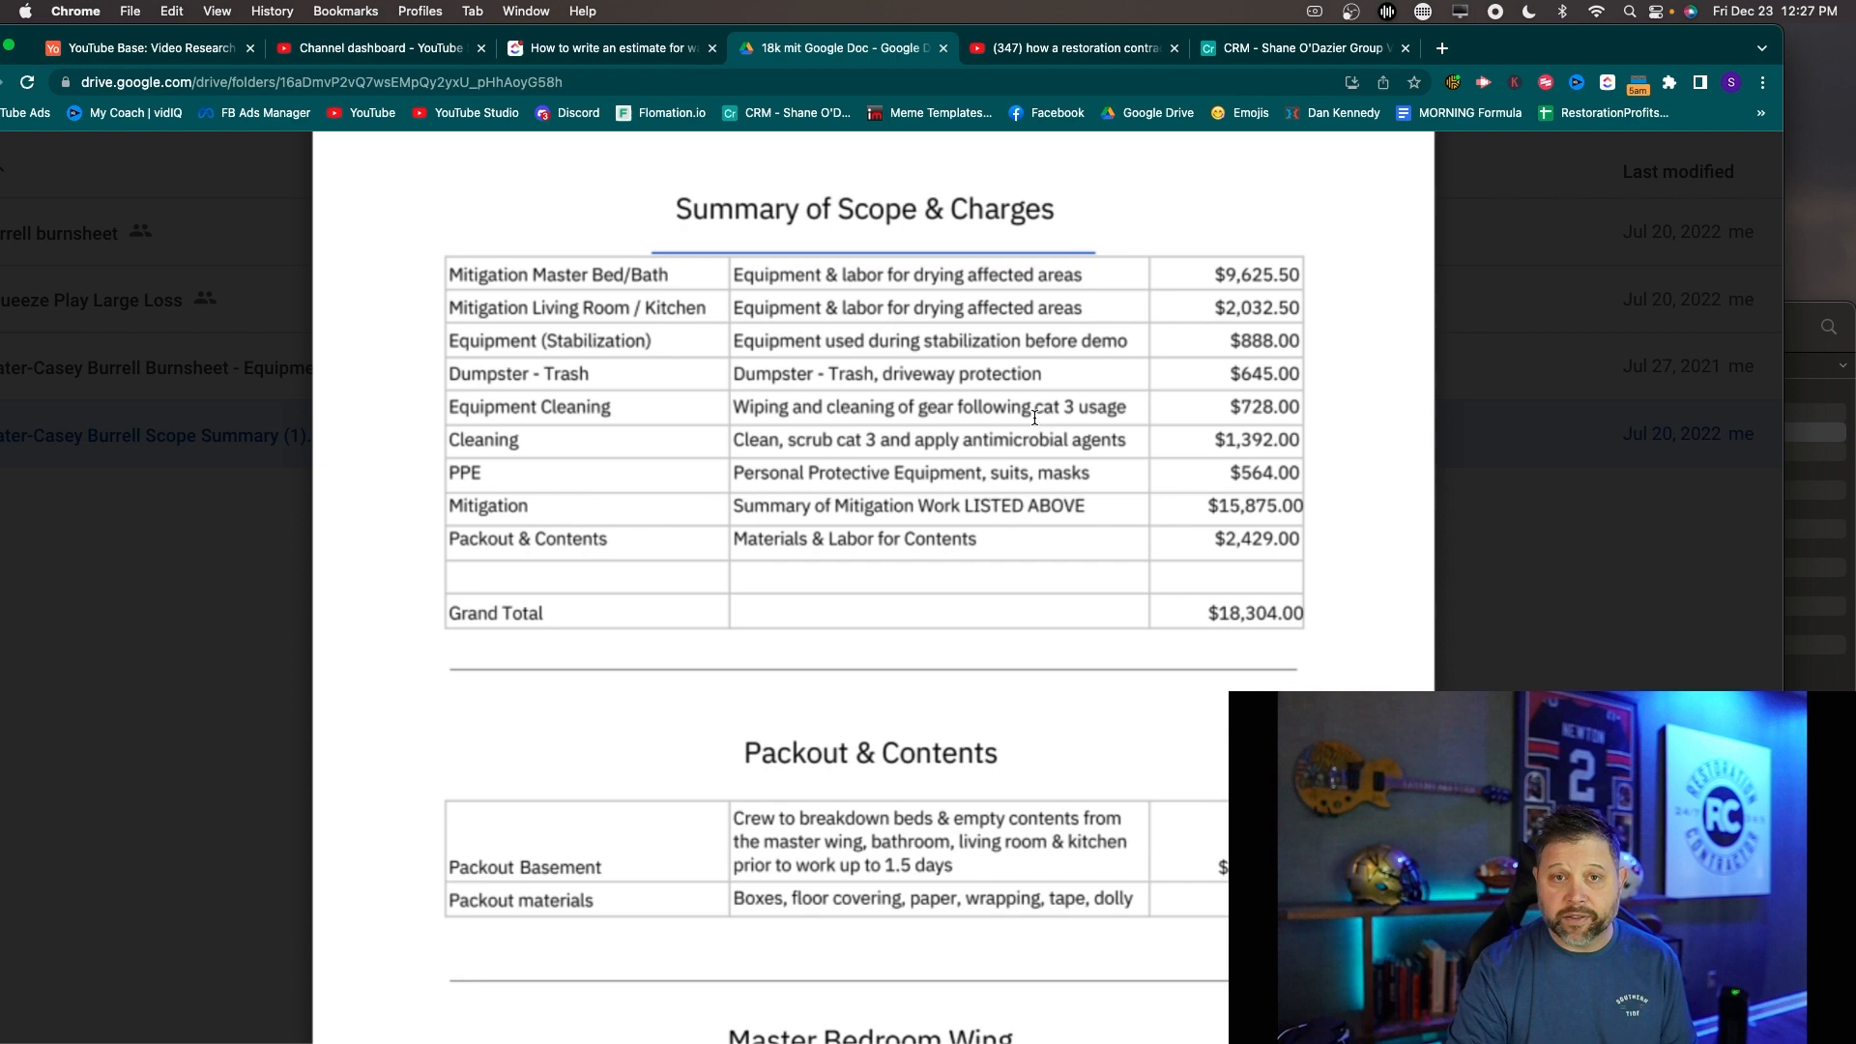
mouse_move(901, 423)
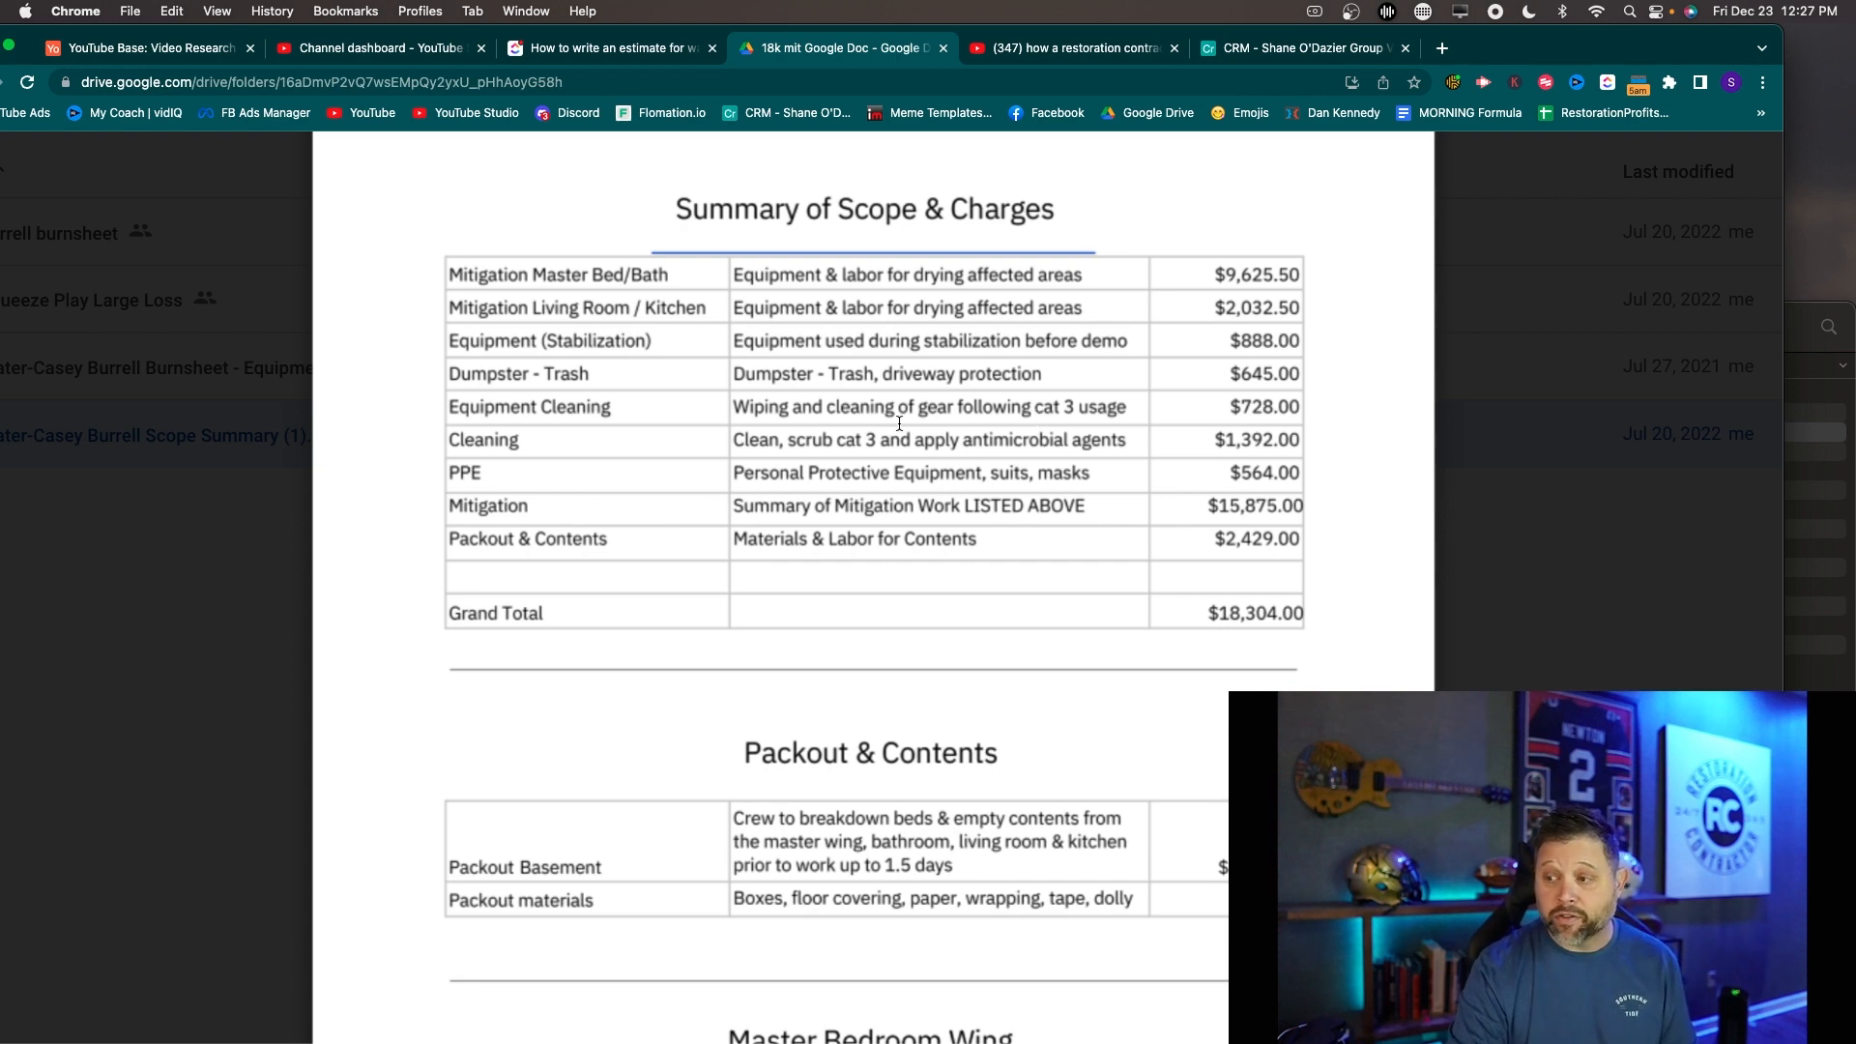
Scroll from Packout & Contents through the Master Bedroom Wing table
scroll("down", 3)
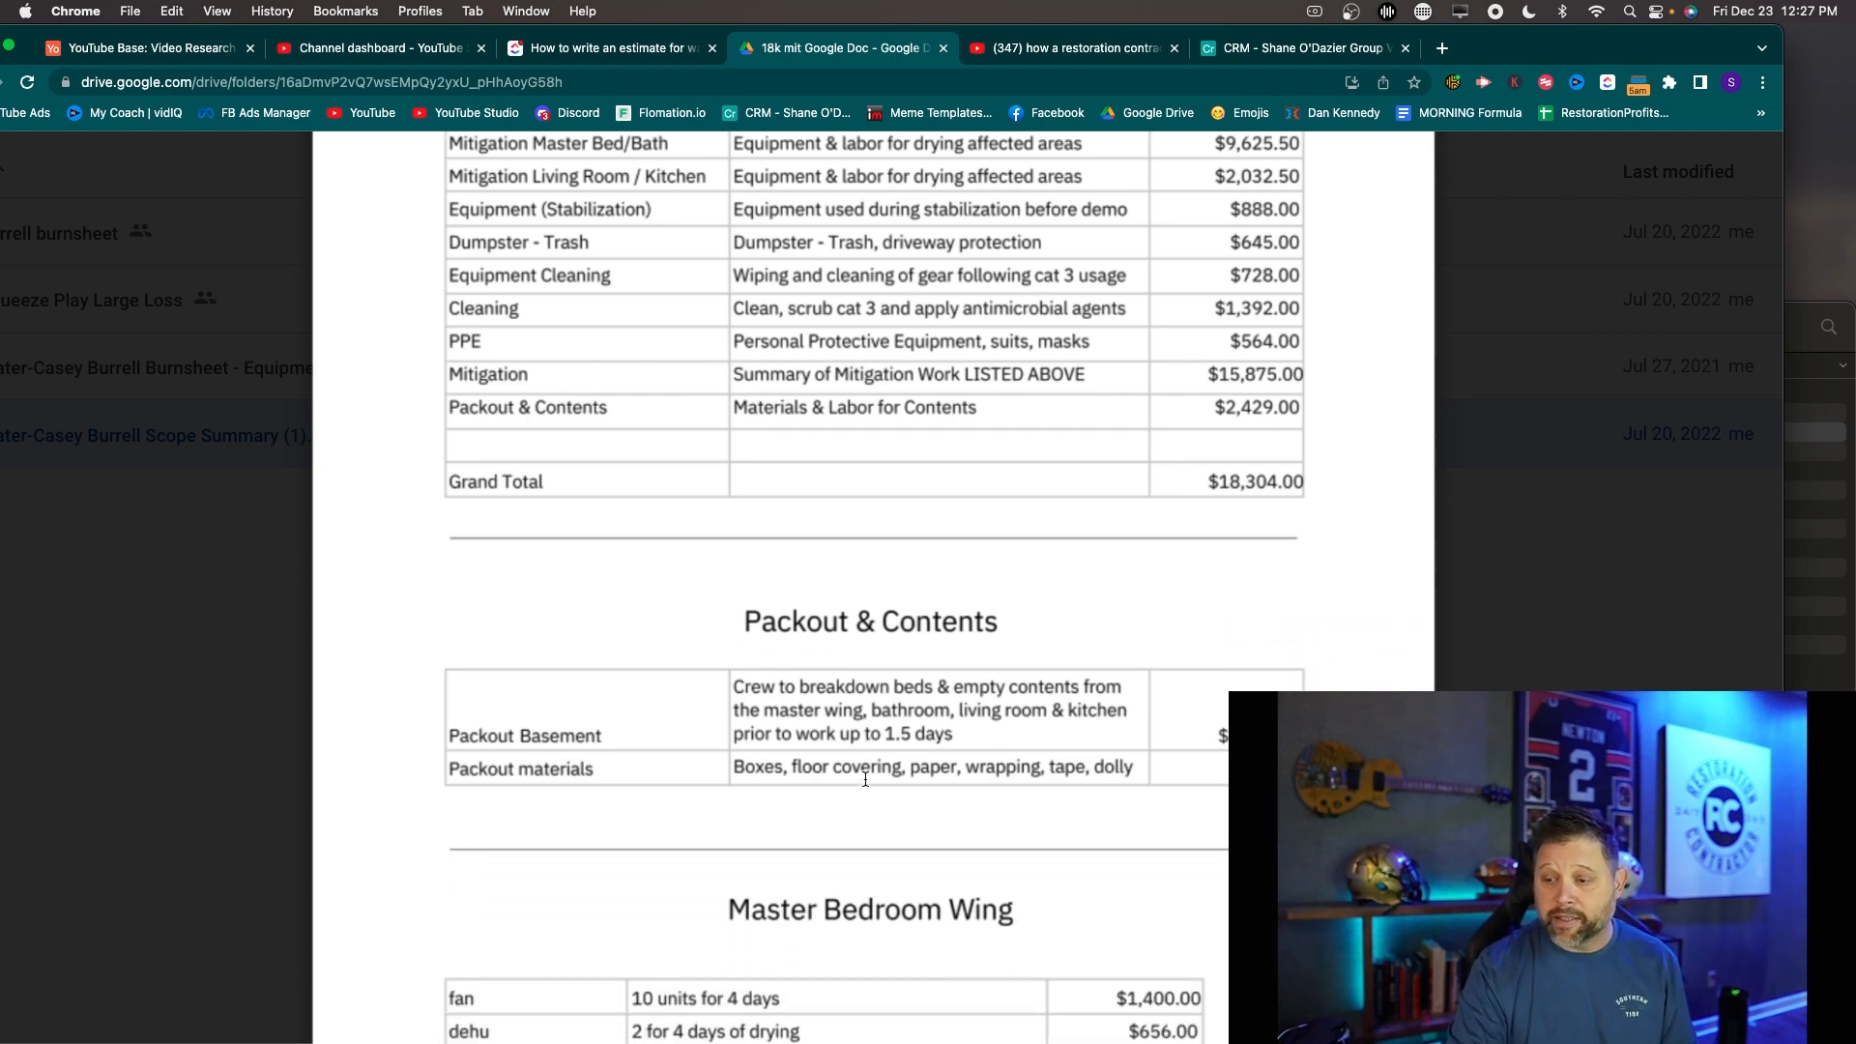
scroll("down", 3)
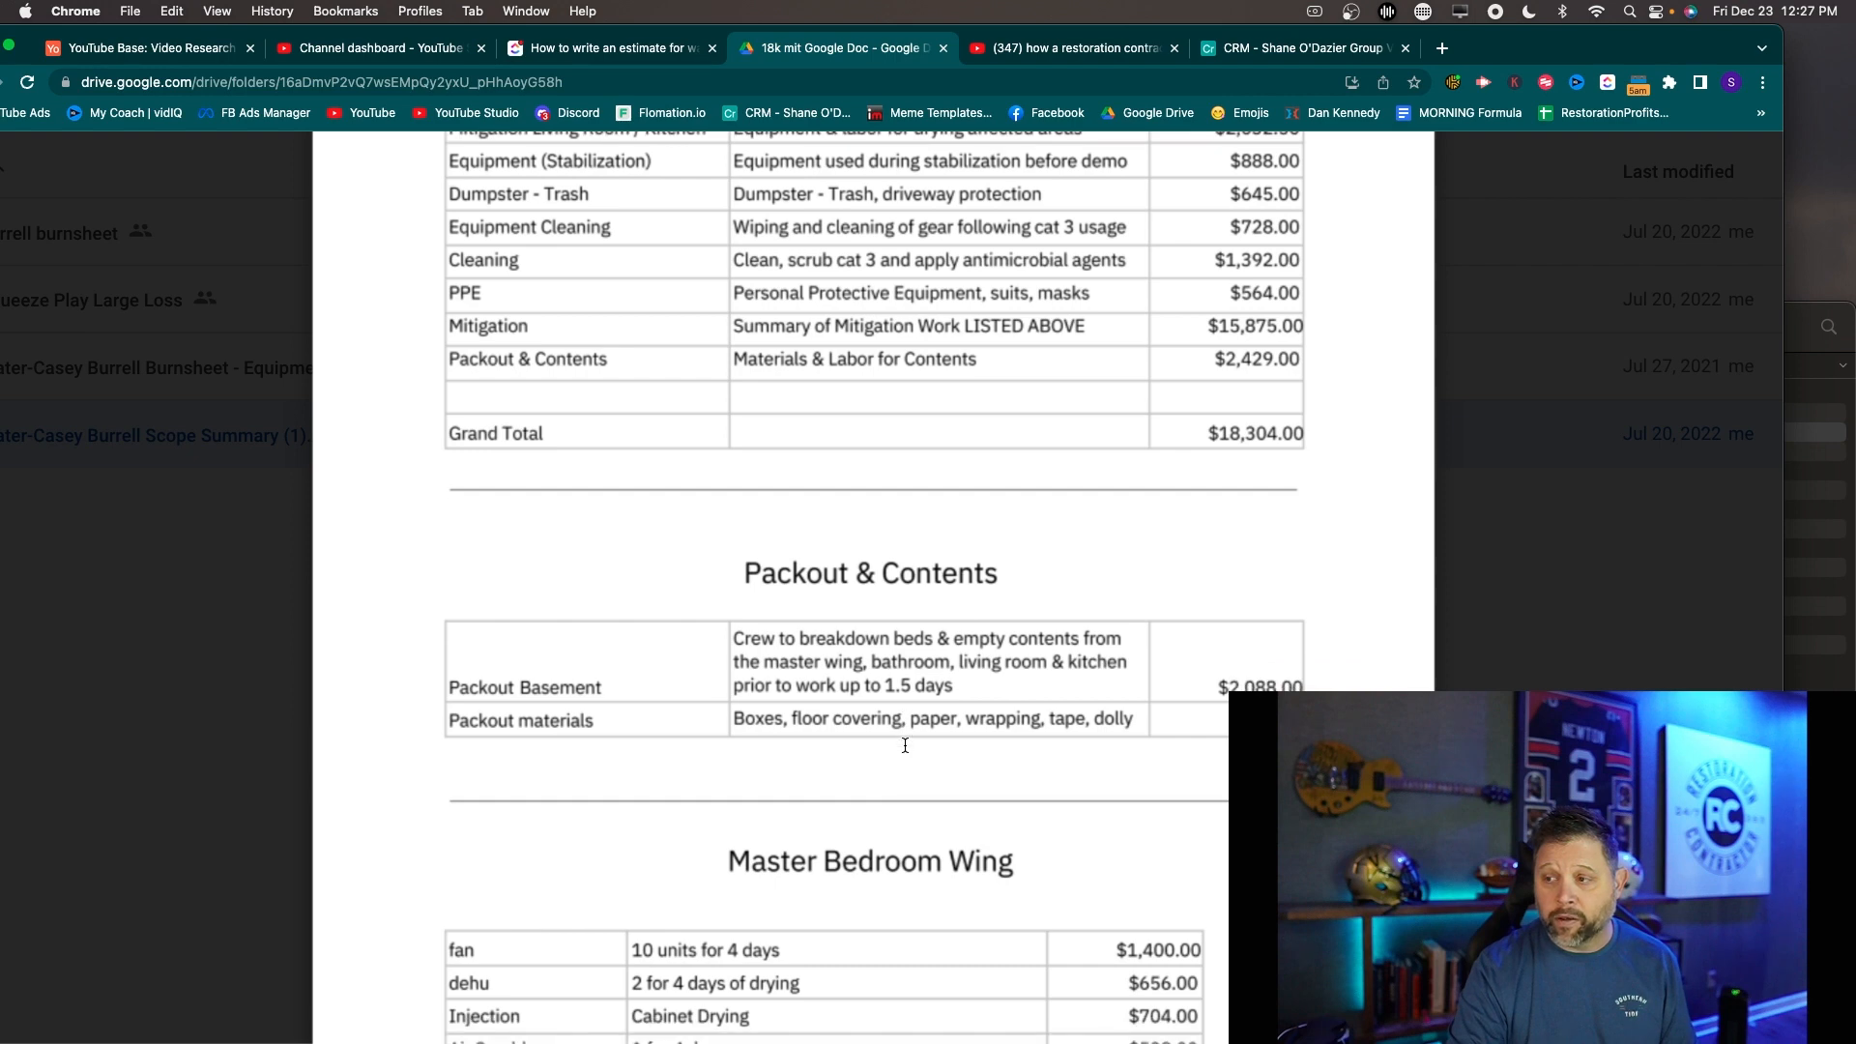
scroll("down", 3)
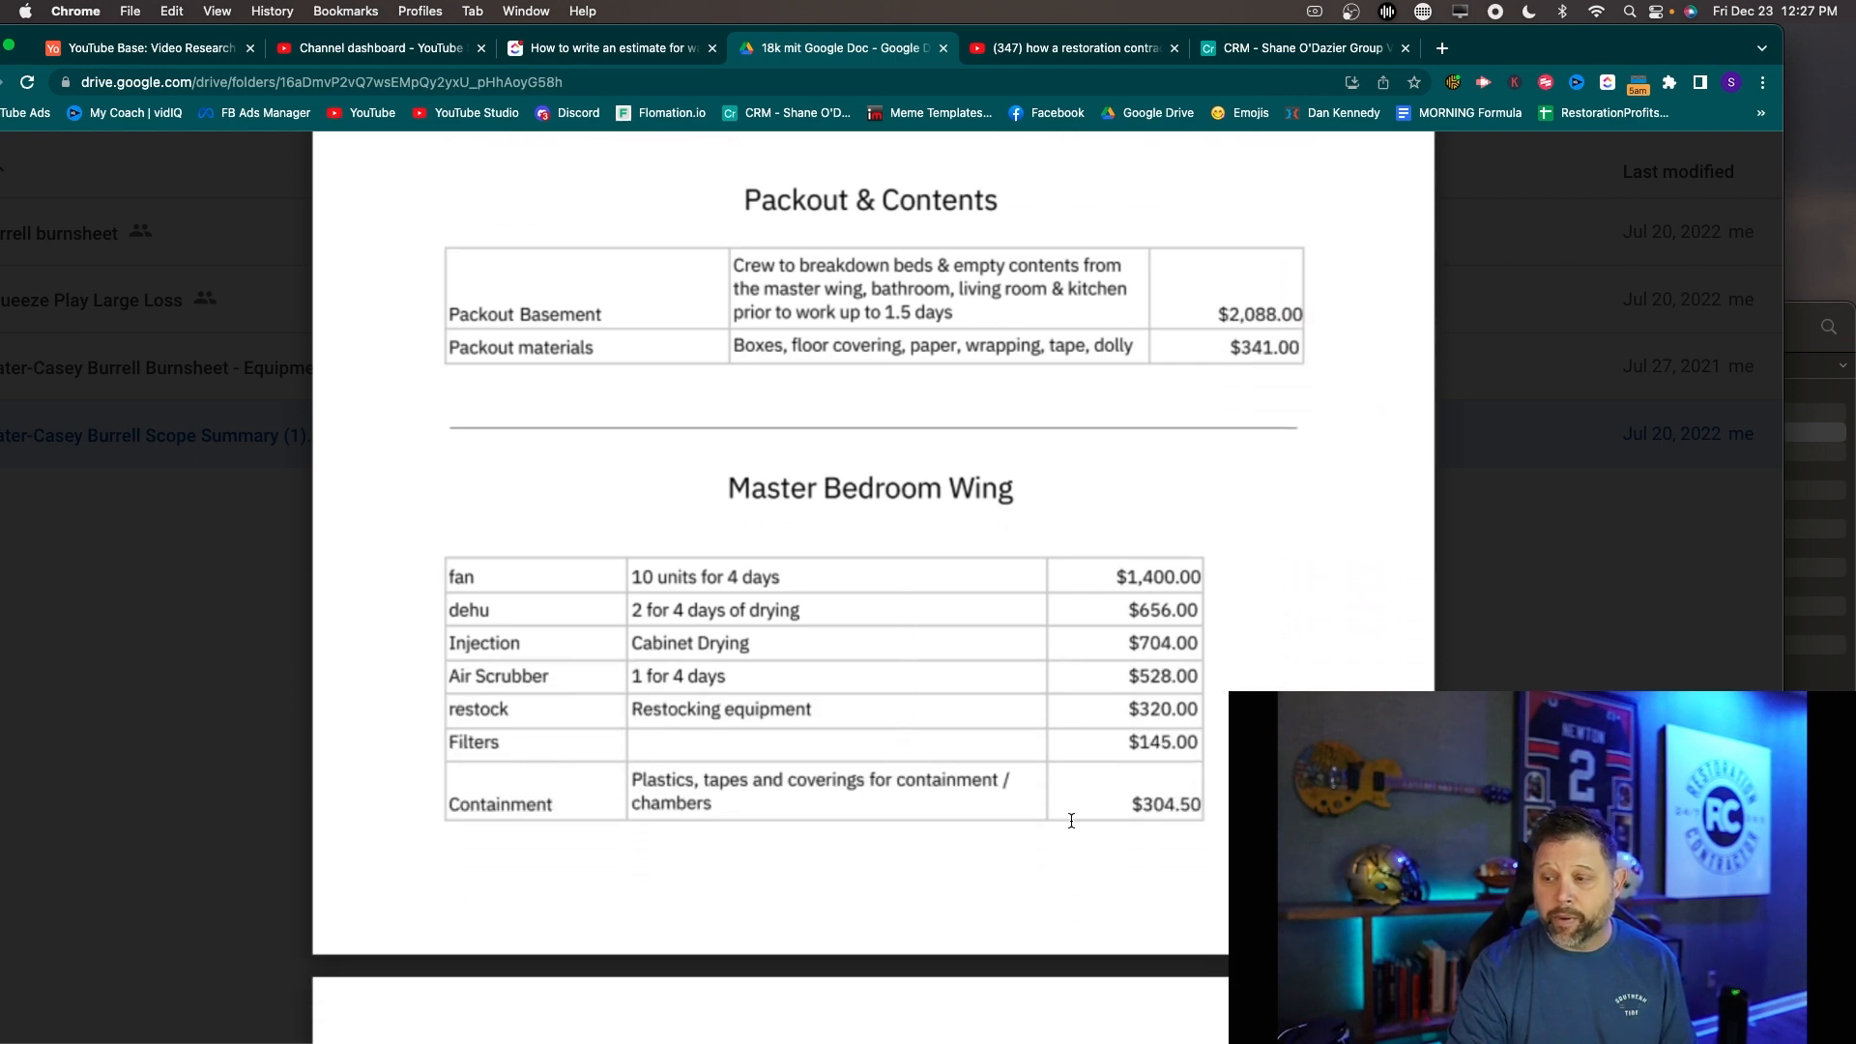
mouse_move(847, 495)
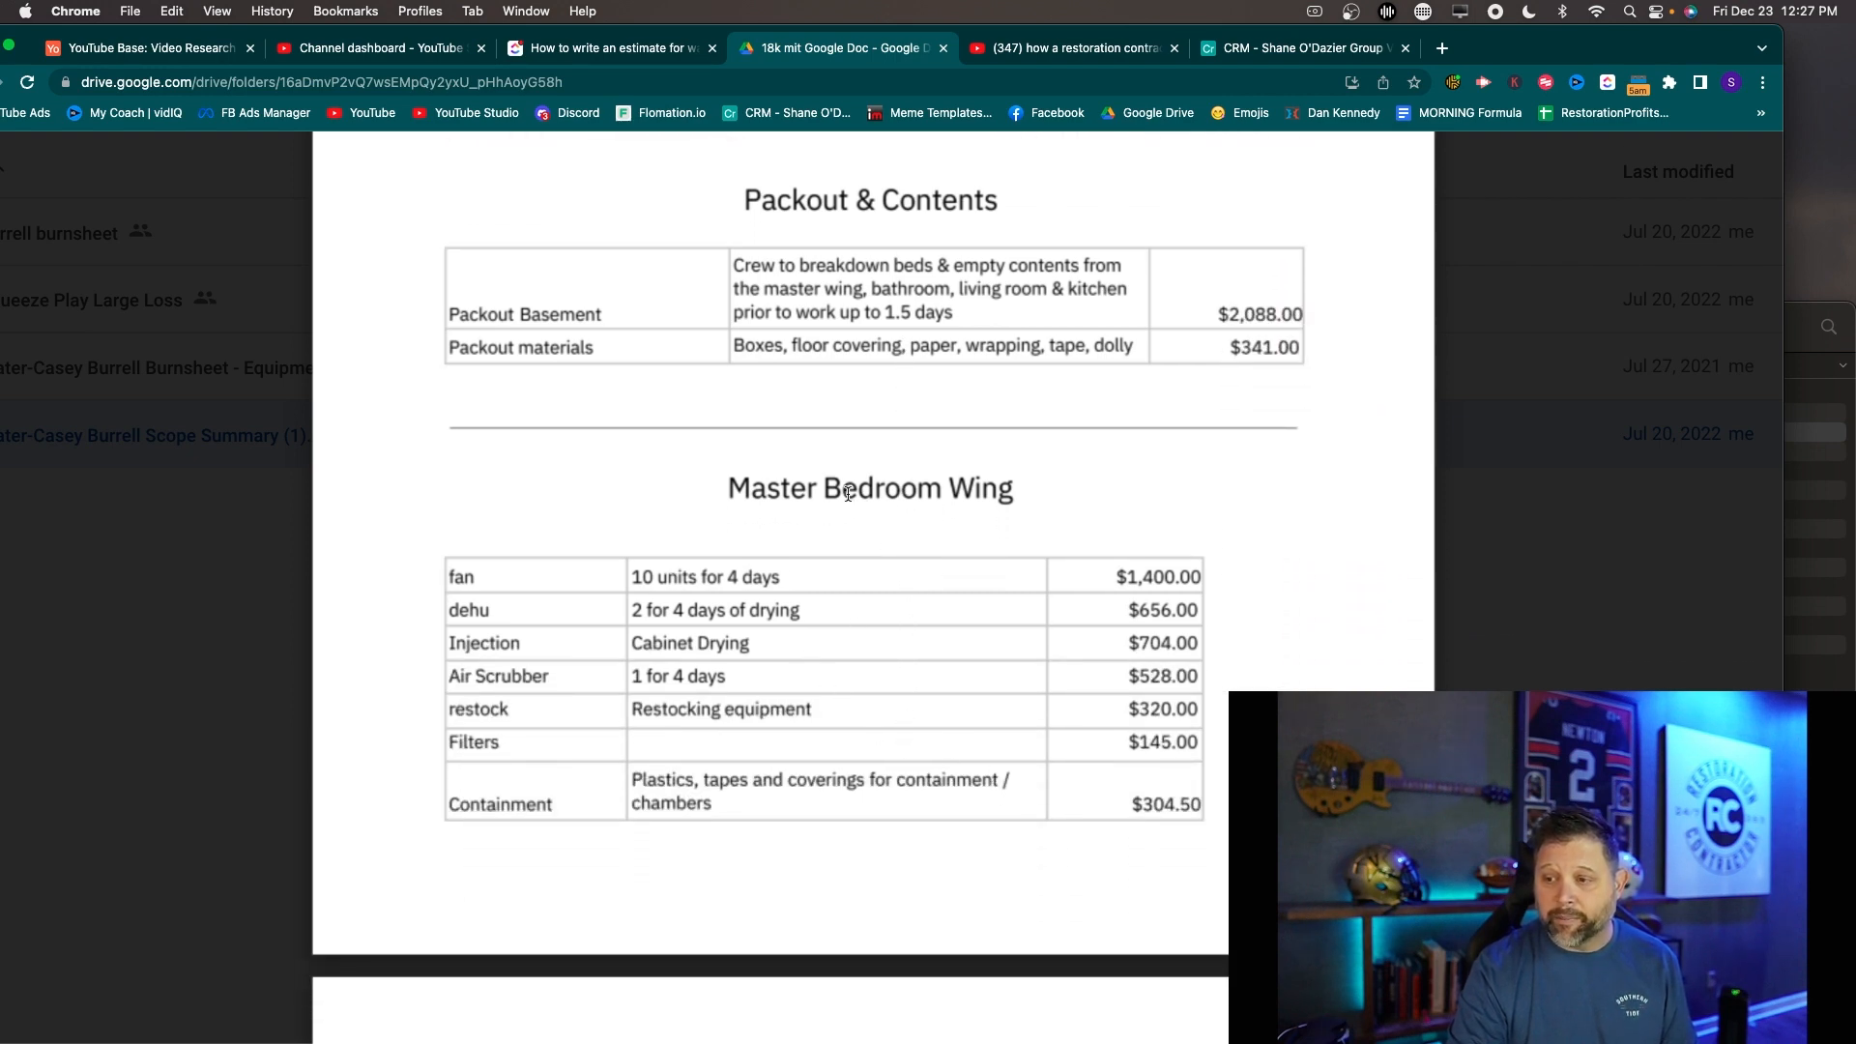
scroll("down", 3)
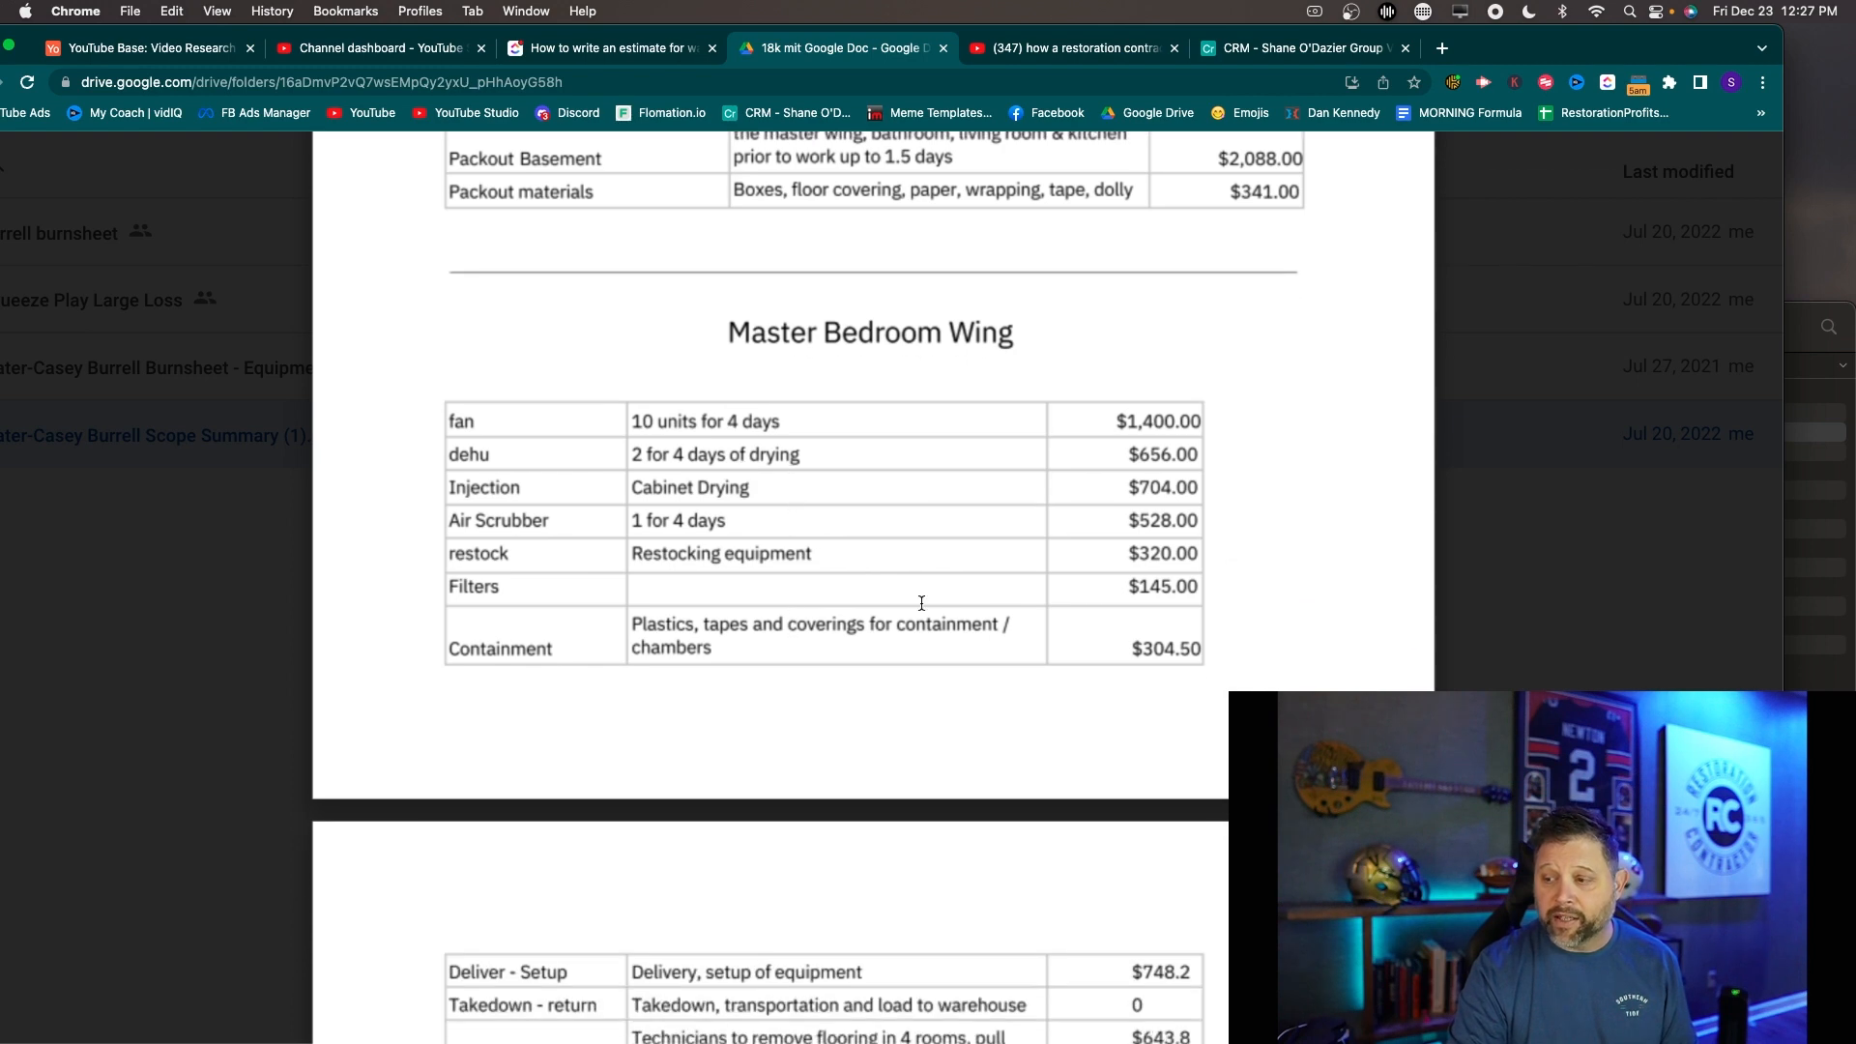
scroll("down", 3)
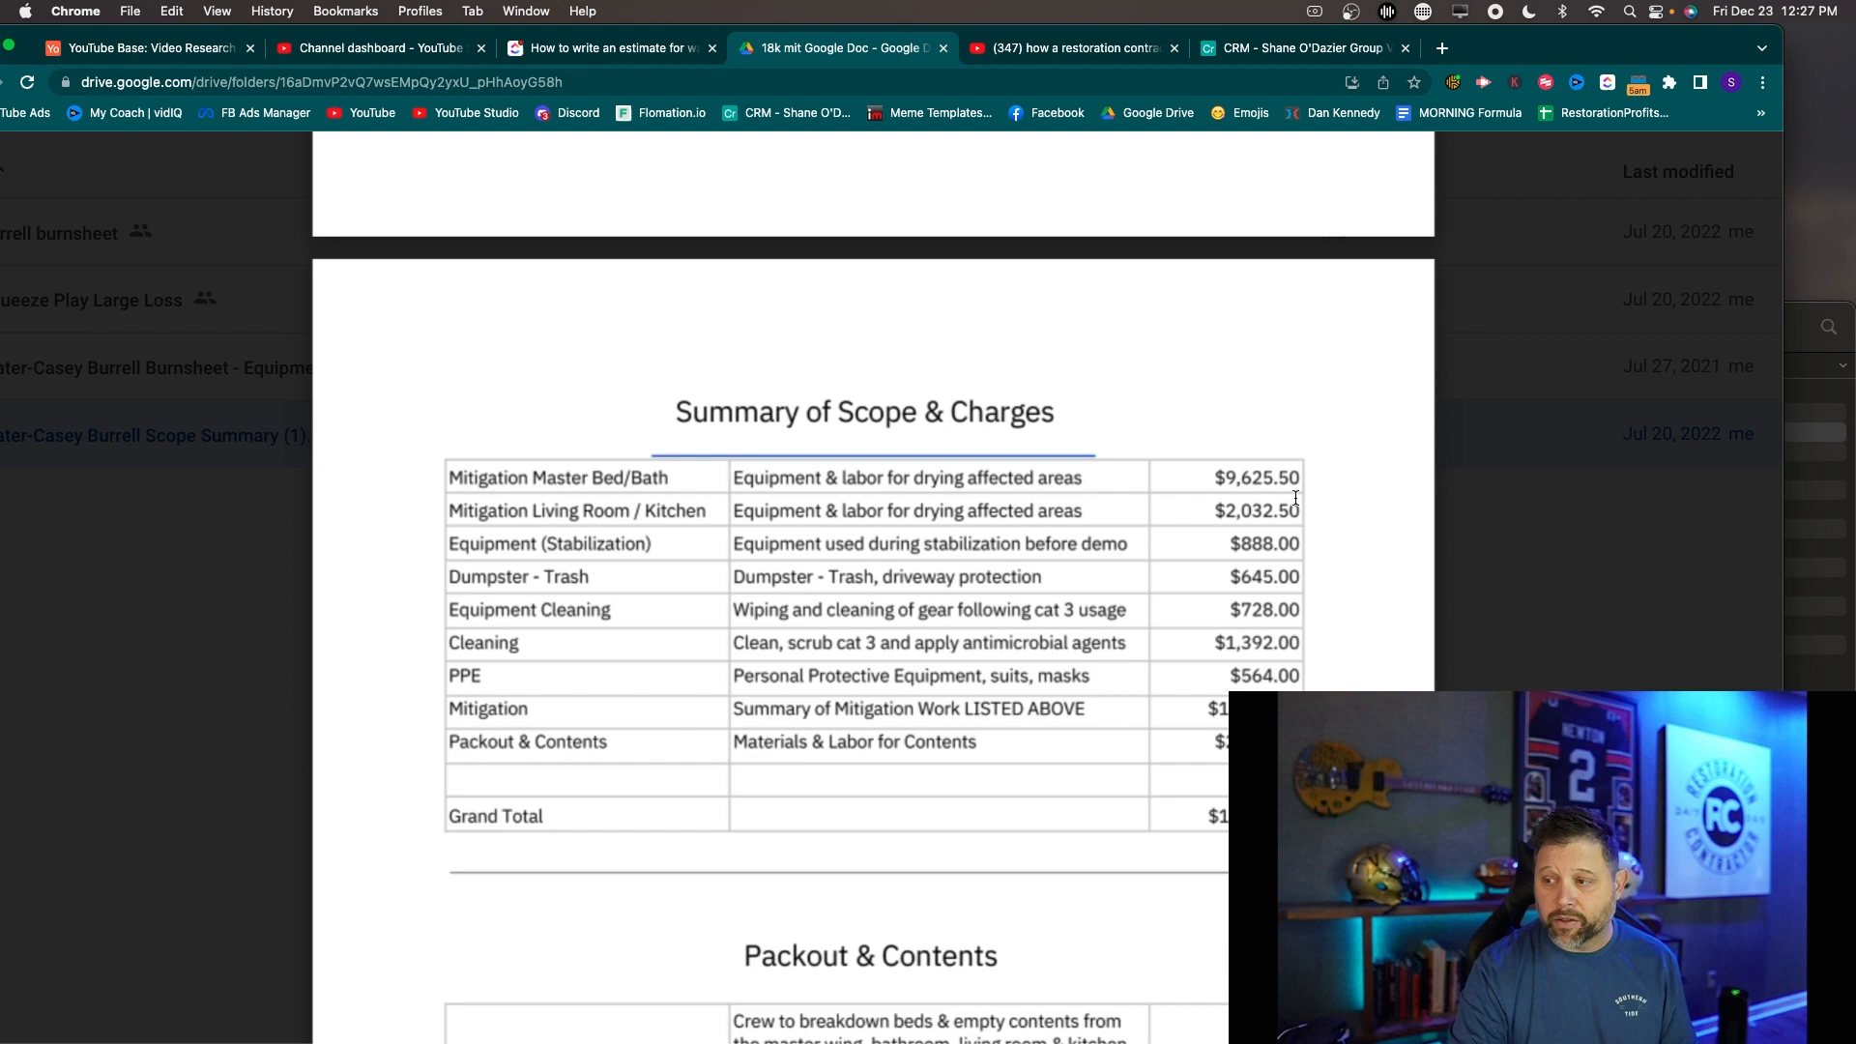
scroll("down", 3)
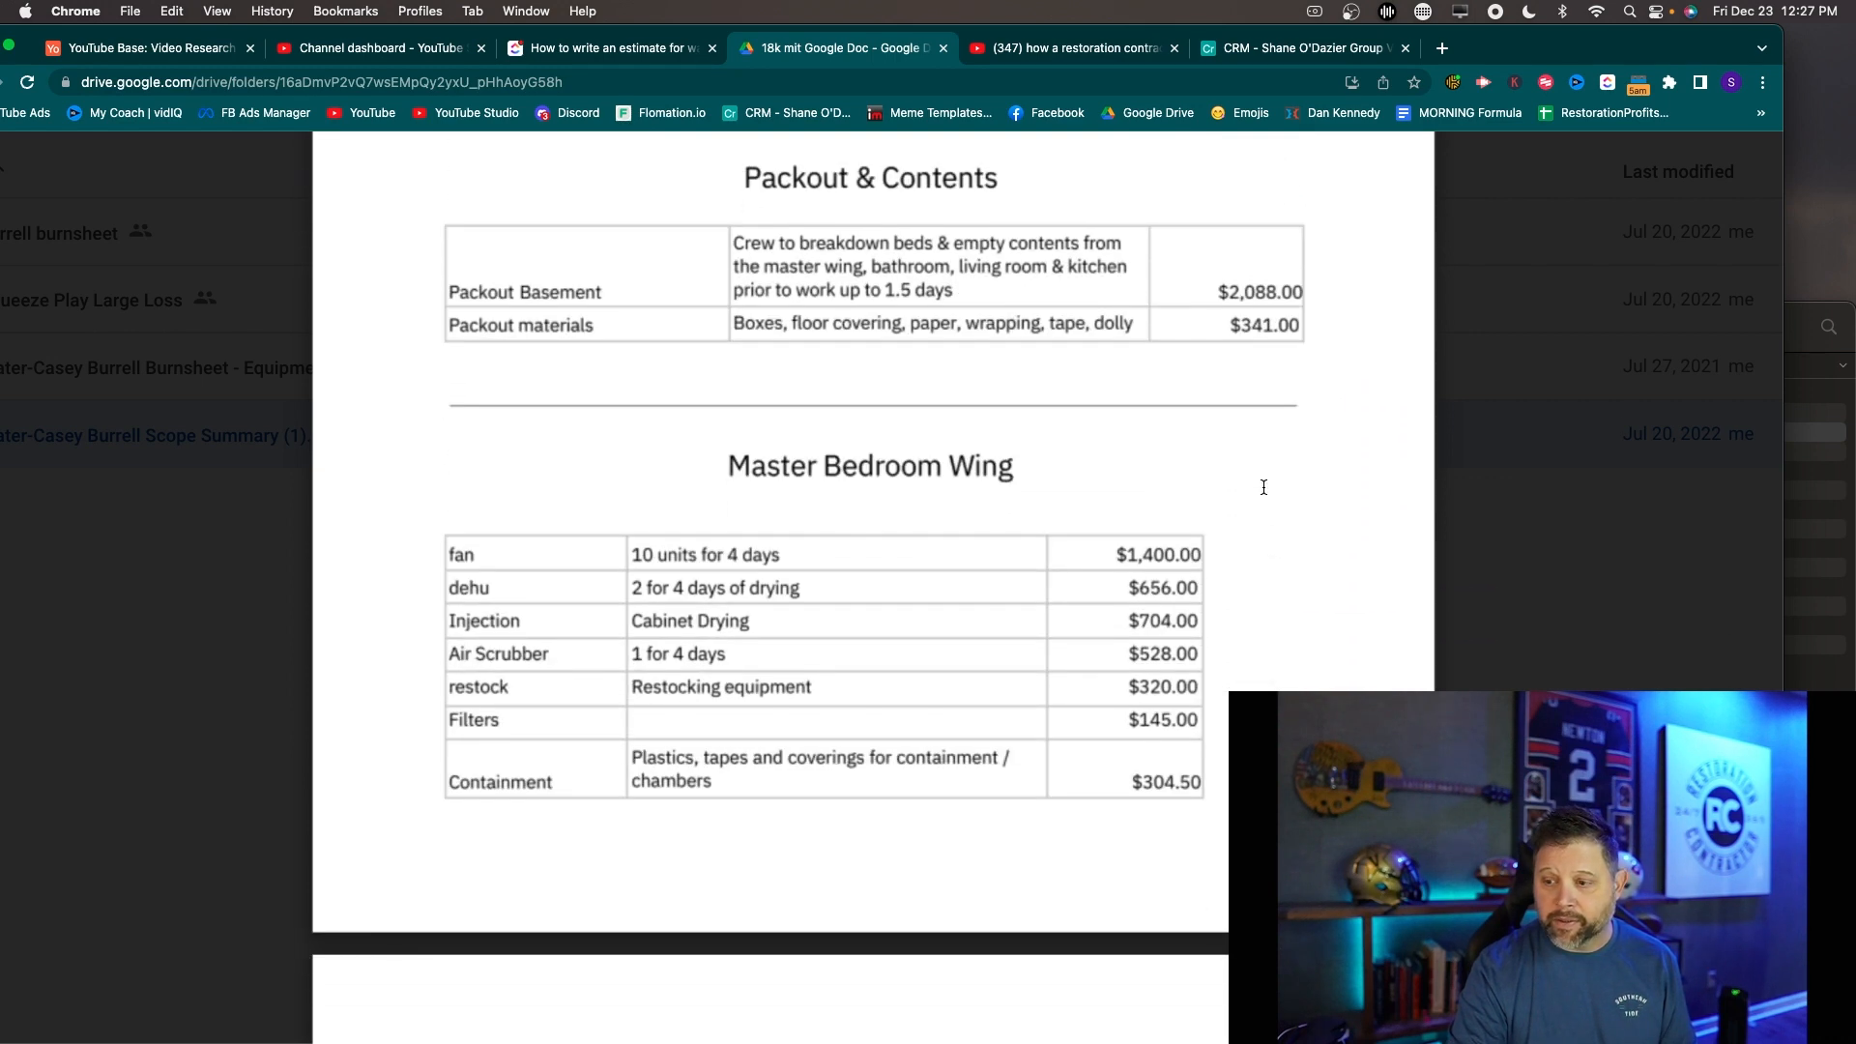
scroll("down", 3)
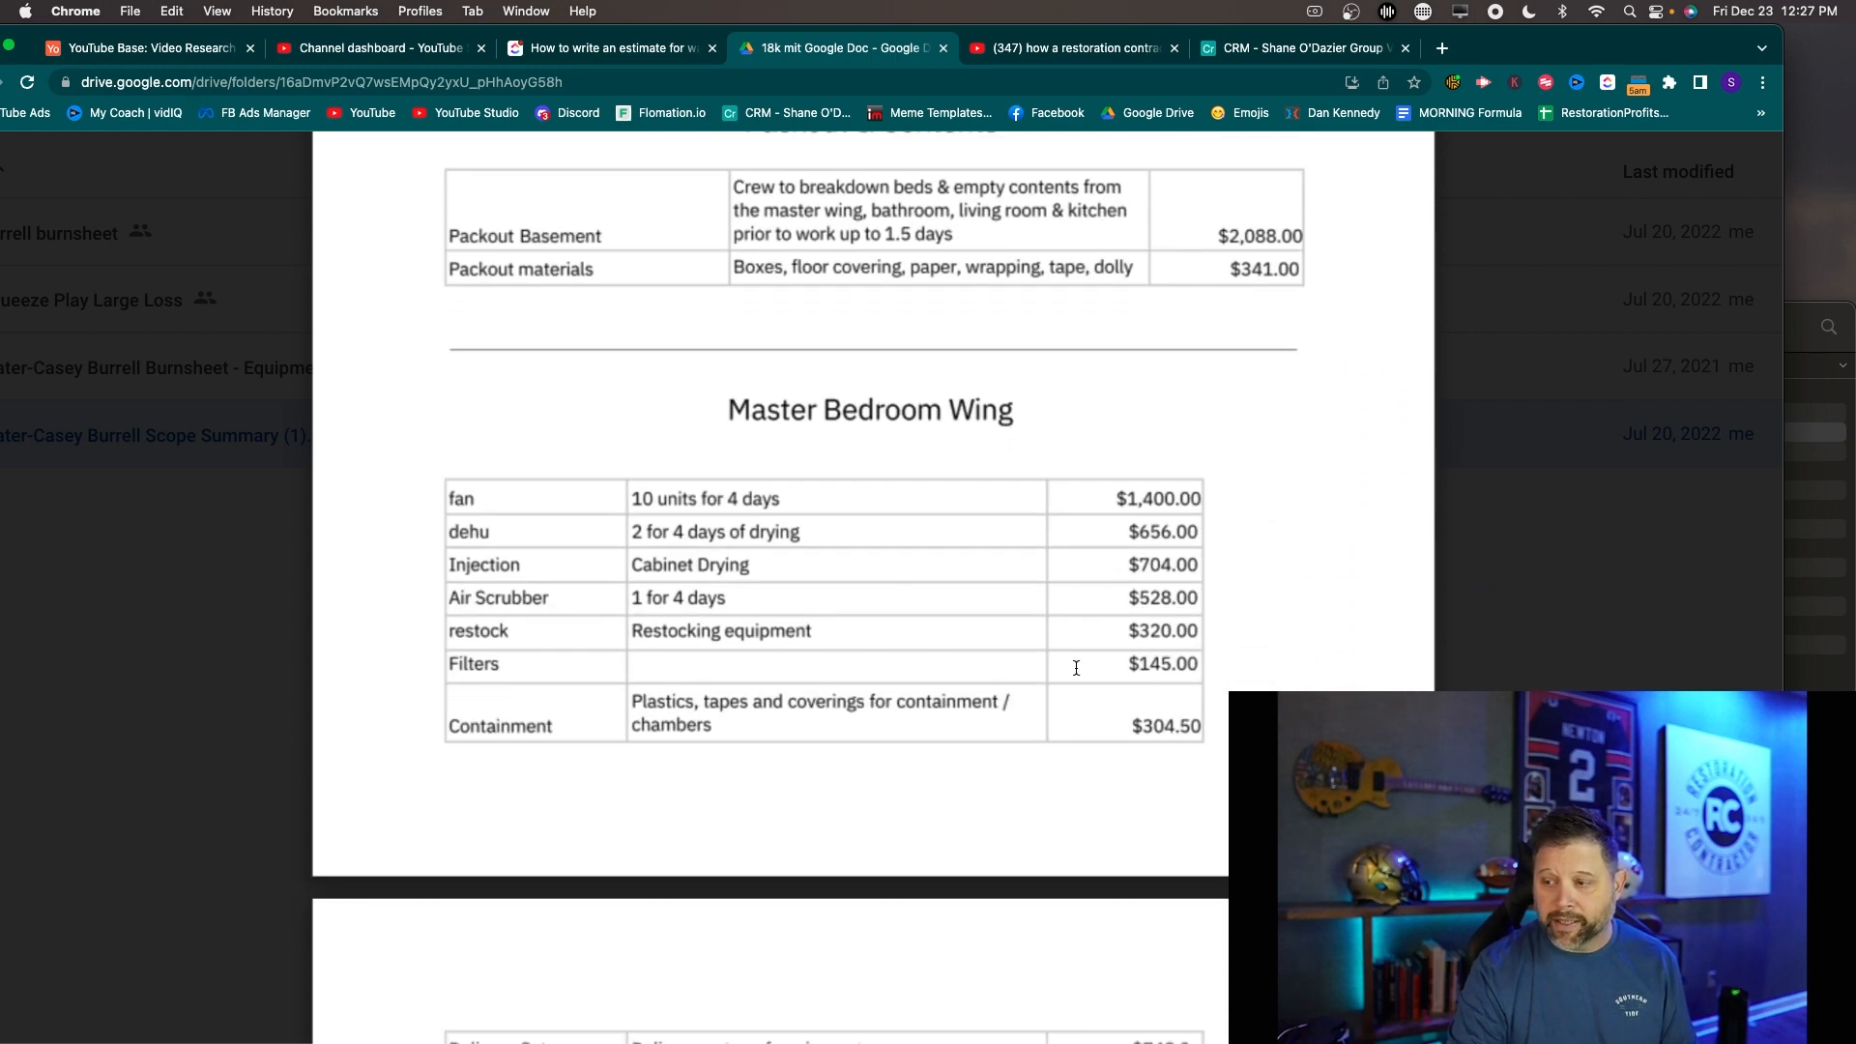
scroll("down", 3)
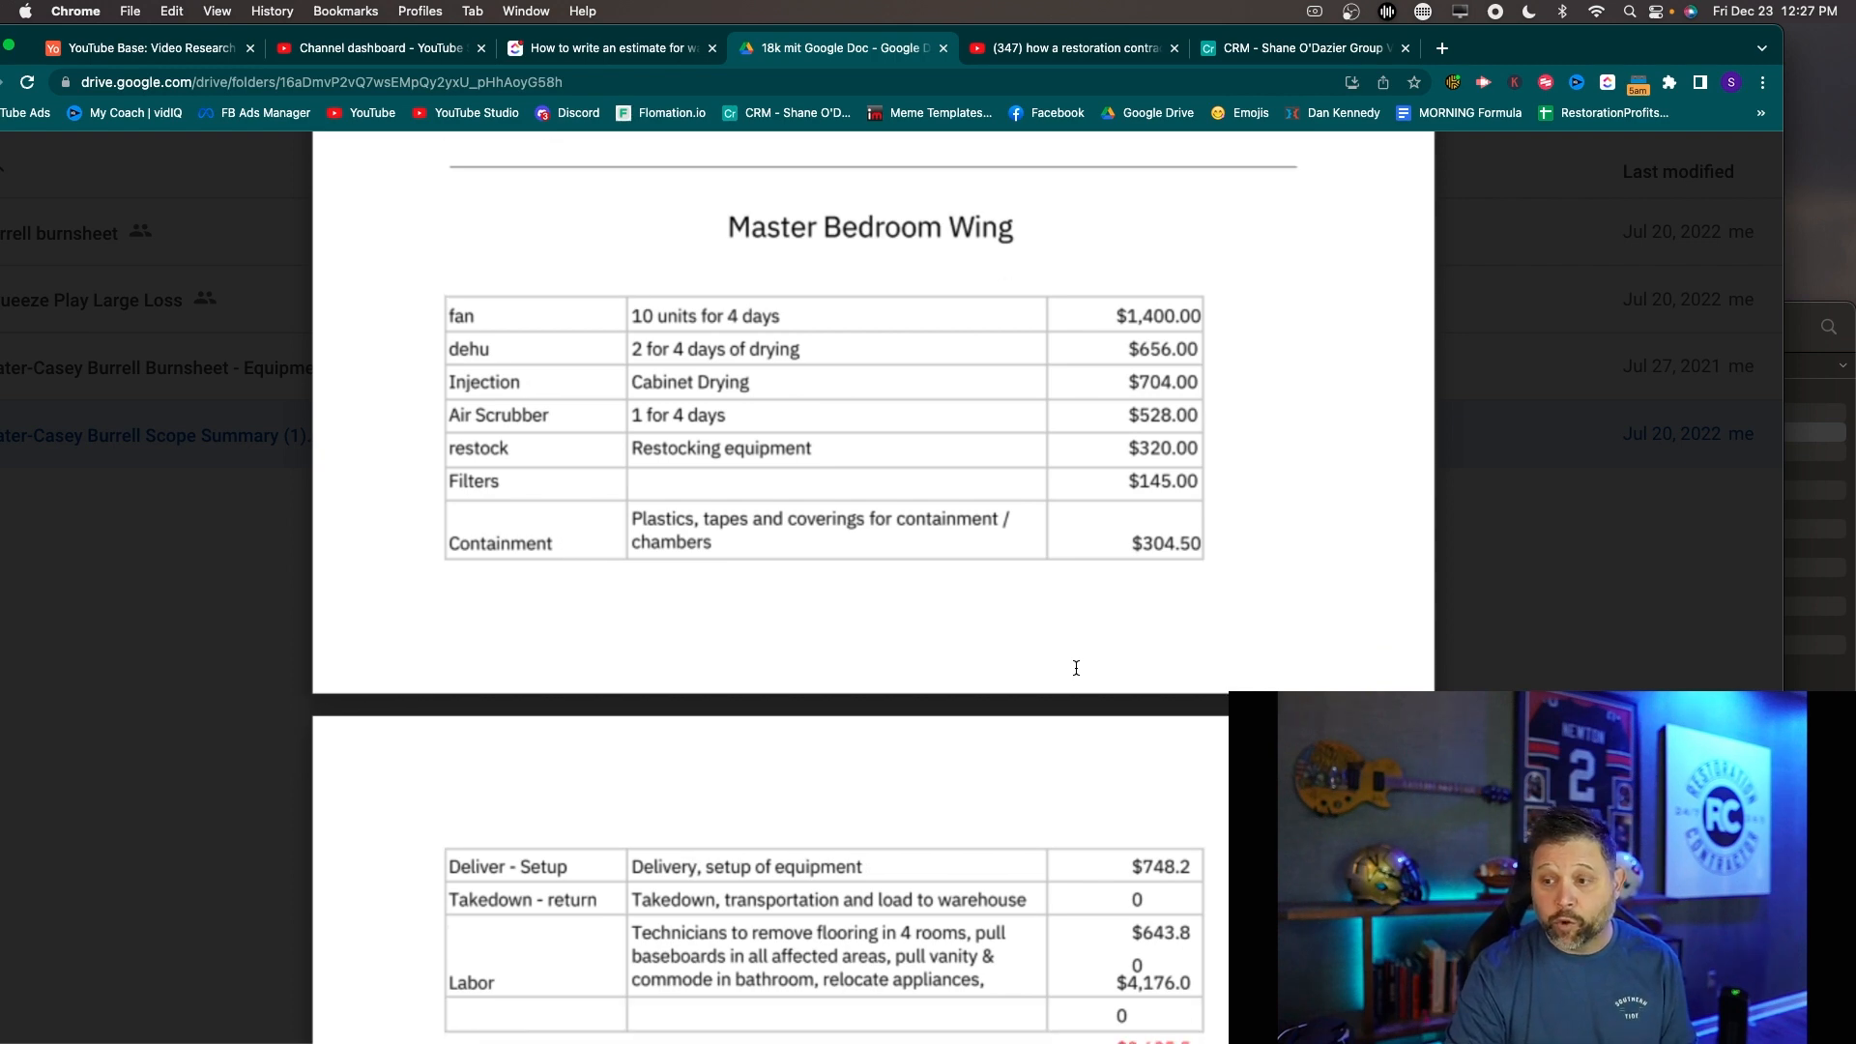
Scroll through the Living Room/Kitchen ($2,032.50) table to the Stabilization table totalling $2,280.00
scroll("down", 3)
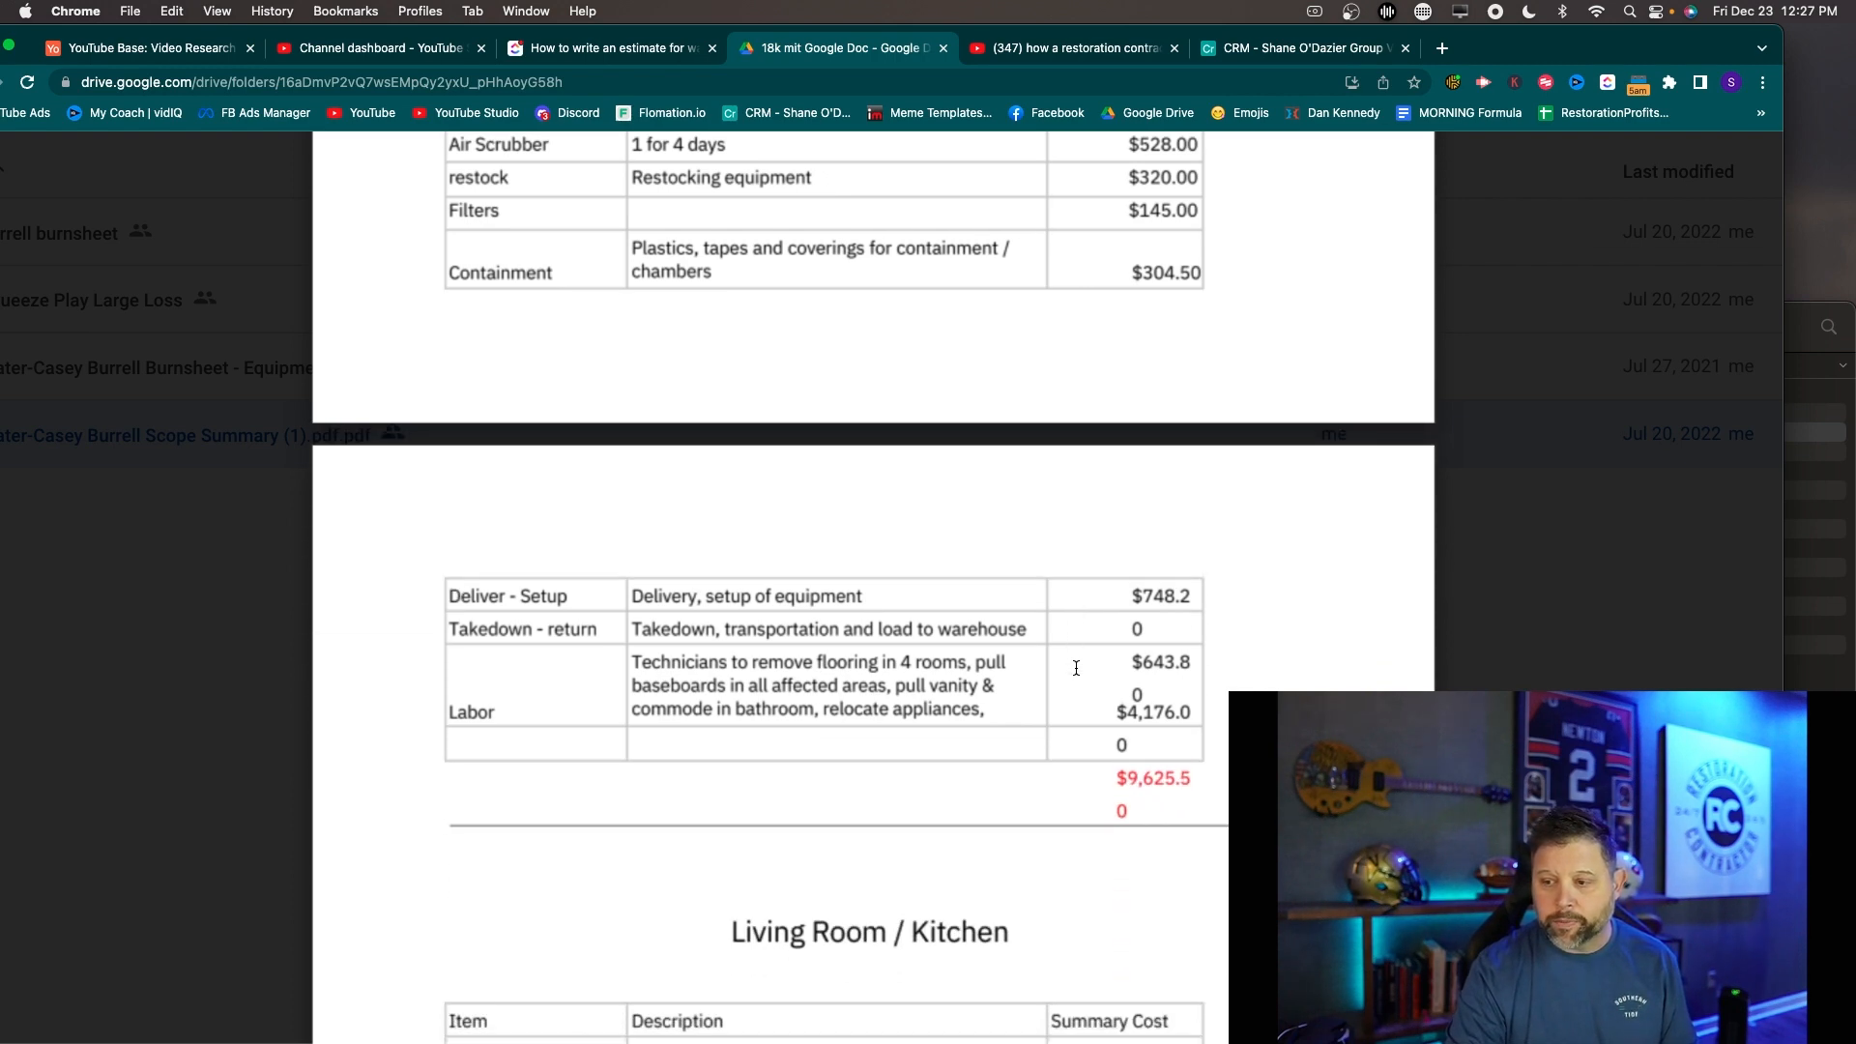
scroll("down", 3)
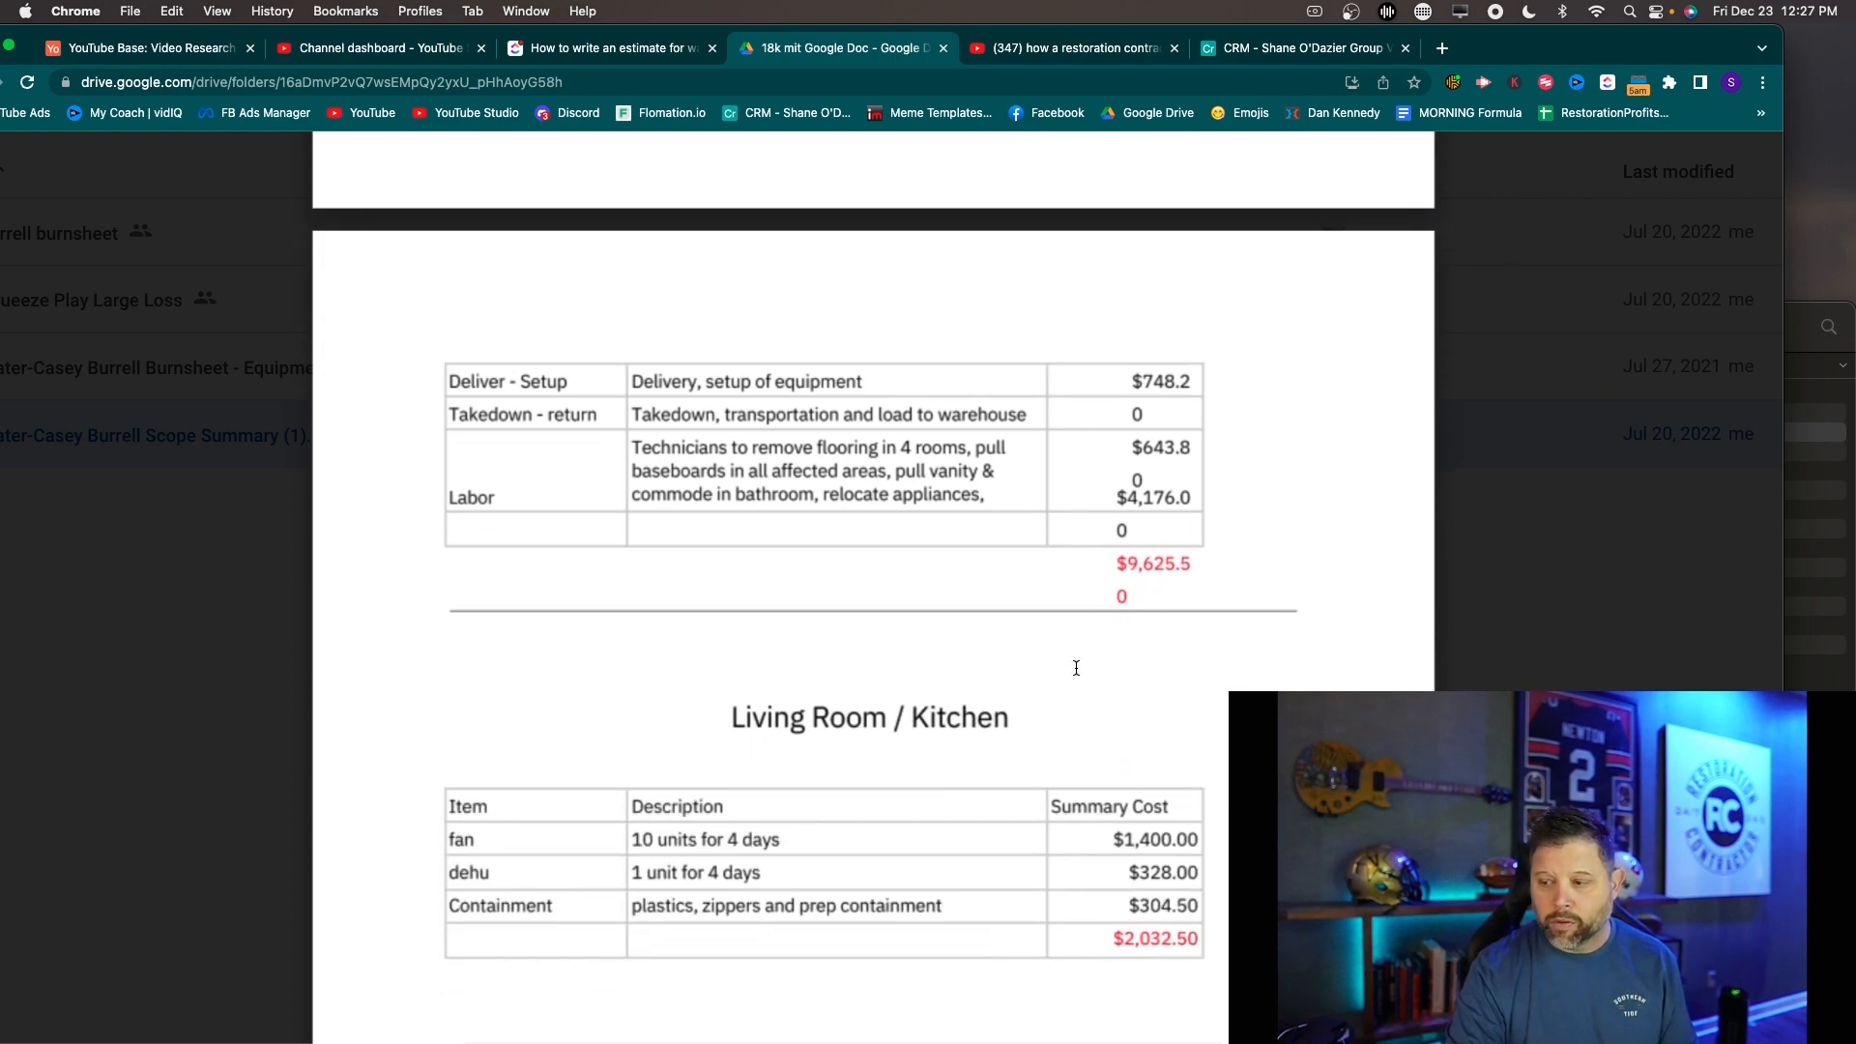
scroll("down", 3)
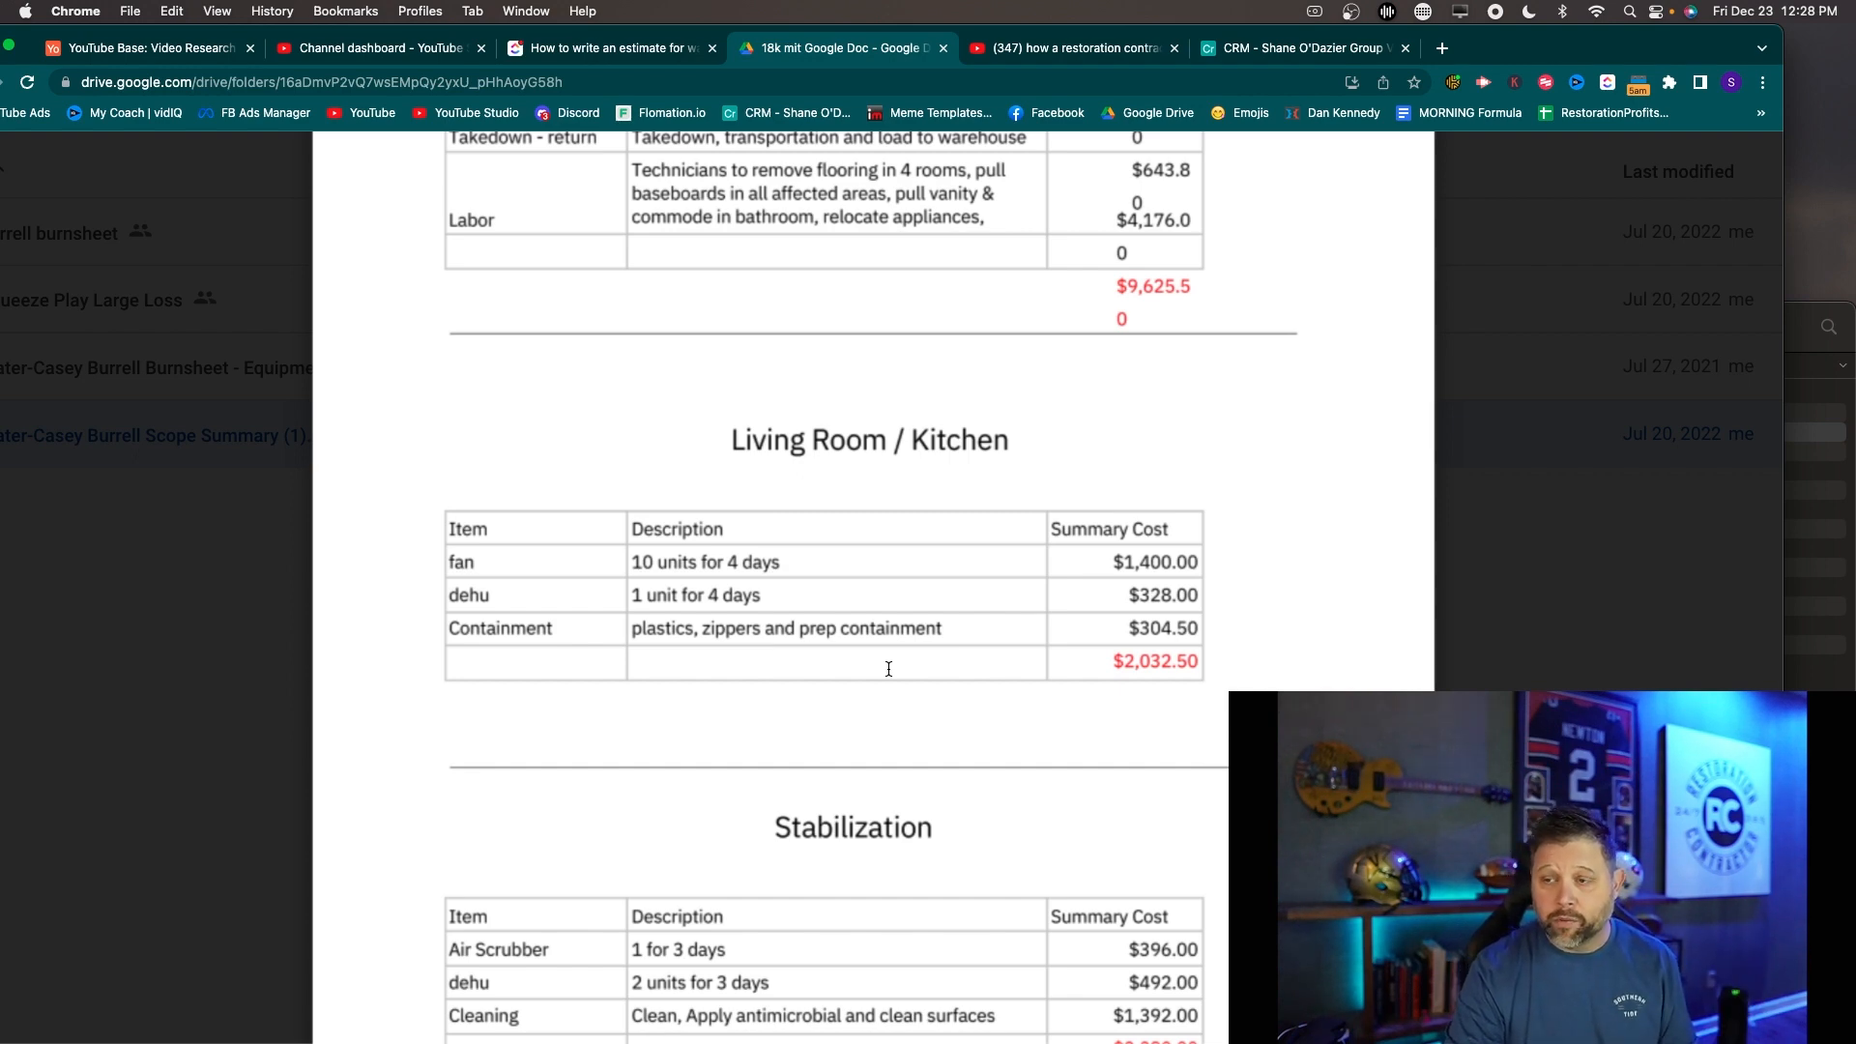
scroll("down", 3)
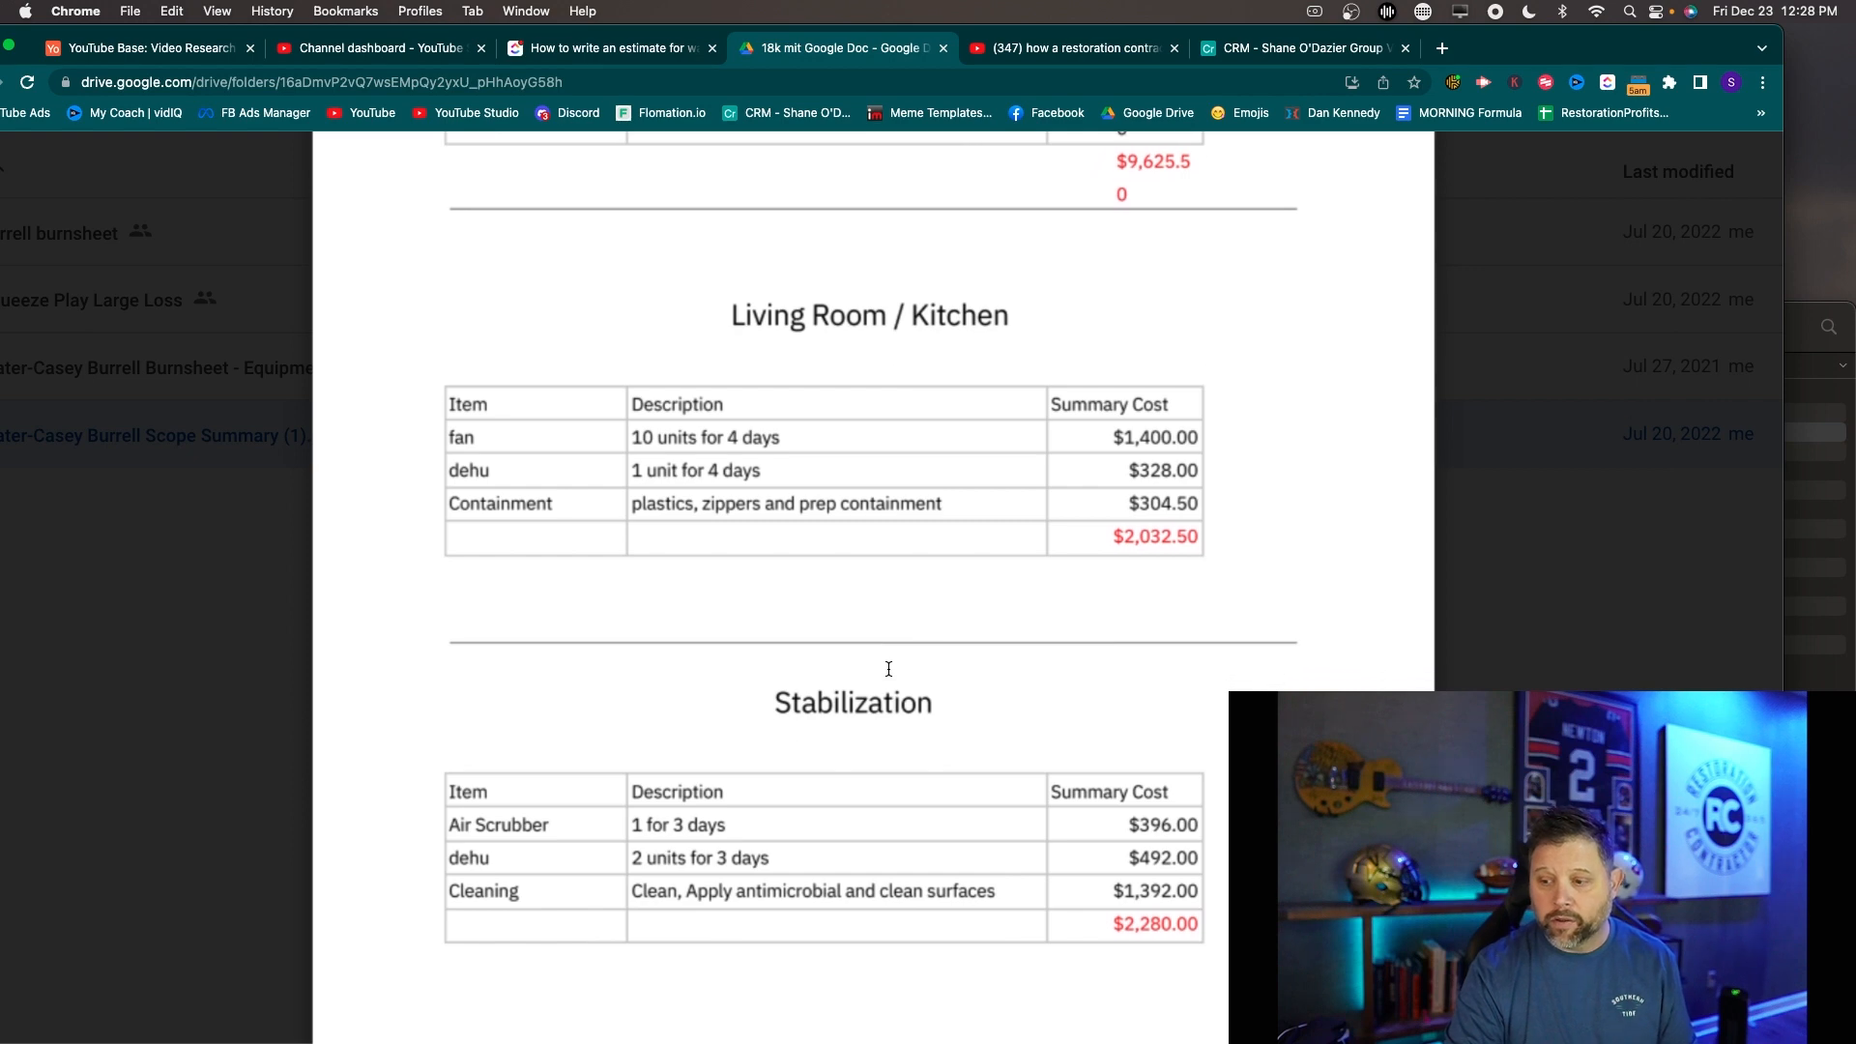
scroll("down", 3)
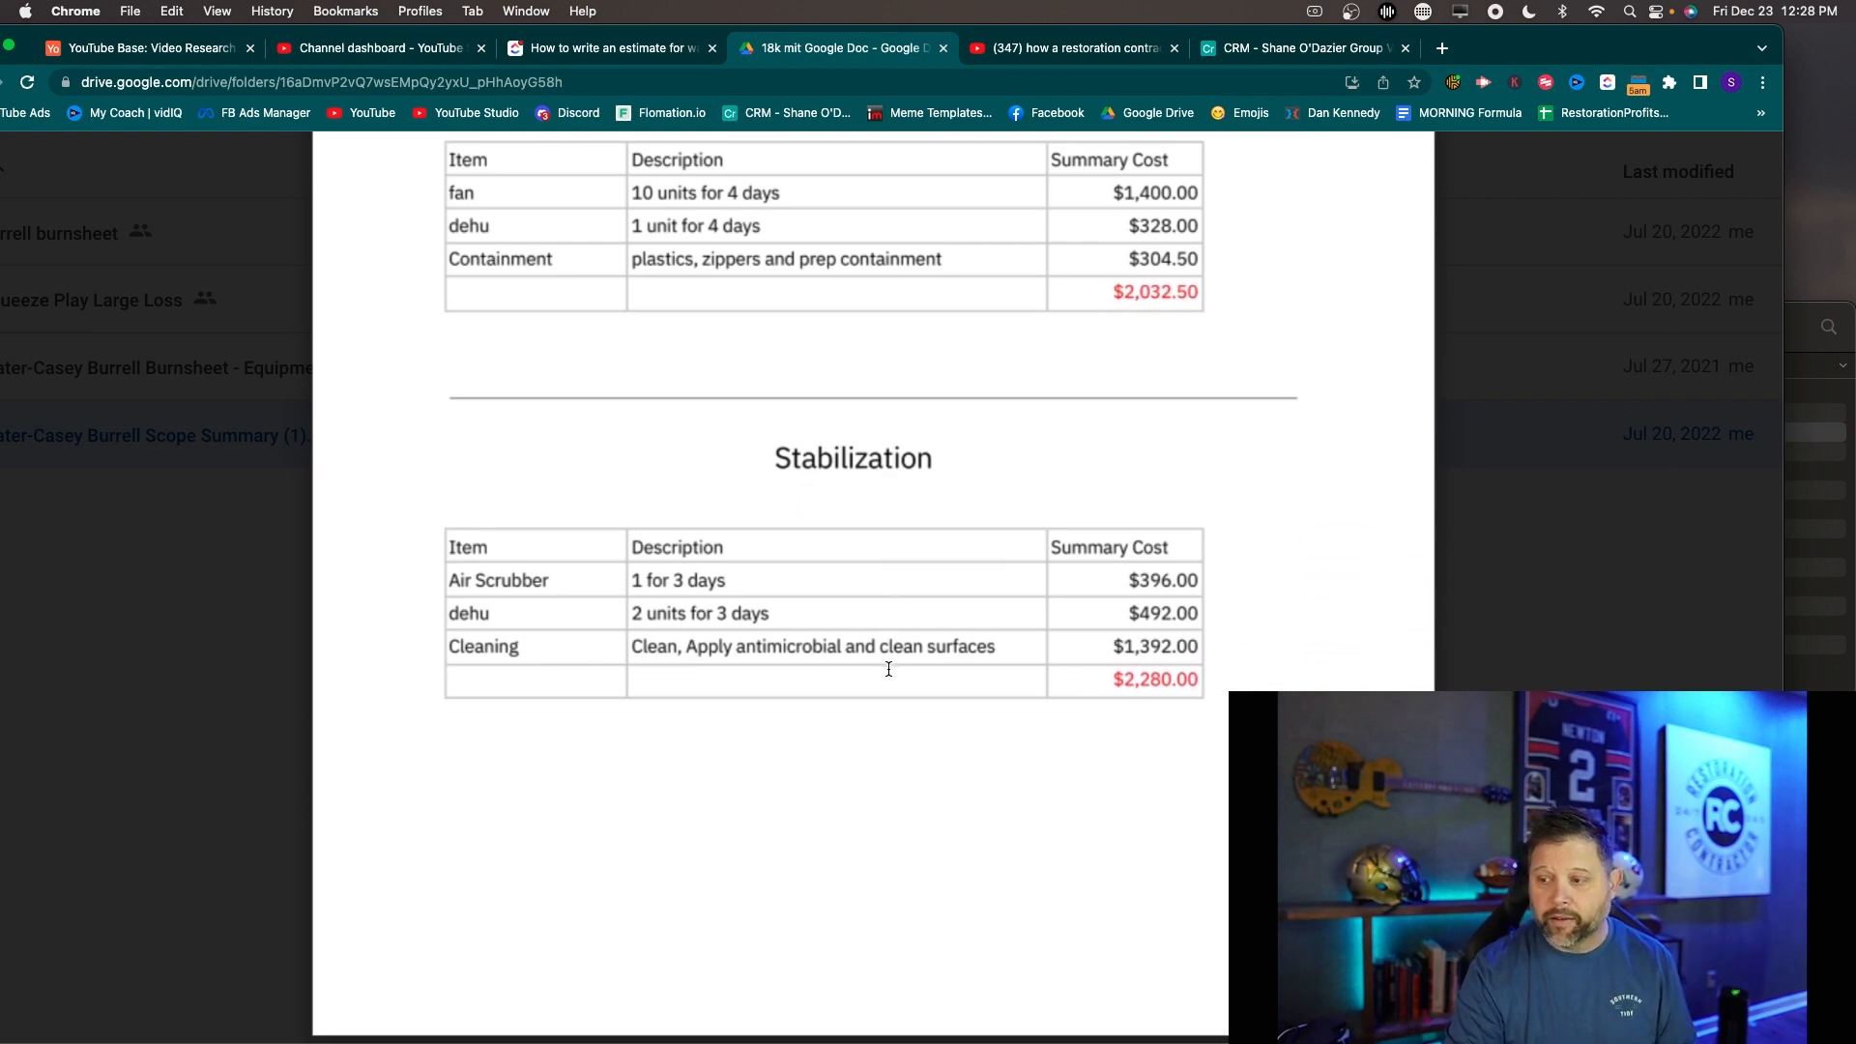
scroll("down", 3)
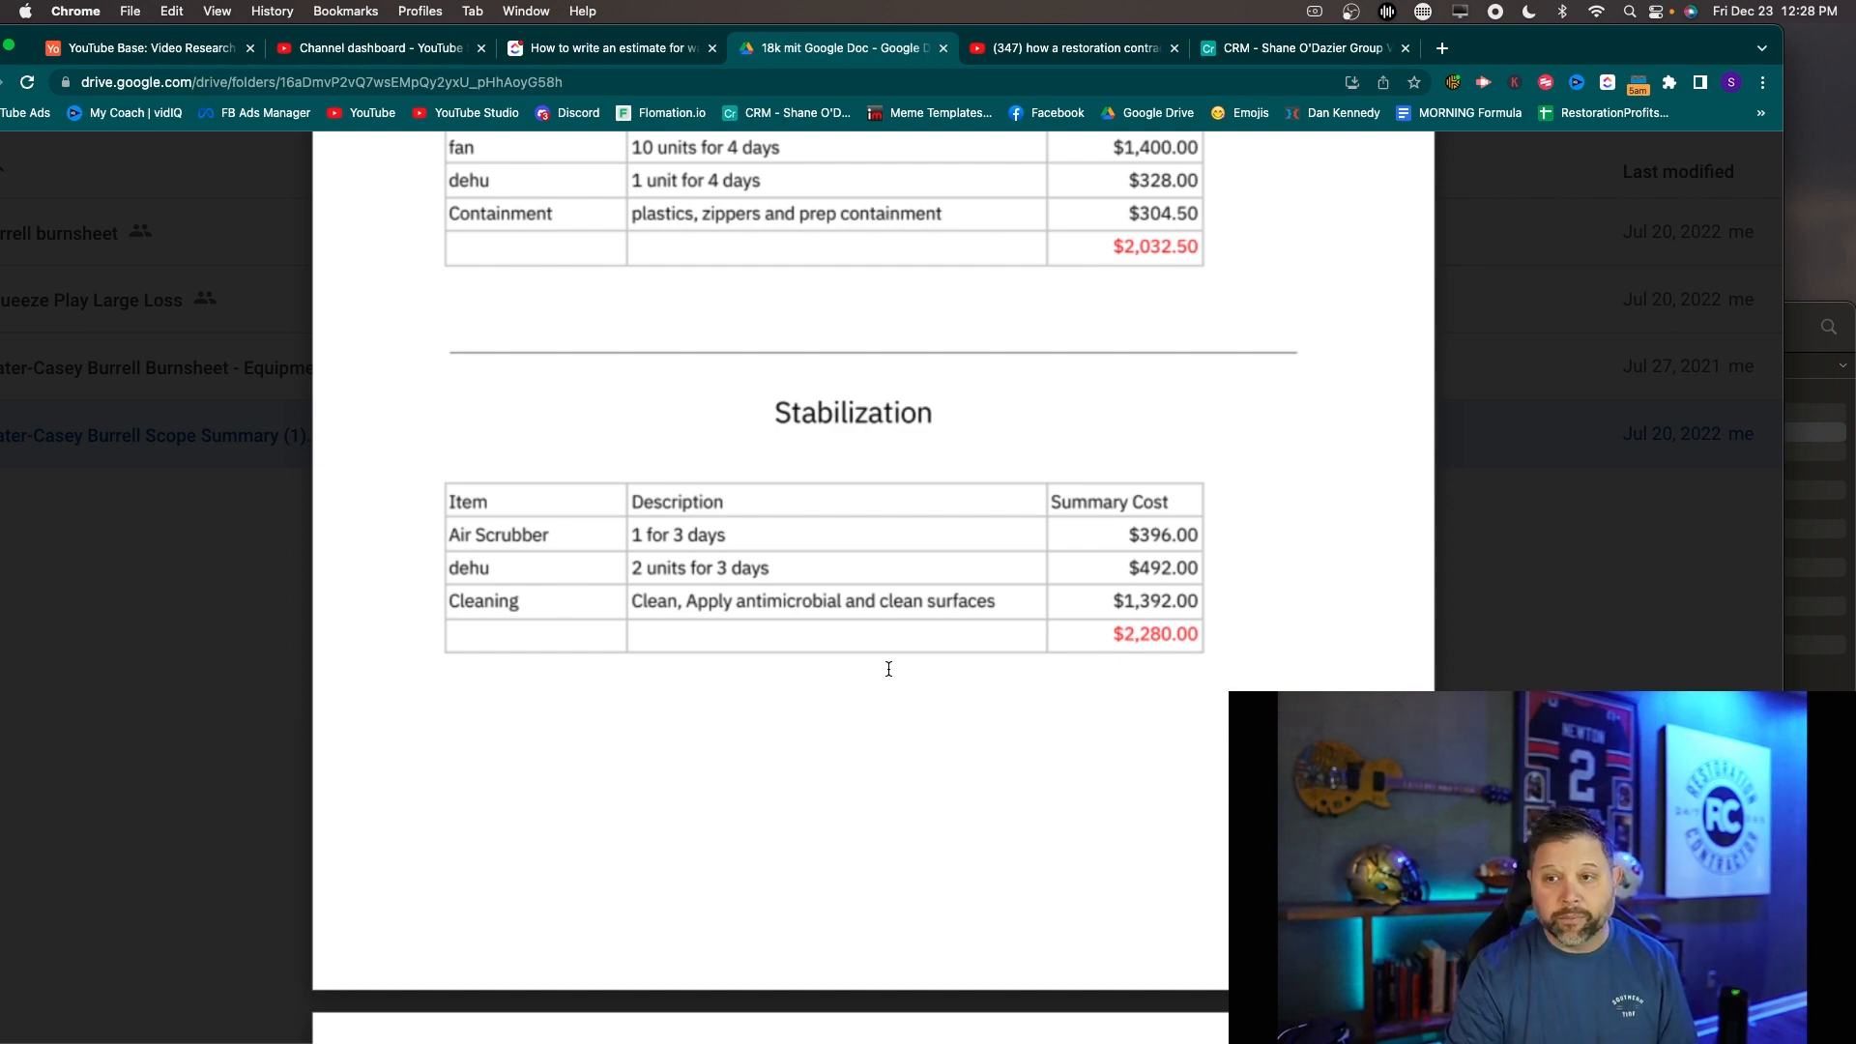
mouse_move(1067, 584)
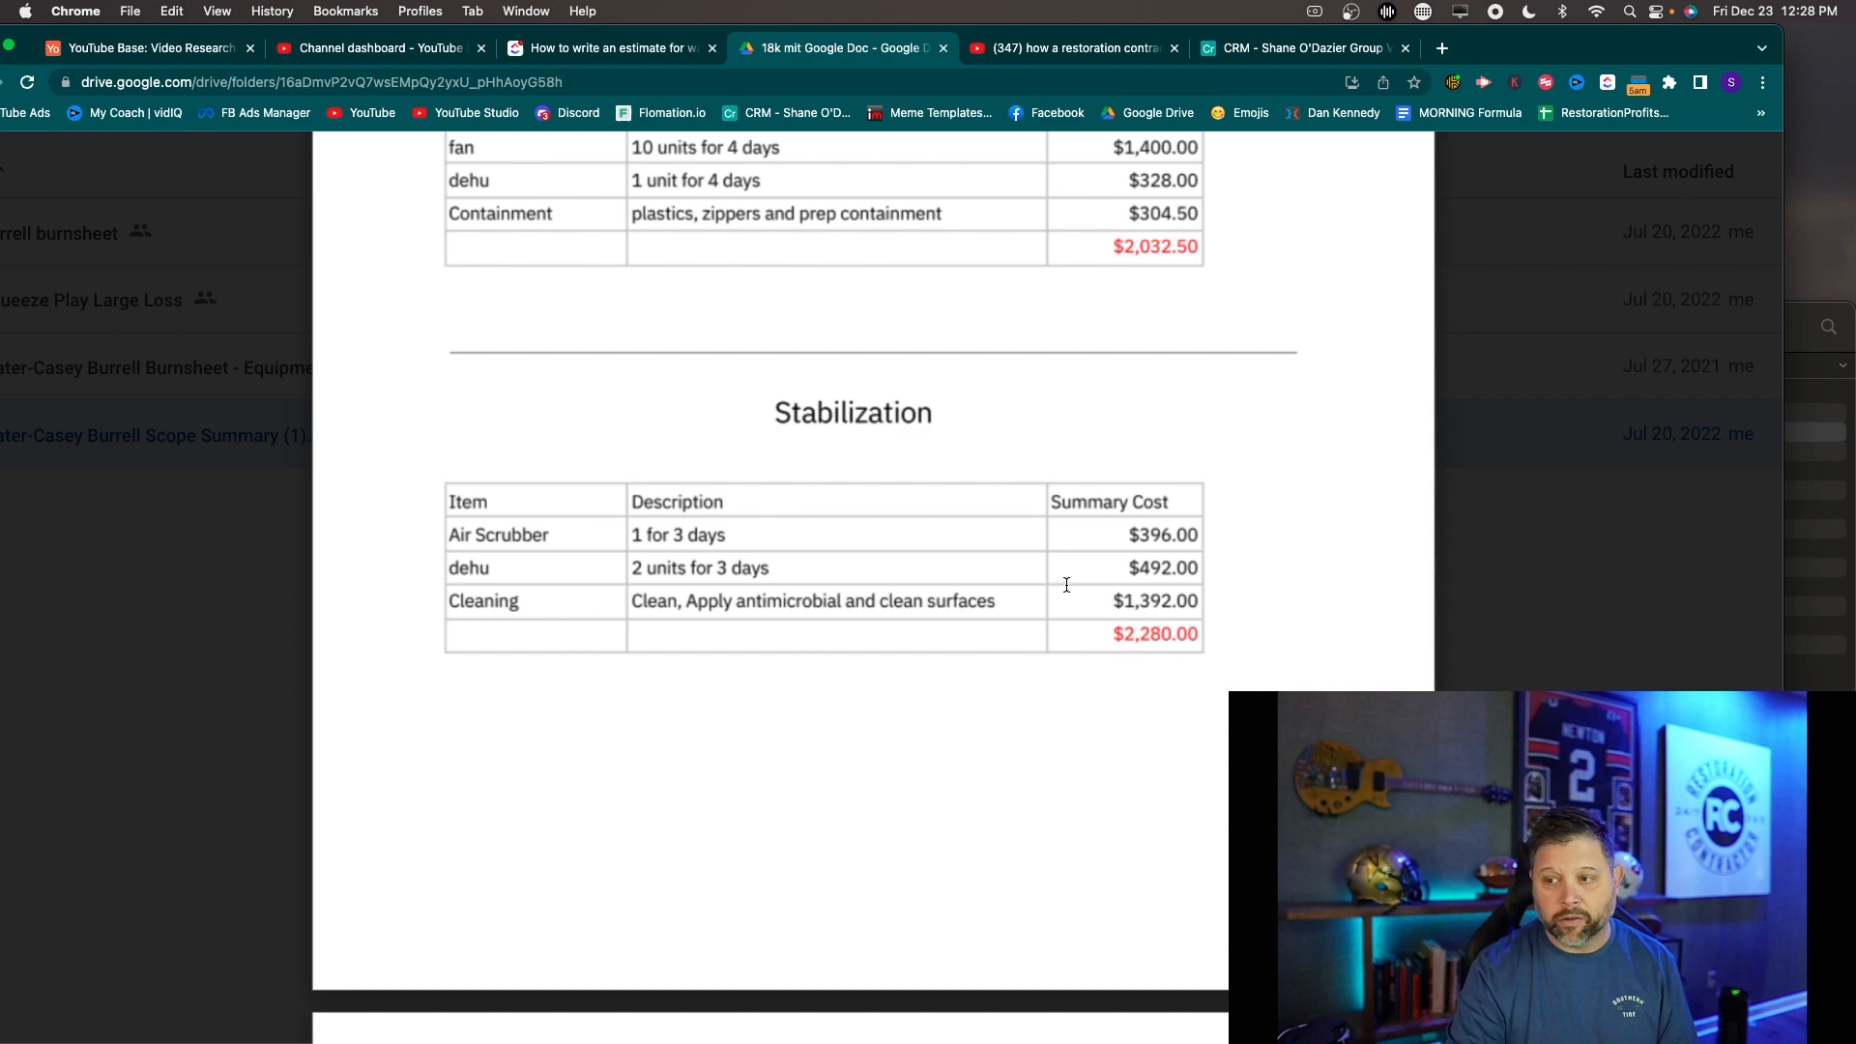
scroll("down", 3)
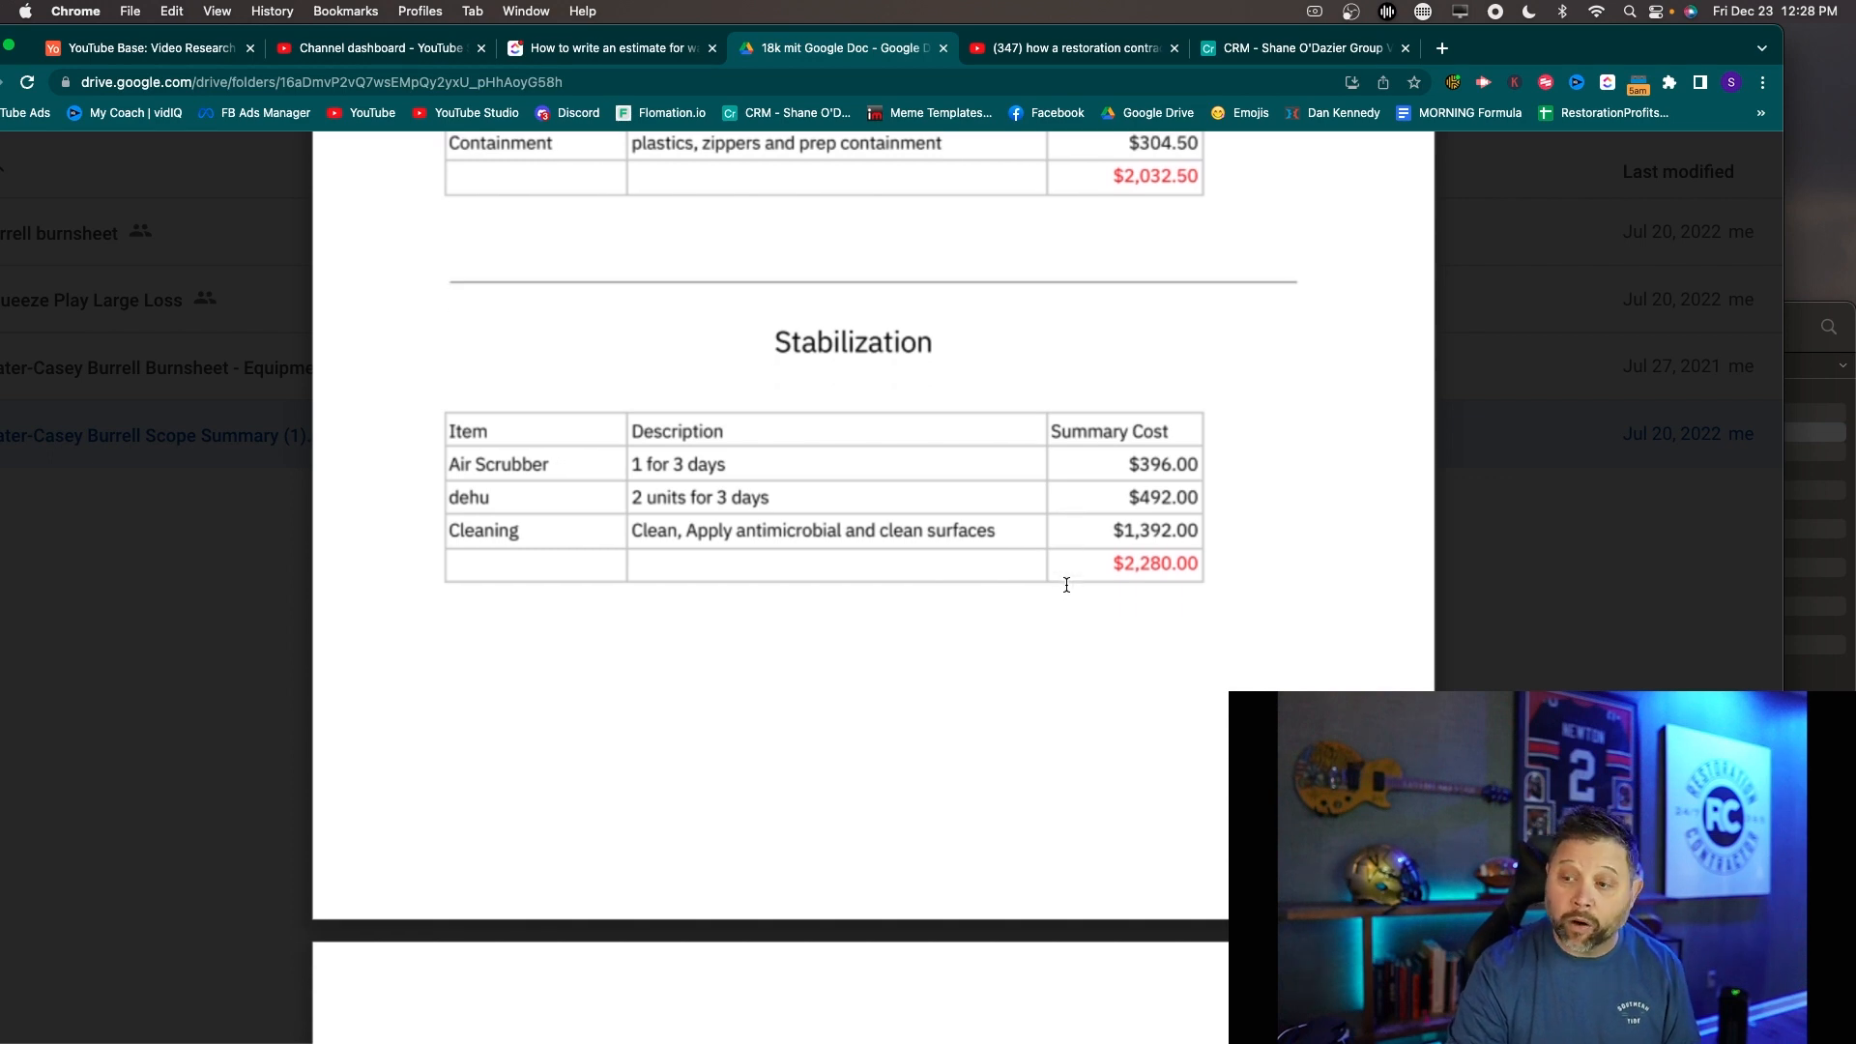
Scroll to page 4 of 4 showing the Special Conditions tables totalling $3,329.00
scroll("down", 3)
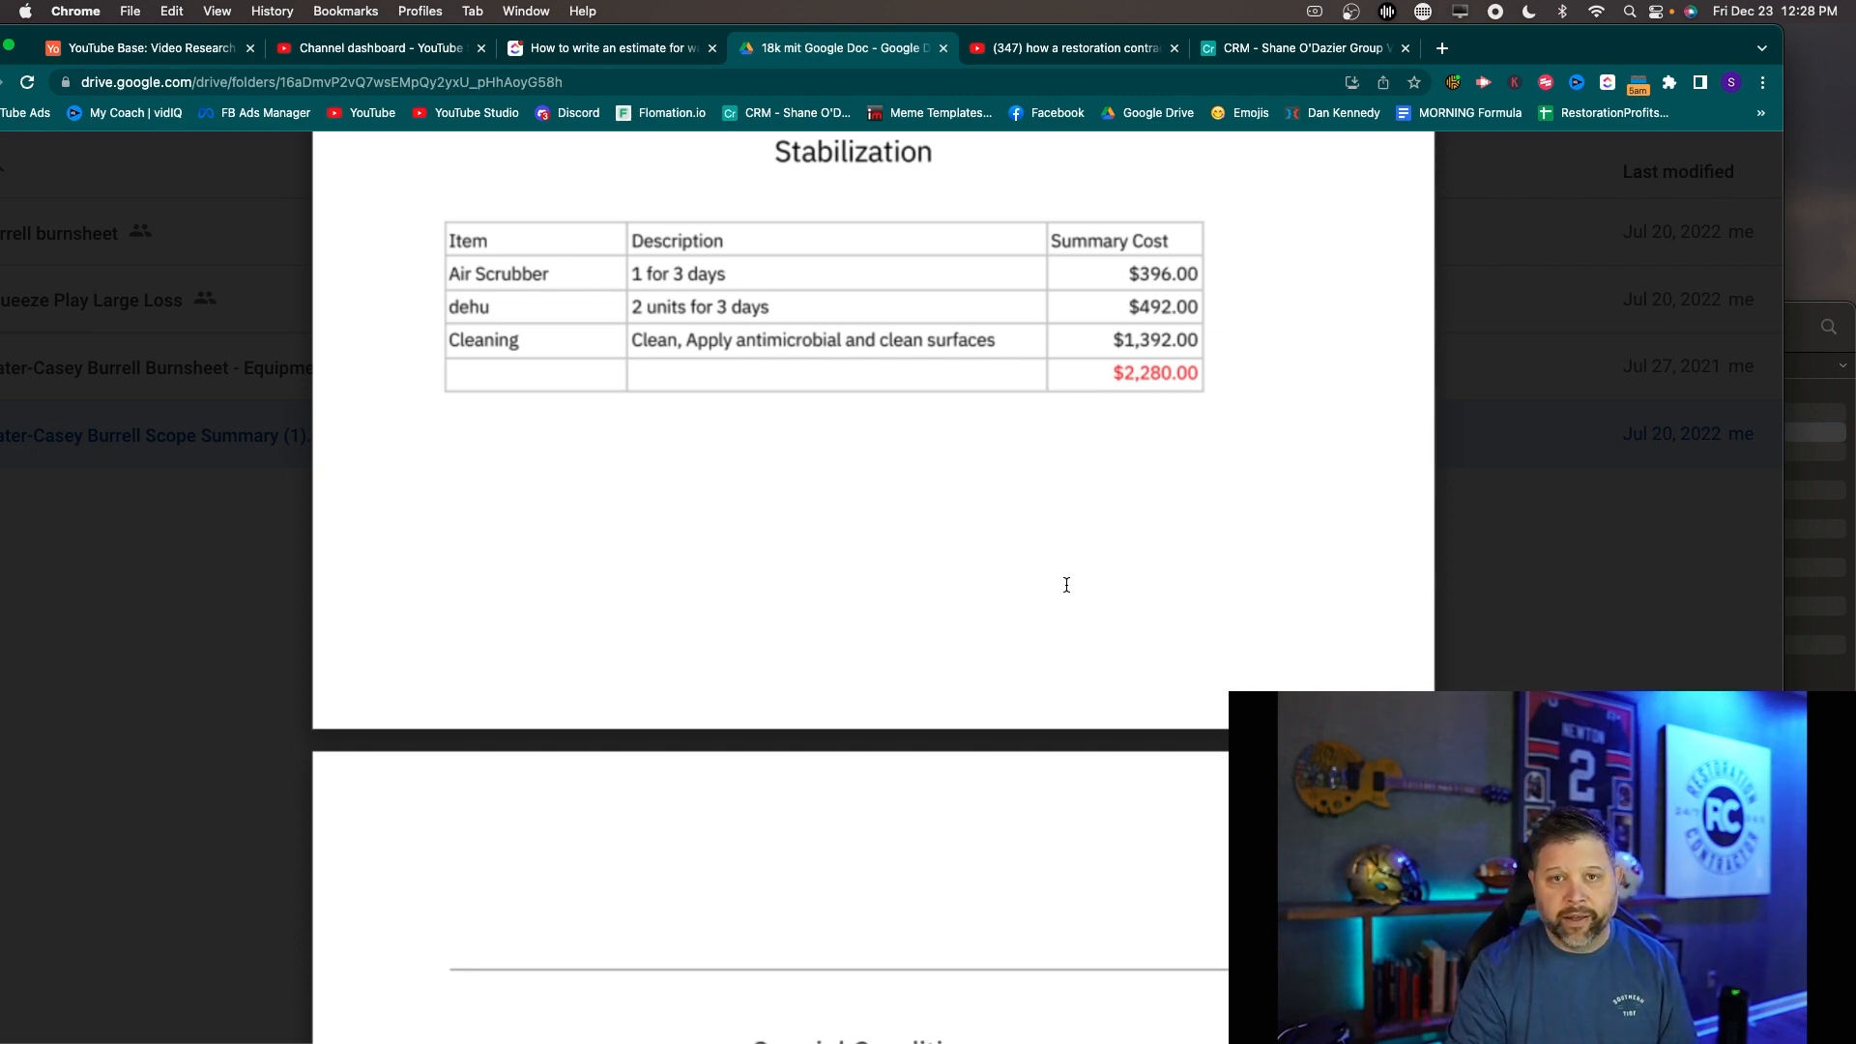
scroll("down", 3)
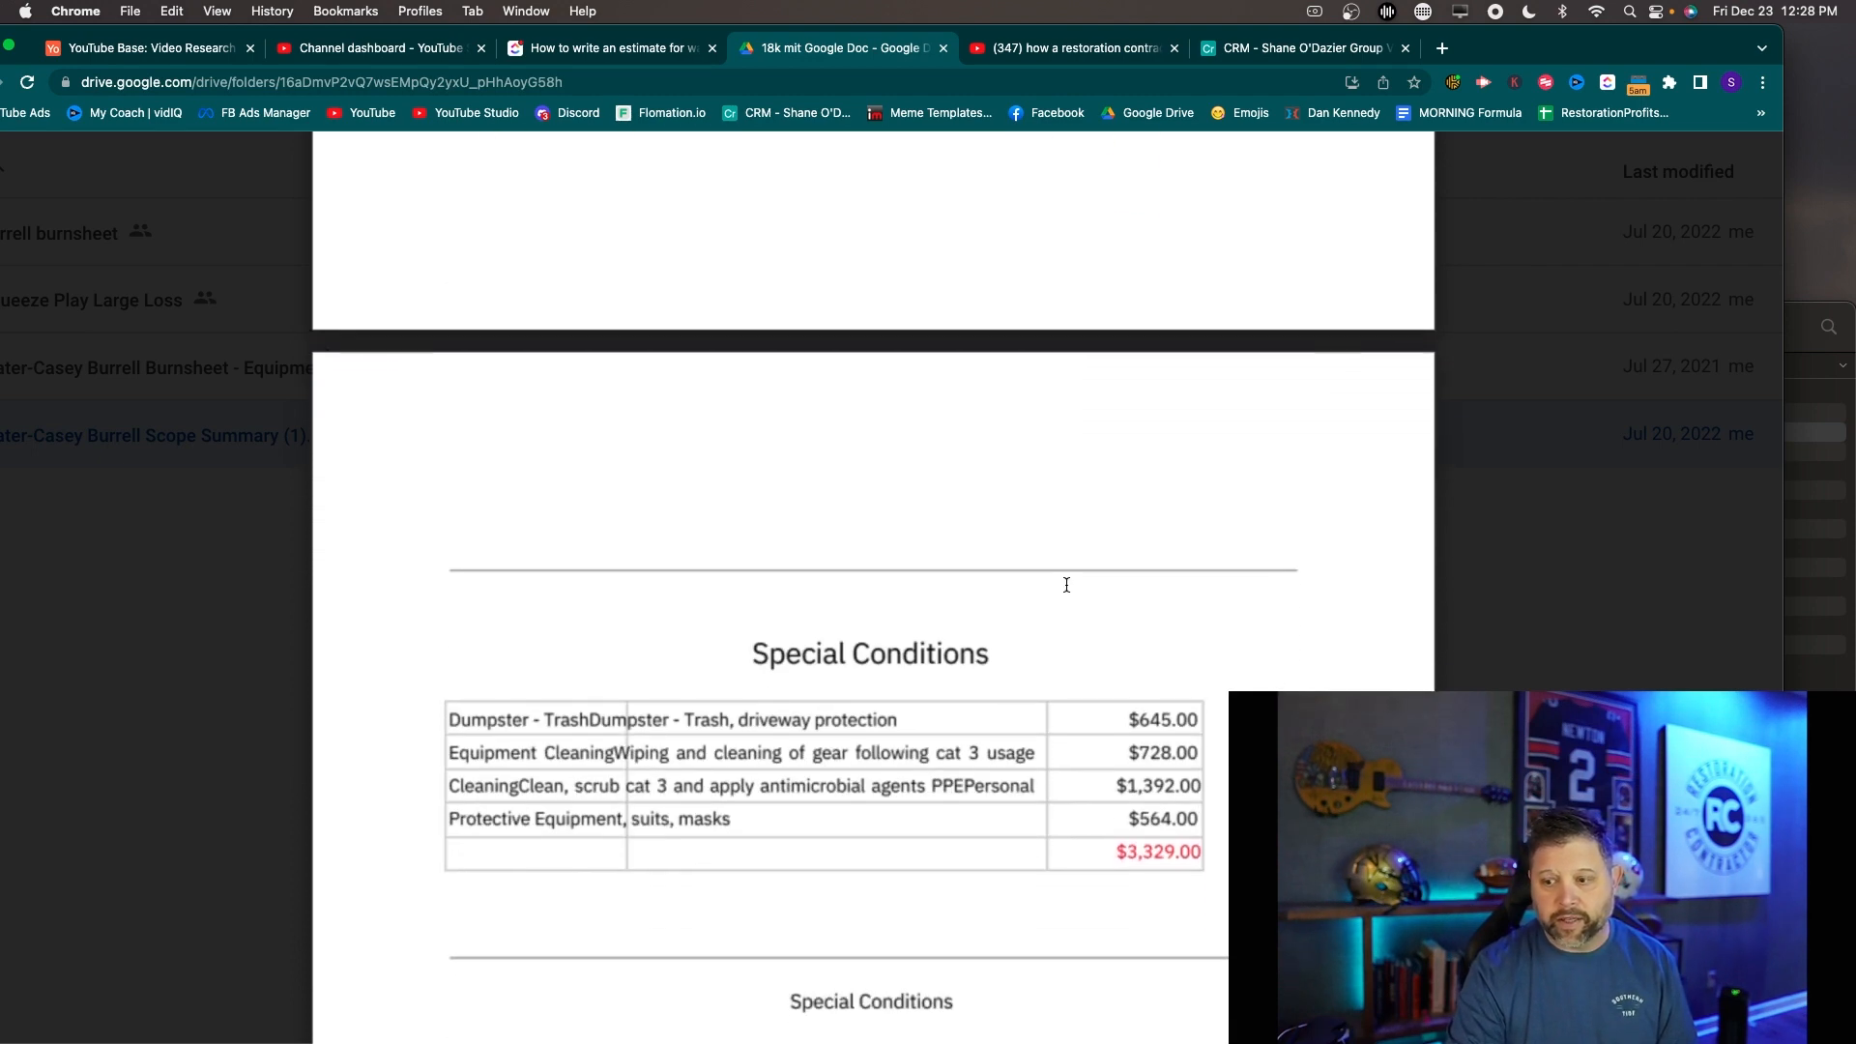
scroll("down", 3)
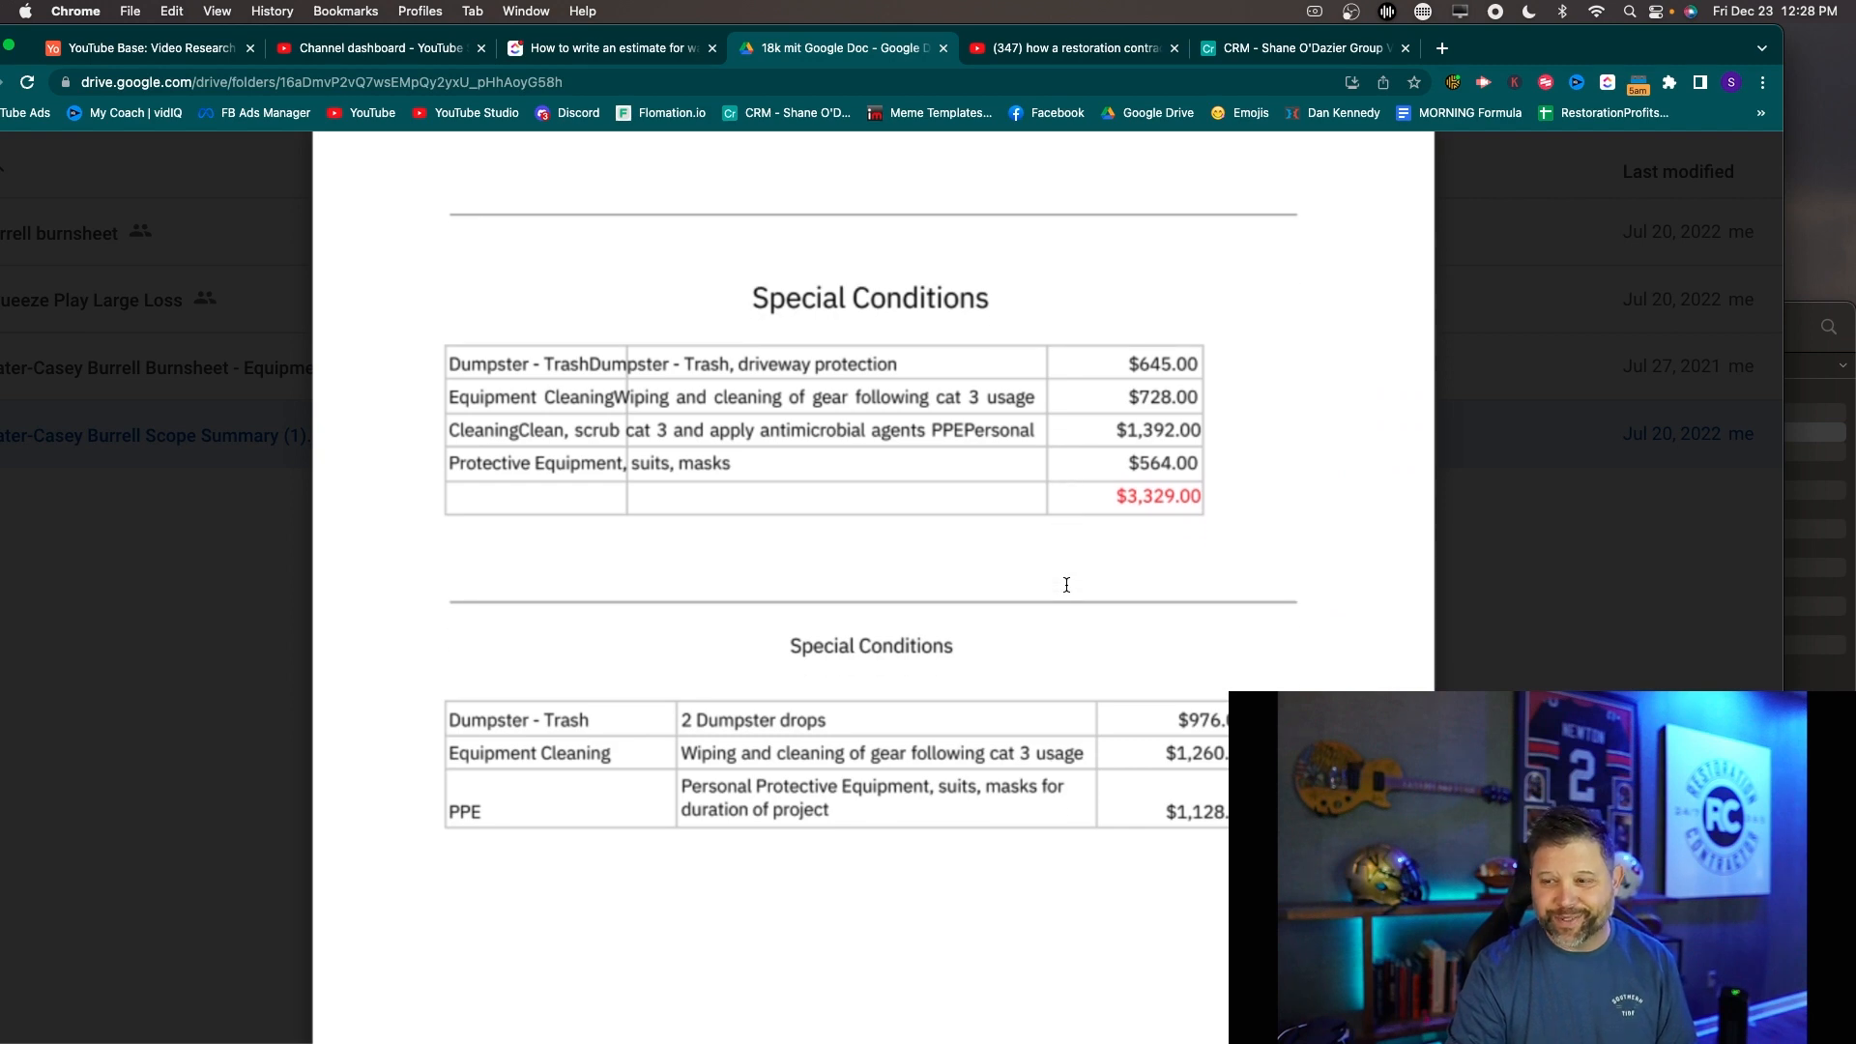
scroll("down", 3)
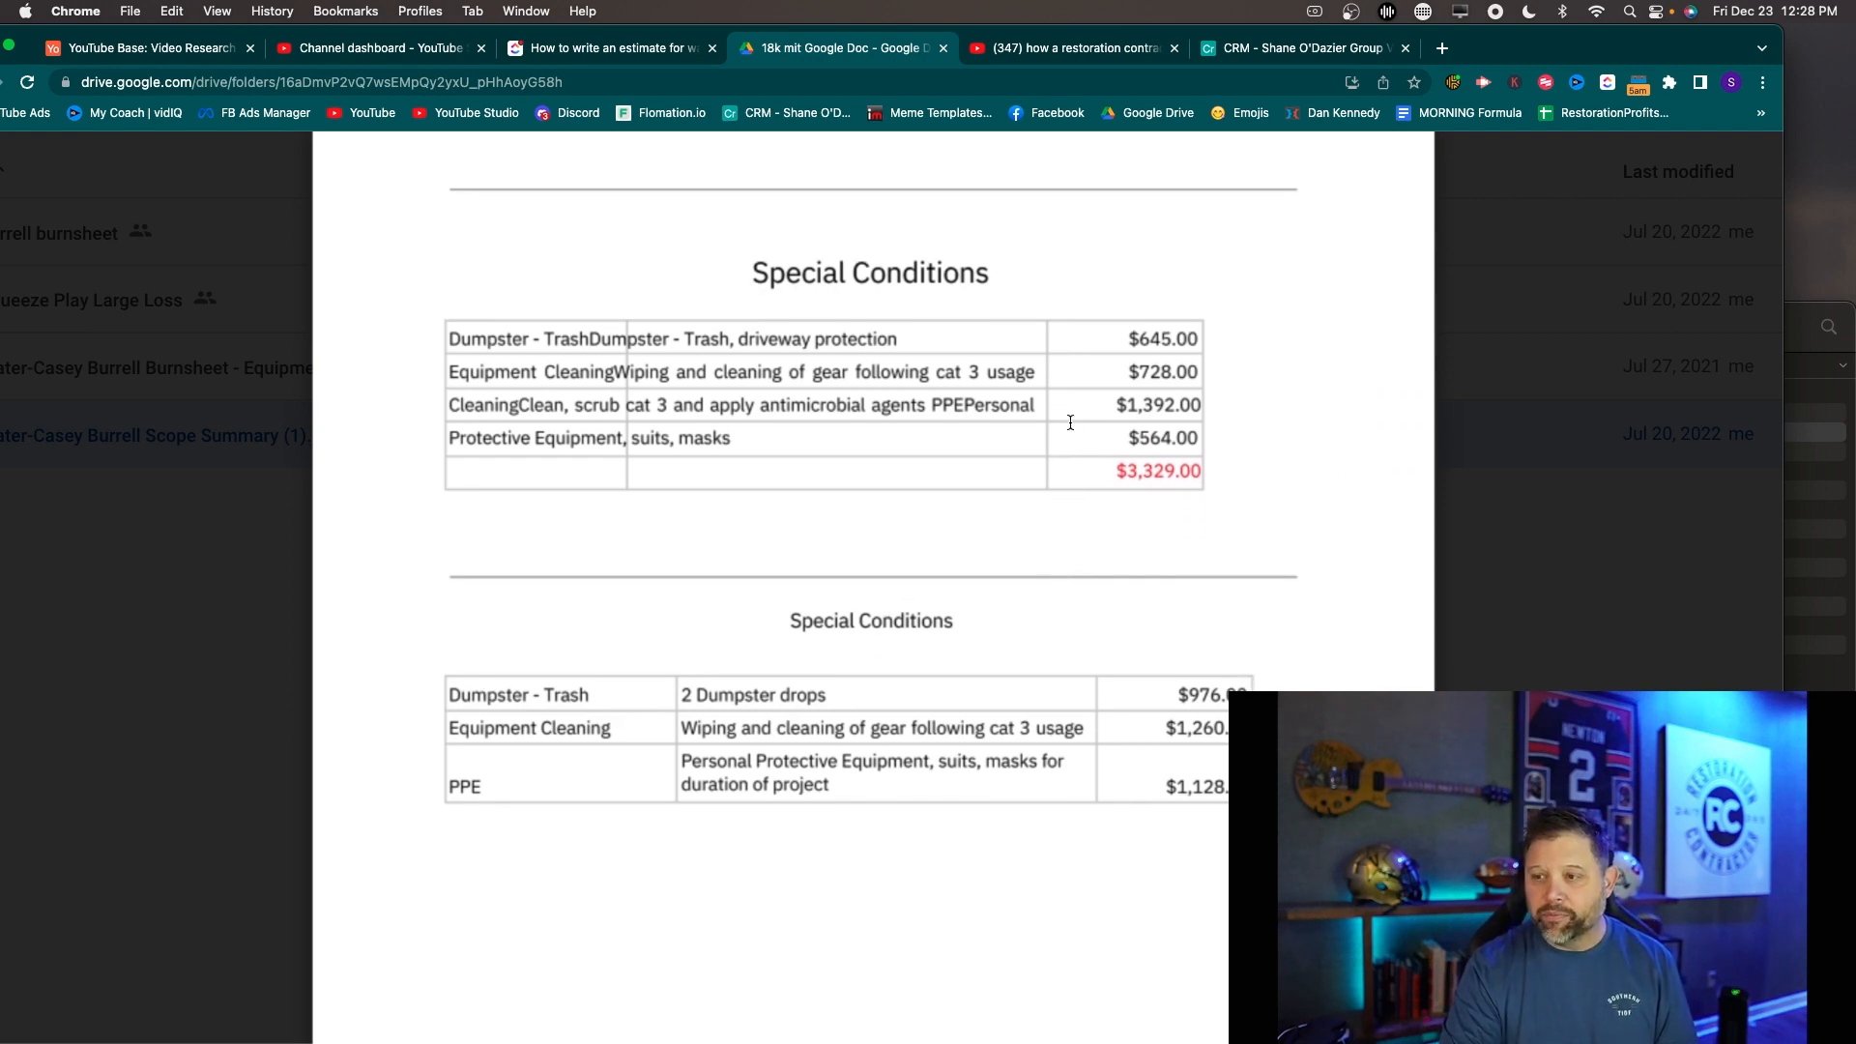
scroll("down", 3)
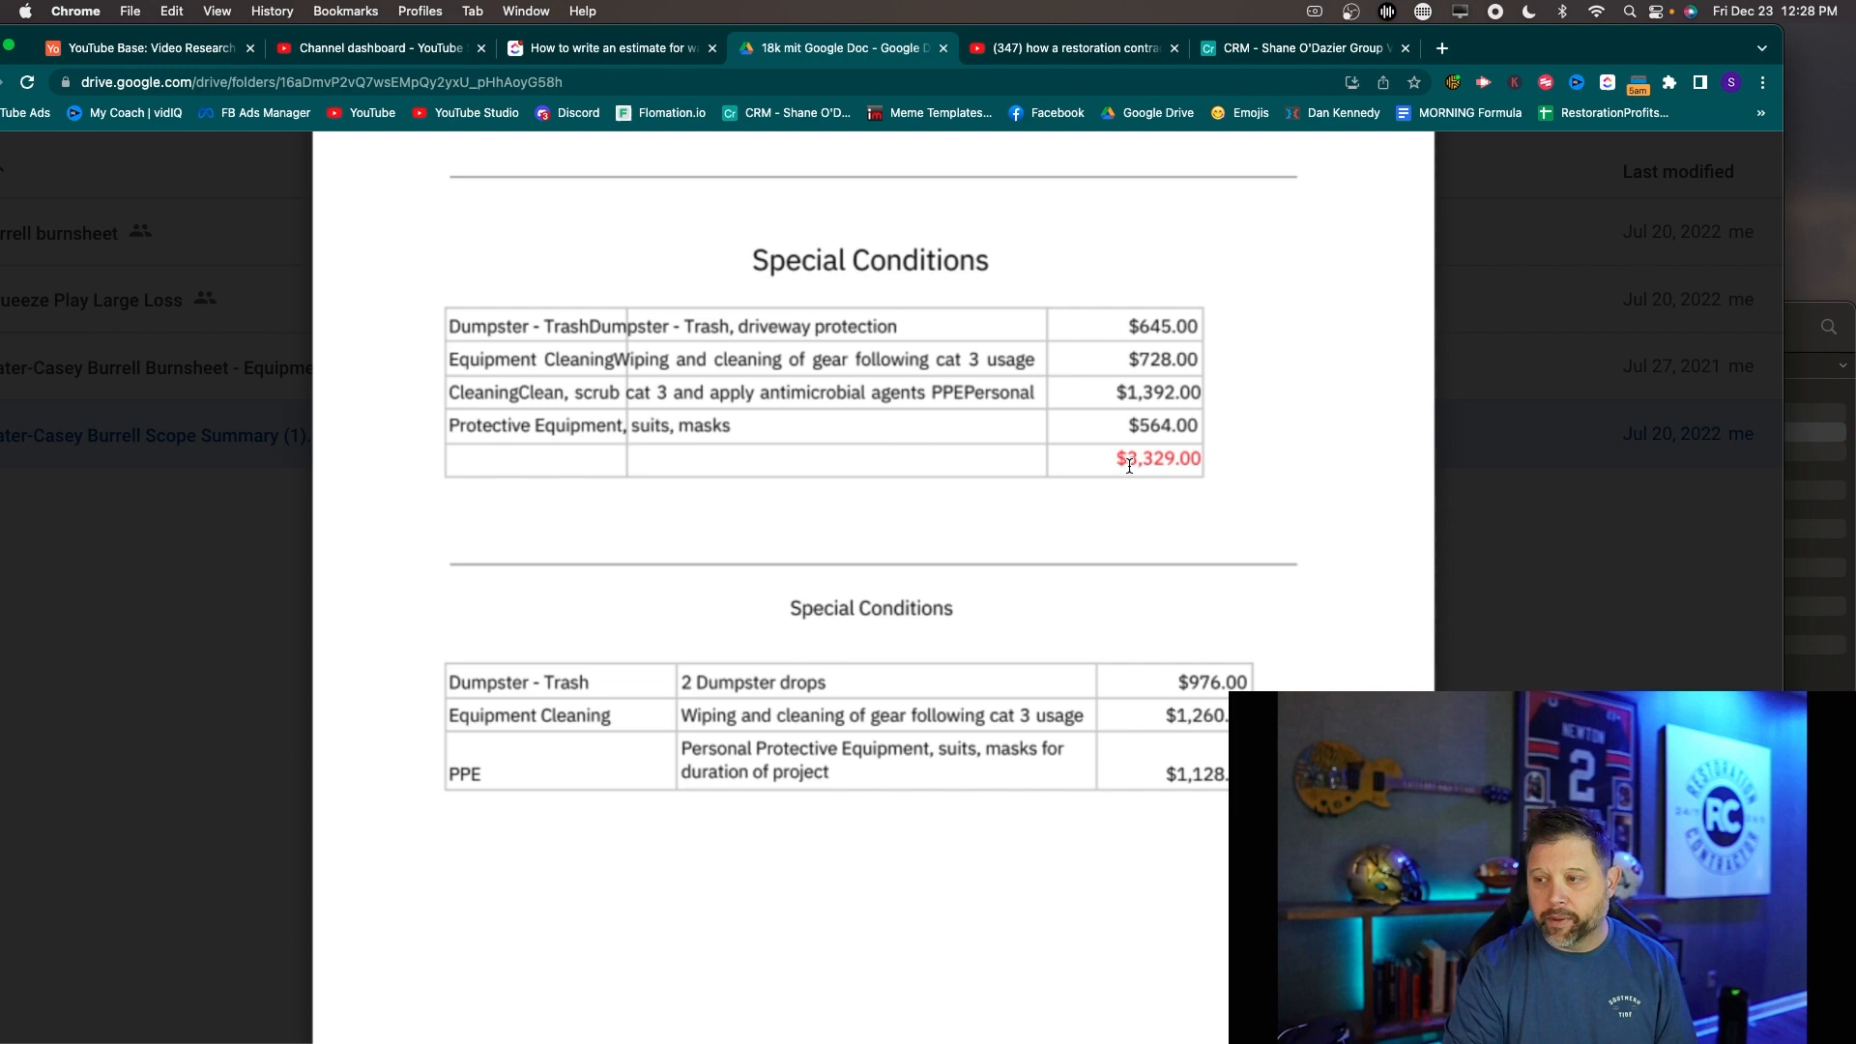
scroll("down", 3)
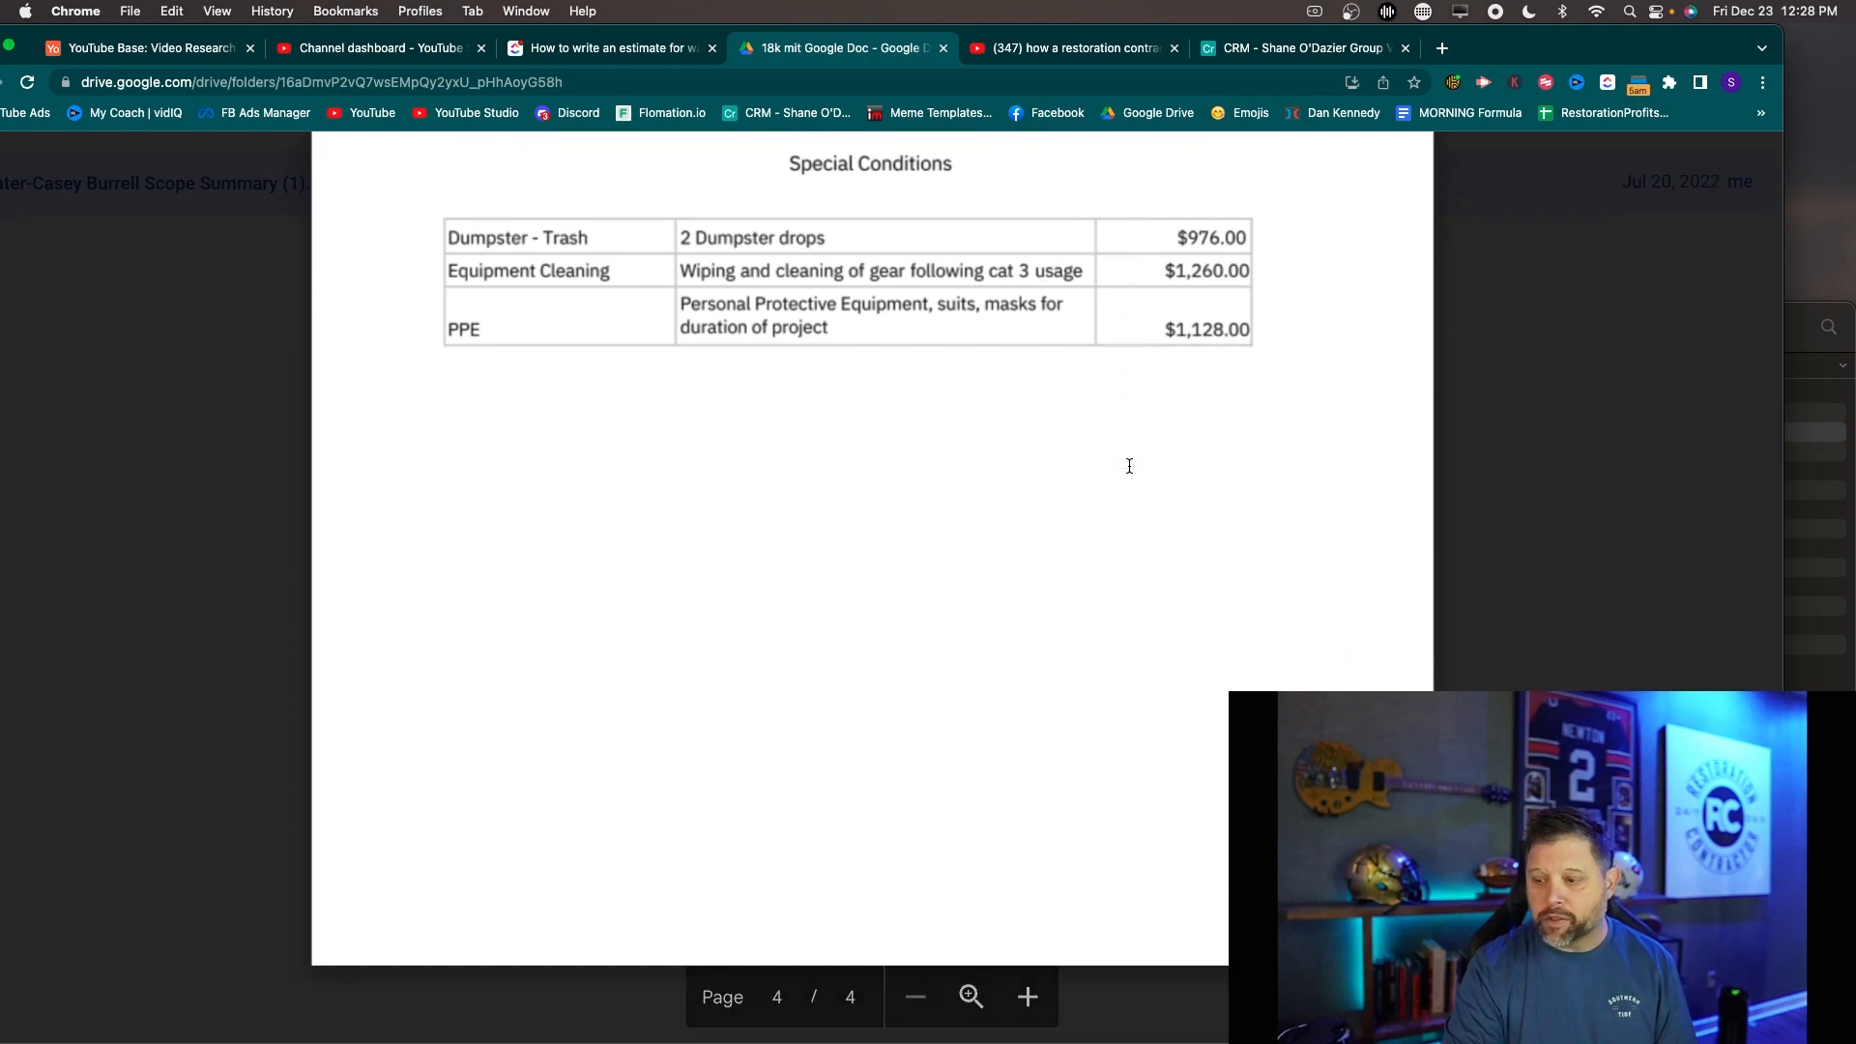